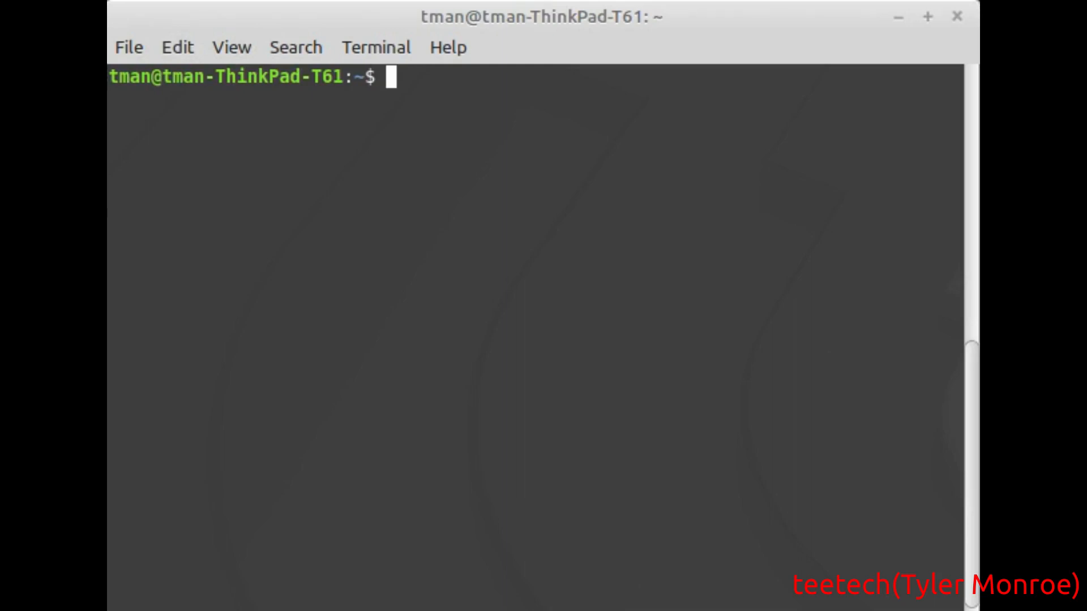
Install bridge-utils on the host with 'sudo apt-get install bridge-utils'
{"action": "type", "text": "sudo apt-get"}
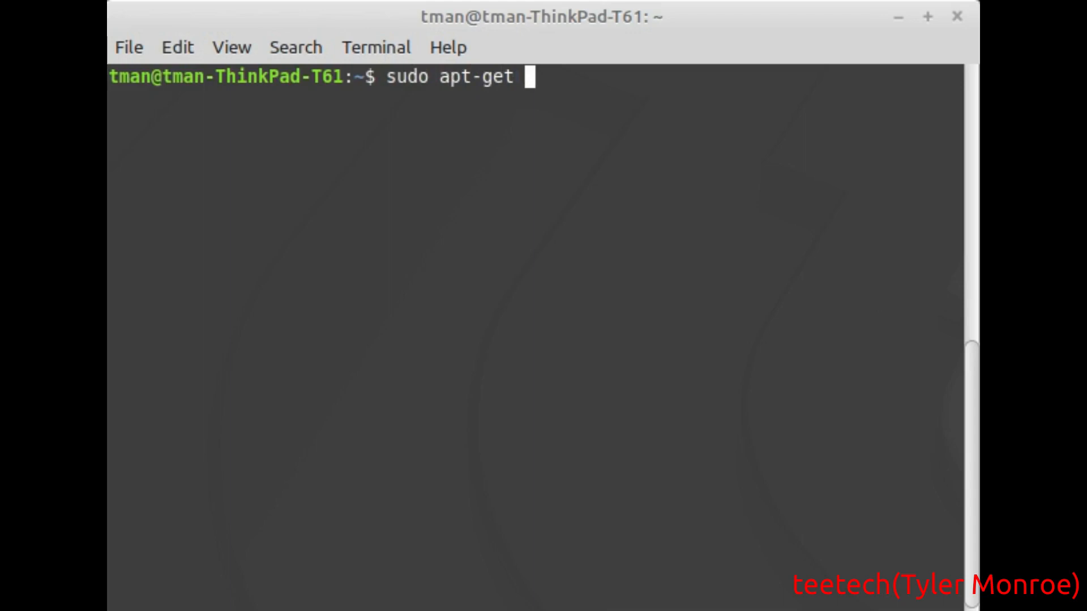
{"action": "type", "text": "install bri"}
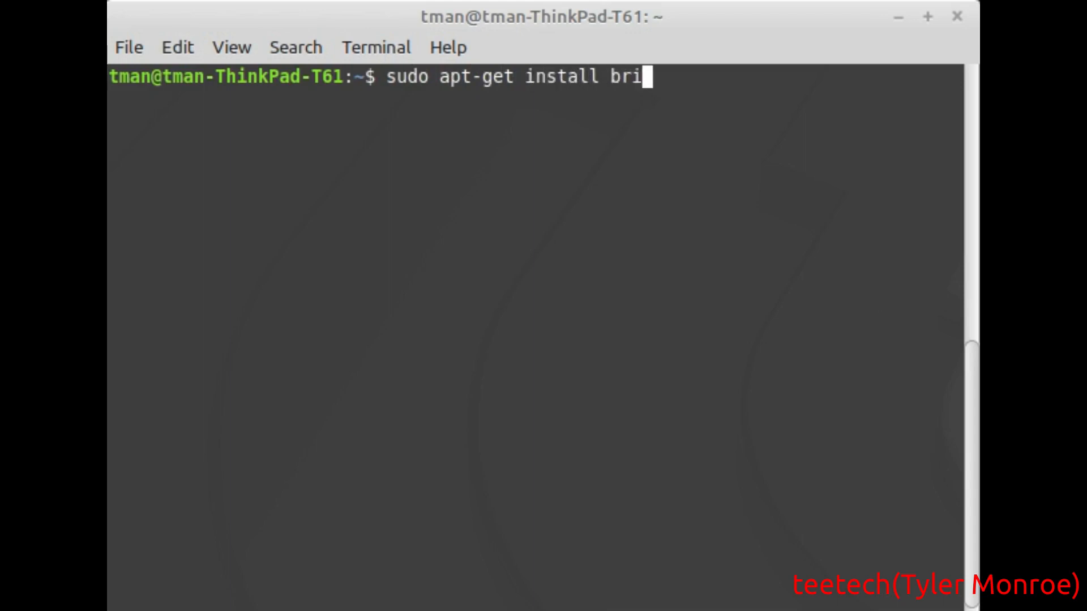
{"action": "type", "text": "dge-utils"}
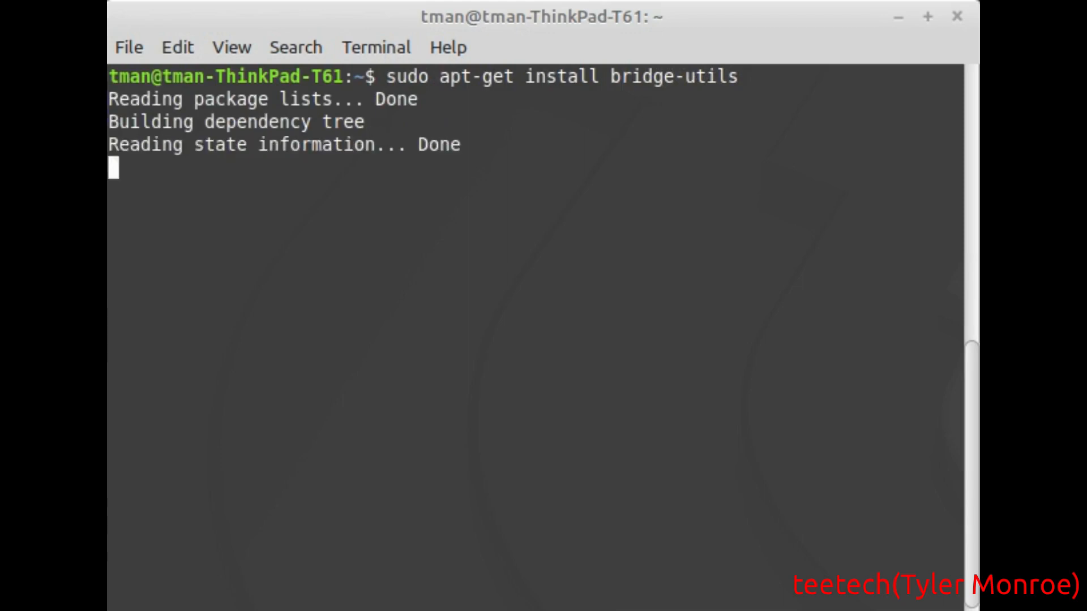
{"action": "key", "text": "Return"}
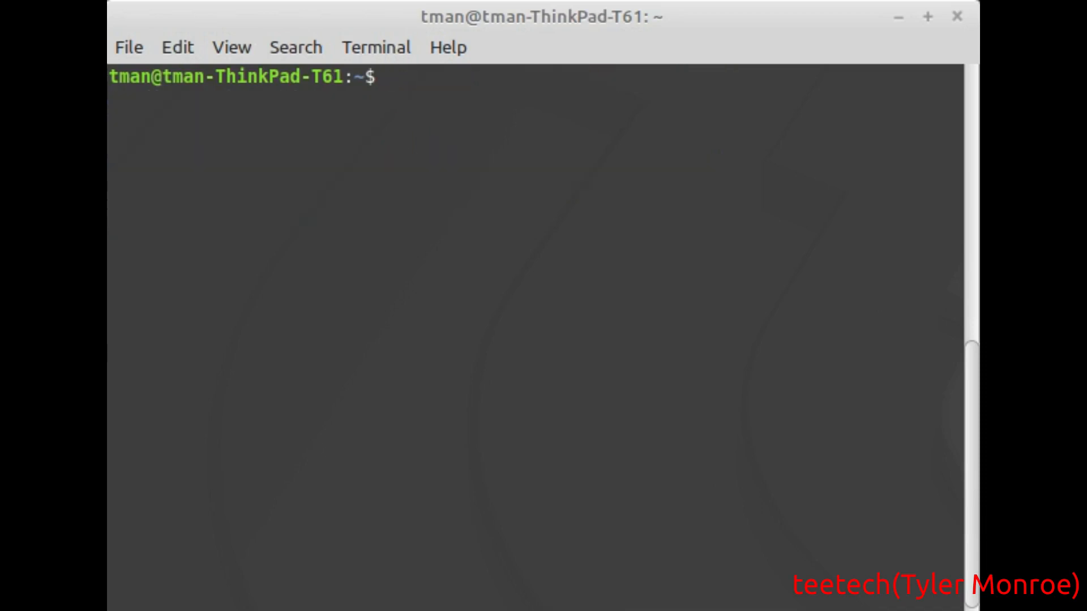
Edit /etc/network/interfaces with sudo vi, starting an 'auto vnet0 / iface vnet0 inet static' stanza
{"action": "type", "text": "sudo"}
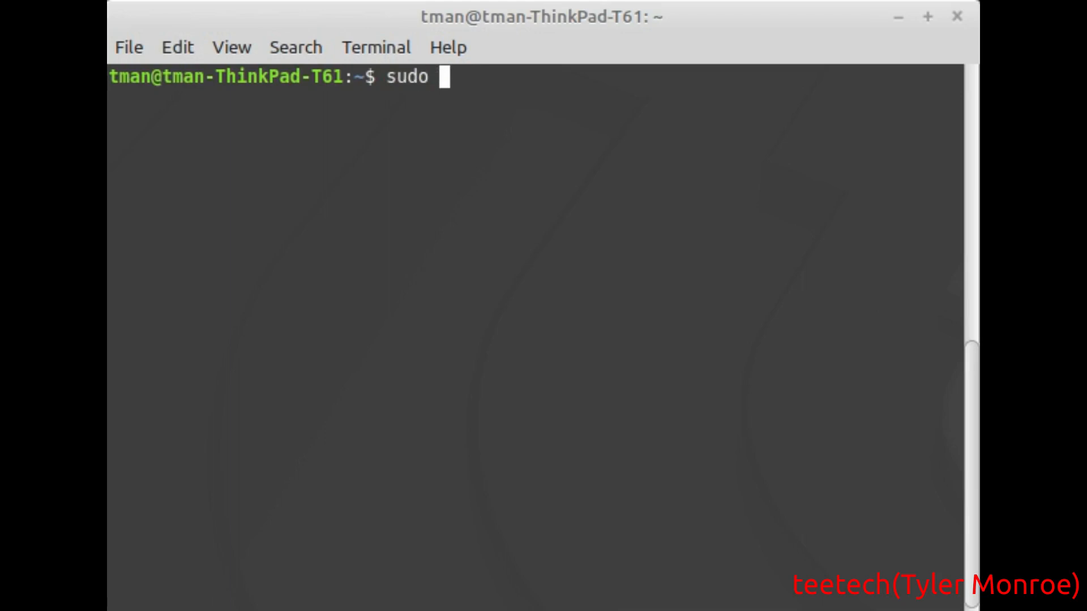
{"action": "type", "text": "vi /etc/netw"}
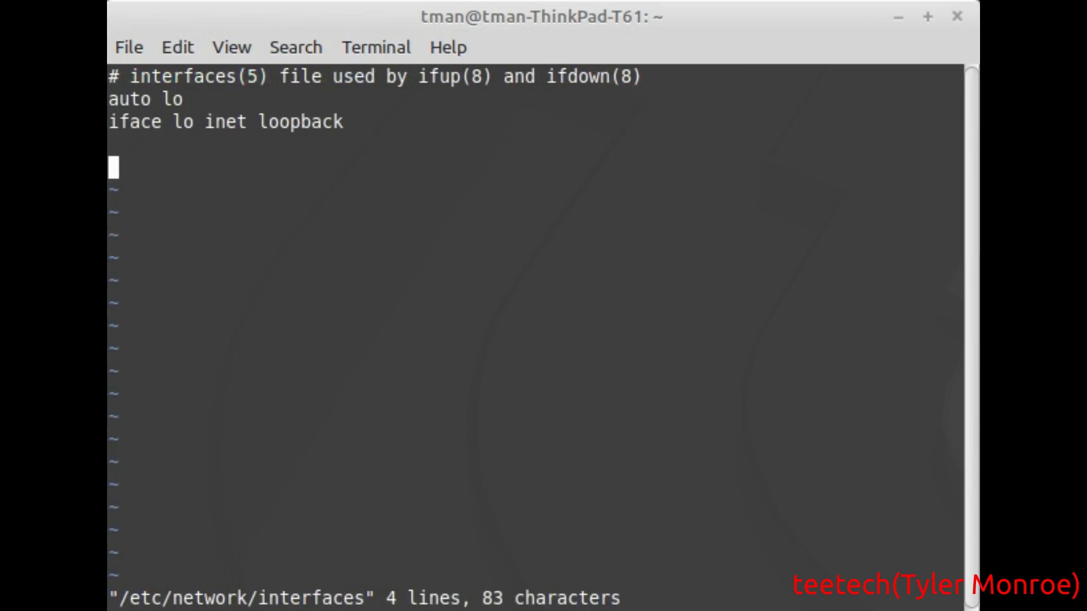
{"action": "type", "text": "auto bn"}
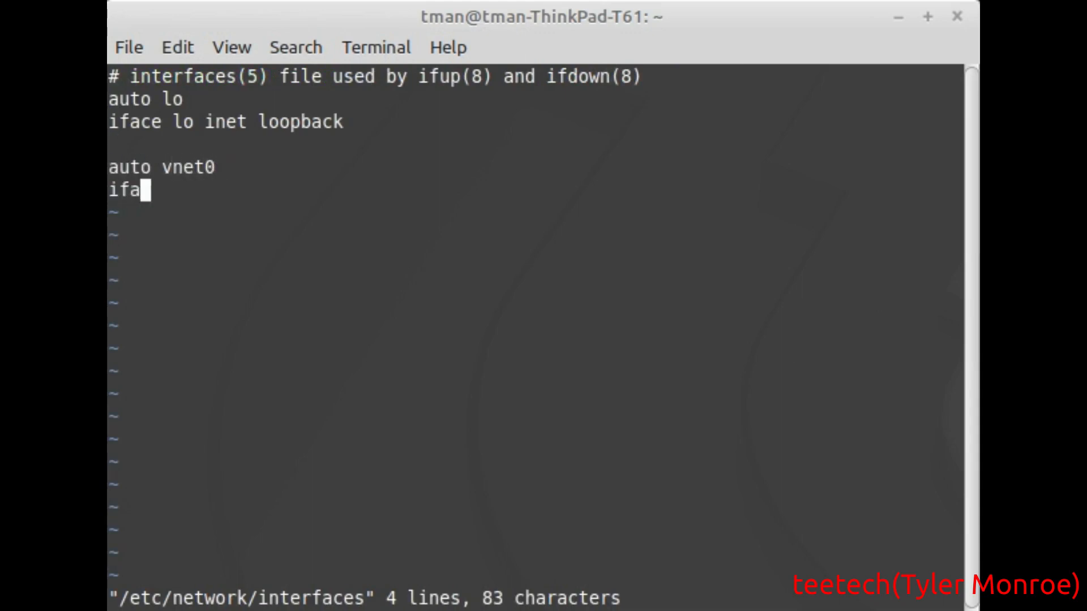
{"action": "type", "text": "ce vnet0"}
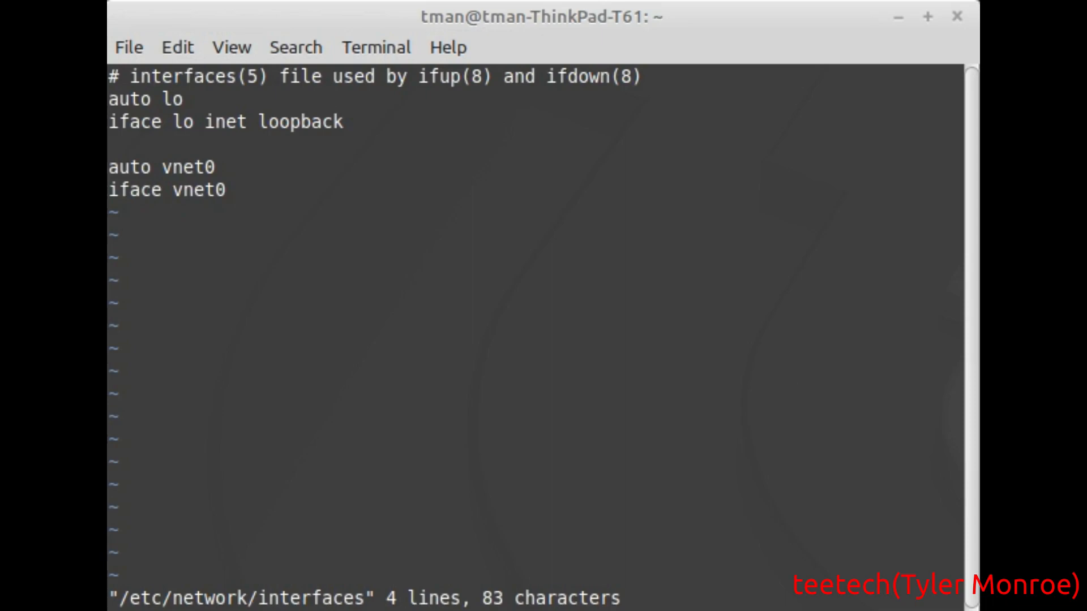
{"action": "type", "text": "inet static"}
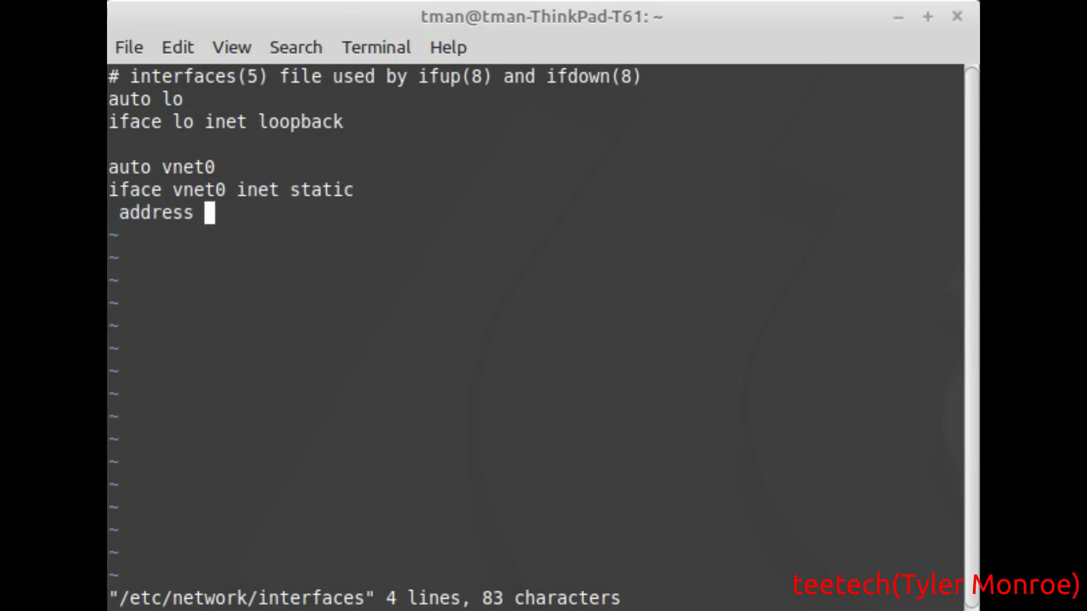
Give vnet0 address 192.168.240.254, netmask 255.255.255.0, bridge-ports none and bridge-fd
{"action": "type", "text": "192.168"}
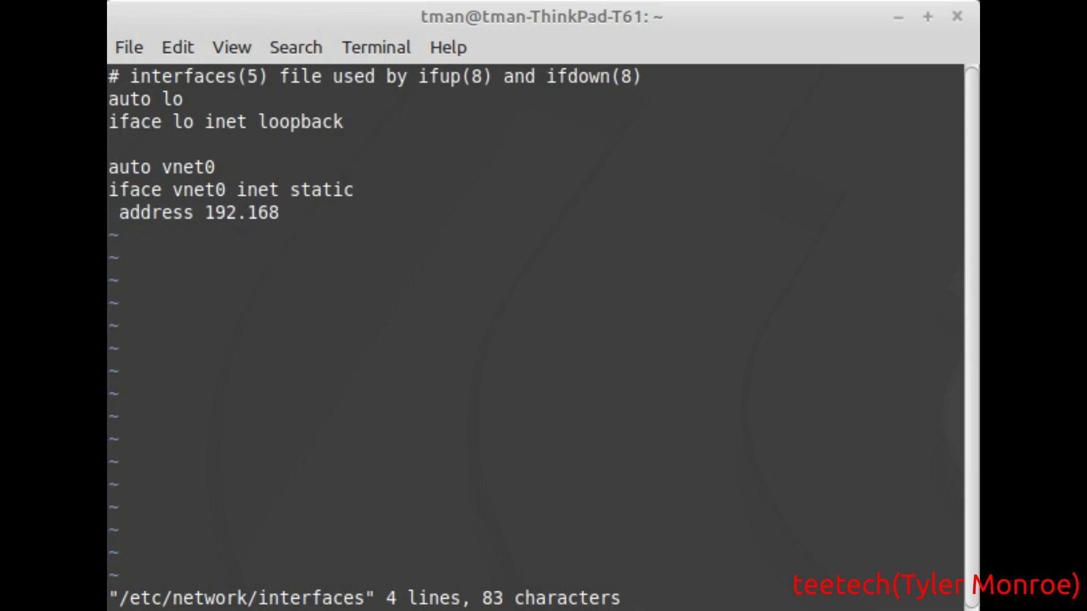
{"action": "type", "text": ".240"}
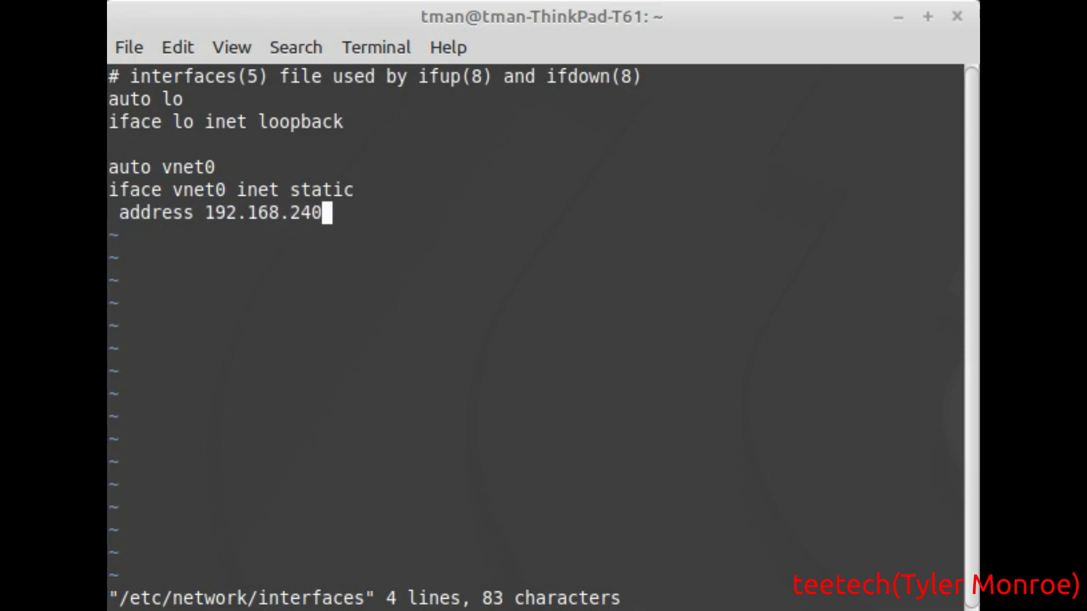
{"action": "type", "text": ".254"}
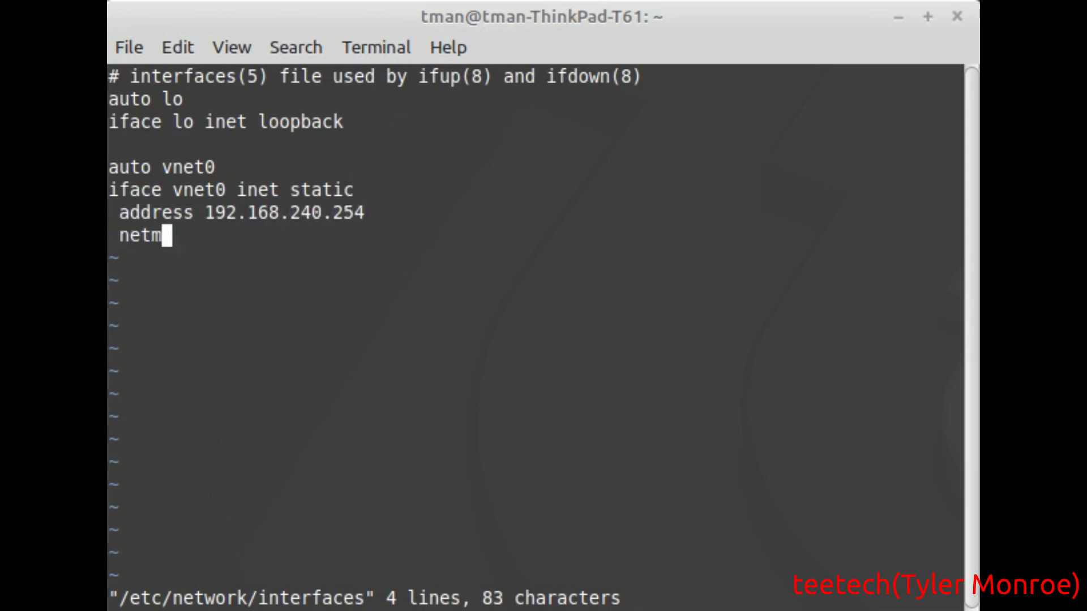
{"action": "type", "text": "ask 255.255.255.0"}
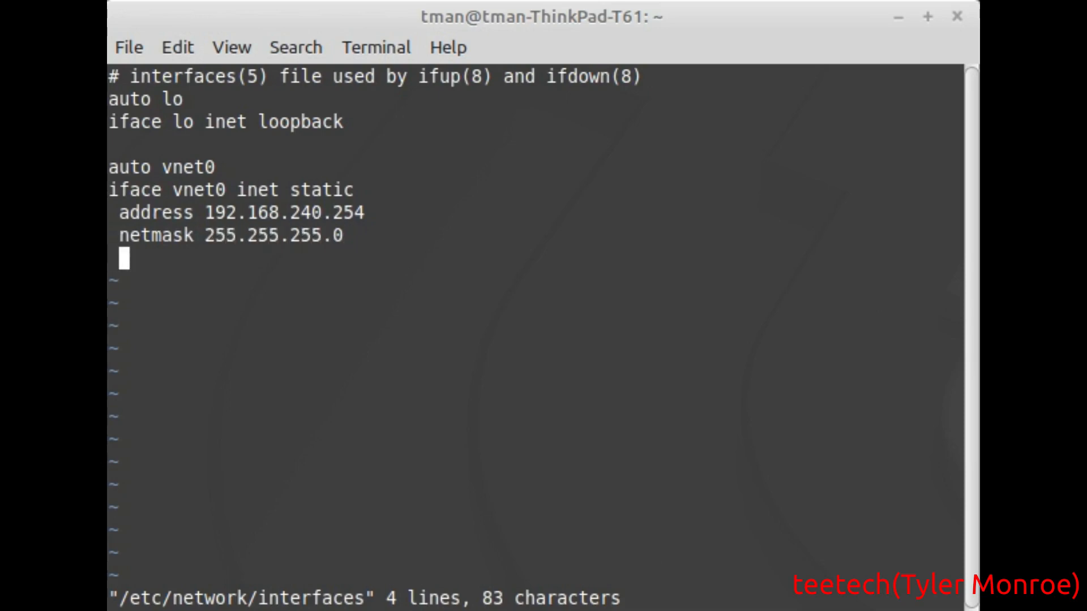
{"action": "type", "text": "bridge"}
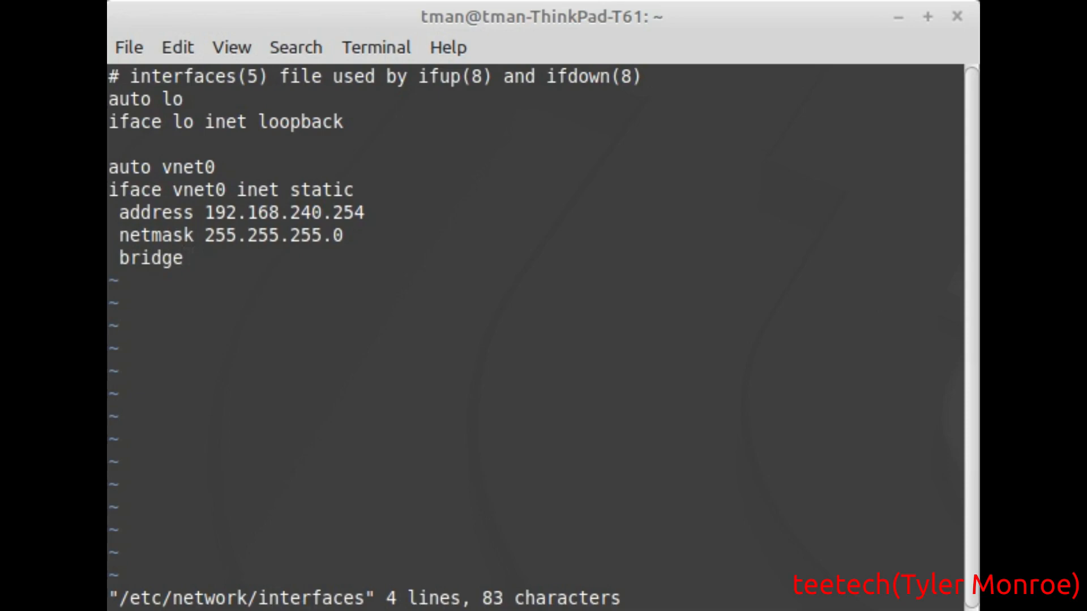
{"action": "type", "text": "-ports none"}
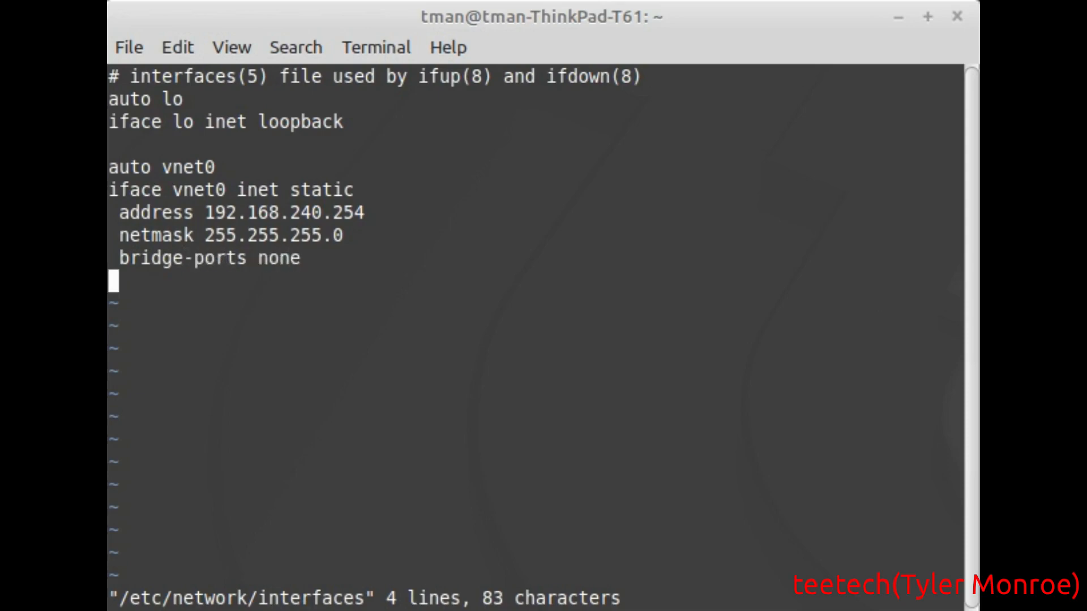
{"action": "type", "text": "bri"}
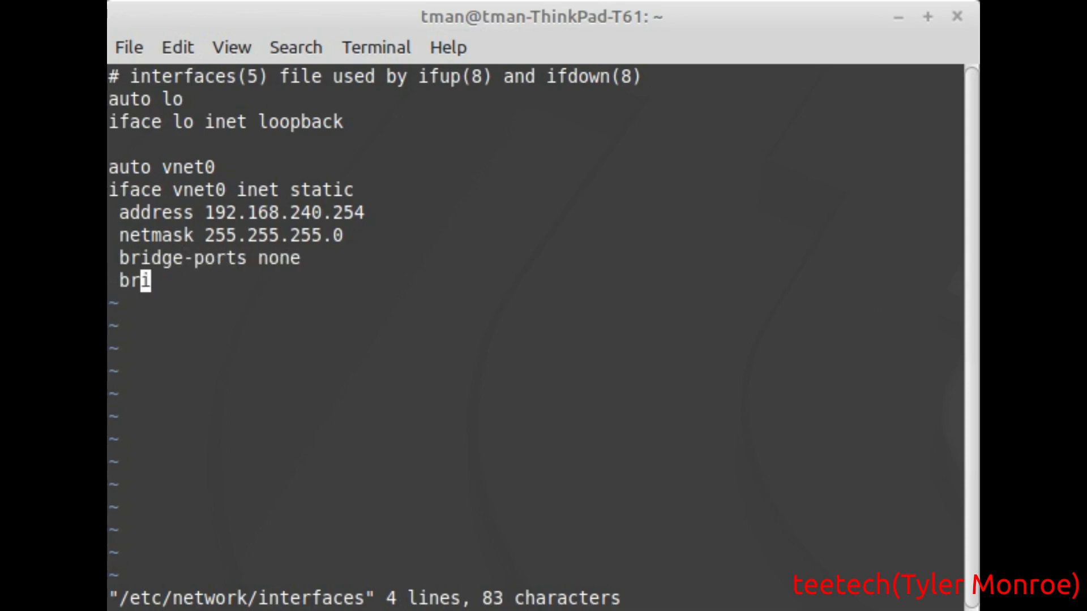
{"action": "type", "text": "idge-fd"}
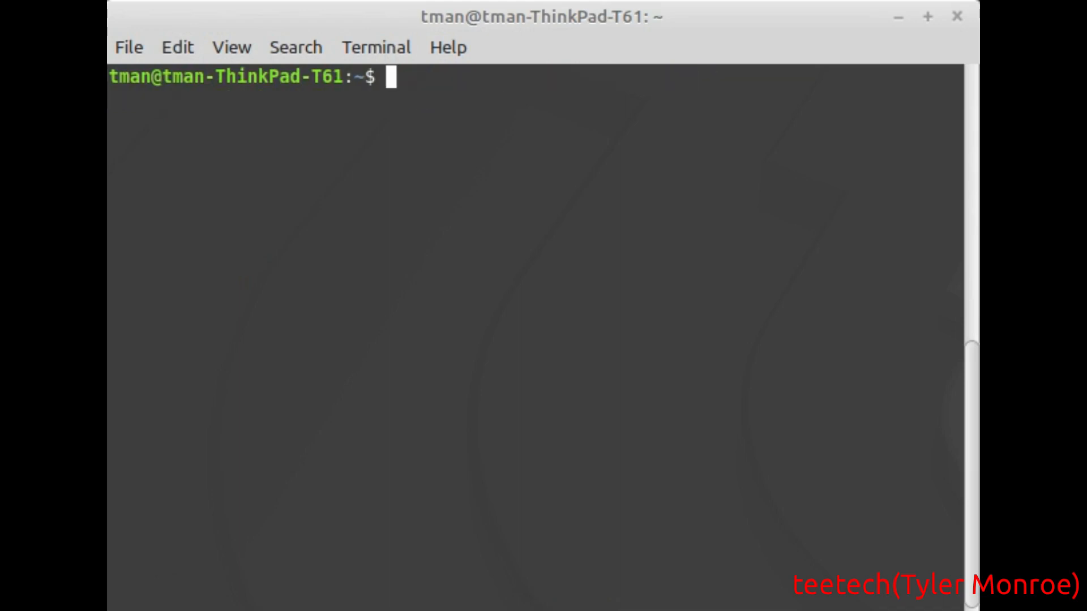
Bring vnet0 up with ifup and check the interface and netstat listings for 192.168.240.254
{"action": "type", "text": "sudo ifconfig |less"}
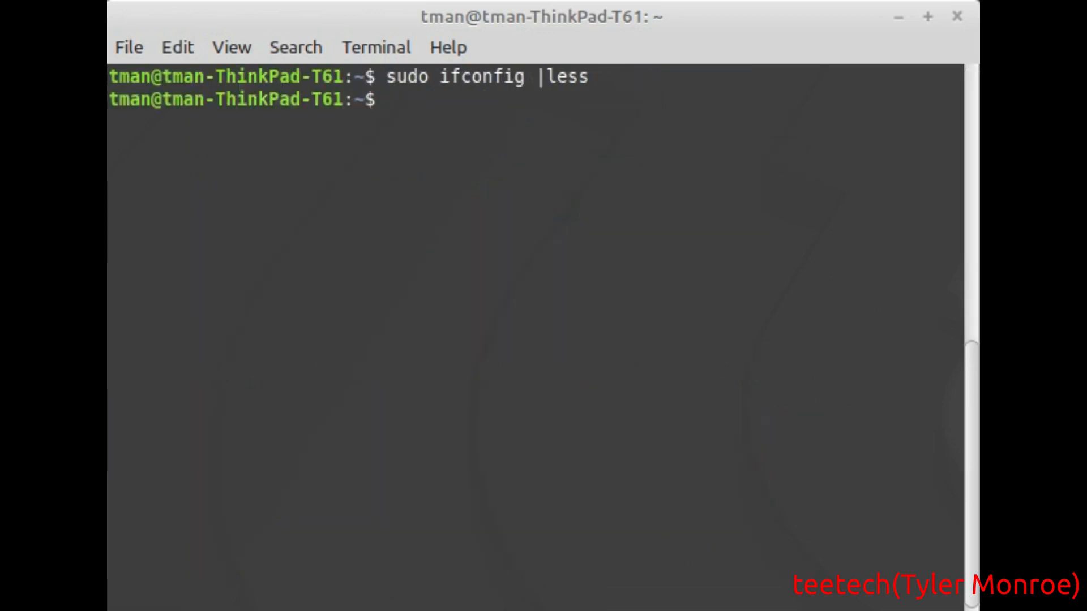
{"action": "type", "text": "clea"}
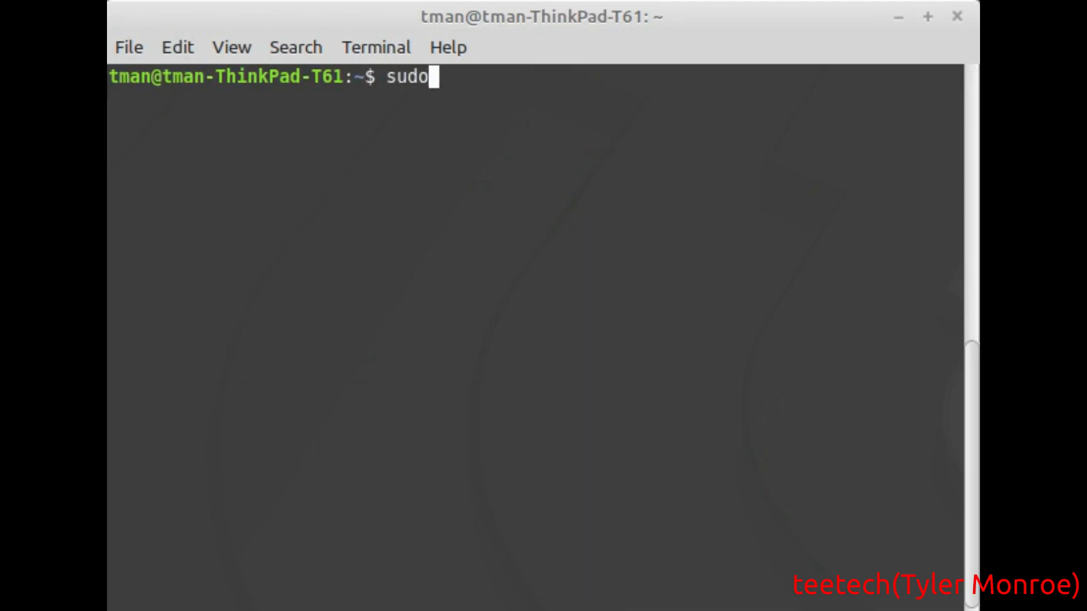
{"action": "type", "text": "if"}
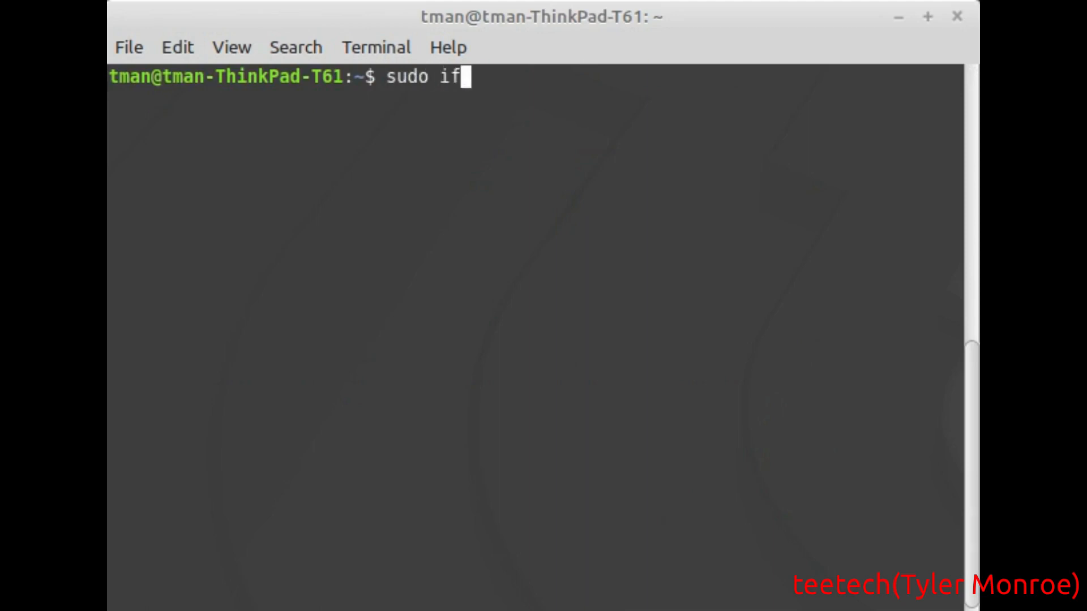
{"action": "type", "text": "up vnet0"}
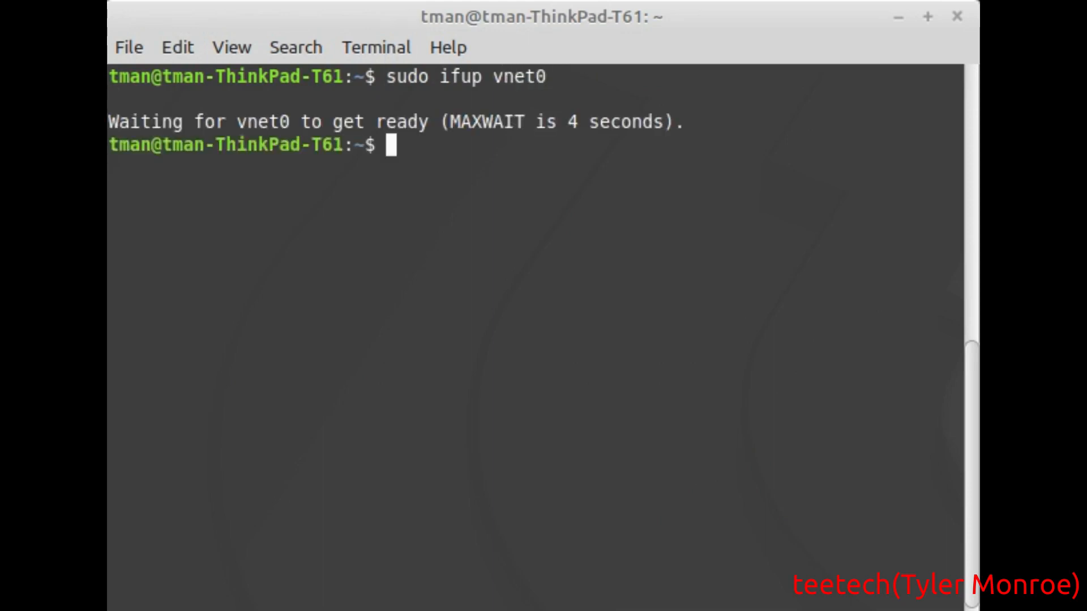
{"action": "type", "text": "sudo netst"}
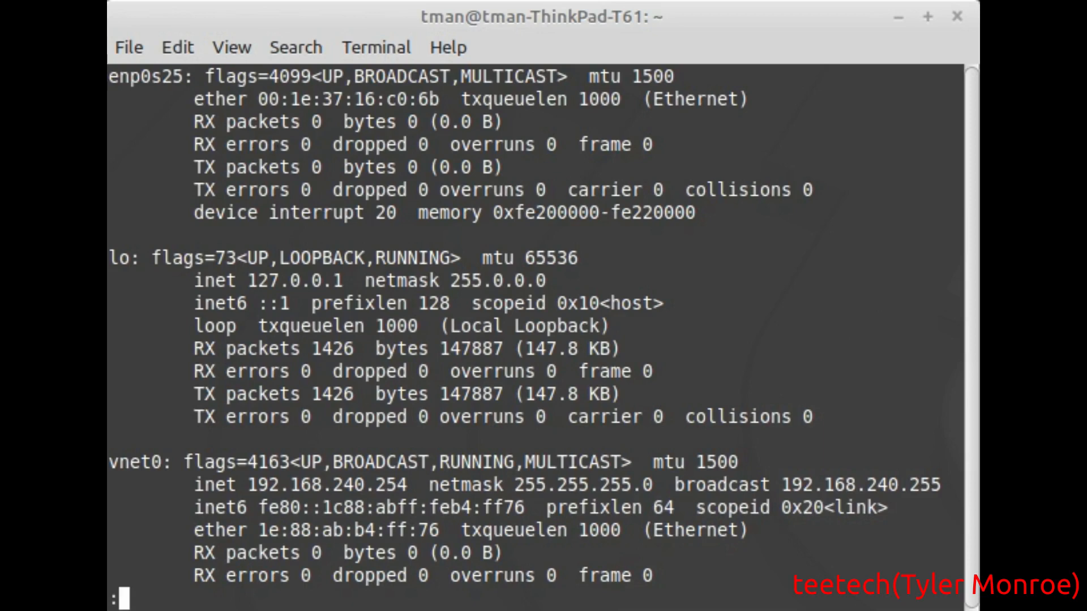
{"action": "scroll", "scroll_direction": "down", "scroll_amount": 3}
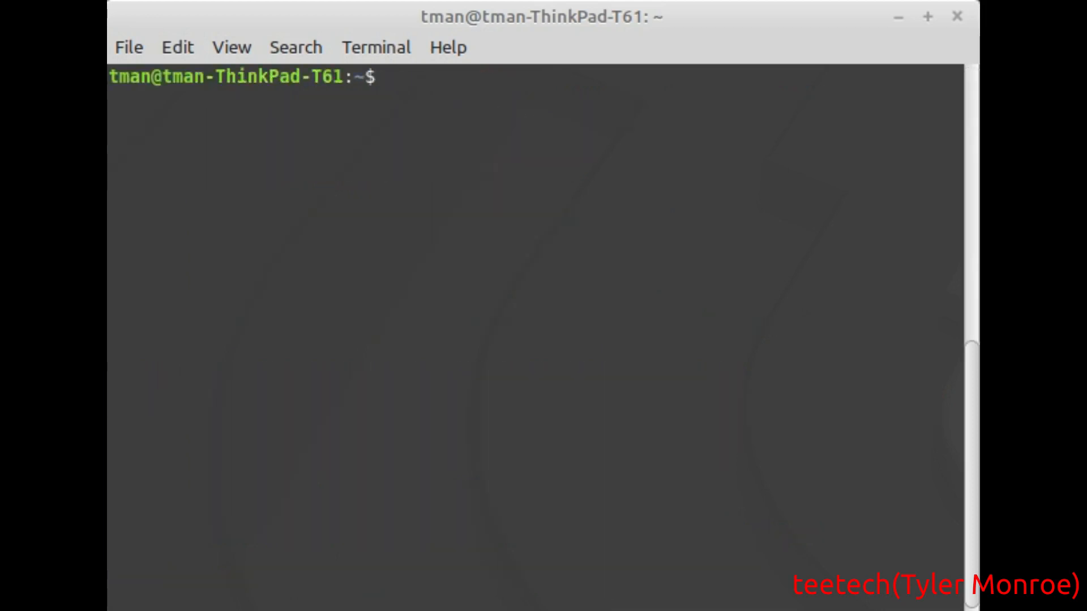
Reopen /etc/network/interfaces in vi and comment out the bridge-ports line with '#'
{"action": "type", "text": "sudo v i"}
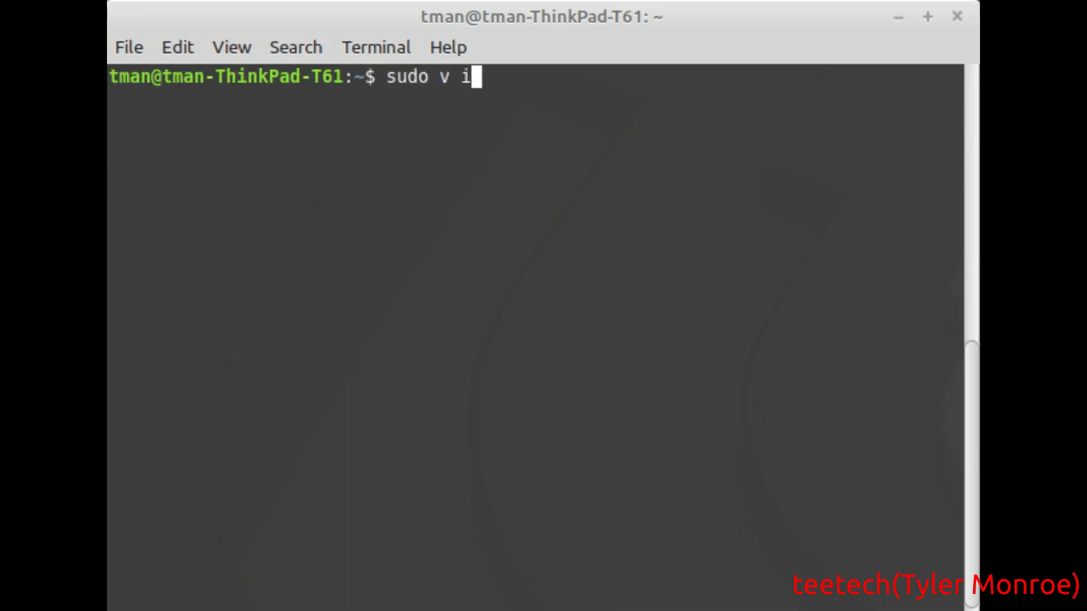
{"action": "type", "text": "/etc/netw"}
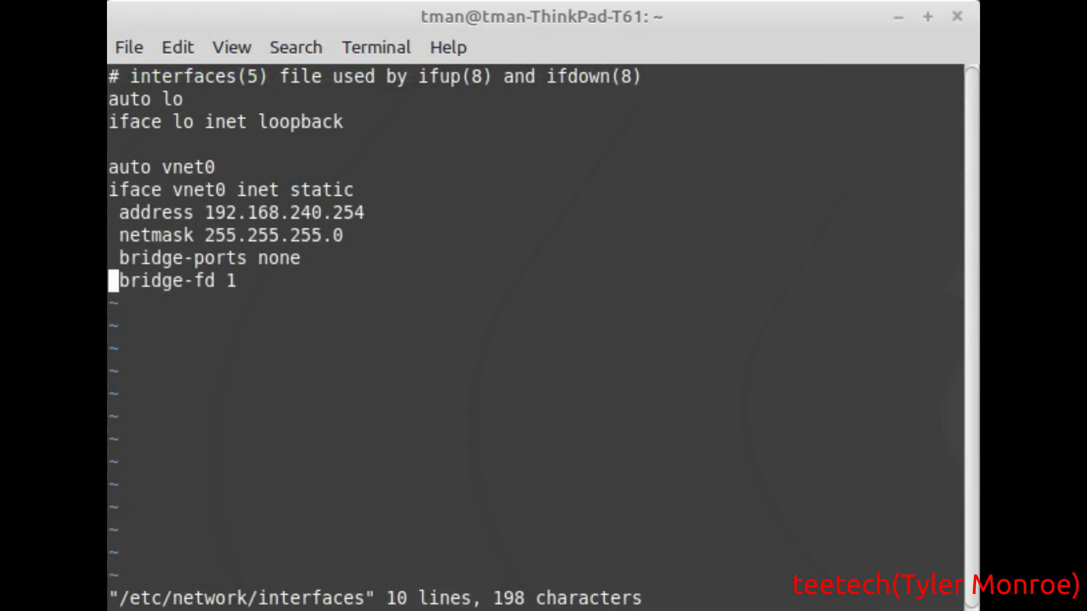
{"action": "key", "text": "Up"}
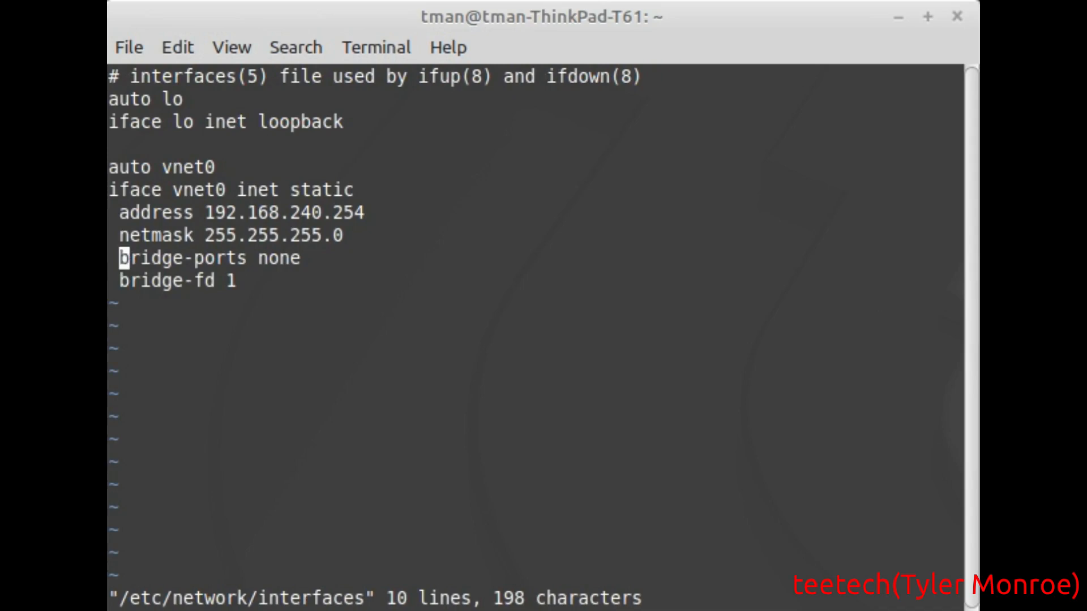
{"action": "type", "text": "#"}
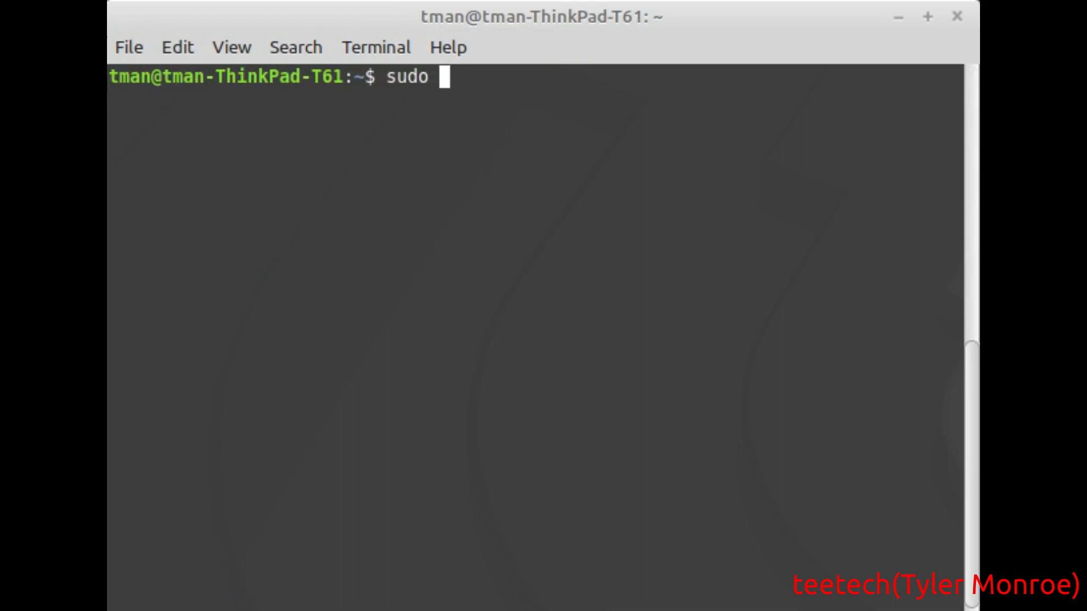
Take vnet0 down with ifconfig, delete it with 'brctl delbr vnet0', and review the interface listing
{"action": "type", "text": "br"}
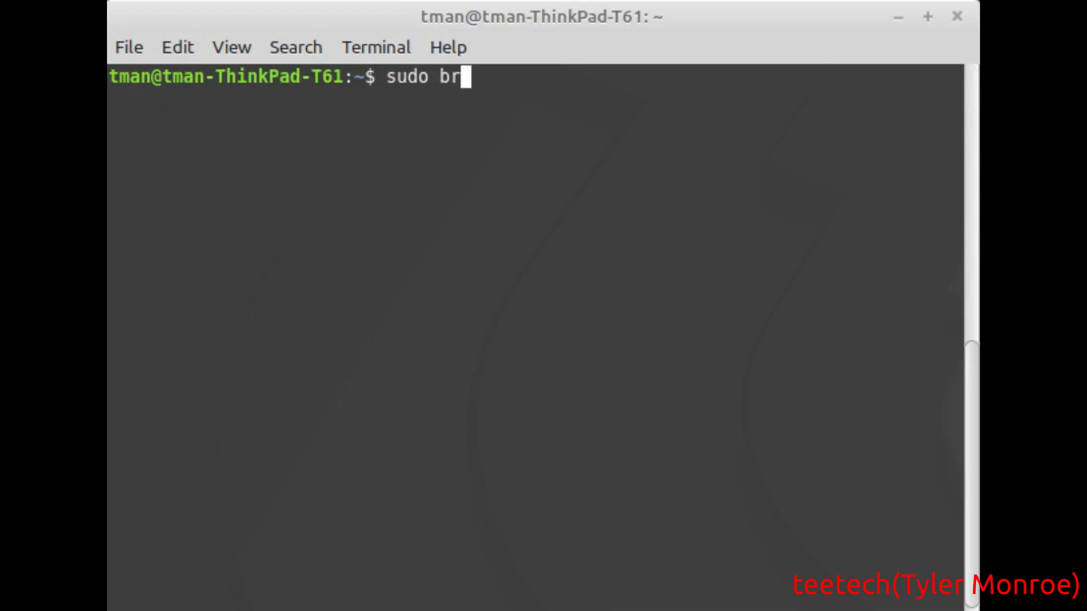
{"action": "key", "text": "BackSpace"}
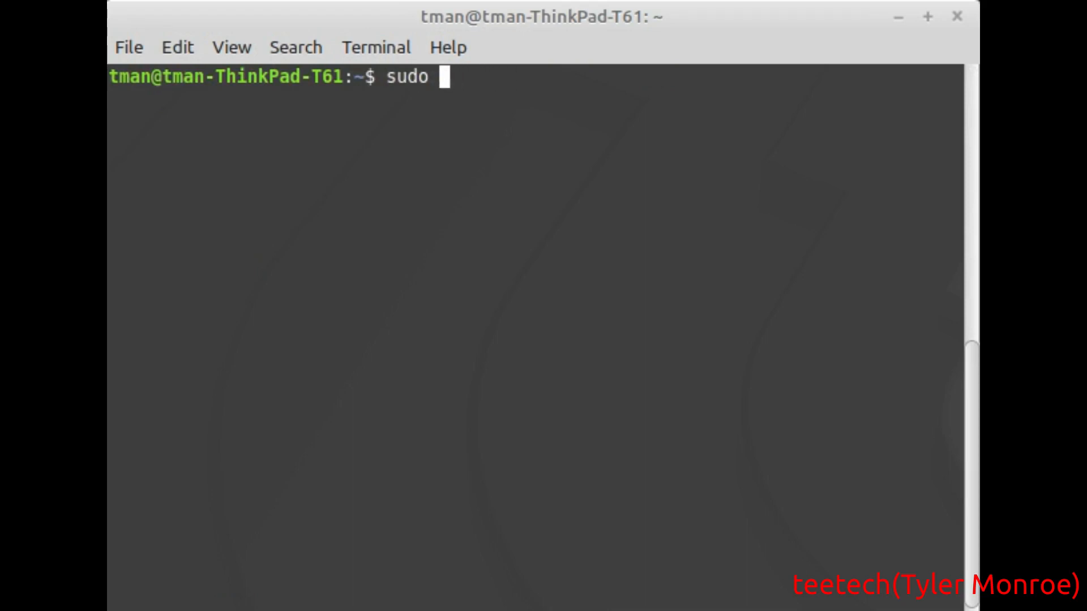
{"action": "type", "text": "ifconfig vnet0 down"}
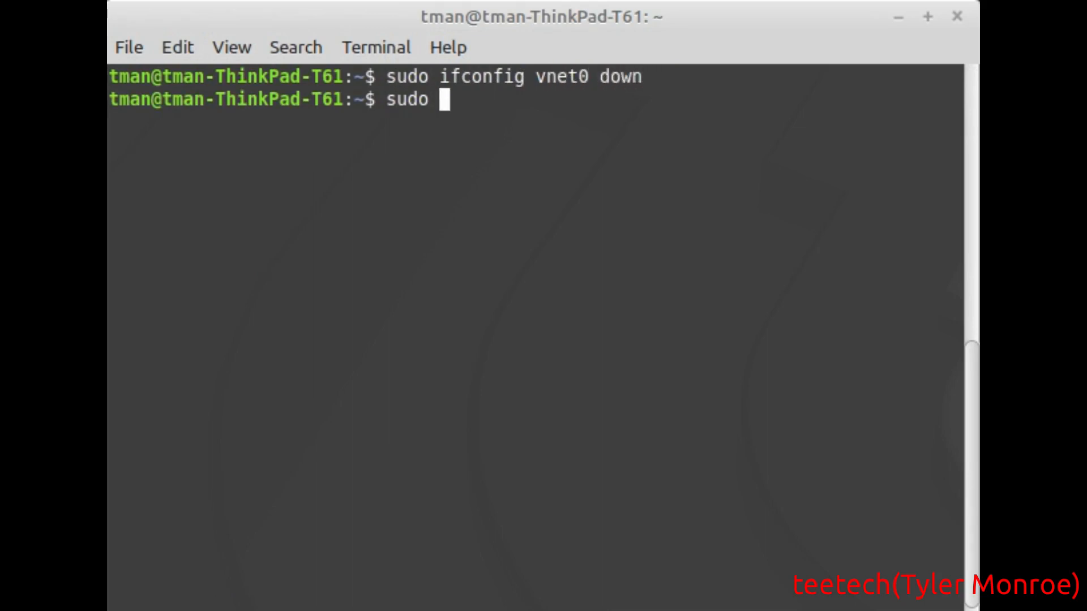
{"action": "type", "text": "brcl"}
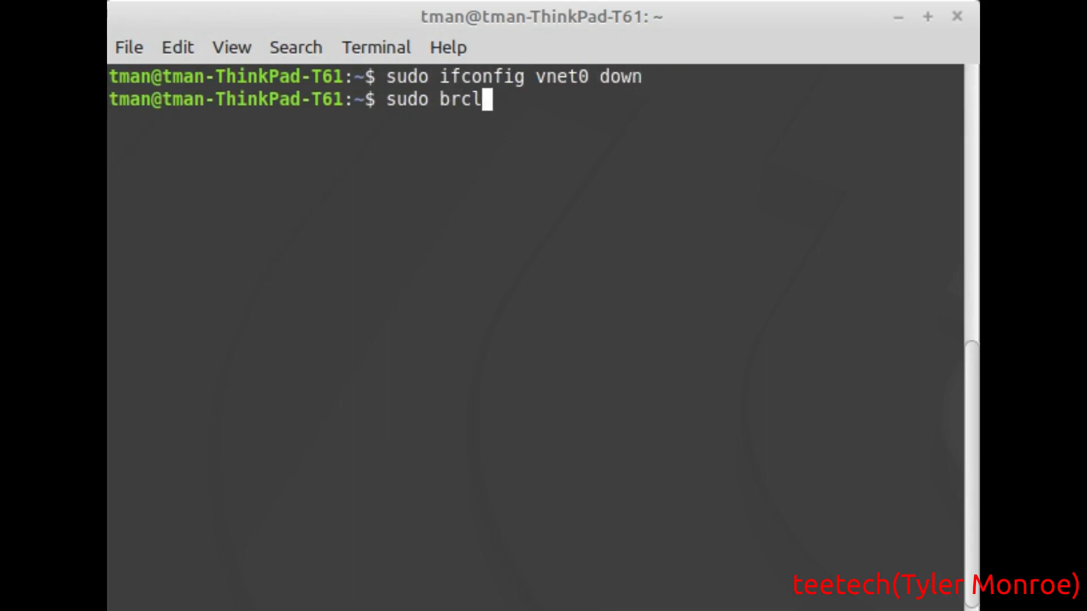
{"action": "type", "text": "tl delb"}
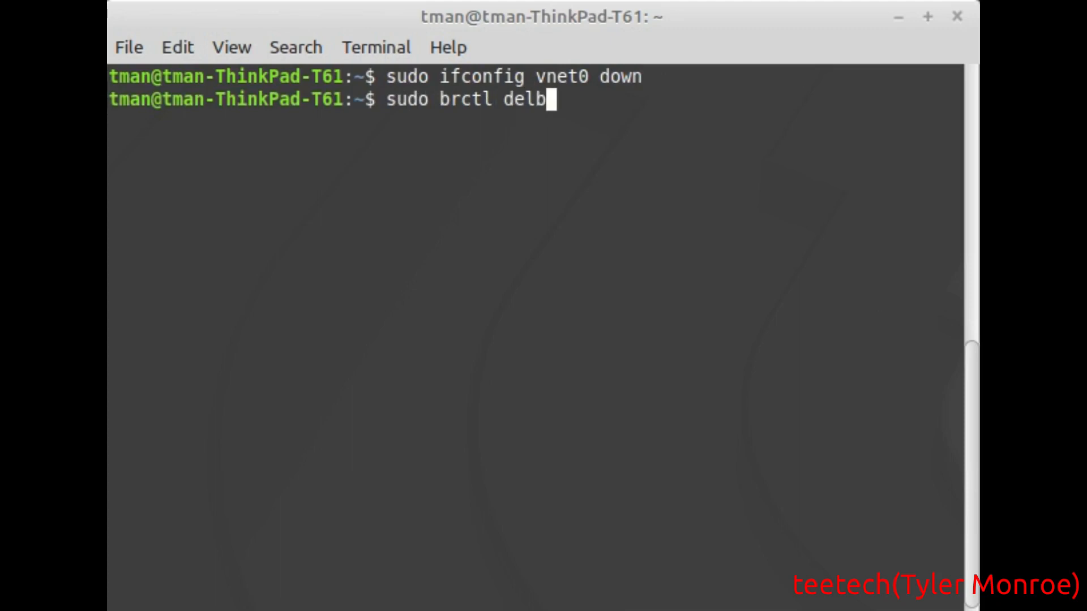
{"action": "type", "text": "r"}
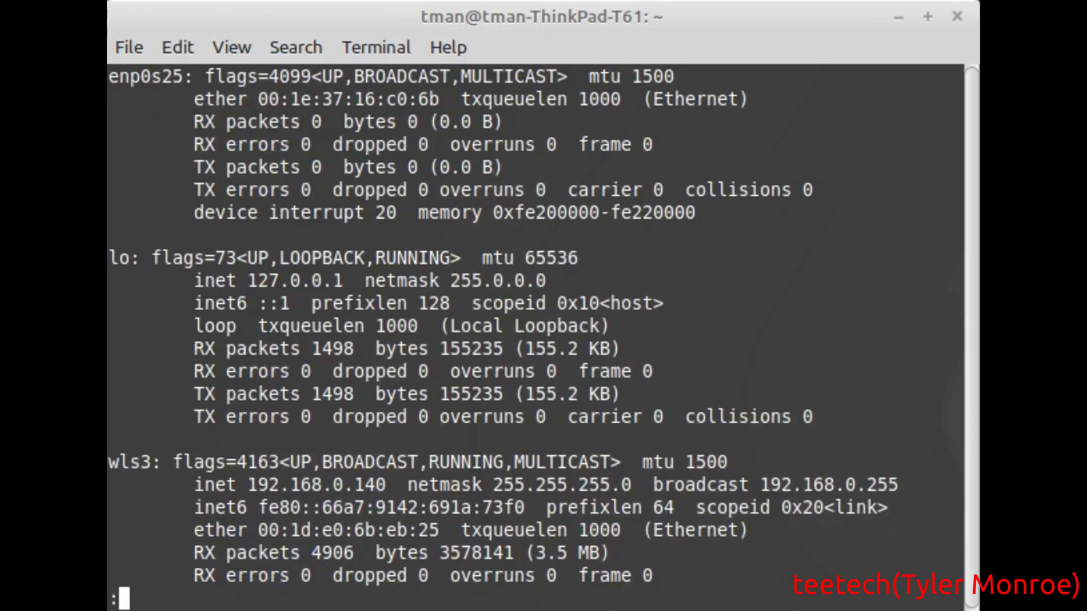
{"action": "scroll", "scroll_direction": "down", "scroll_amount": 3}
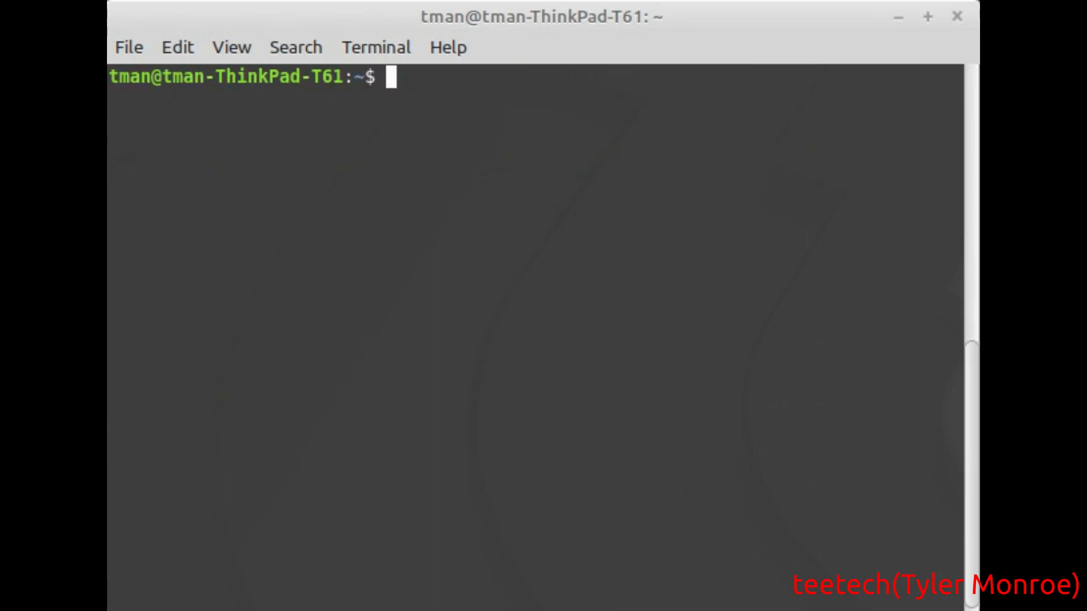
{"action": "type", "text": "sudo"}
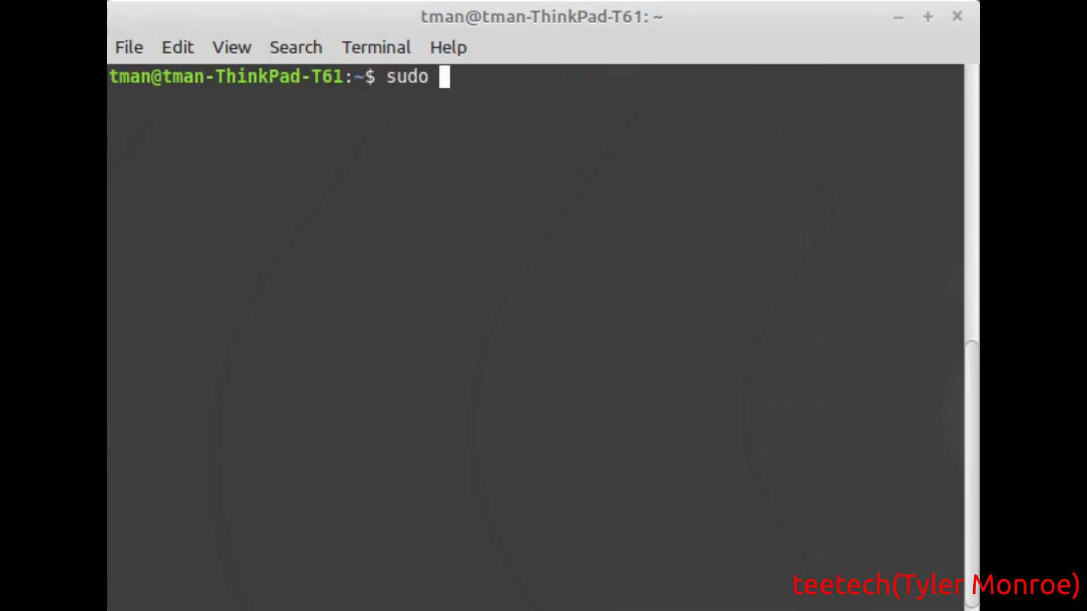
{"action": "type", "text": "ifup"}
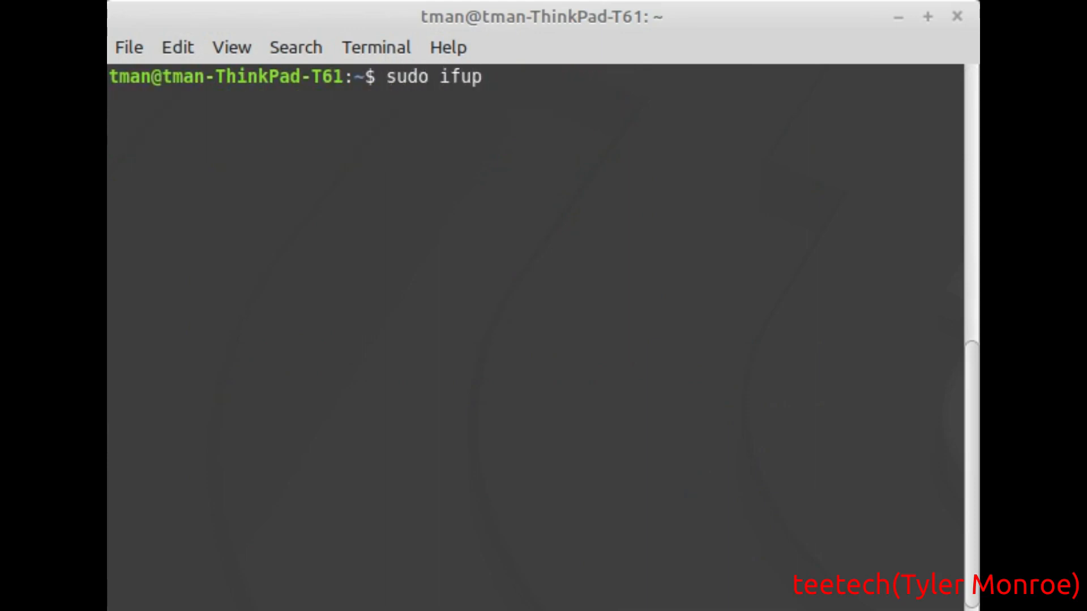
{"action": "type", "text": "vnet0"}
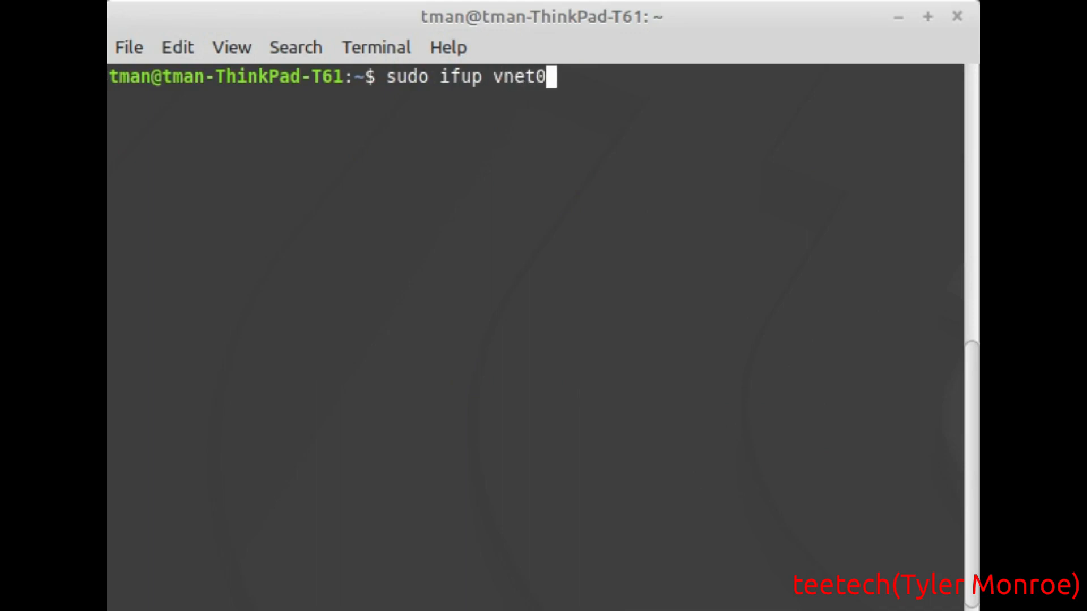
{"action": "key", "text": "Return"}
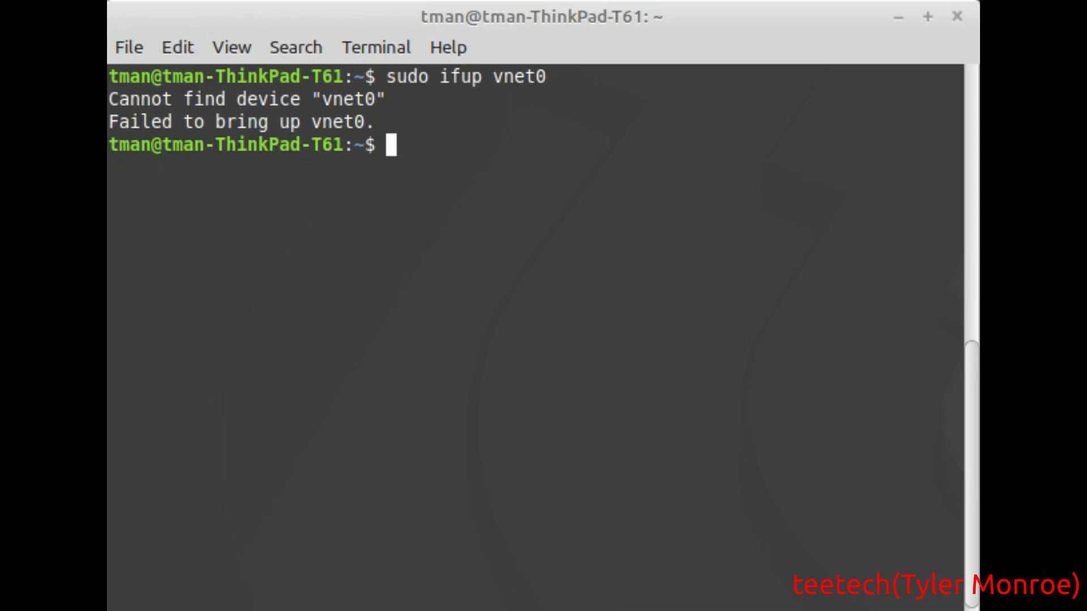
{"action": "type", "text": "less /"}
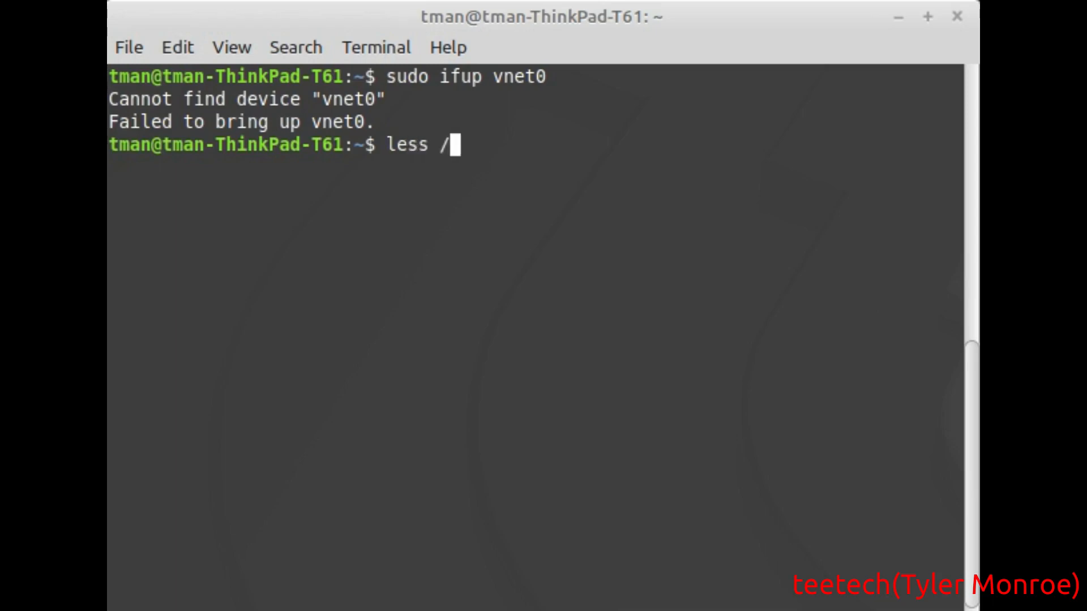
{"action": "type", "text": "etc/net"}
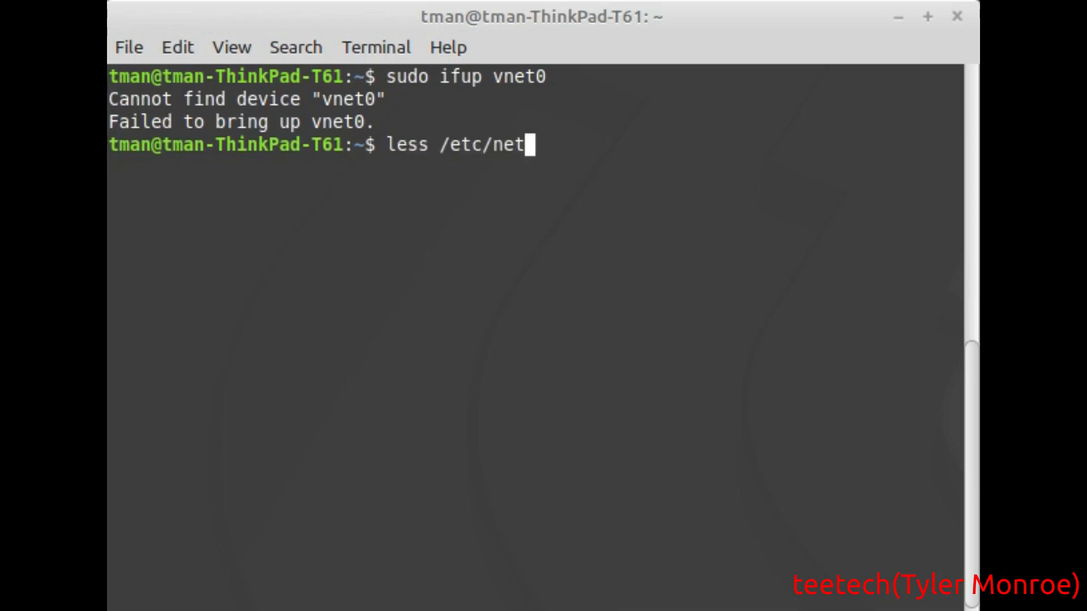
{"action": "type", "text": "work/"}
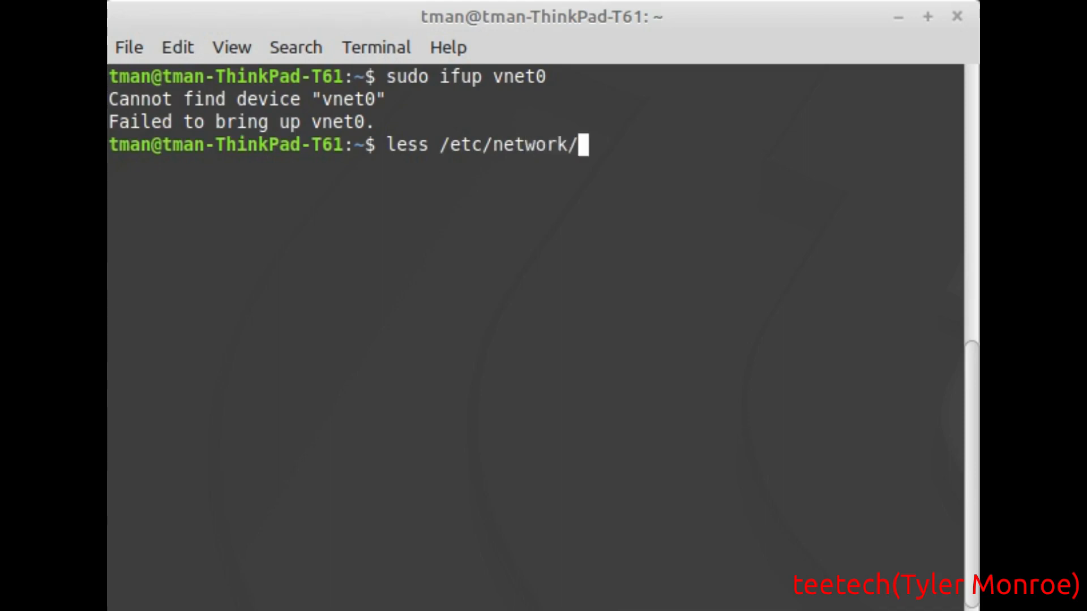
{"action": "type", "text": "i"}
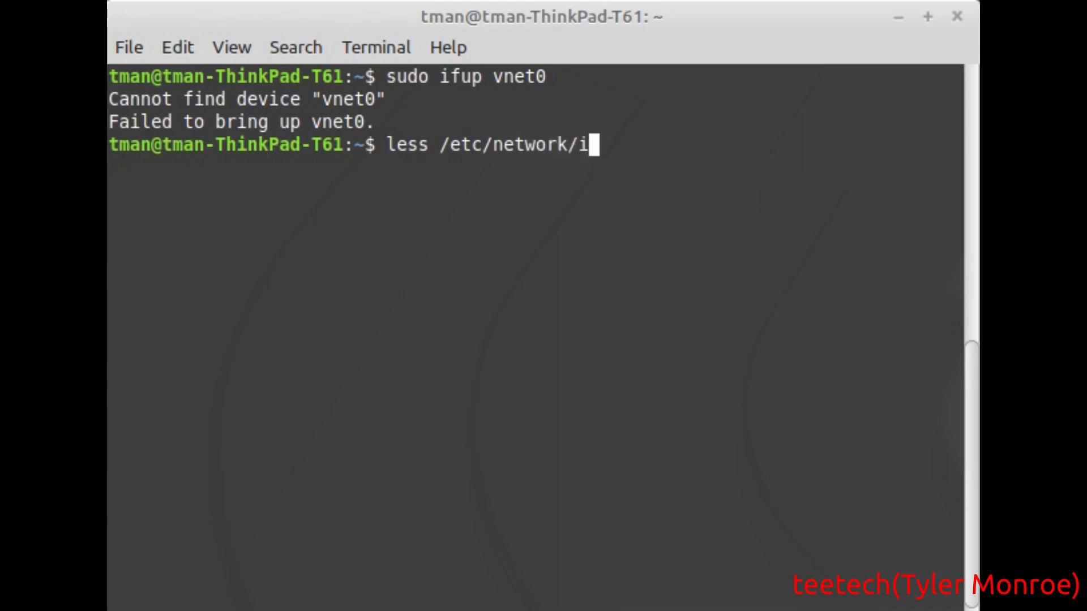
{"action": "type", "text": "l"}
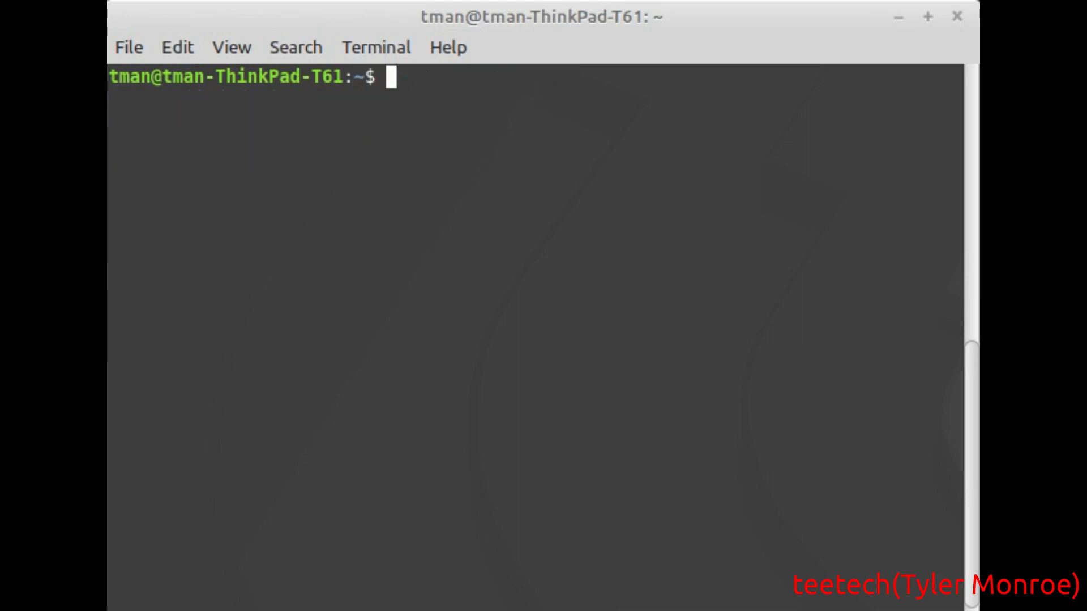
Recreate the bridge with 'sudo brctl addbr vnet0' and show its status with ifconfig vnet0
{"action": "type", "text": "sudo"}
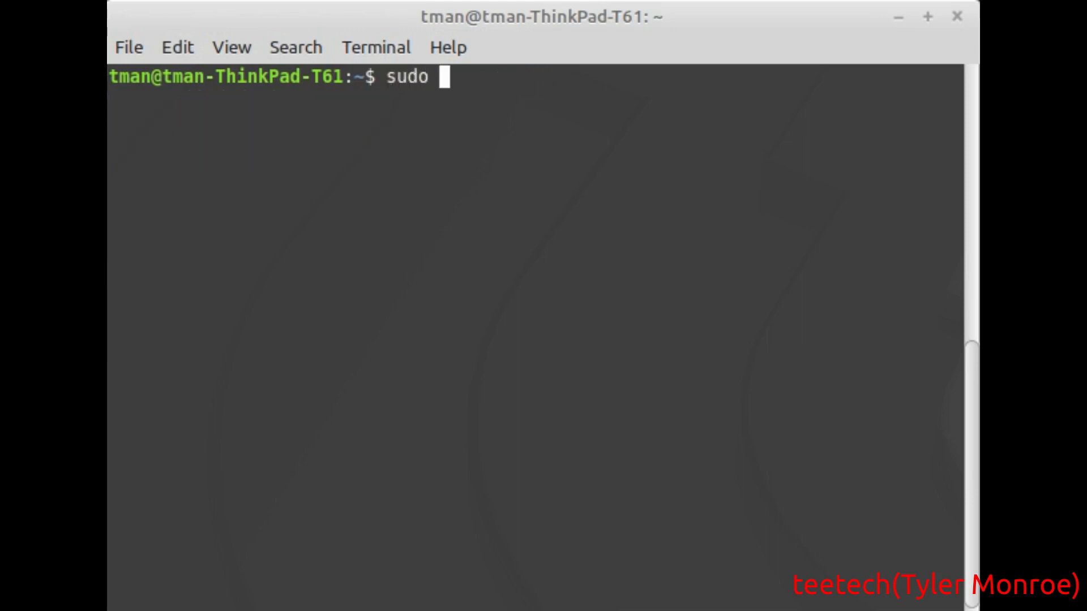
{"action": "type", "text": "brctl"}
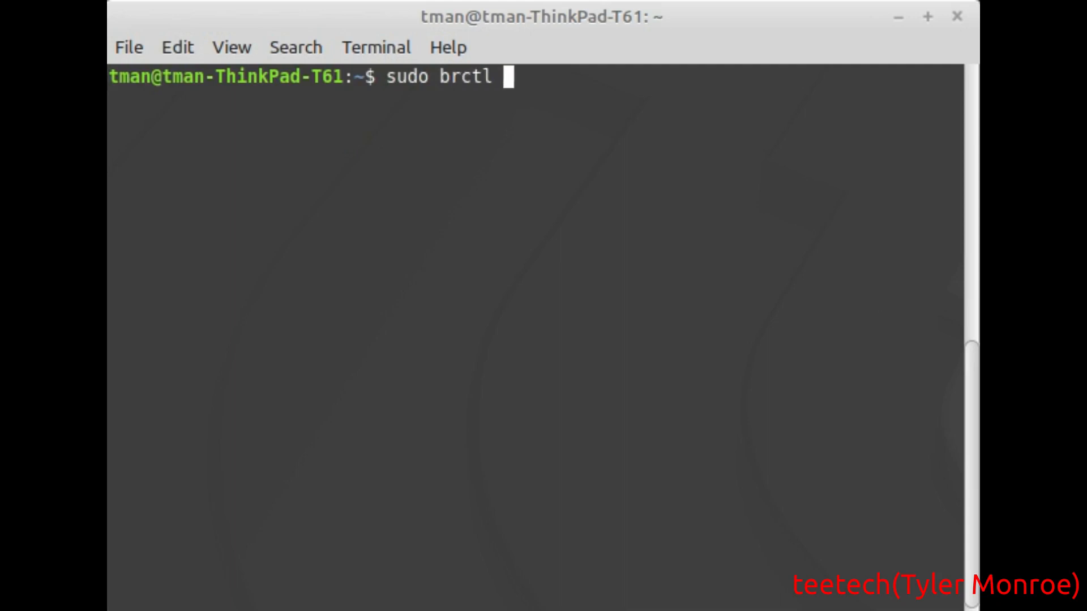
{"action": "type", "text": "addbr vnet0"}
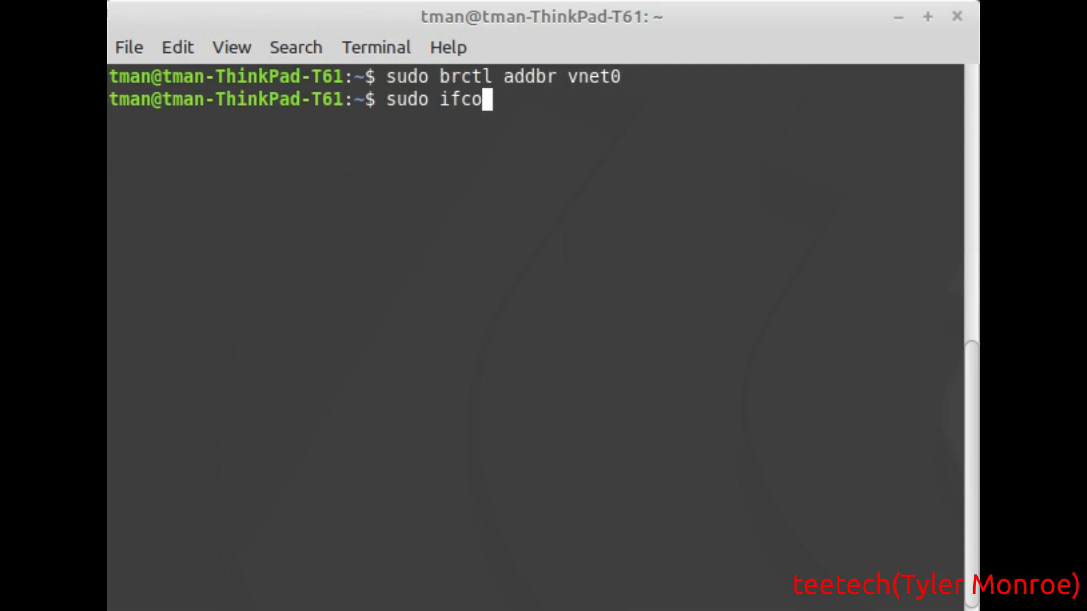
{"action": "type", "text": "nfig vnet0"}
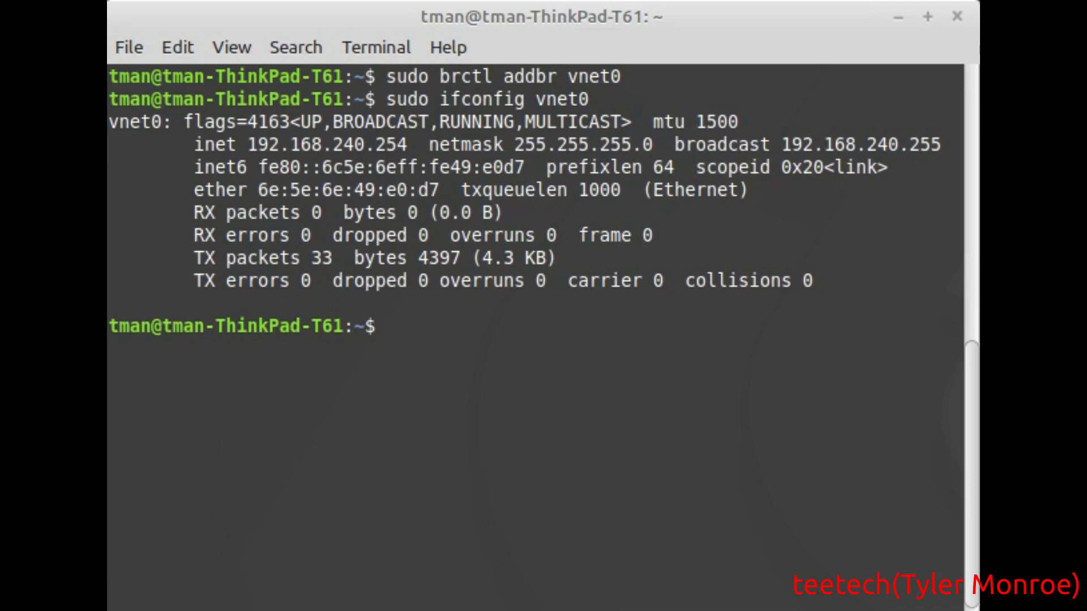
In /etc/network/interfaces, delete vnet0's netmask line and change 'inet static' to 'inet dhcp'
{"action": "type", "text": "clea"}
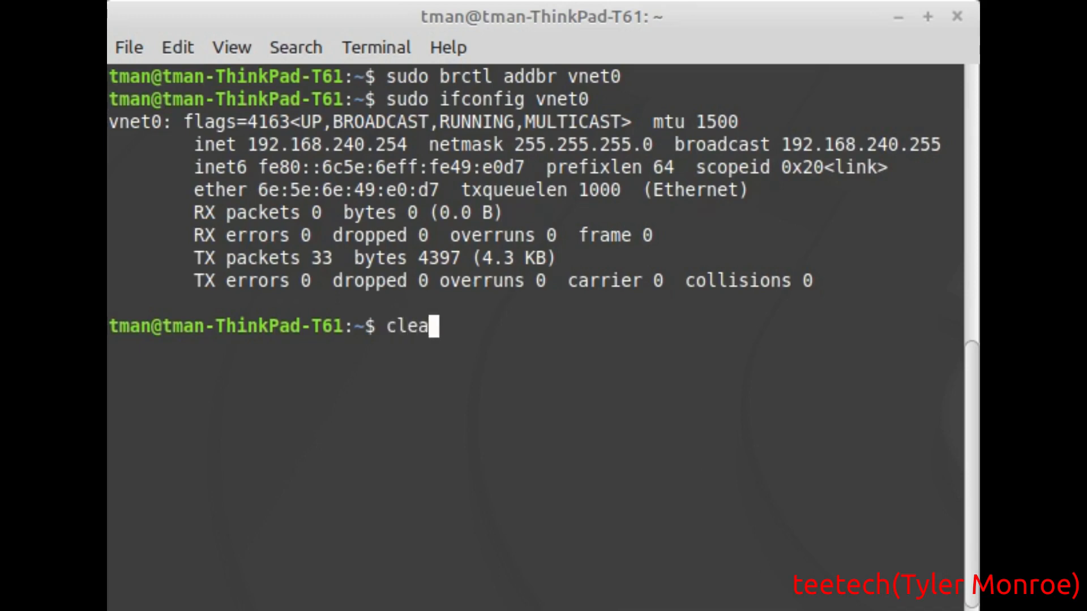
{"action": "type", "text": "sudo vi"}
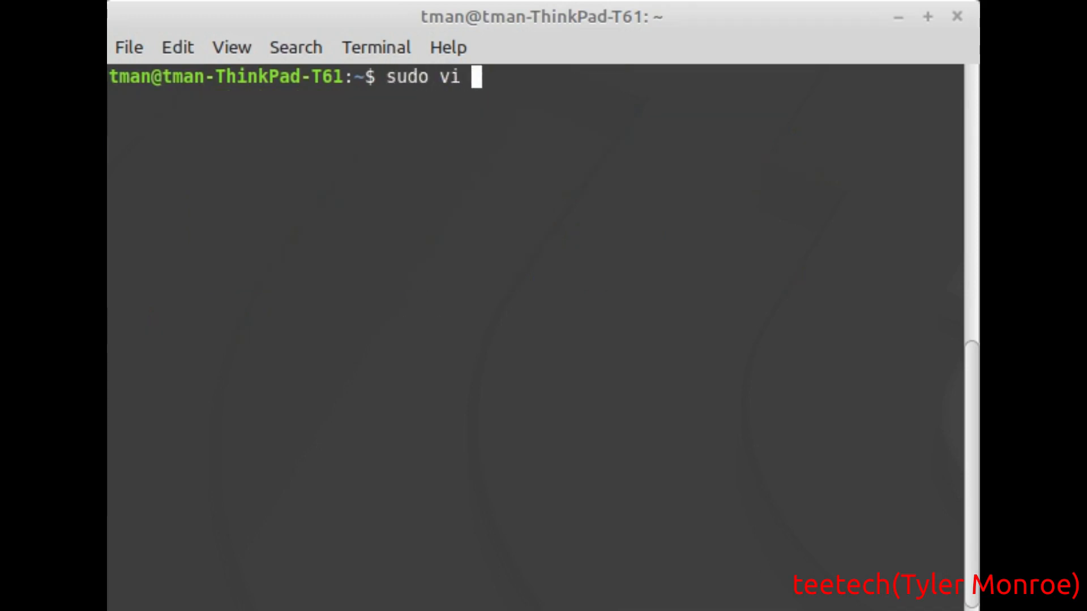
{"action": "type", "text": "/etc/network/"}
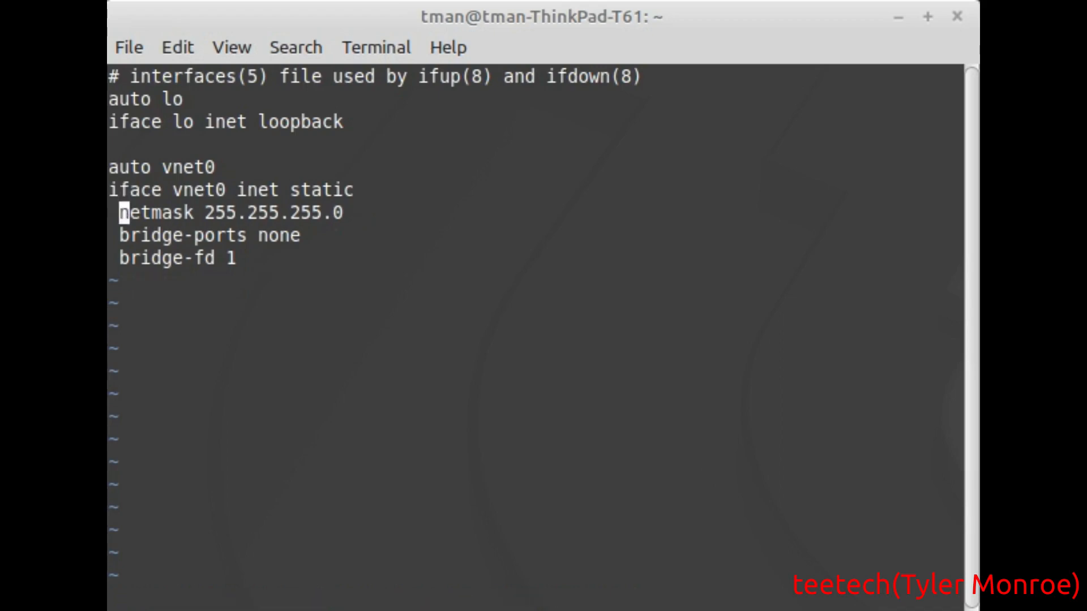
{"action": "key", "text": "dd"}
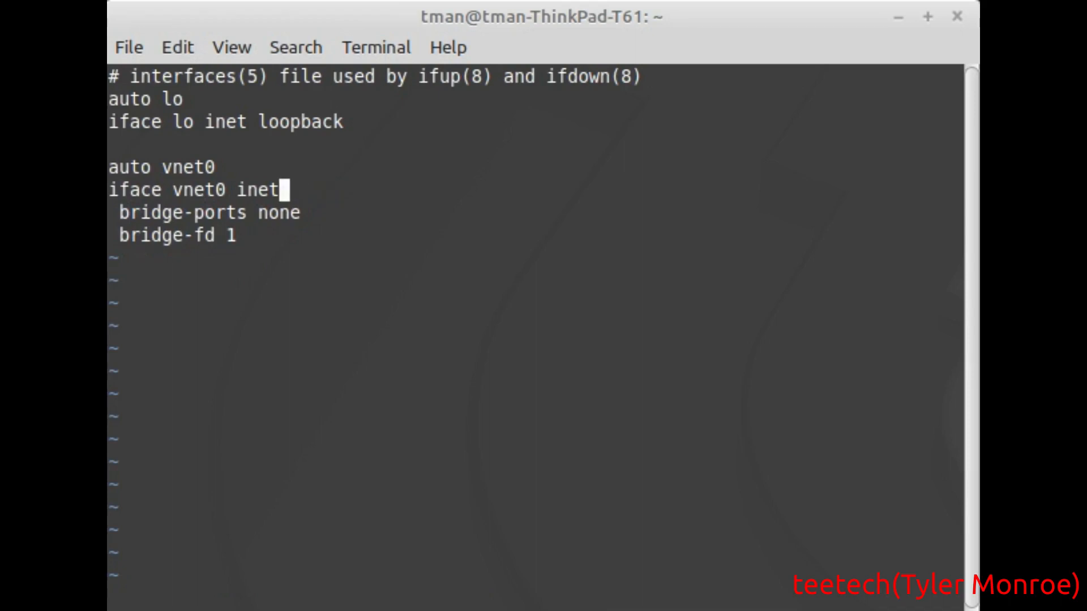
{"action": "type", "text": "dhc"}
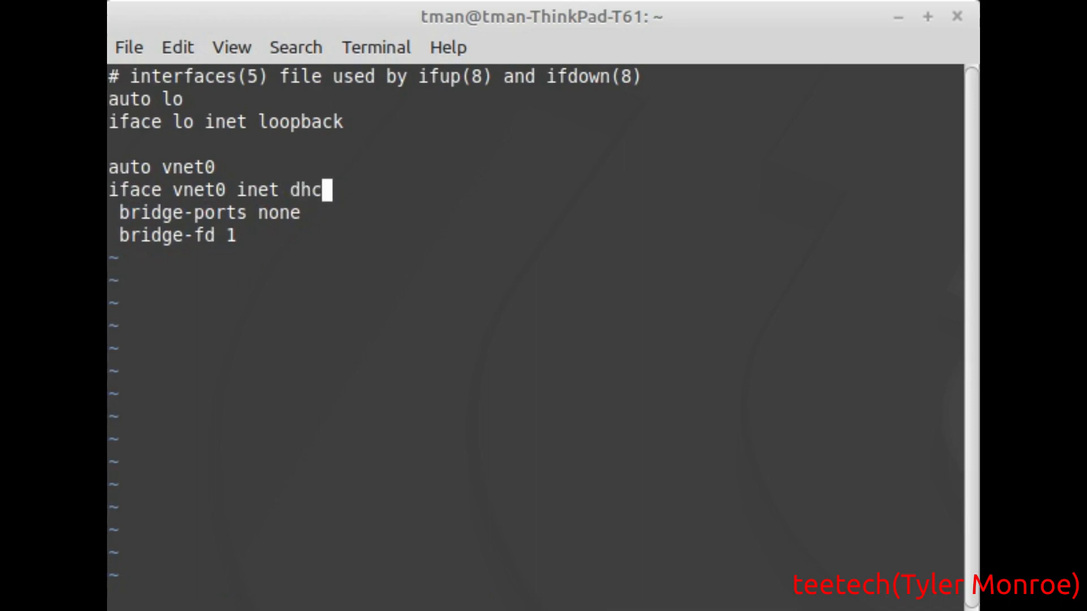
{"action": "type", "text": "p"}
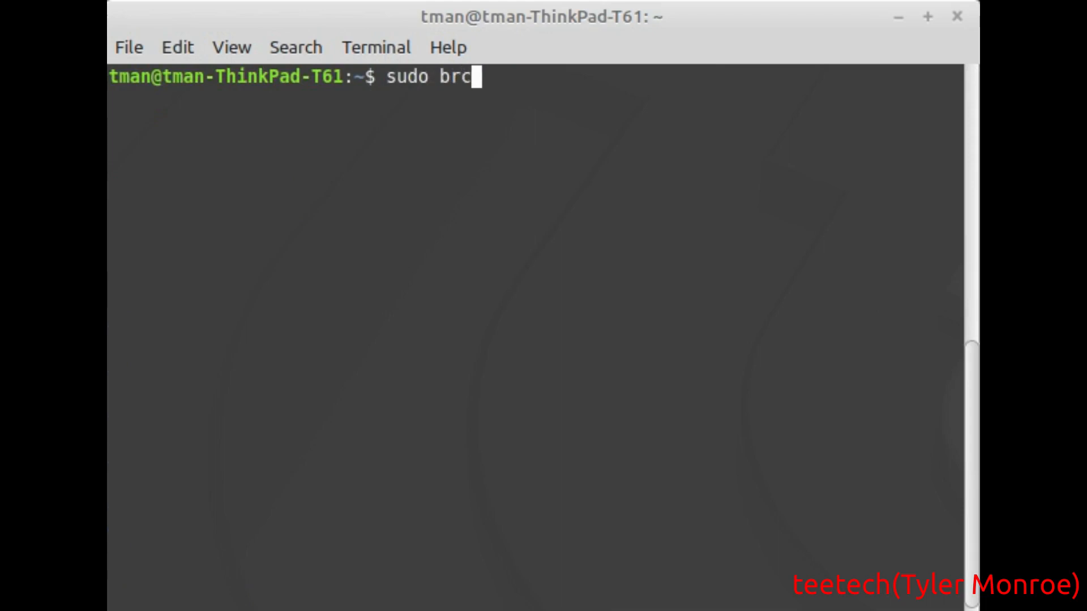
Cycle vnet0 down and up to request a DHCP address, then abort the unanswered discovery with Ctrl+C
{"action": "type", "text": "ifconf"}
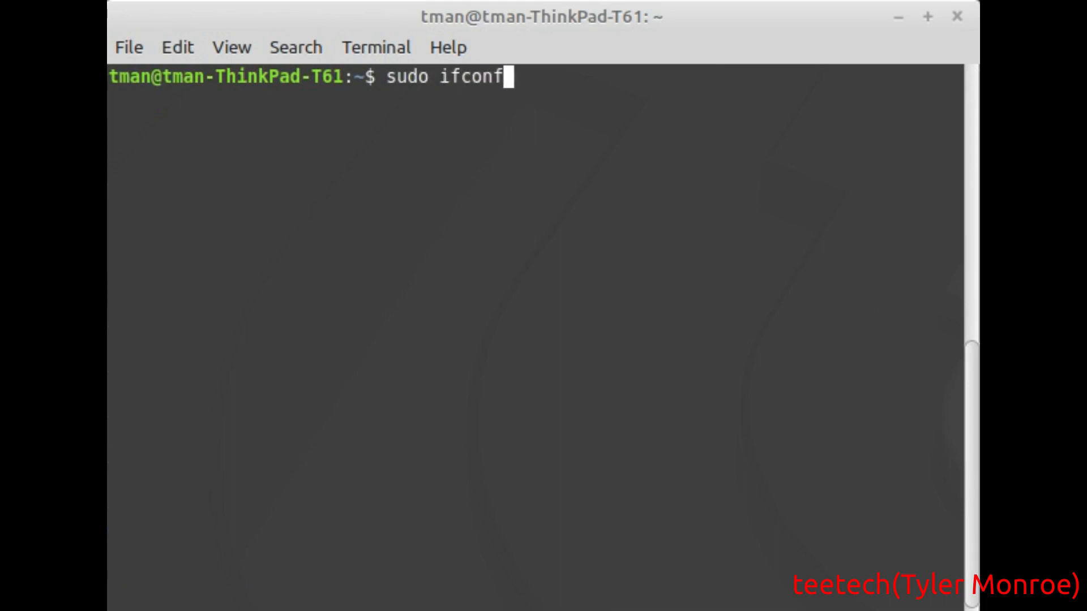
{"action": "key", "text": "BackSpace"}
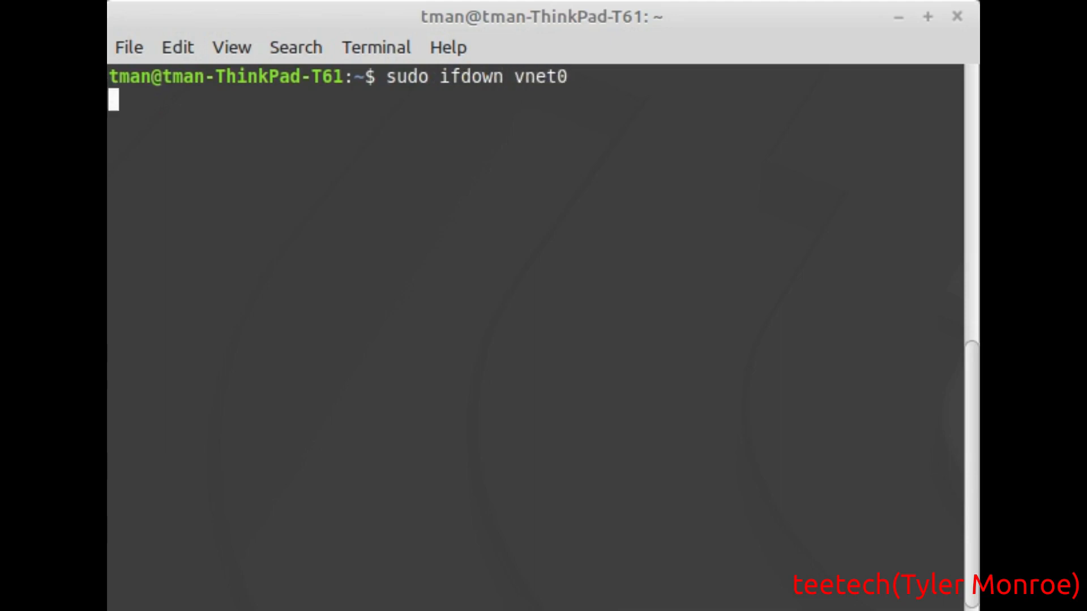
{"action": "type", "text": "s"}
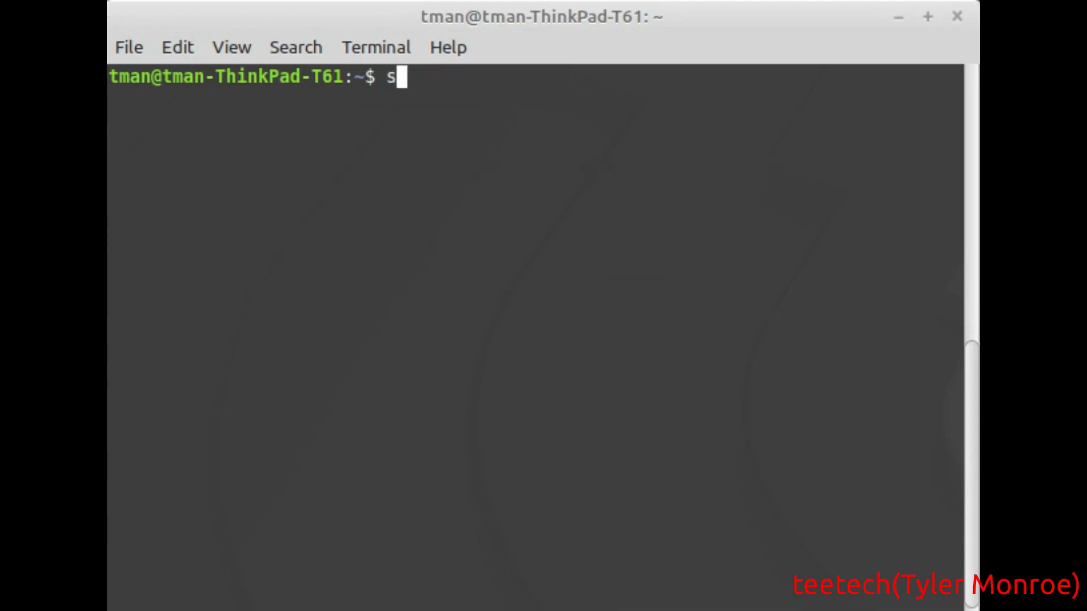
{"action": "type", "text": "udo ifconfig"}
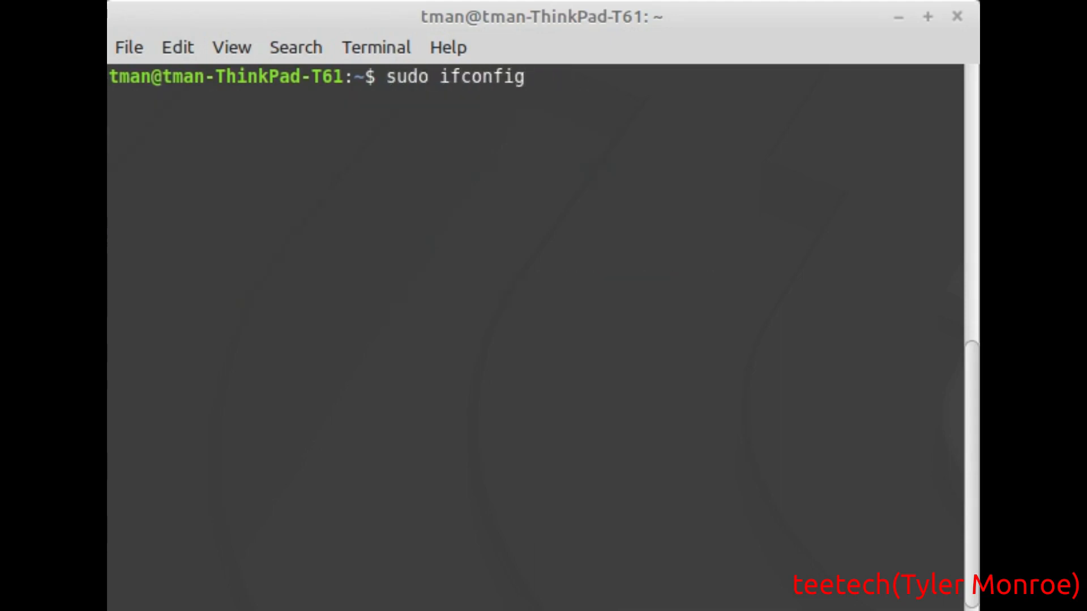
{"action": "type", "text": "vnet0"}
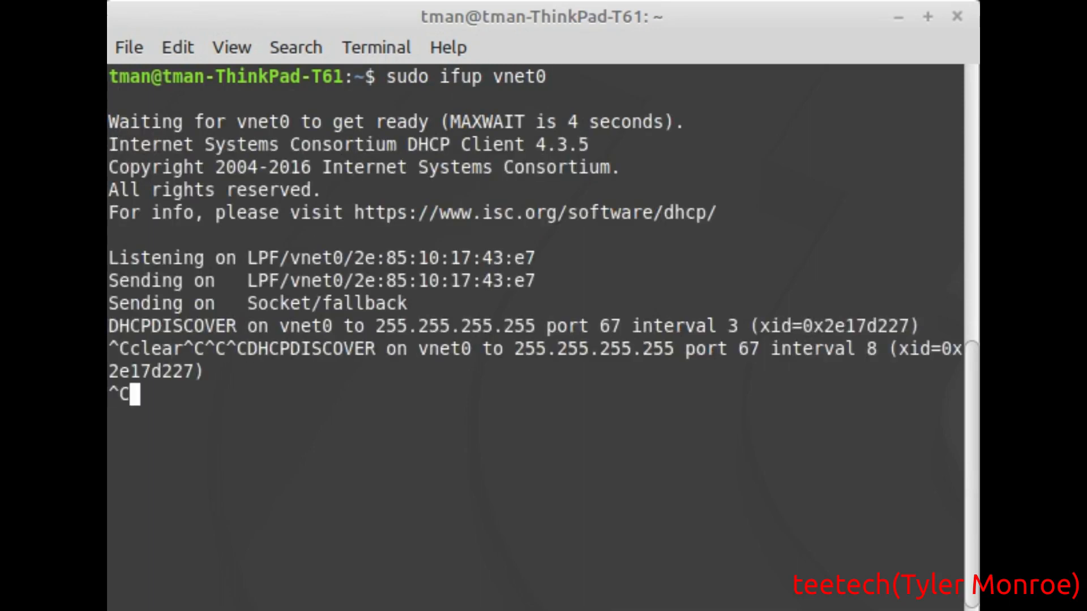
{"action": "key", "text": "ctrl+c"}
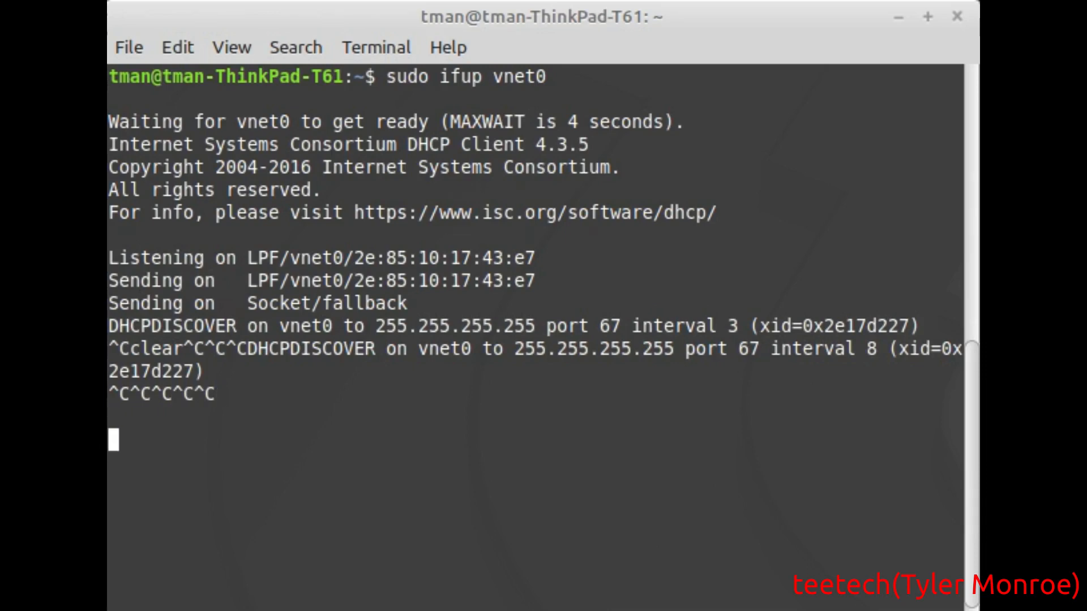
{"action": "key", "text": "ctrl+c"}
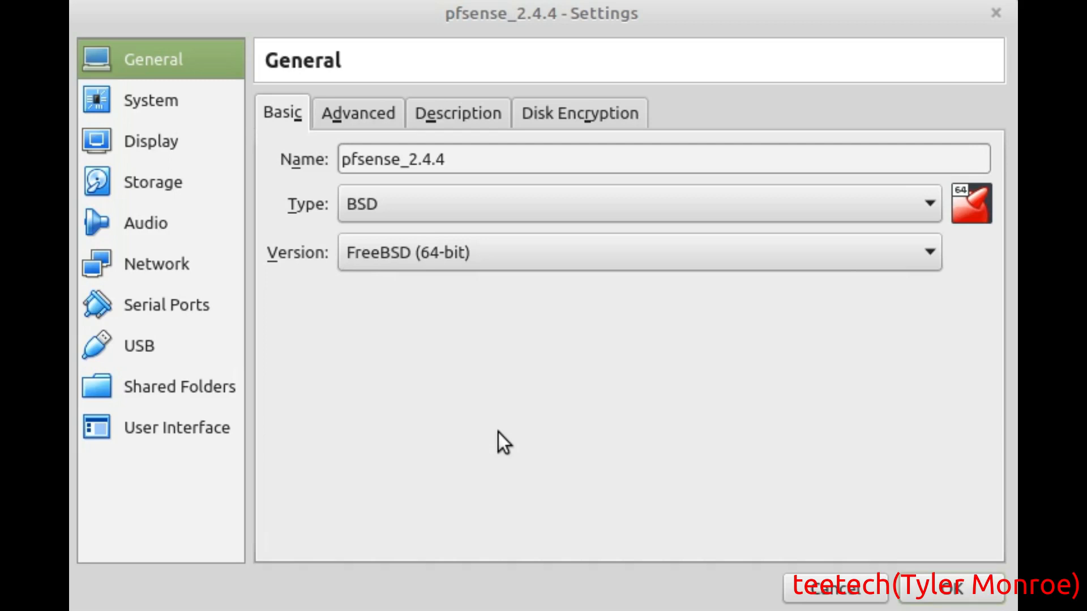
{"action": "mouse_move", "coordinate": [439, 344]}
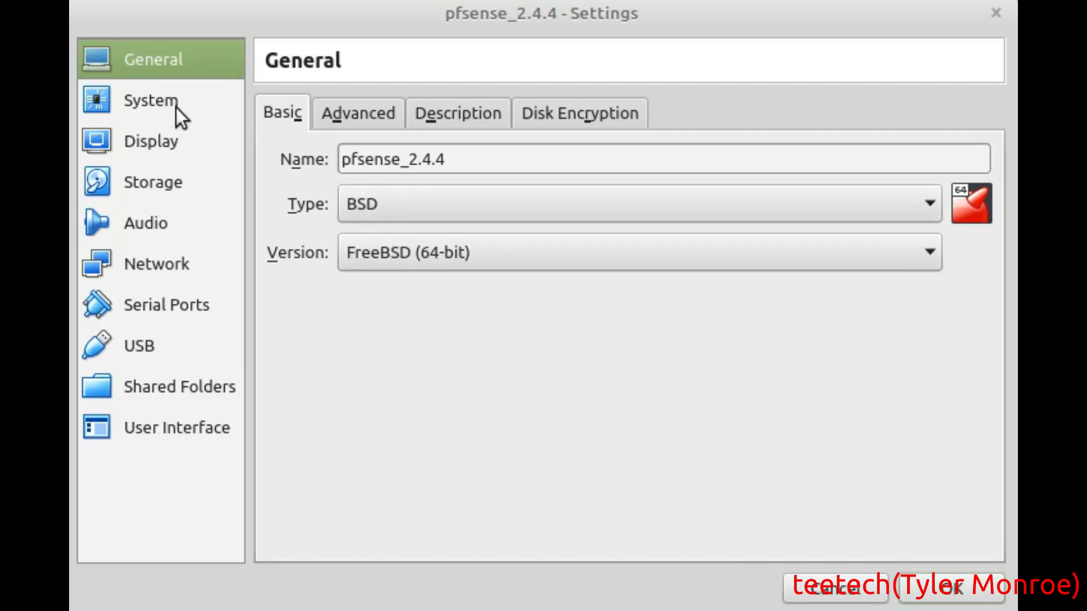
View the pfSense VM's System and Storage settings, showing pfsense_2.4.4.vdi details under Controller: IDE
{"action": "left_click", "coordinate": [148, 100]}
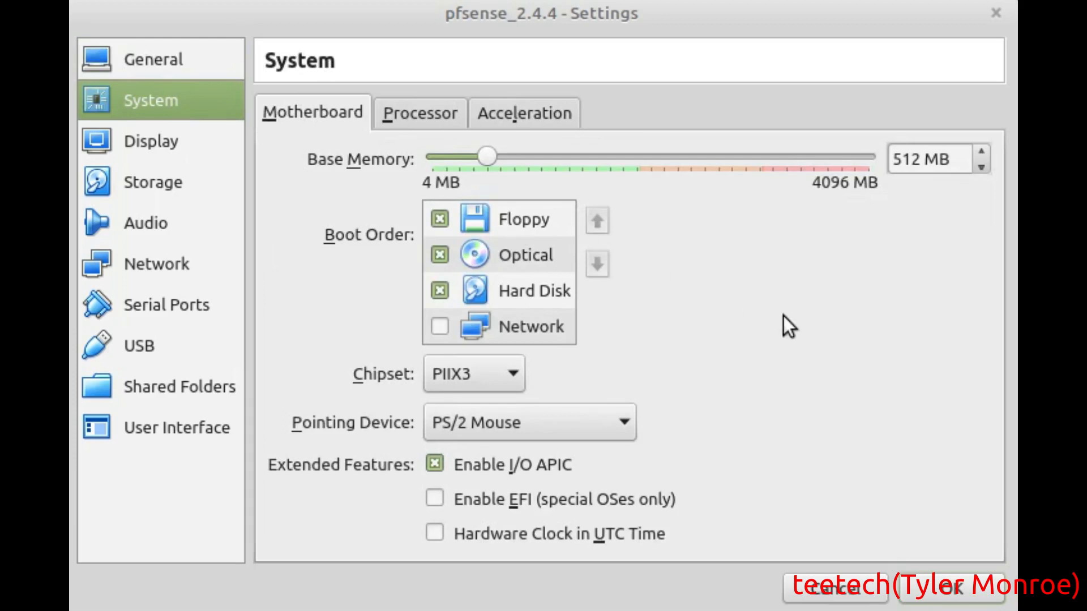
{"action": "mouse_move", "coordinate": [905, 215]}
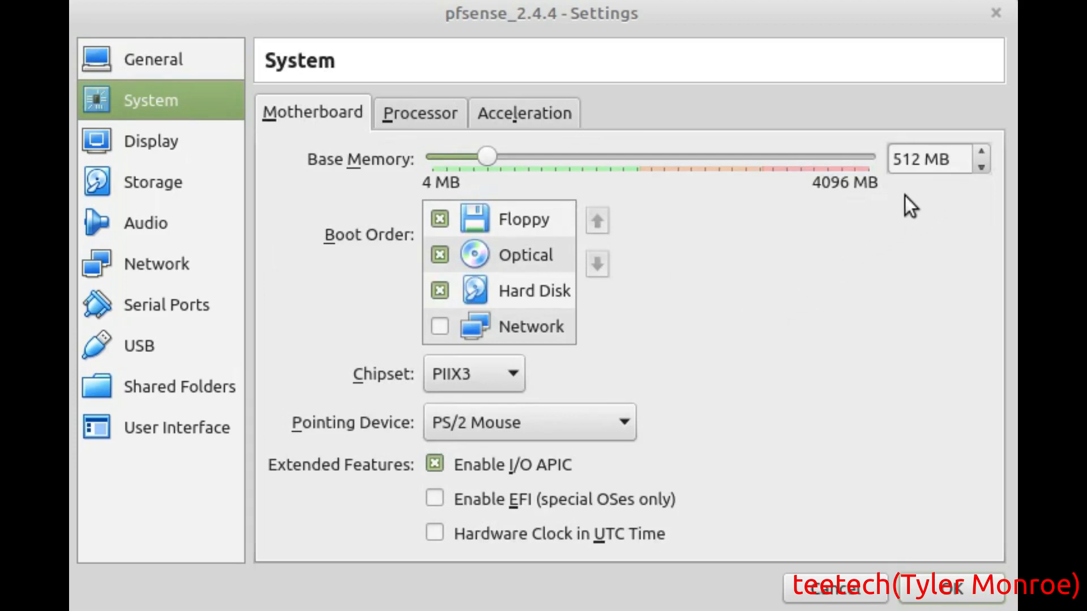
{"action": "mouse_move", "coordinate": [836, 362]}
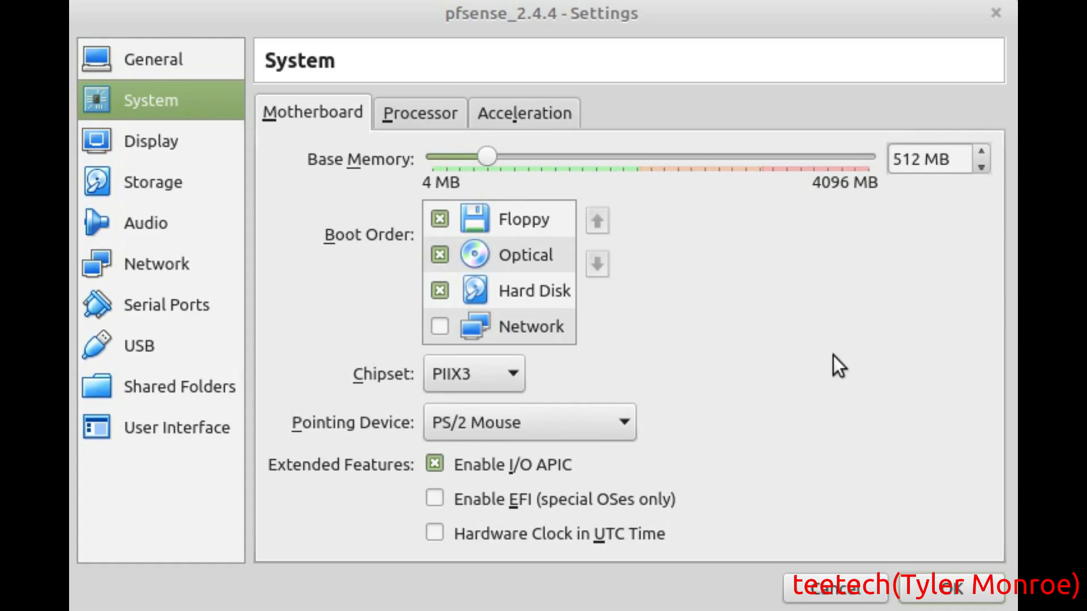
{"action": "mouse_move", "coordinate": [519, 248]}
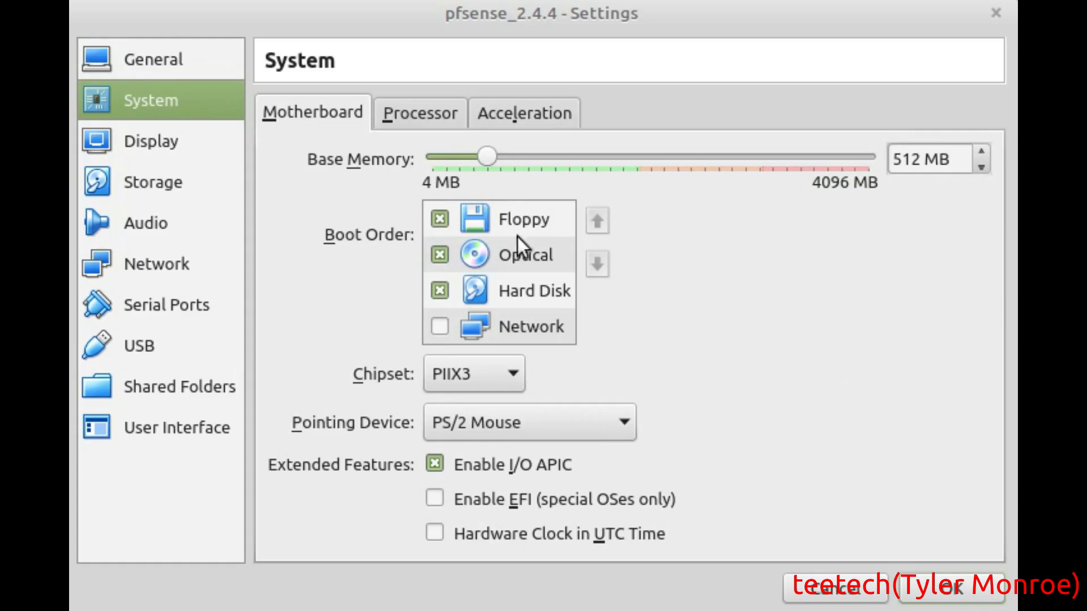
{"action": "mouse_move", "coordinate": [346, 251]}
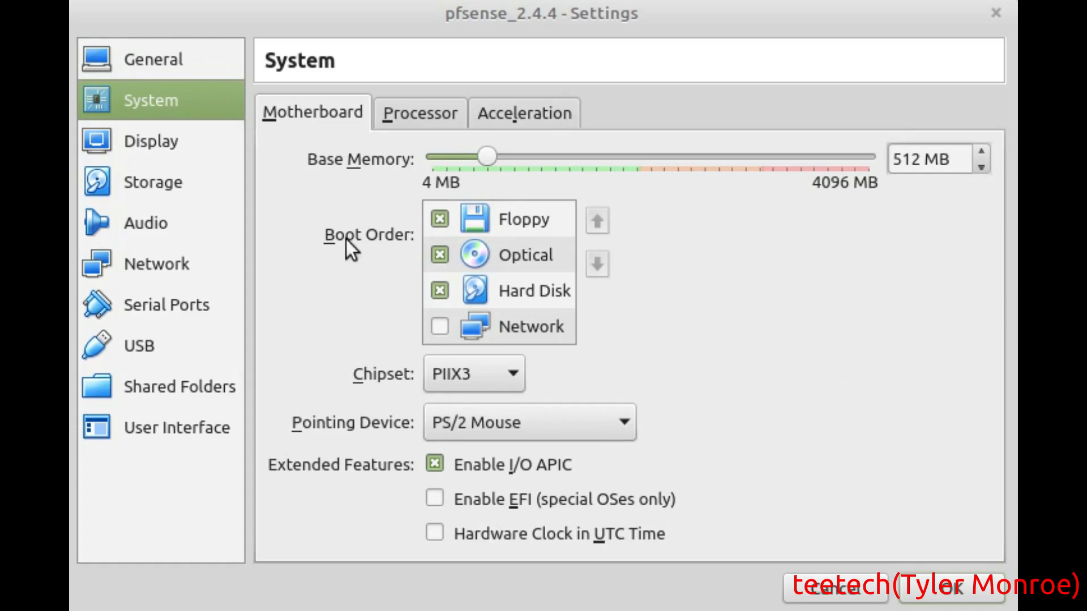
{"action": "mouse_move", "coordinate": [683, 294]}
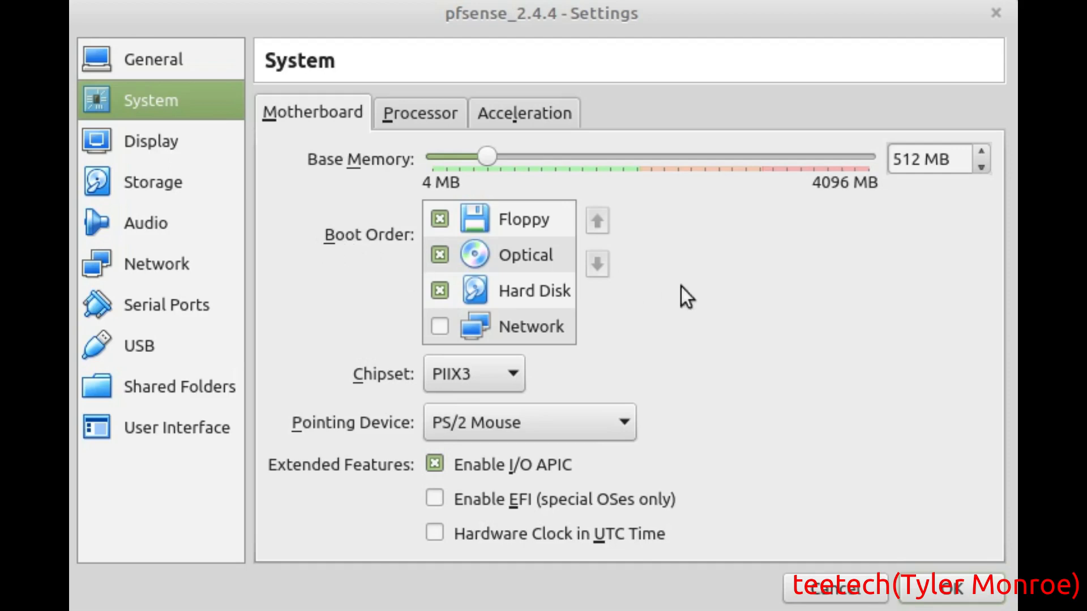
{"action": "mouse_move", "coordinate": [933, 172]}
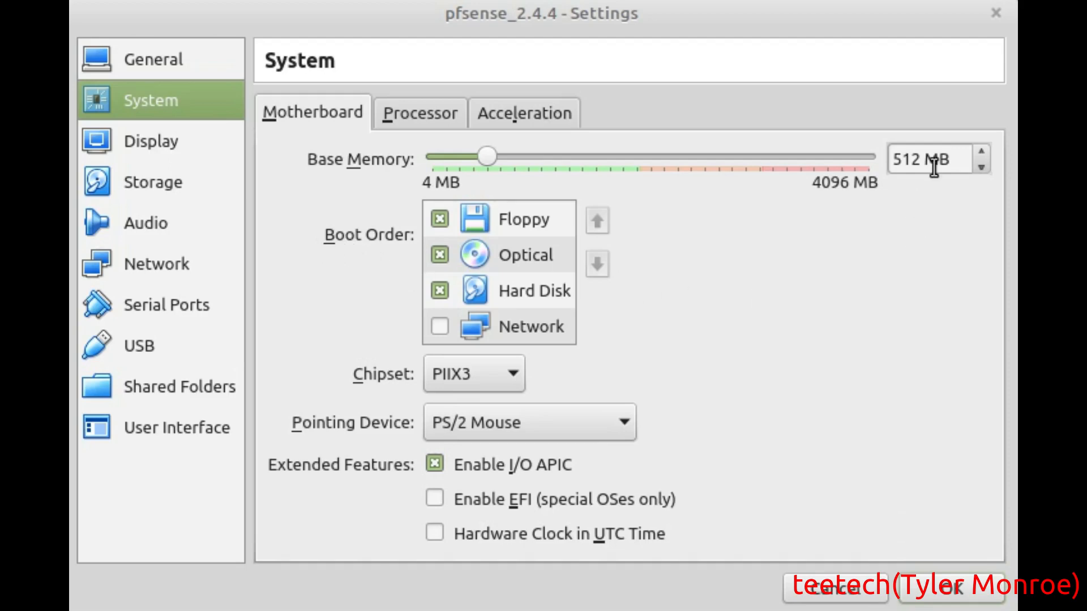
{"action": "mouse_move", "coordinate": [186, 184]}
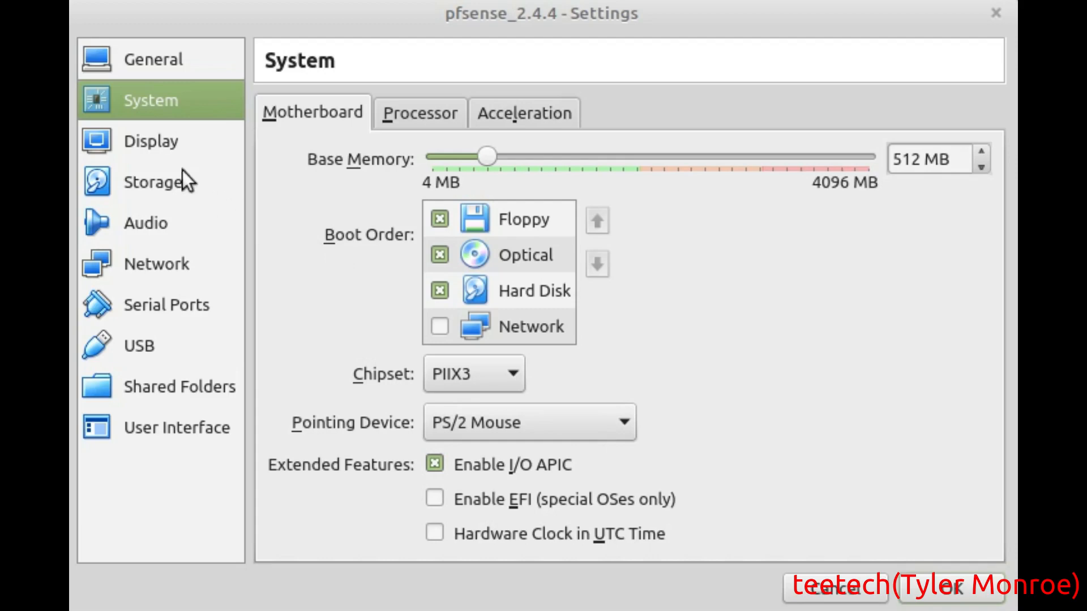
{"action": "left_click", "coordinate": [152, 181]}
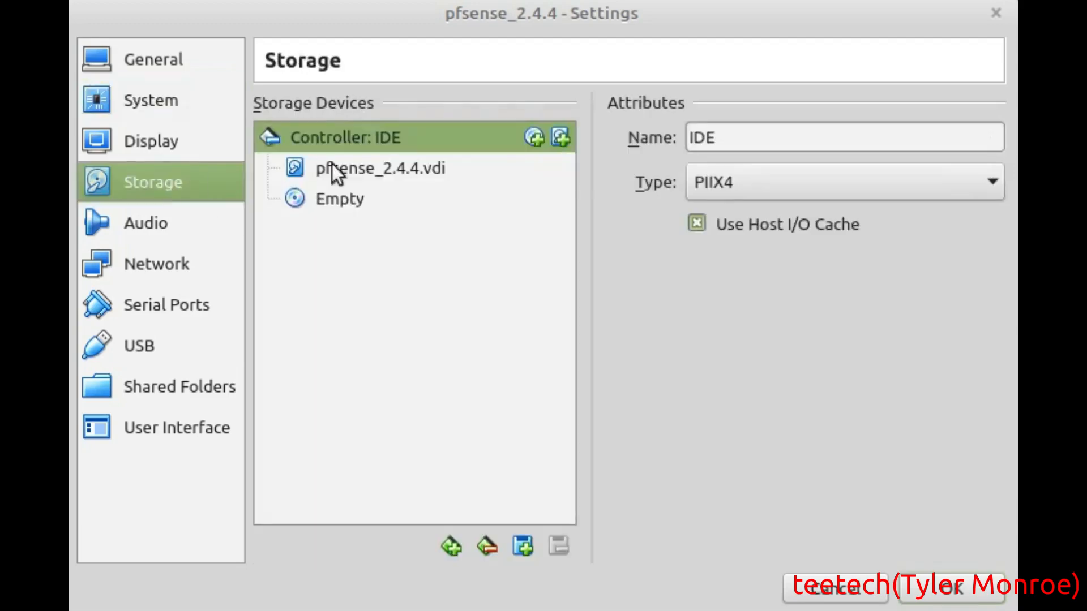
{"action": "left_click", "coordinate": [379, 167]}
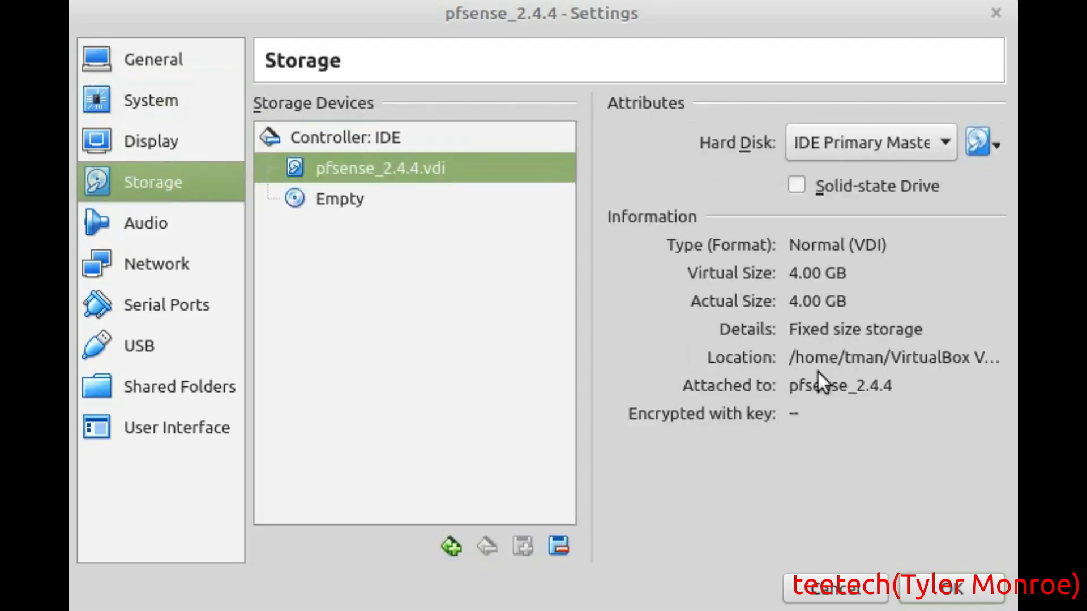
{"action": "mouse_move", "coordinate": [412, 319]}
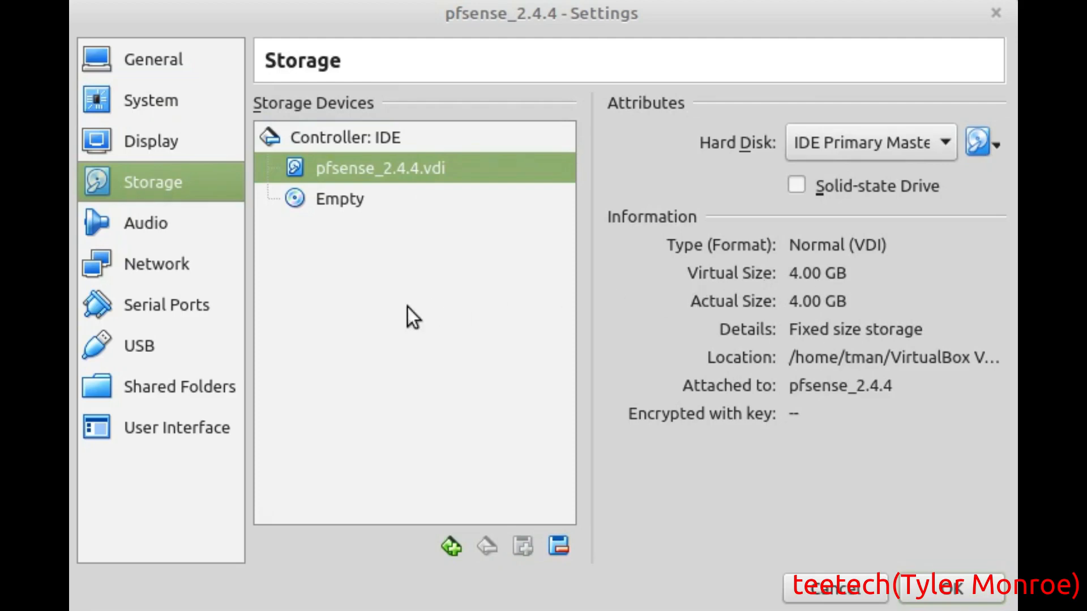
{"action": "mouse_move", "coordinate": [325, 346]}
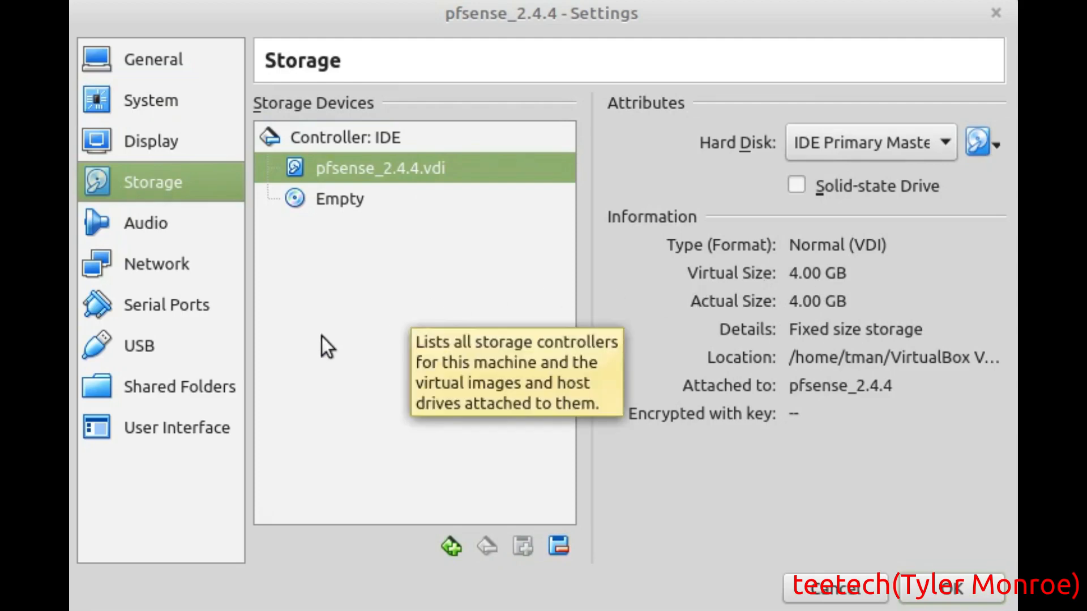
{"action": "mouse_move", "coordinate": [182, 509]}
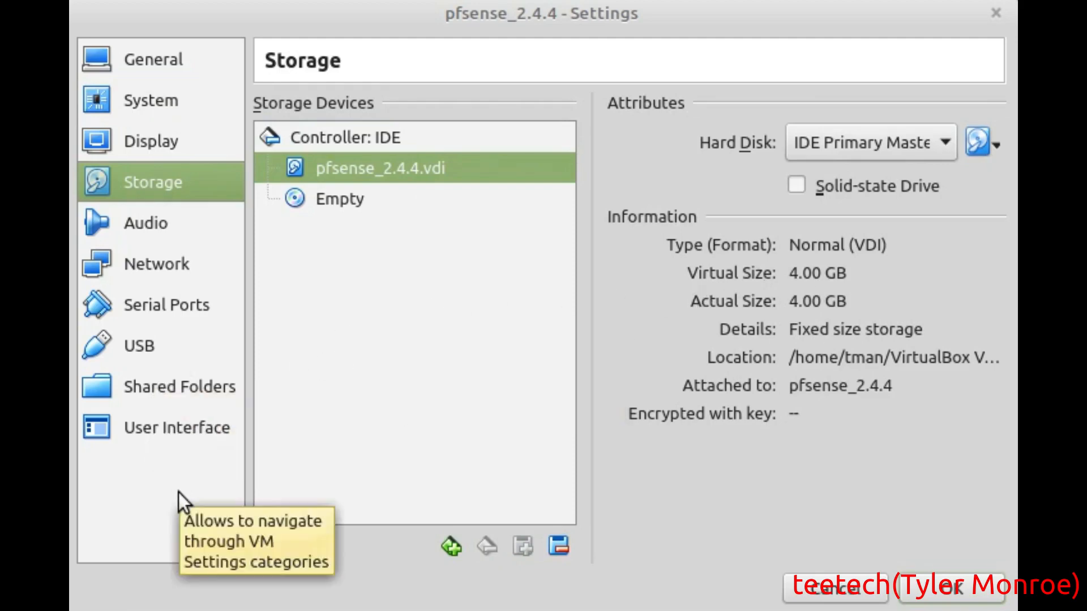
{"action": "mouse_move", "coordinate": [150, 284]}
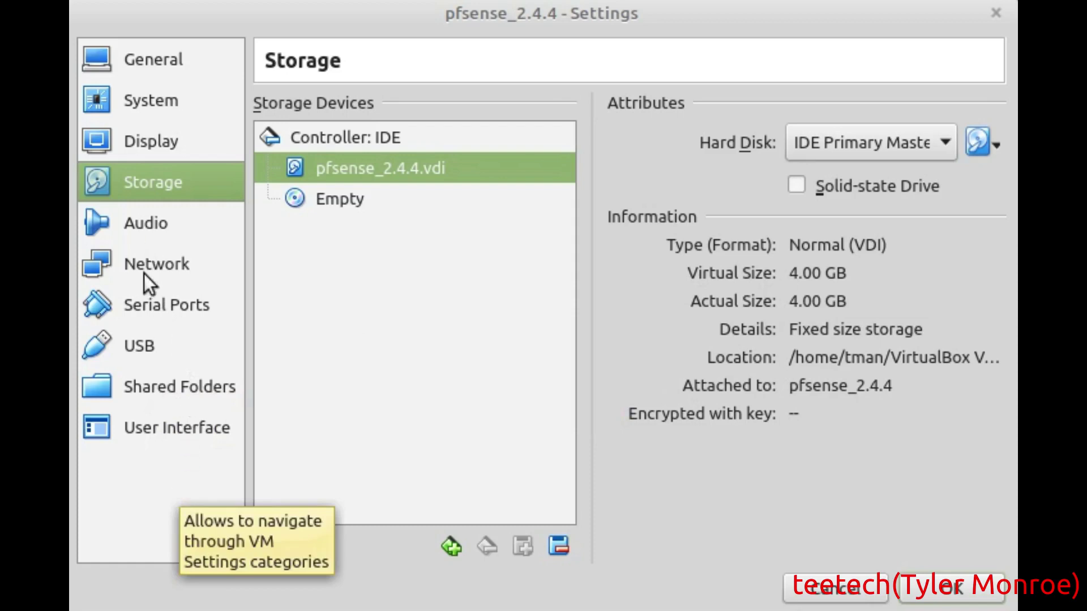
Attach the pfSense VM's Adapter 1 as a Bridged Adapter on vnet0
{"action": "left_click", "coordinate": [156, 263]}
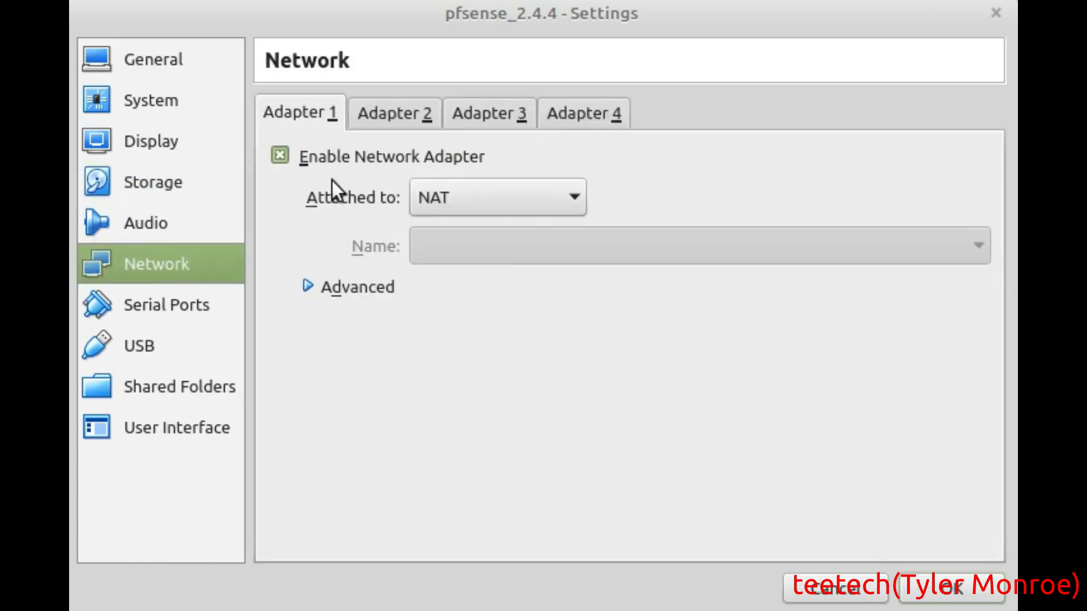
{"action": "mouse_move", "coordinate": [476, 231]}
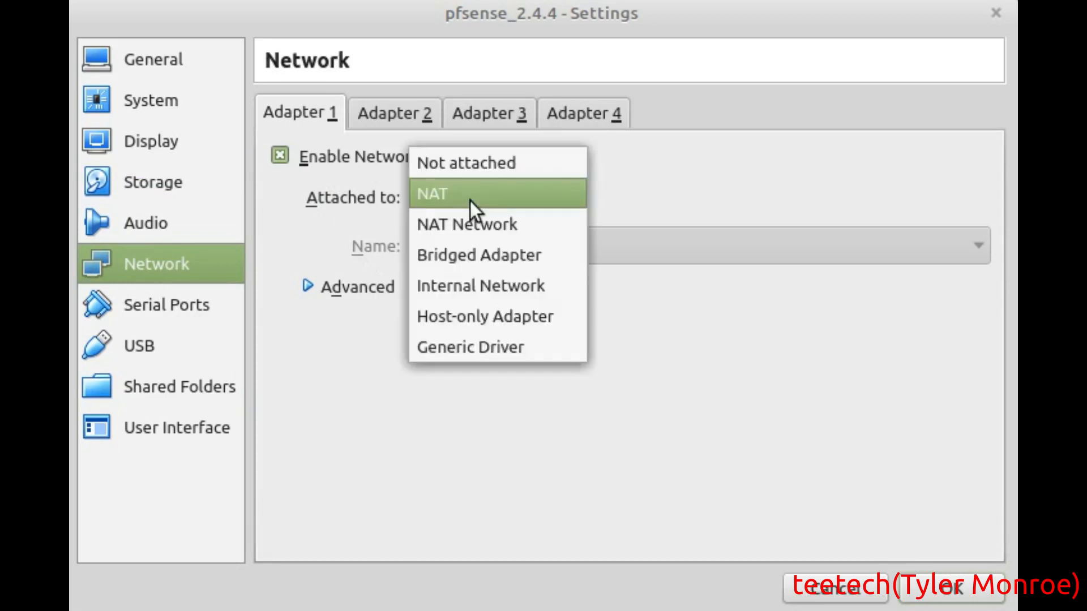
{"action": "mouse_move", "coordinate": [502, 256]}
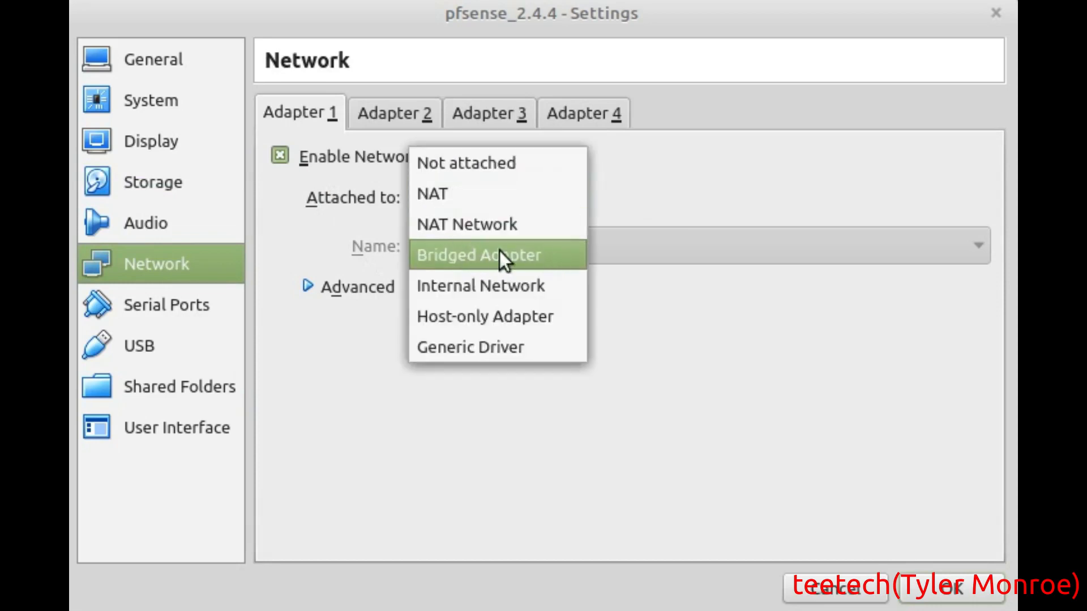
{"action": "left_click", "coordinate": [498, 255]}
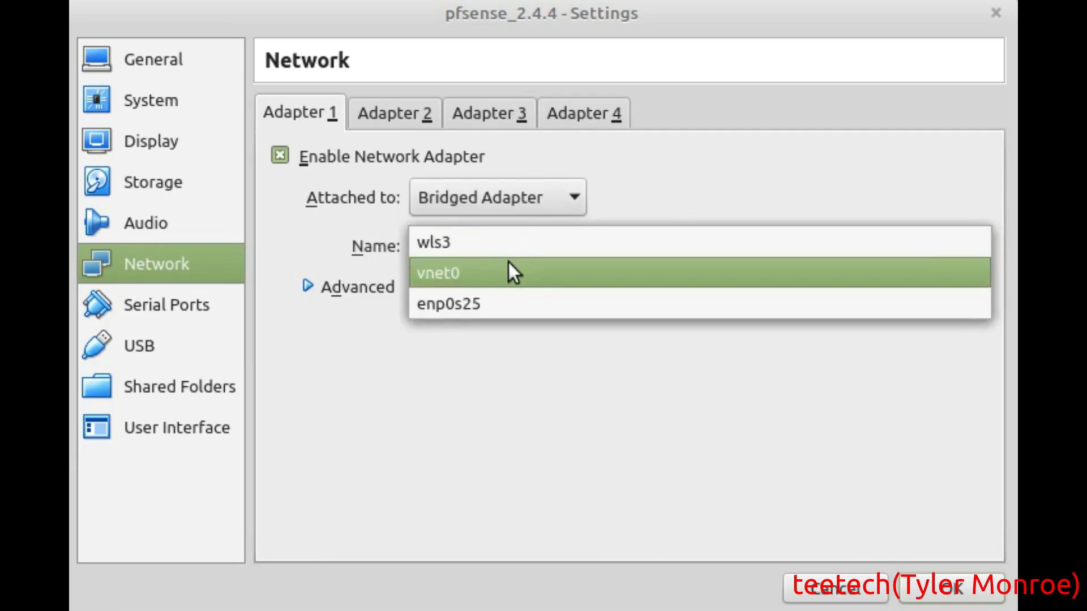
{"action": "mouse_move", "coordinate": [528, 285]}
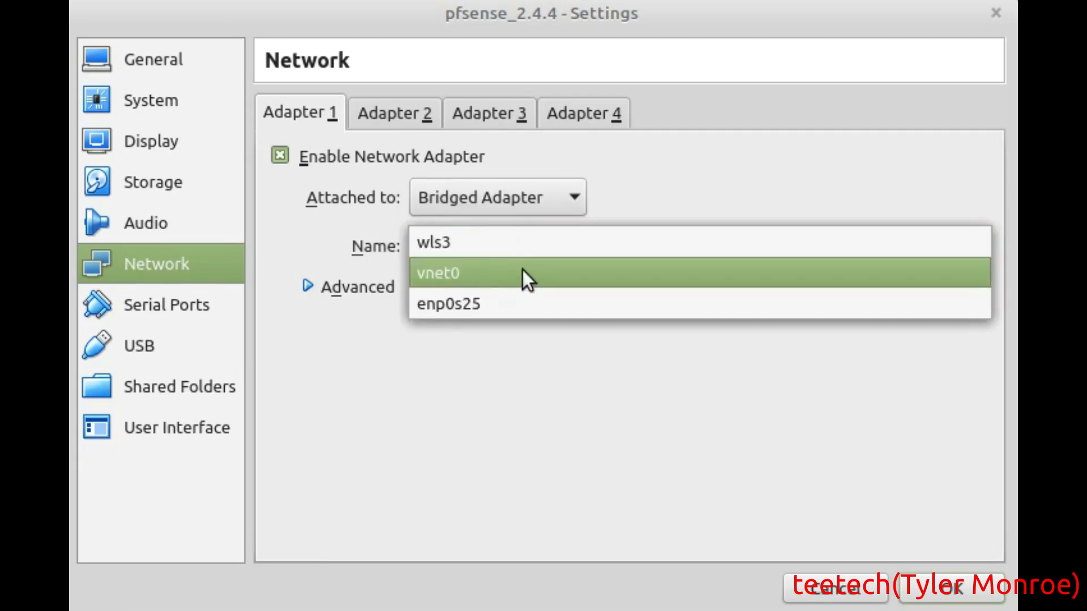
{"action": "left_click", "coordinate": [446, 273]}
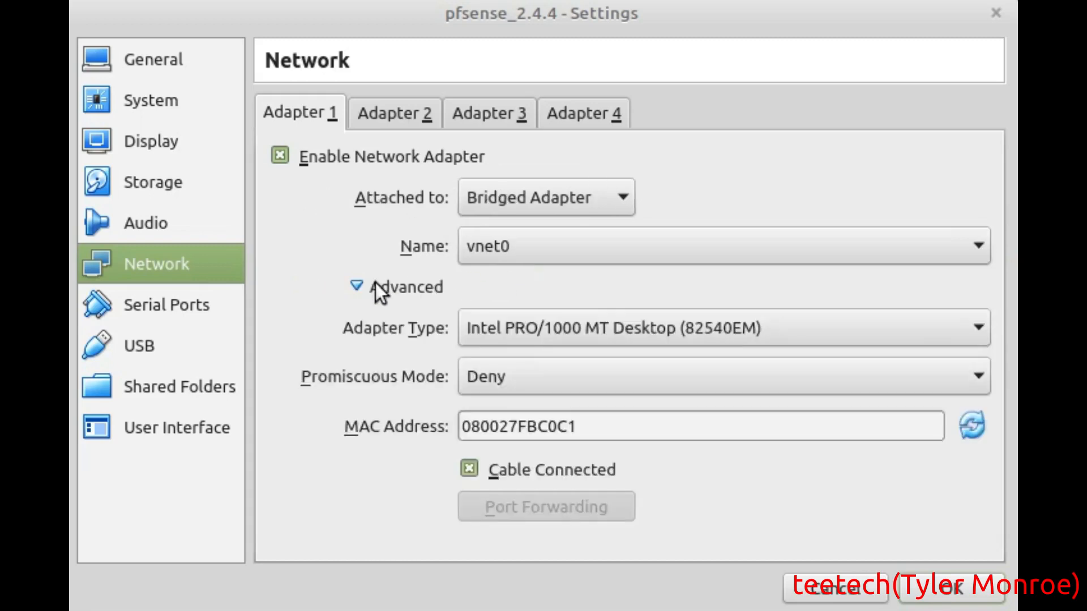
Change Adapter 1's MAC address ending to 01, giving 080027FBC001
{"action": "left_click", "coordinate": [634, 426]}
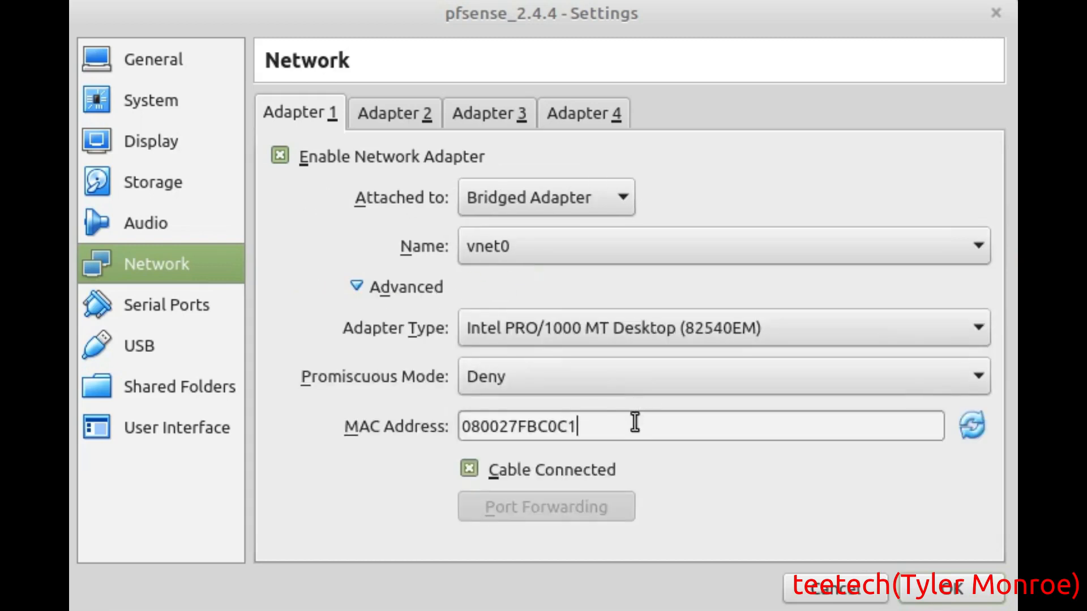
{"action": "key", "text": "BackSpace"}
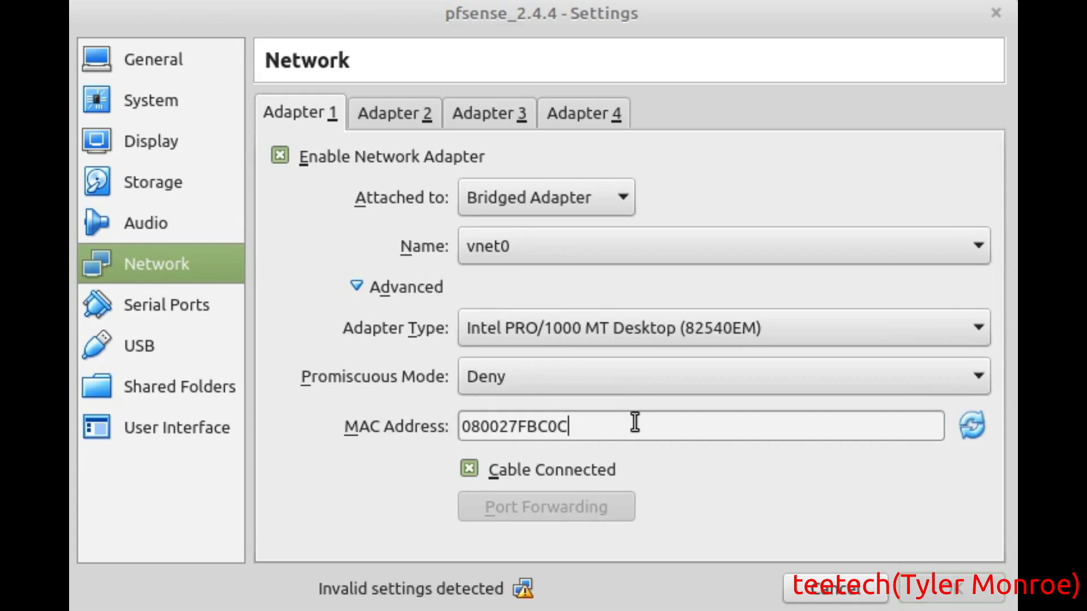
{"action": "key", "text": "Backspace"}
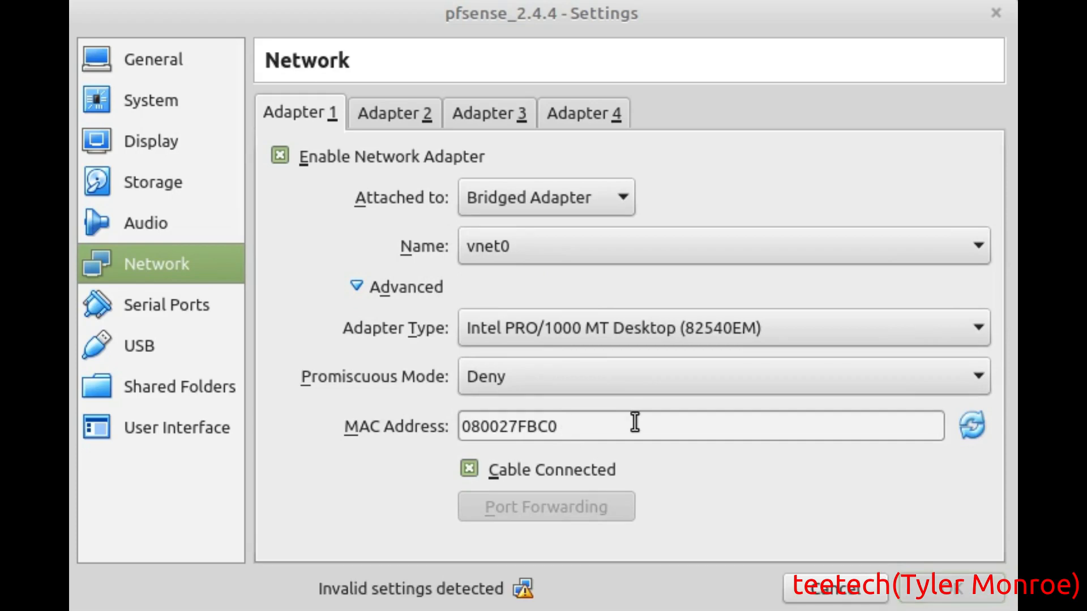
{"action": "type", "text": "01"}
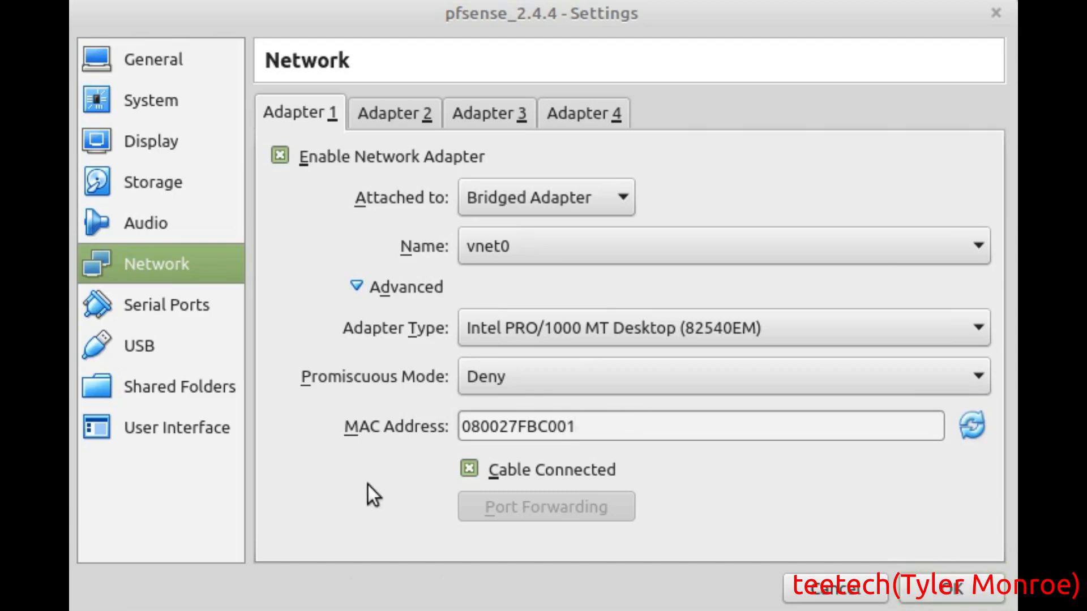
{"action": "mouse_move", "coordinate": [391, 302]}
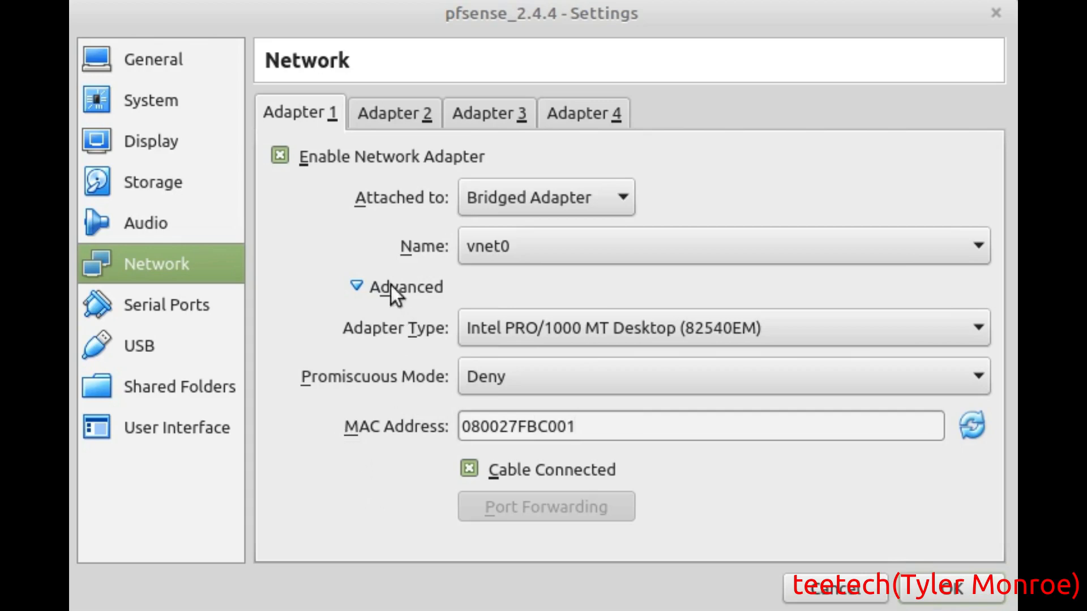
{"action": "mouse_move", "coordinate": [384, 113]}
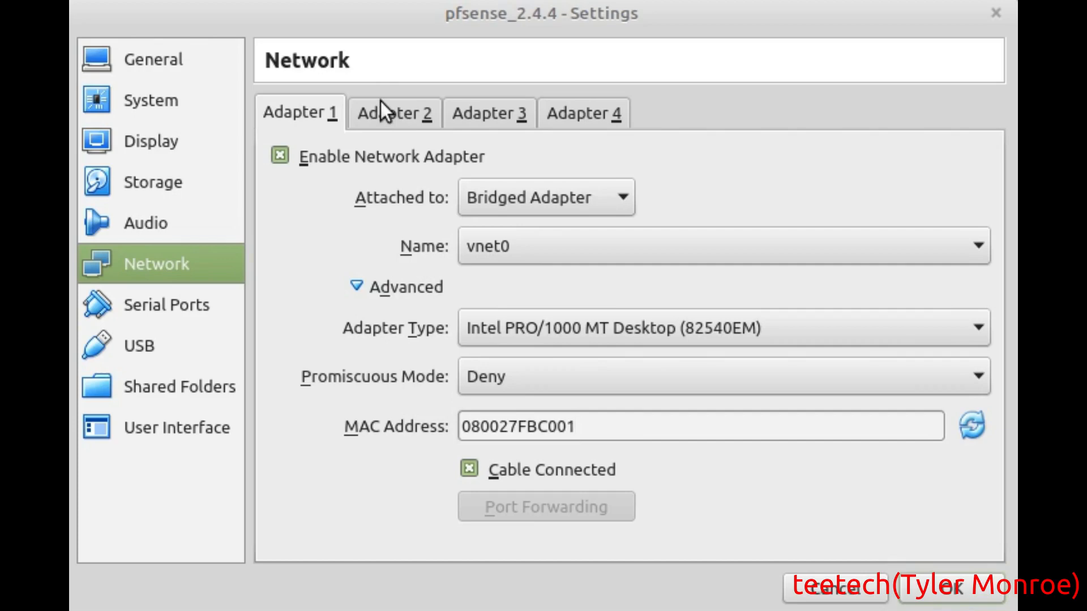
{"action": "left_click", "coordinate": [395, 113]}
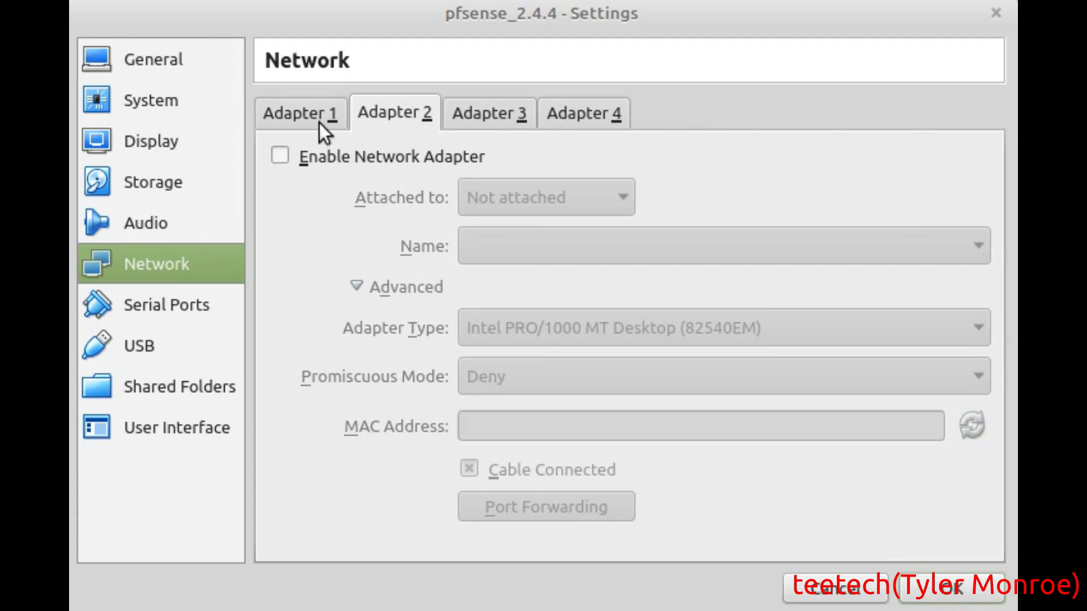
Bridge the pfSense VM's second adapter to host interface wls3 and adjust its MAC address ending
{"action": "left_click", "coordinate": [300, 112]}
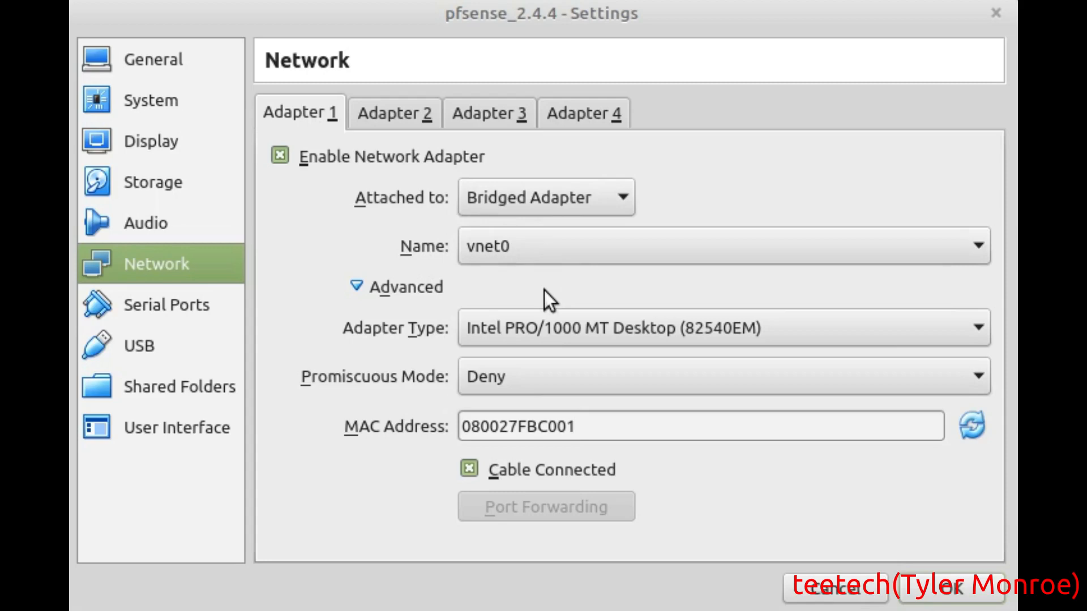
{"action": "left_click", "coordinate": [392, 113]}
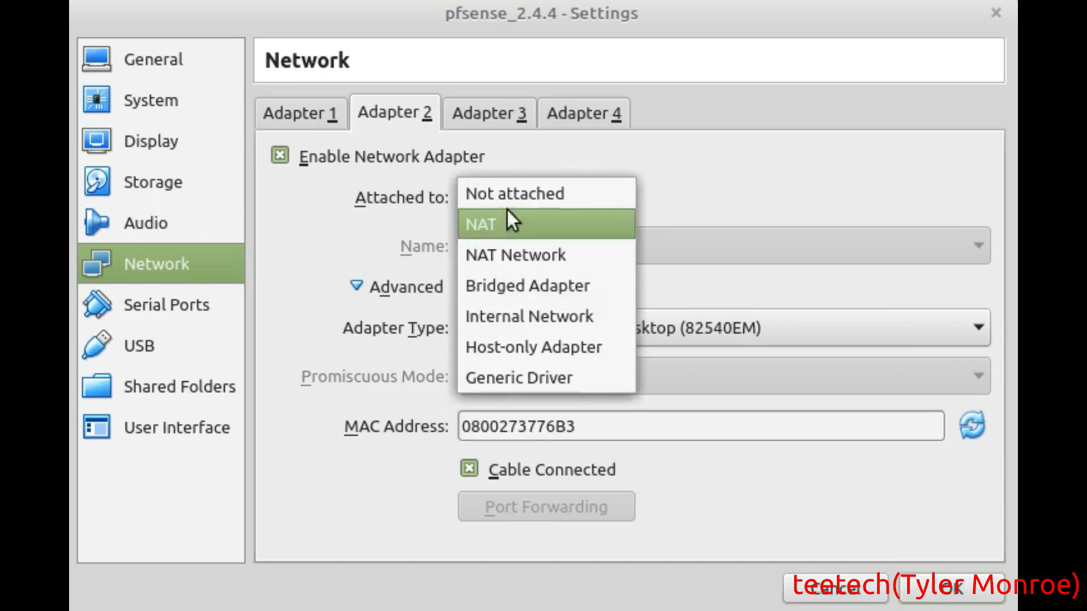
{"action": "left_click", "coordinate": [528, 285]}
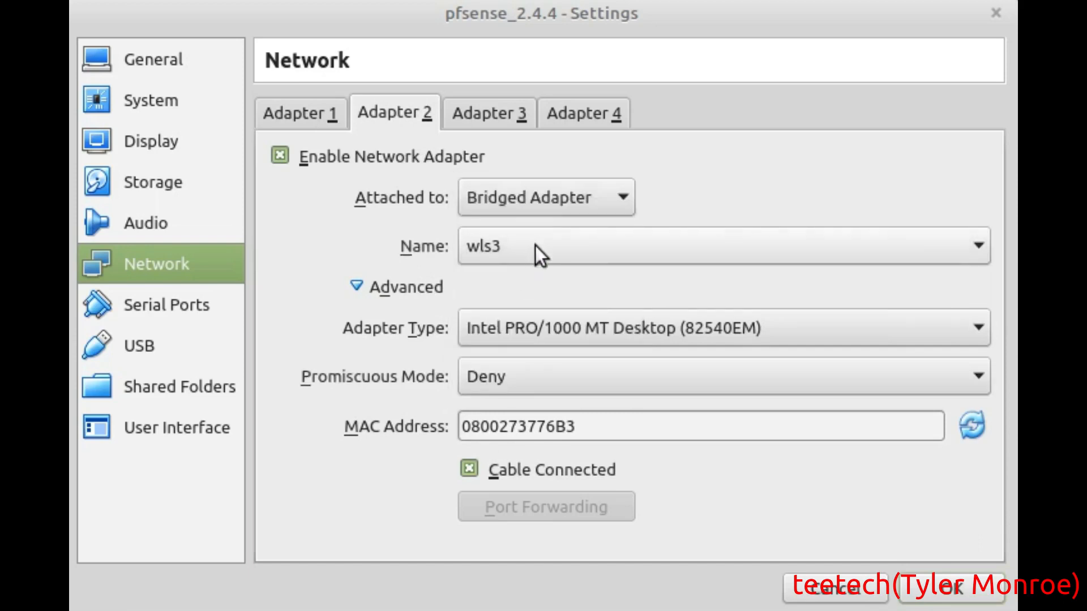
{"action": "mouse_move", "coordinate": [392, 225]}
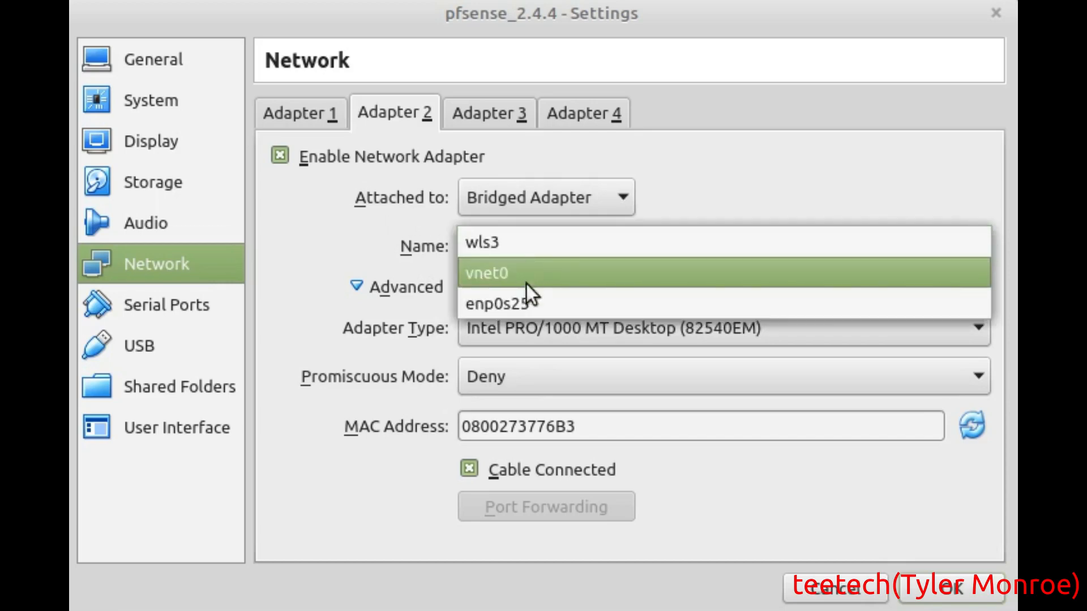
{"action": "left_click", "coordinate": [492, 244]}
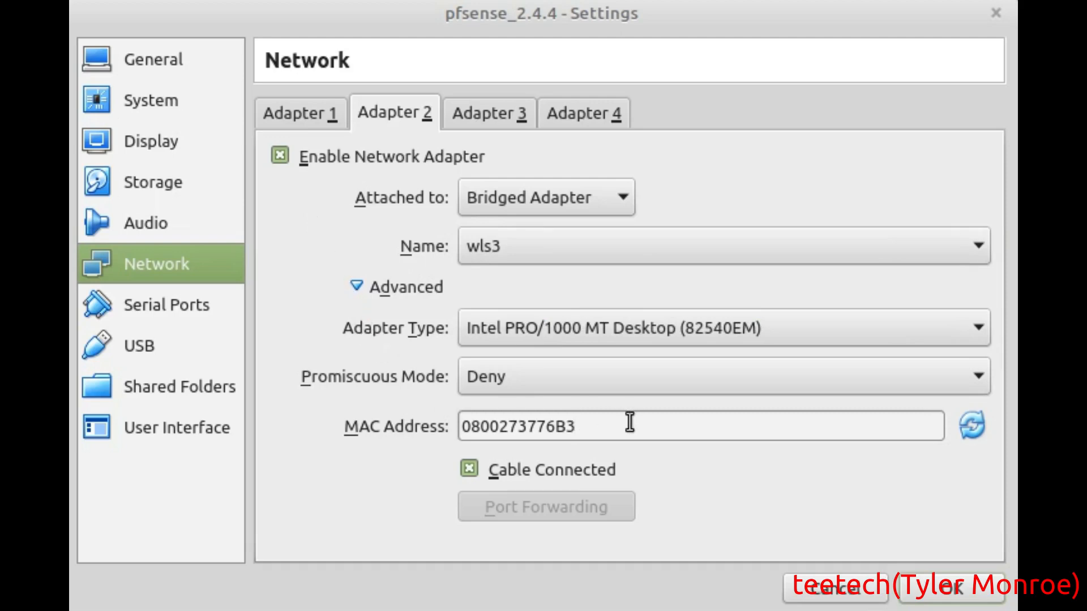
{"action": "key", "text": "Backspace"}
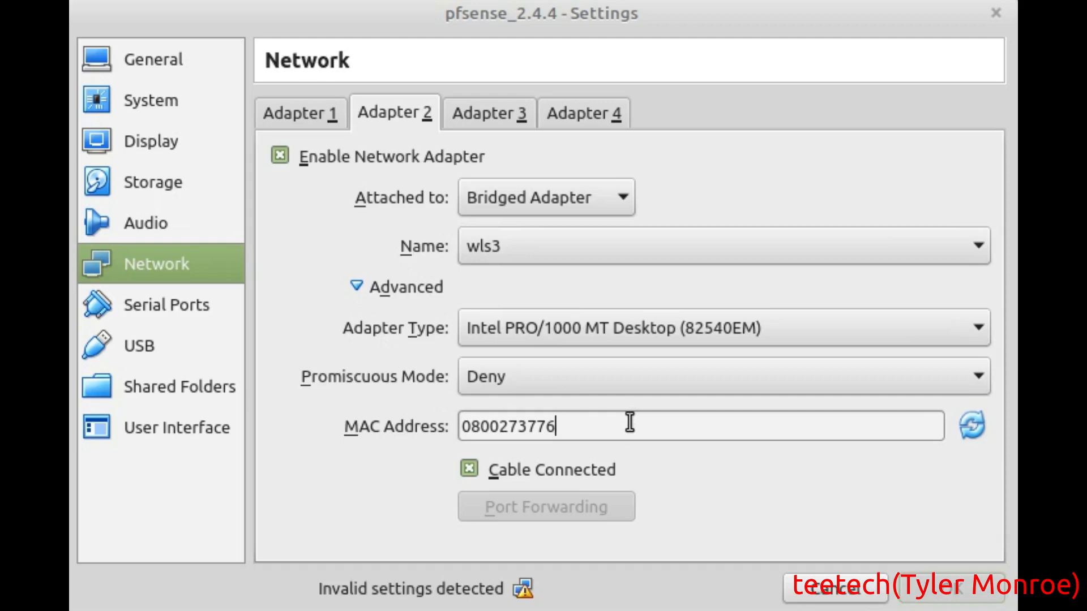
{"action": "type", "text": "03"}
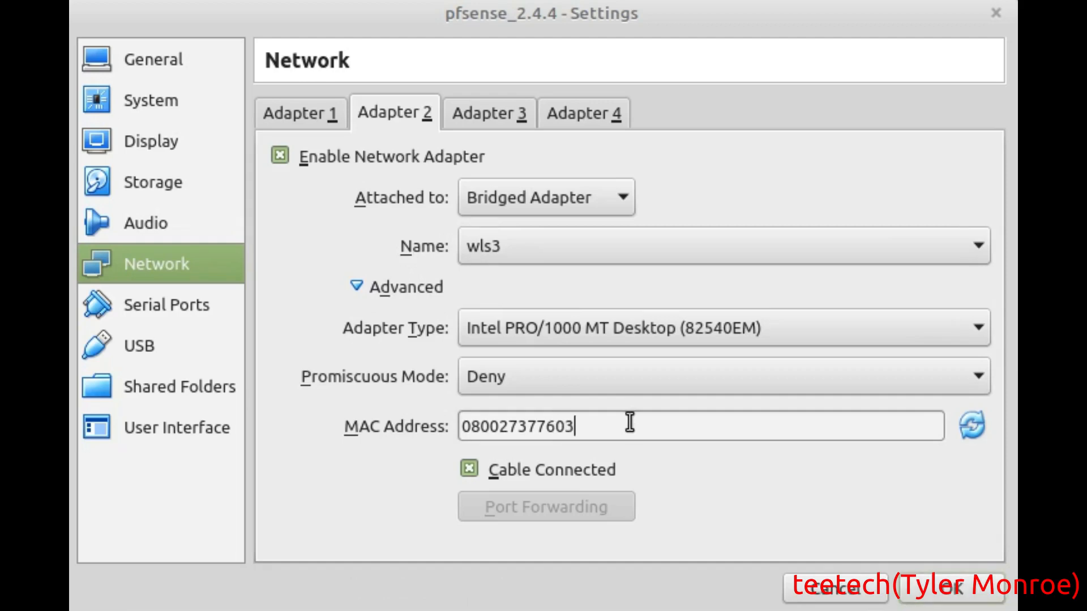
{"action": "key", "text": "Backspace"}
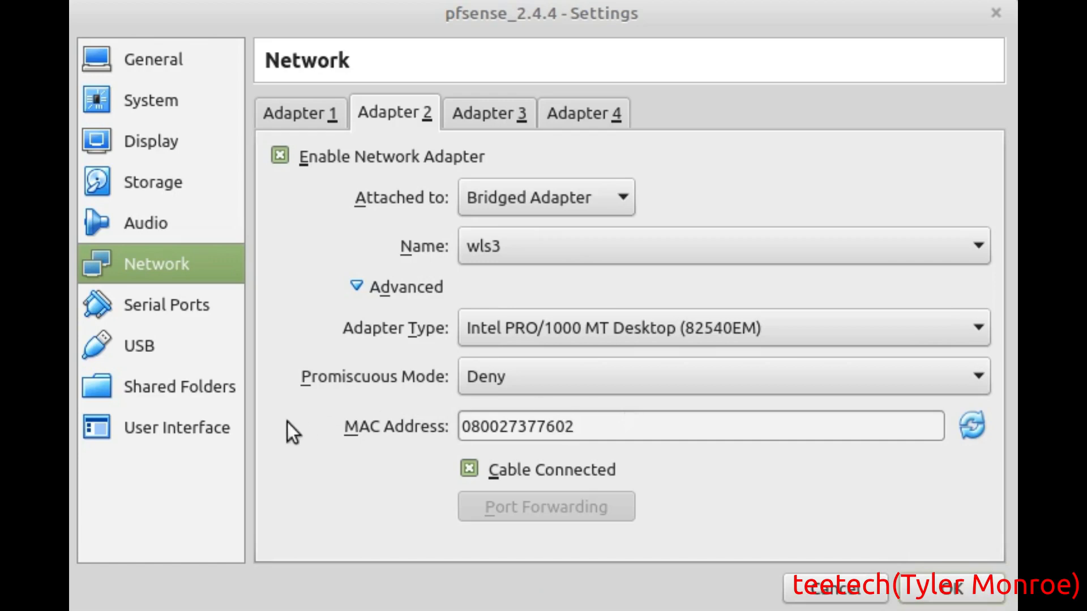
{"action": "mouse_move", "coordinate": [294, 368]}
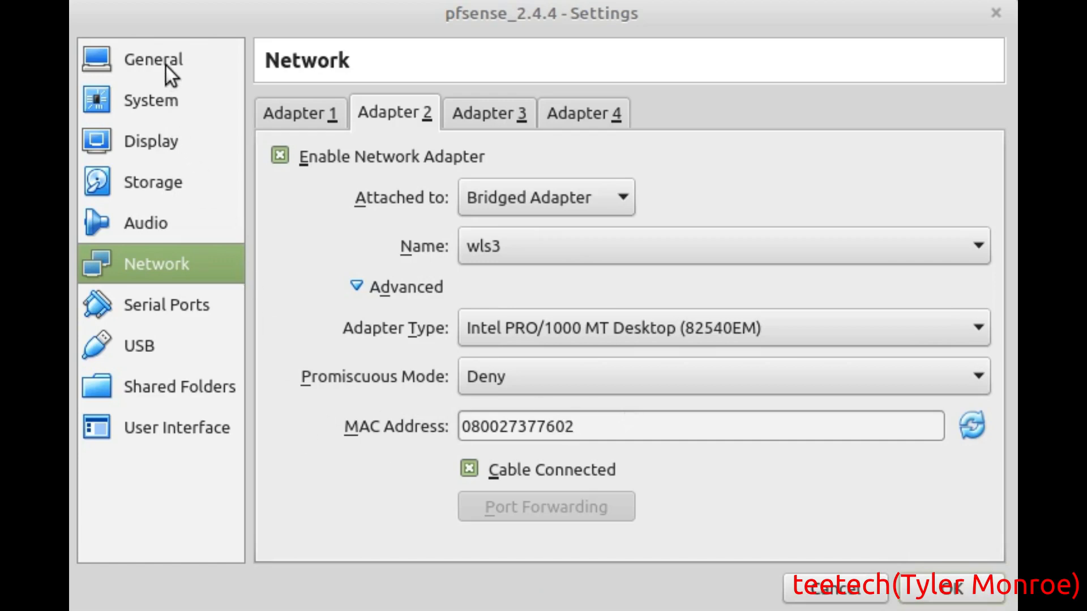
Review the VM's General and System pages, then return to Network Adapter 1 bridged to vnet0
{"action": "left_click", "coordinate": [153, 59]}
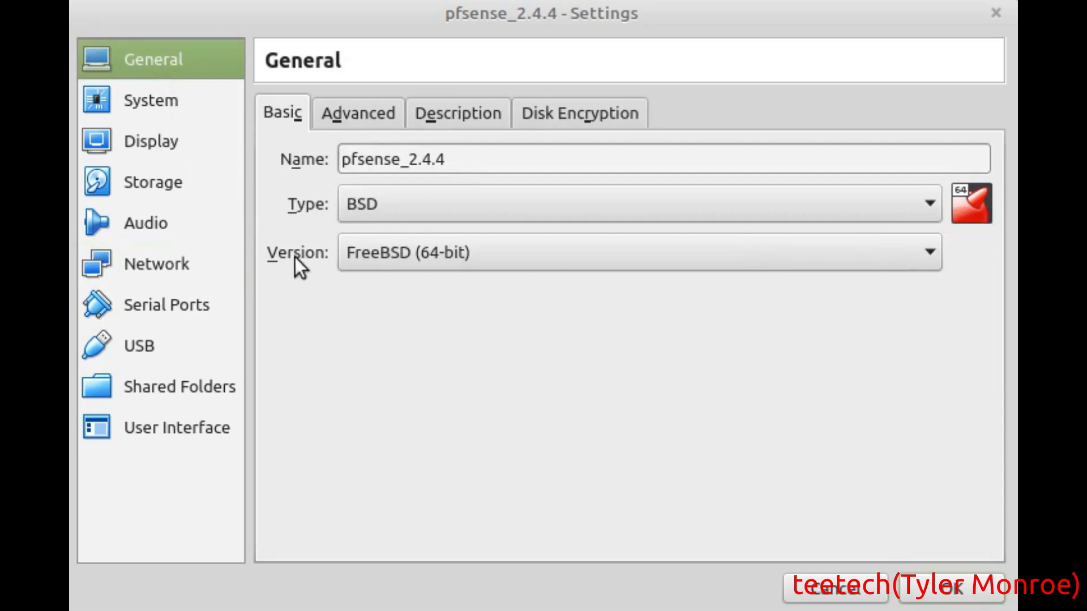
{"action": "left_click", "coordinate": [149, 99]}
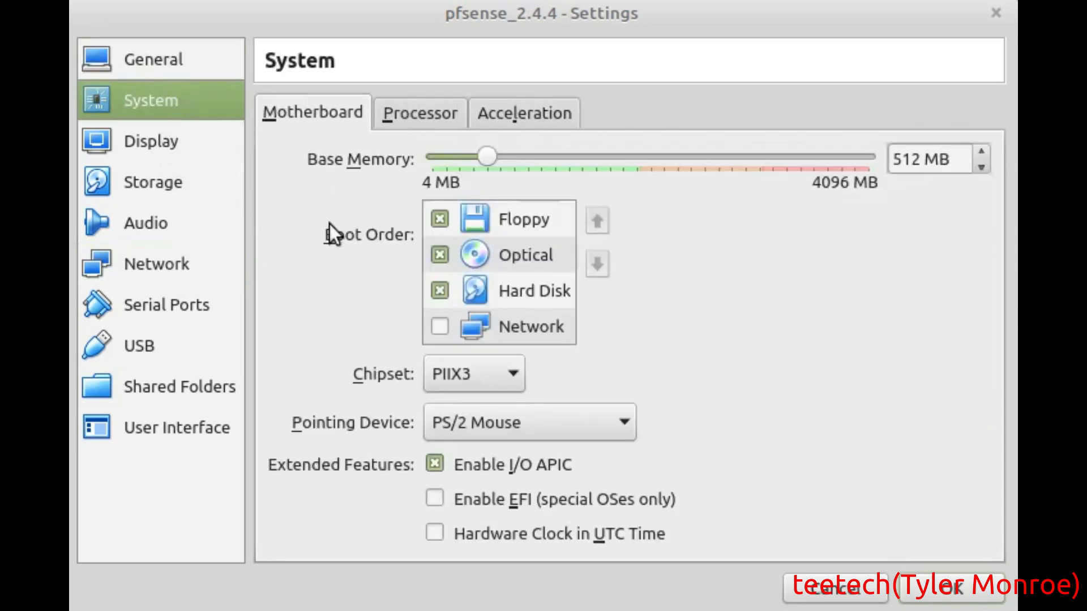
{"action": "mouse_move", "coordinate": [153, 264]}
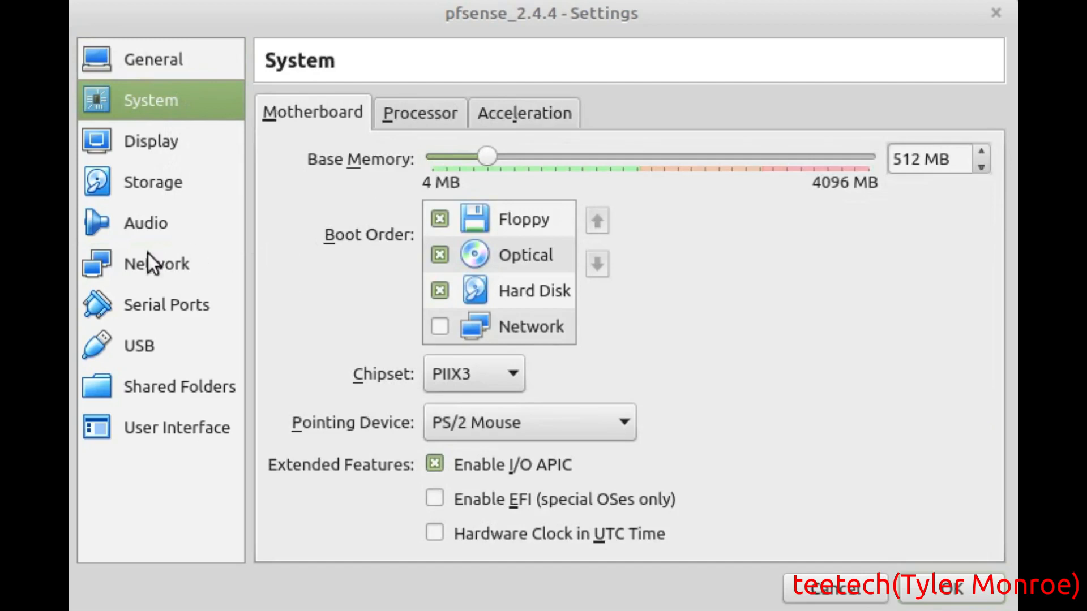
{"action": "left_click", "coordinate": [156, 264]}
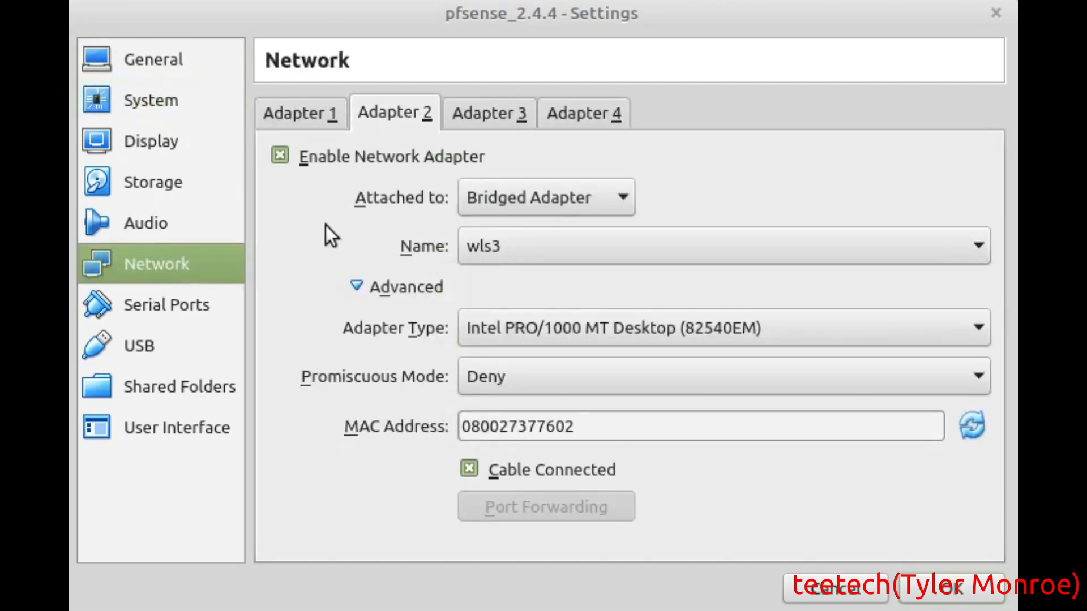
{"action": "mouse_move", "coordinate": [424, 169]}
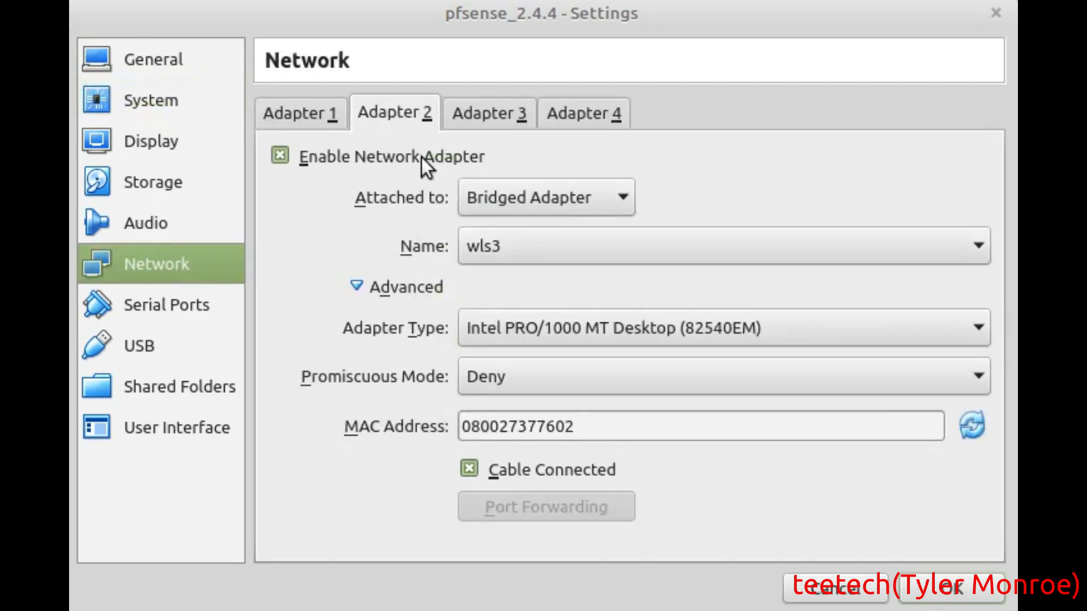
{"action": "mouse_move", "coordinate": [525, 284]}
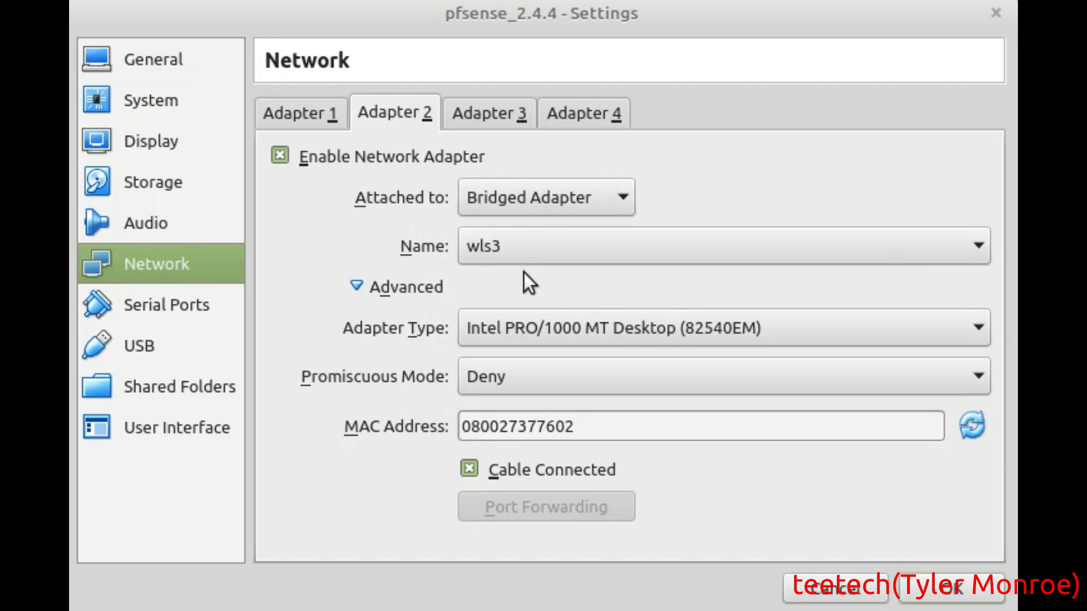
{"action": "mouse_move", "coordinate": [539, 247]}
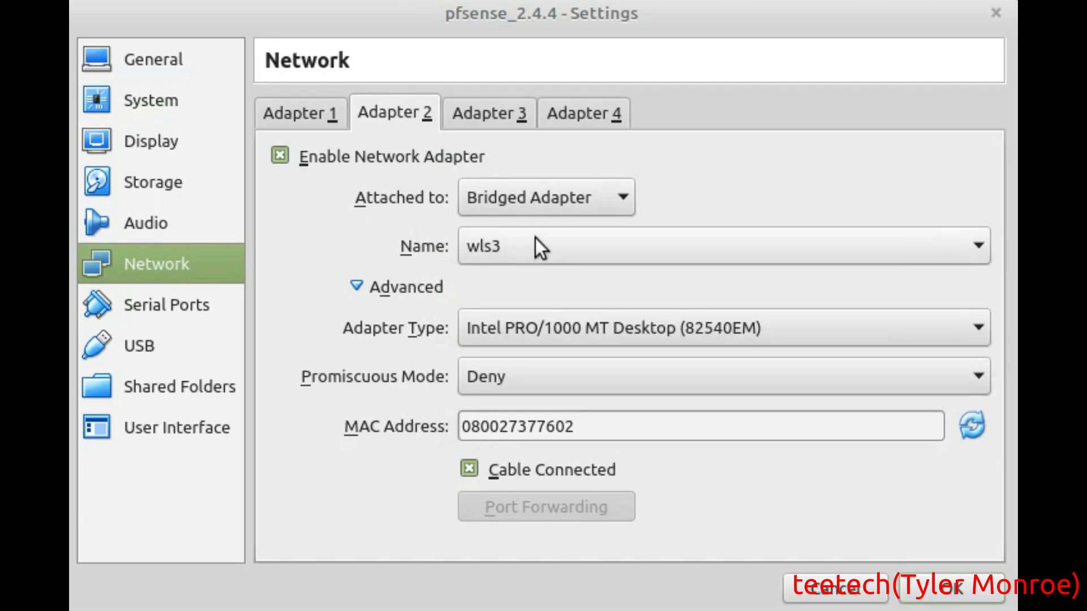
{"action": "left_click", "coordinate": [300, 112]}
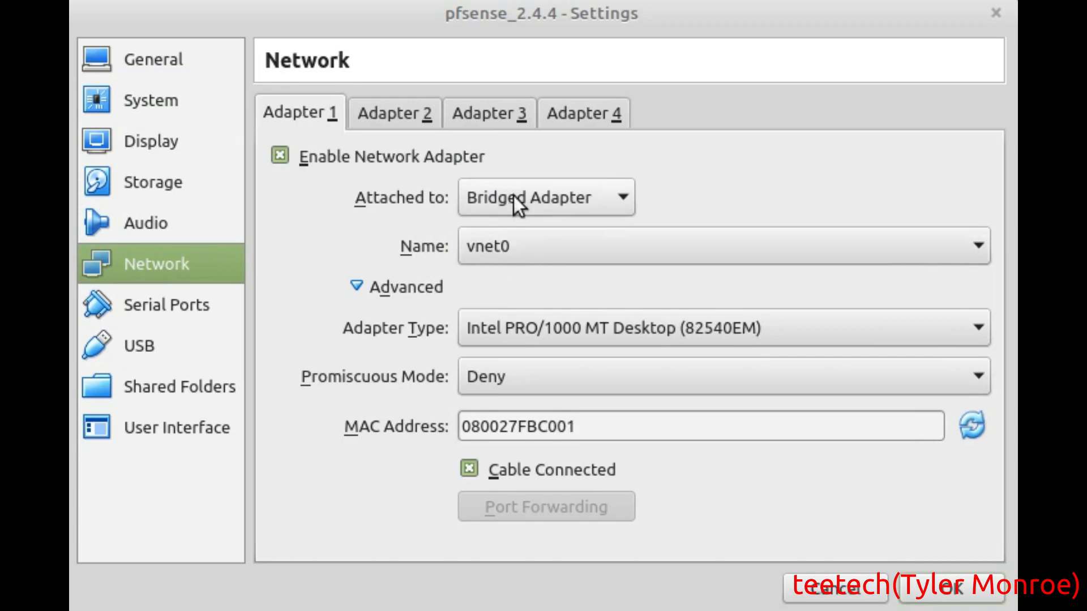
{"action": "mouse_move", "coordinate": [426, 245]}
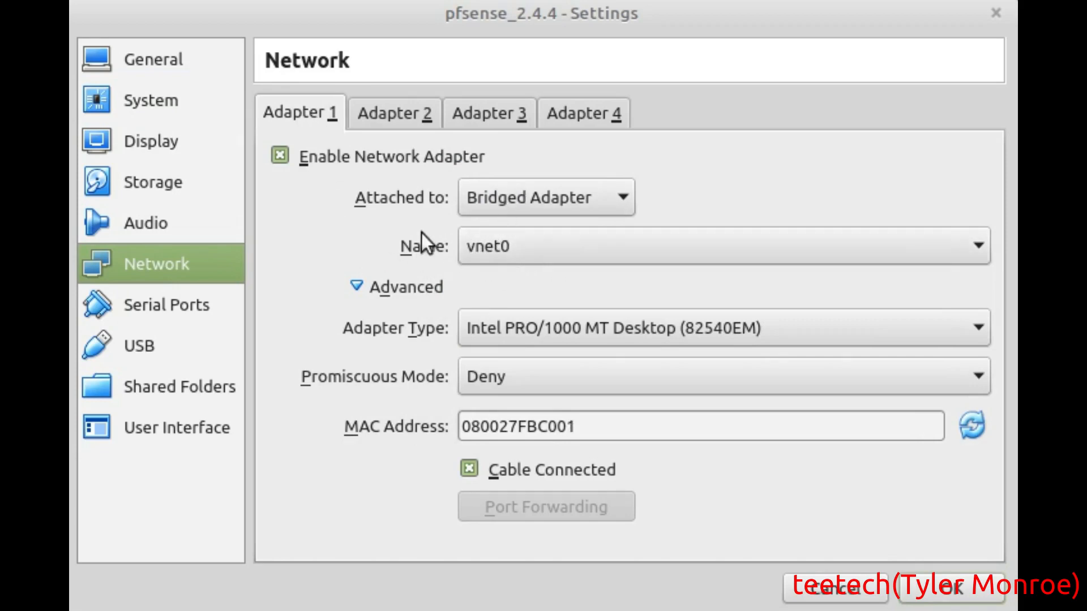
{"action": "mouse_move", "coordinate": [338, 238]}
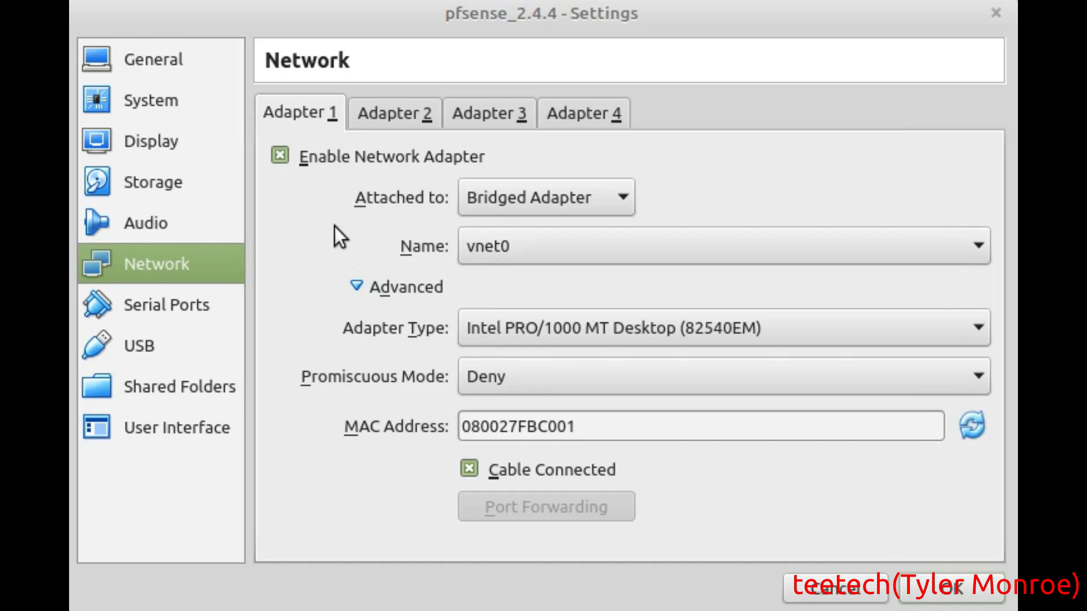
{"action": "mouse_move", "coordinate": [172, 136]}
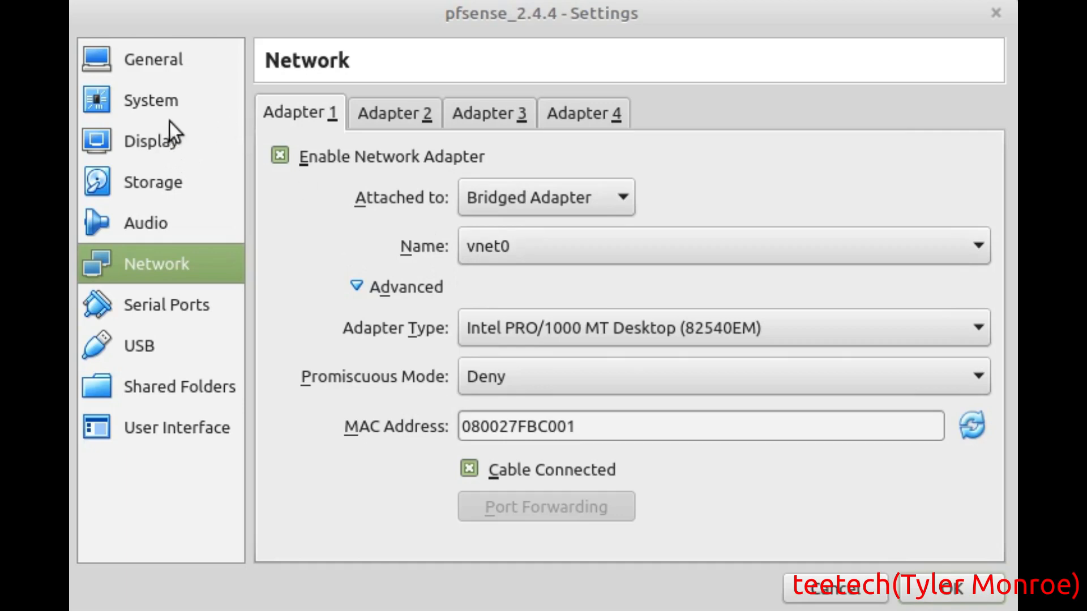
{"action": "left_click", "coordinate": [150, 100]}
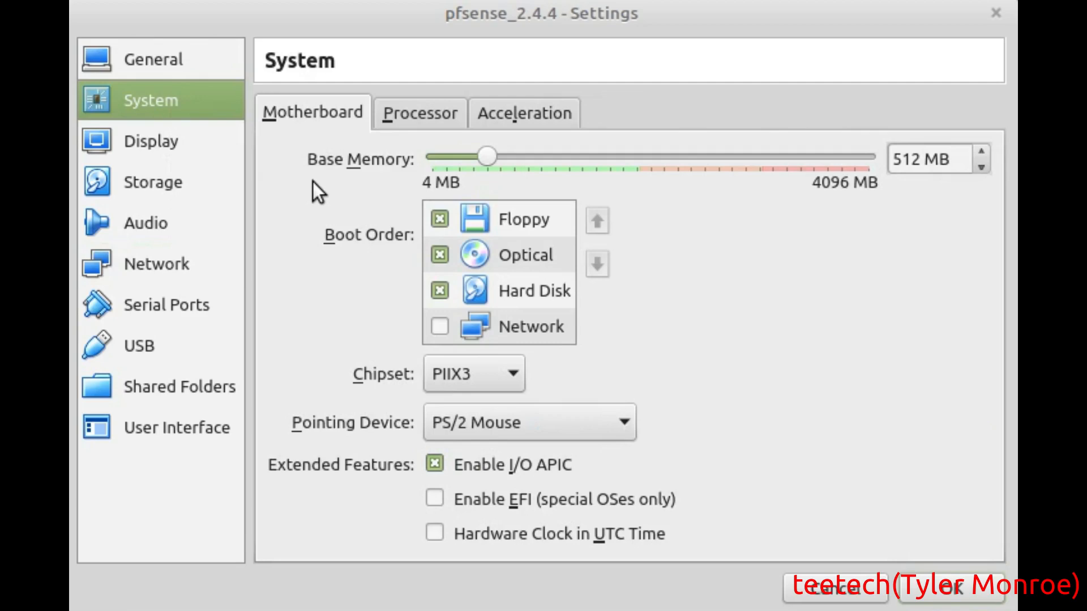
{"action": "left_click", "coordinate": [419, 113]}
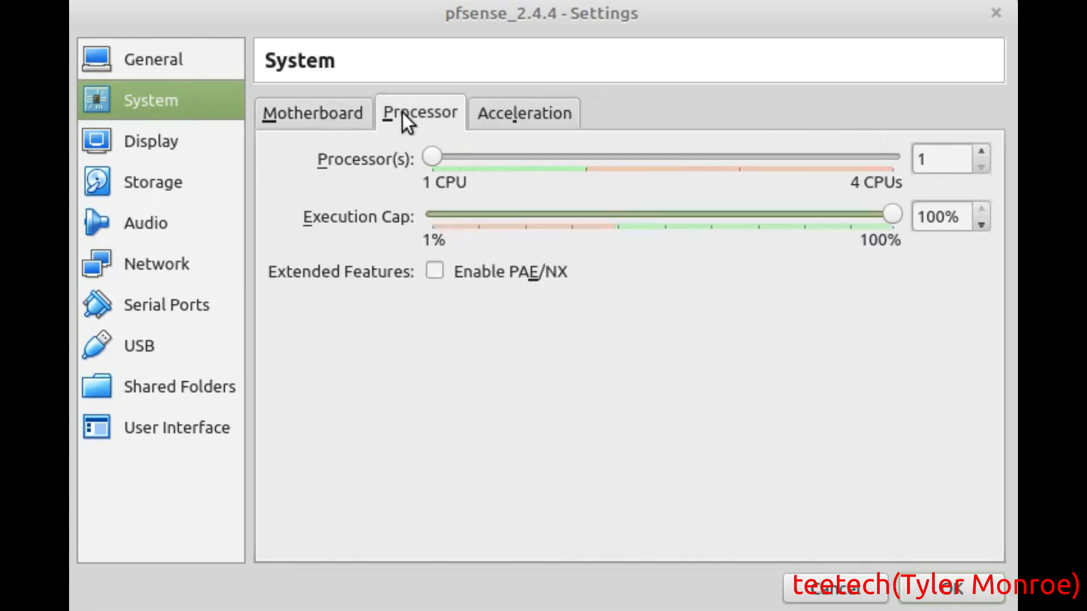
{"action": "mouse_move", "coordinate": [421, 129]}
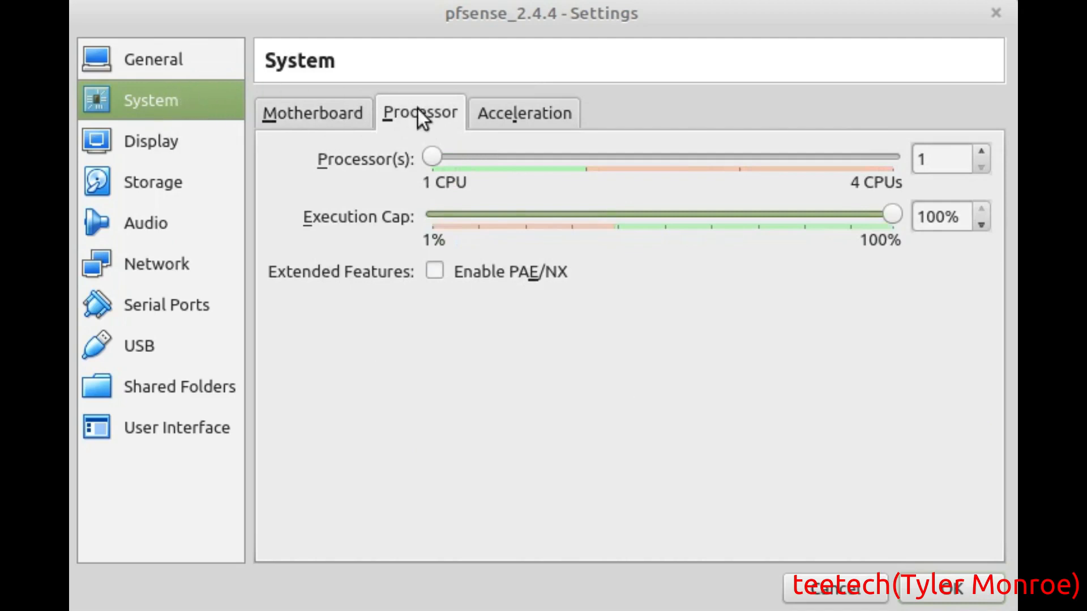
{"action": "mouse_move", "coordinate": [634, 233]}
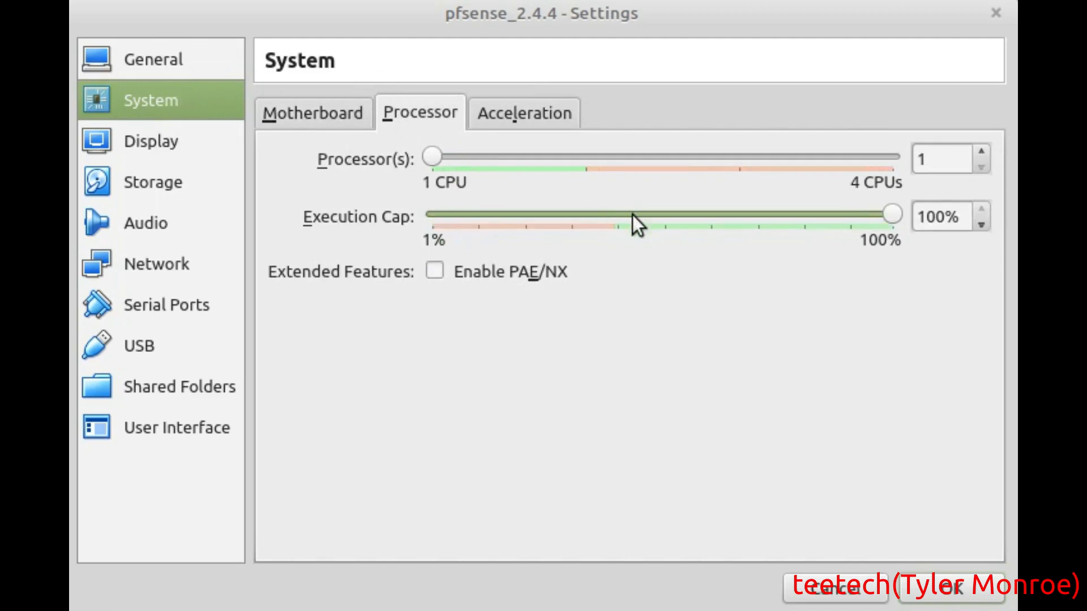
{"action": "mouse_move", "coordinate": [762, 182]}
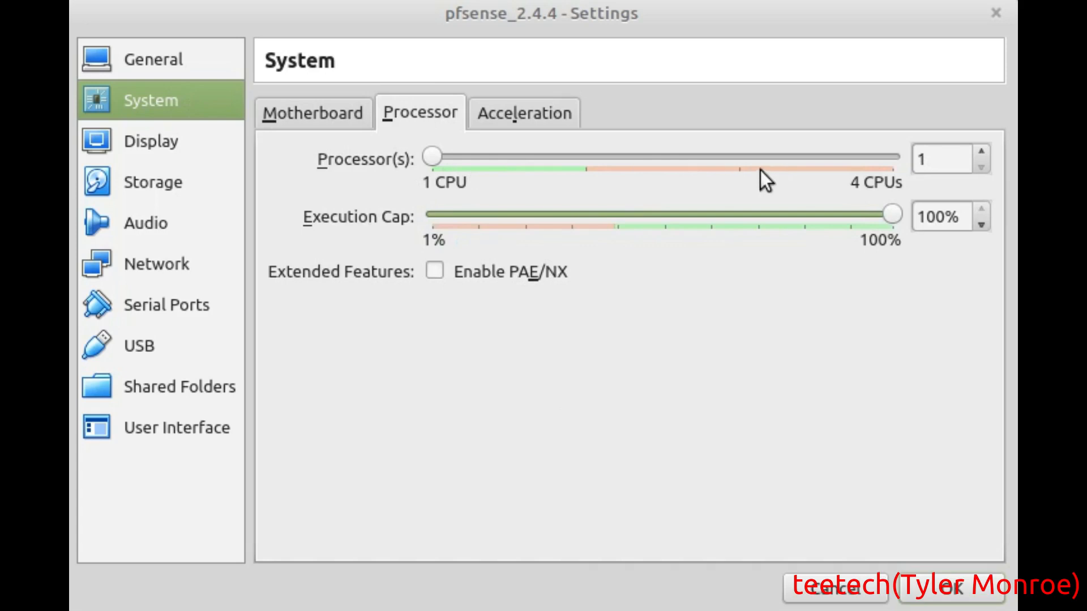
{"action": "mouse_move", "coordinate": [772, 175]}
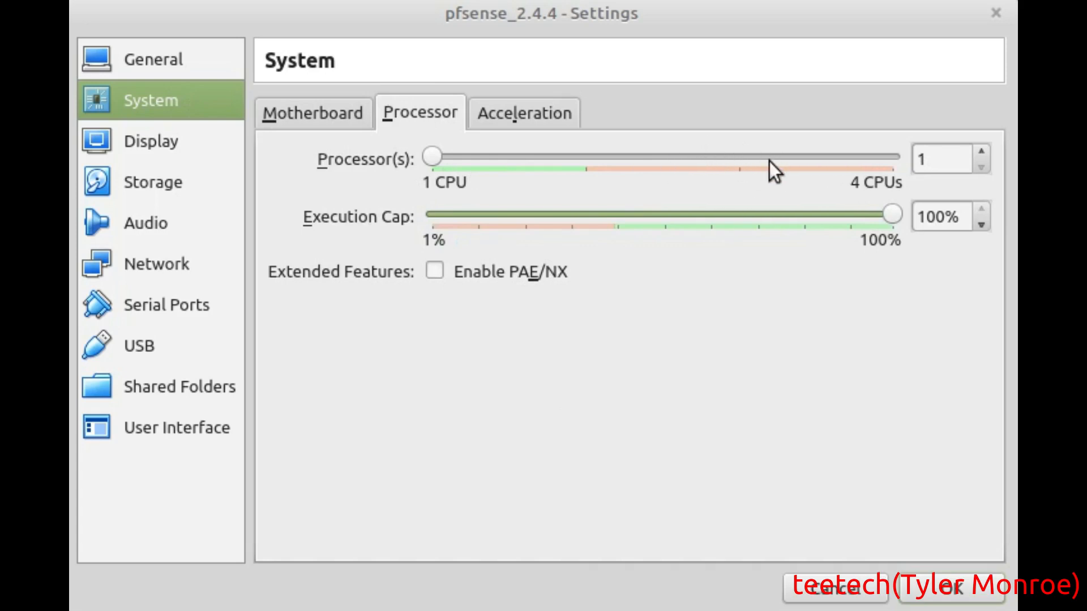
{"action": "mouse_move", "coordinate": [702, 355]}
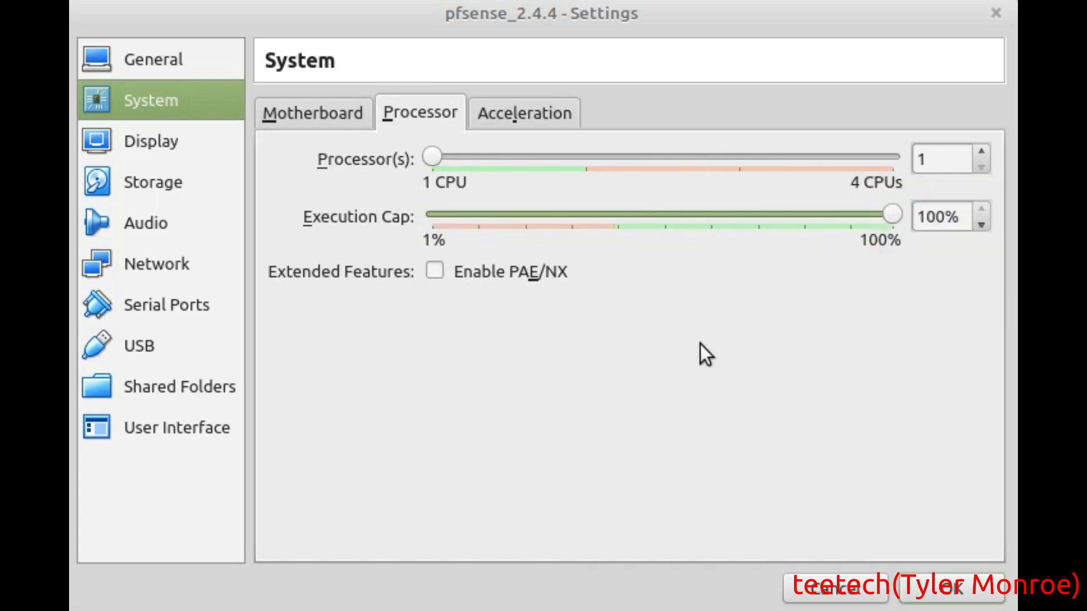
{"action": "mouse_move", "coordinate": [858, 245]}
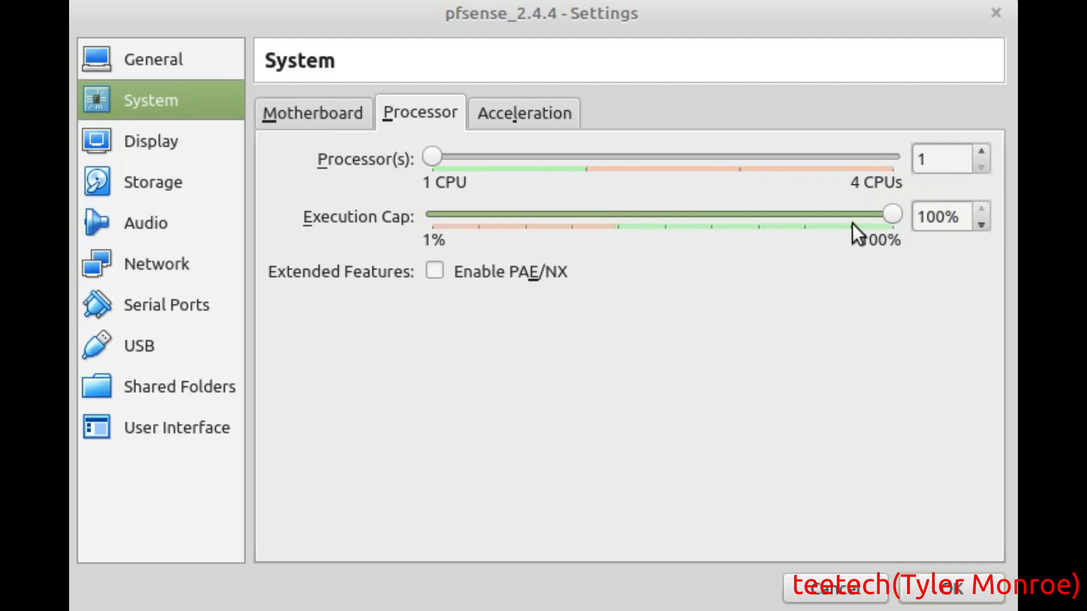
{"action": "mouse_move", "coordinate": [686, 253]}
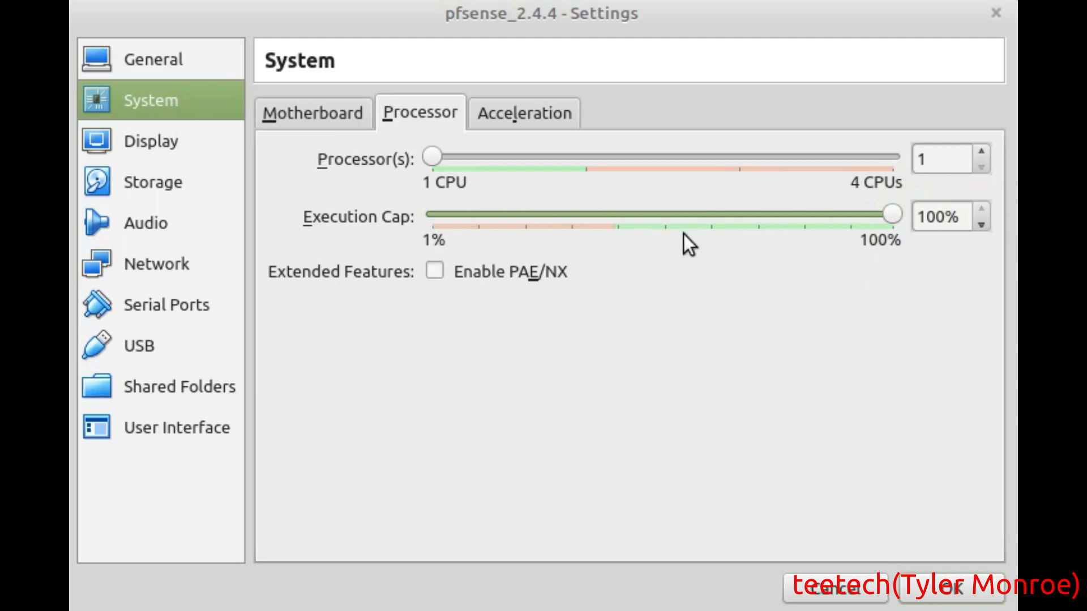
{"action": "mouse_move", "coordinate": [711, 367]}
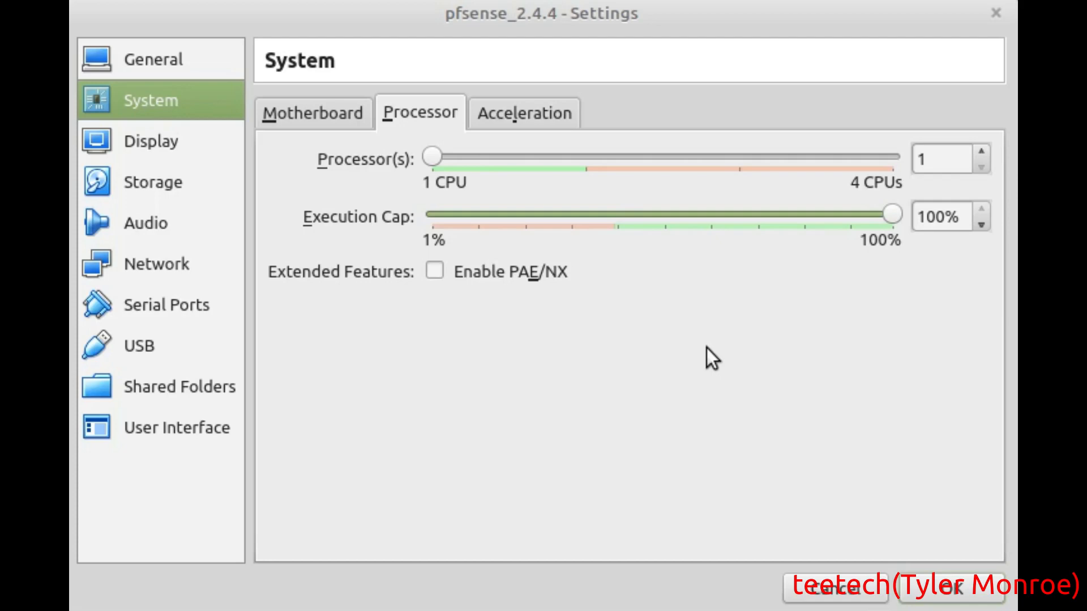
{"action": "mouse_move", "coordinate": [353, 363]}
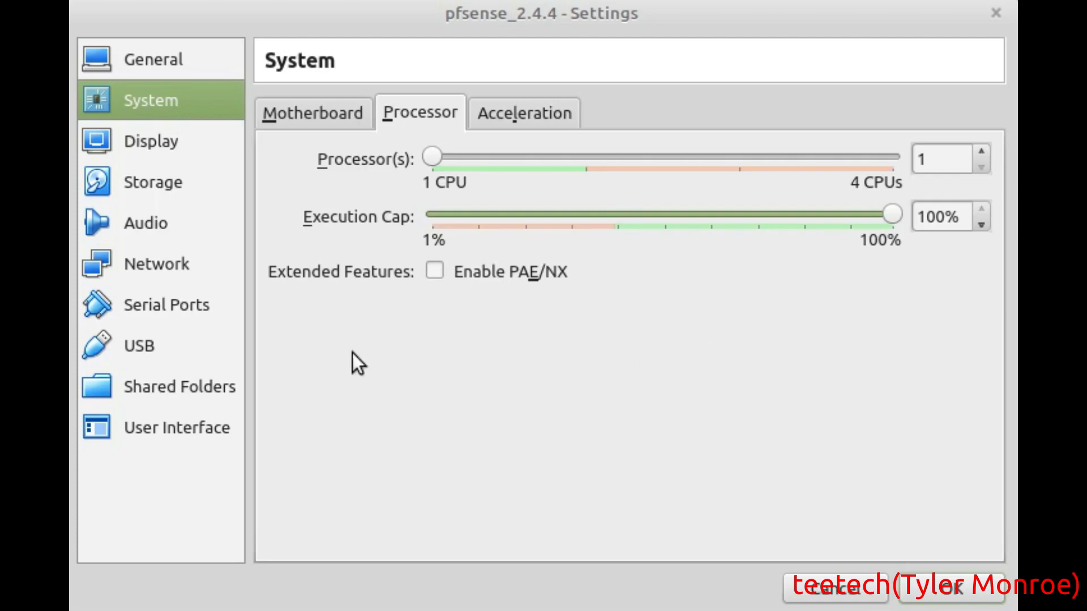
{"action": "mouse_move", "coordinate": [319, 116]}
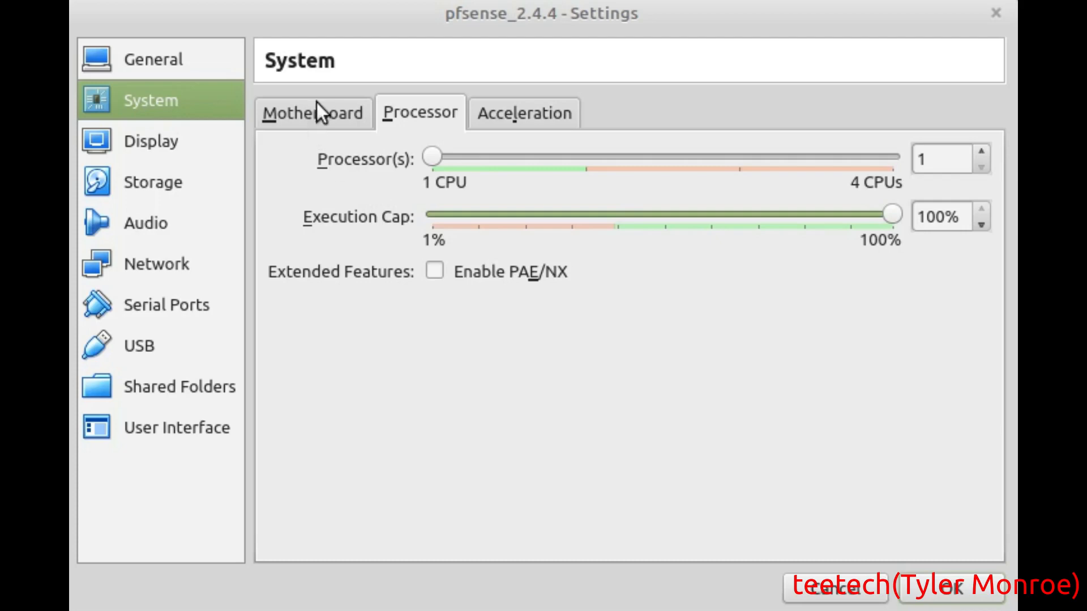
{"action": "left_click", "coordinate": [312, 112]}
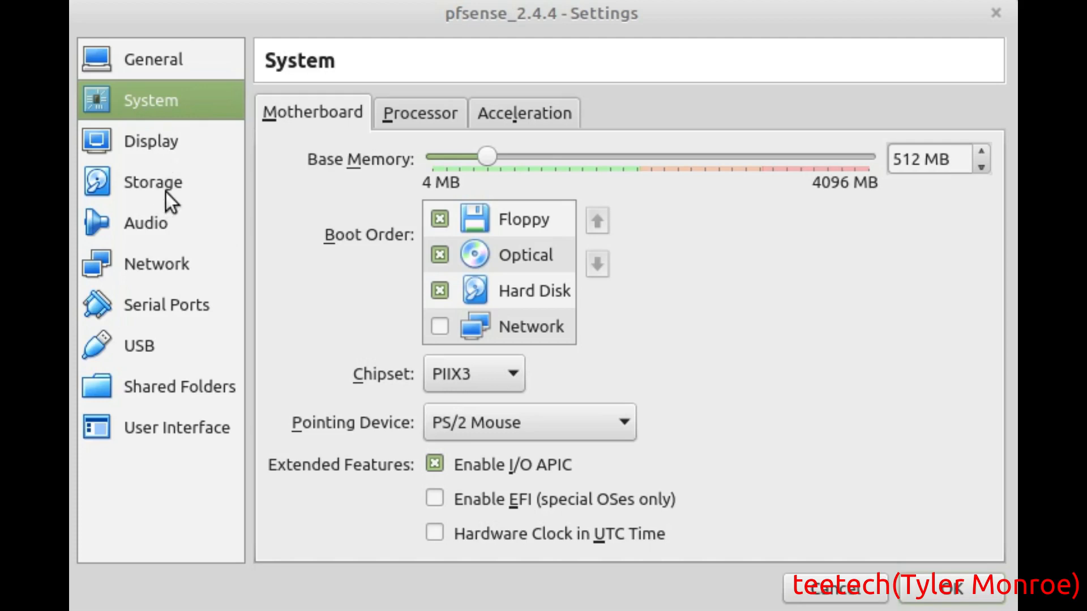
{"action": "left_click", "coordinate": [157, 264]}
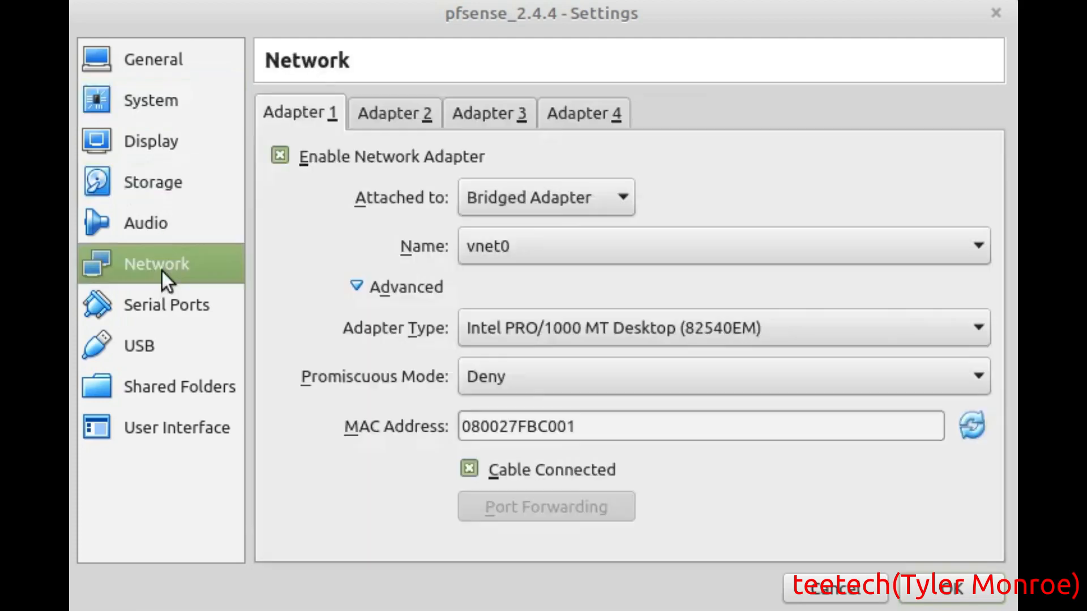
{"action": "mouse_move", "coordinate": [287, 326]}
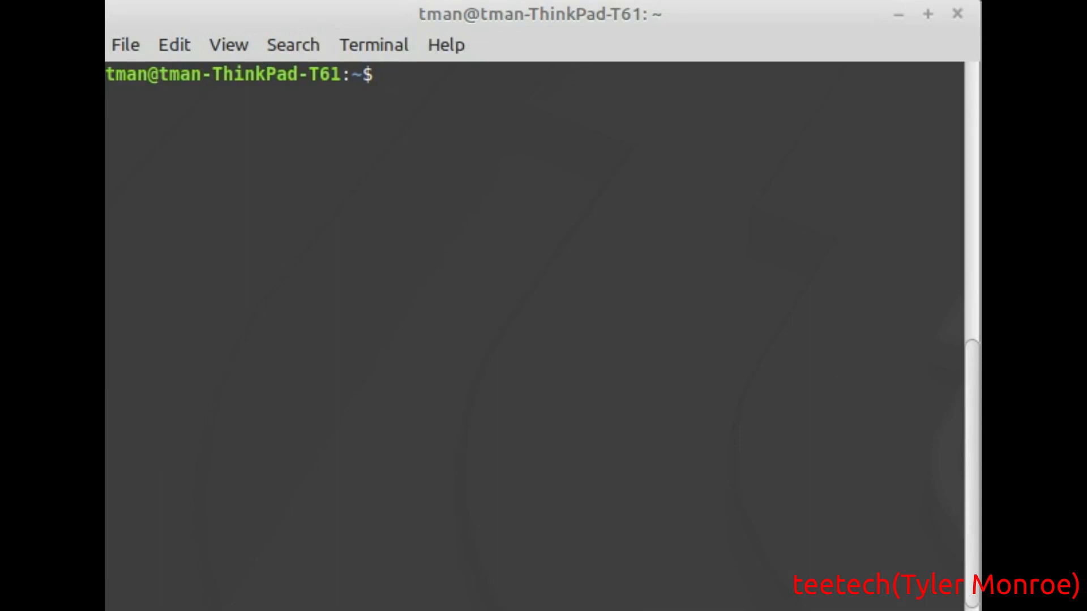
View /etc/network/interfaces with less, noting the vnet0 stanza commented out, then quit
{"action": "type", "text": "less /etc/"}
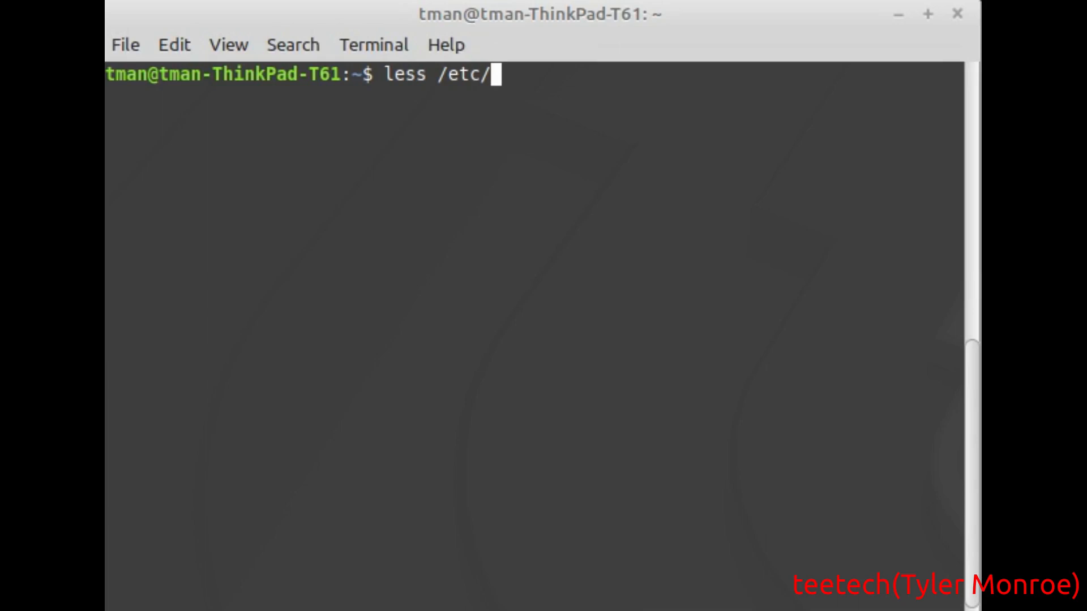
{"action": "type", "text": "network"}
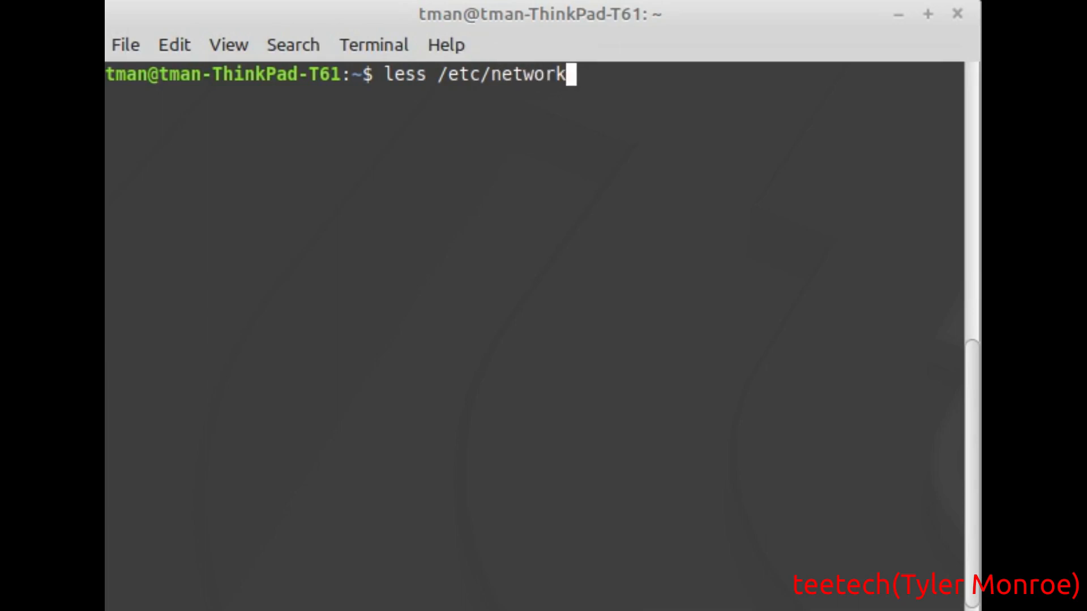
{"action": "key", "text": "Return"}
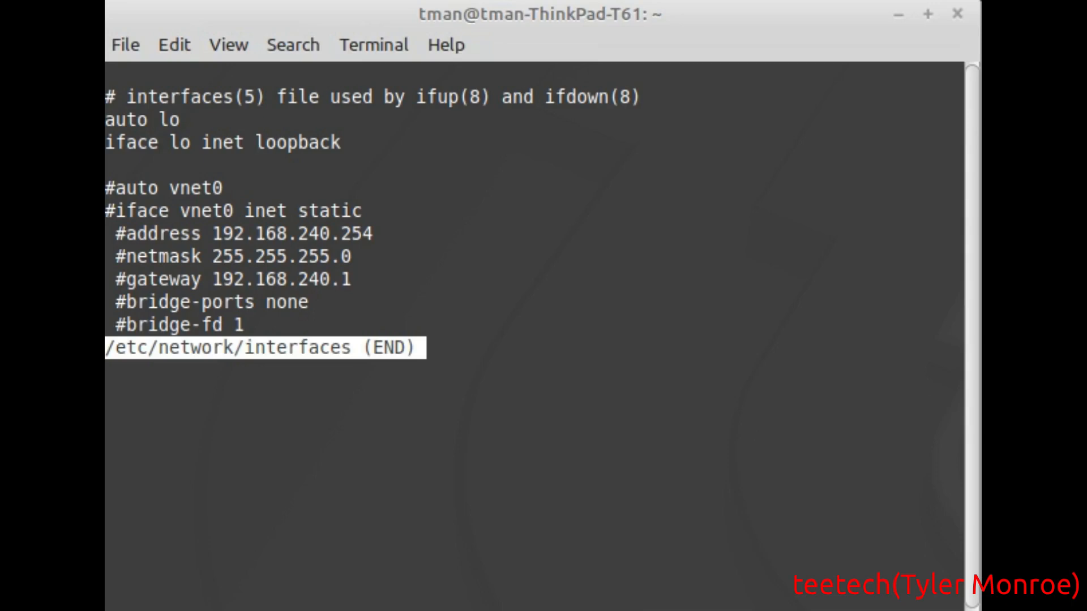
{"action": "key", "text": "q"}
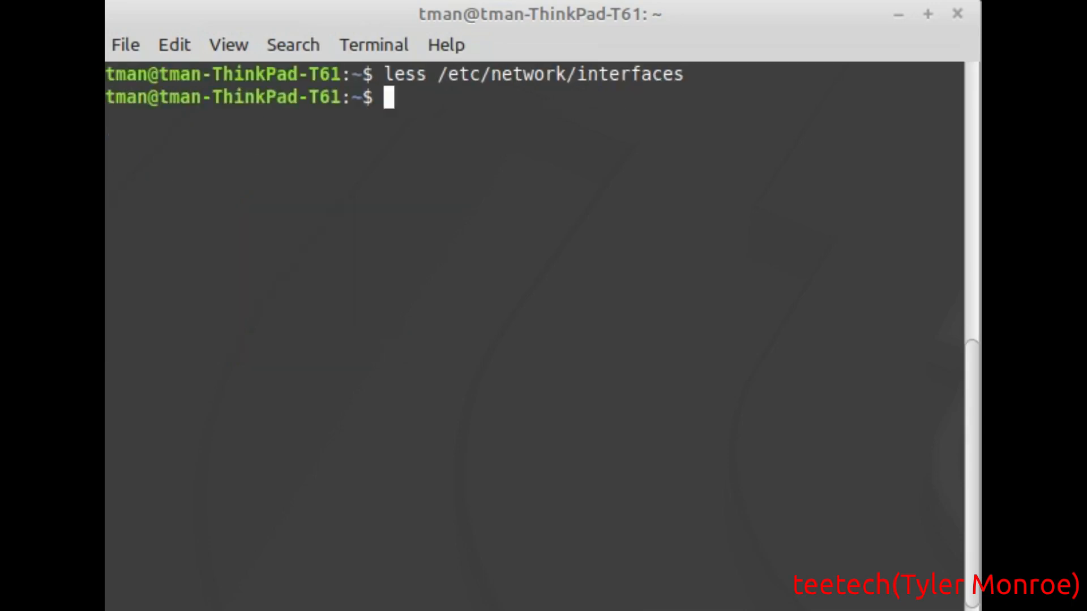
Create the vnet0 bridge with brctl addbr, check it with ifconfig vnet0, then clear the terminal
{"action": "type", "text": "sudo ifup"}
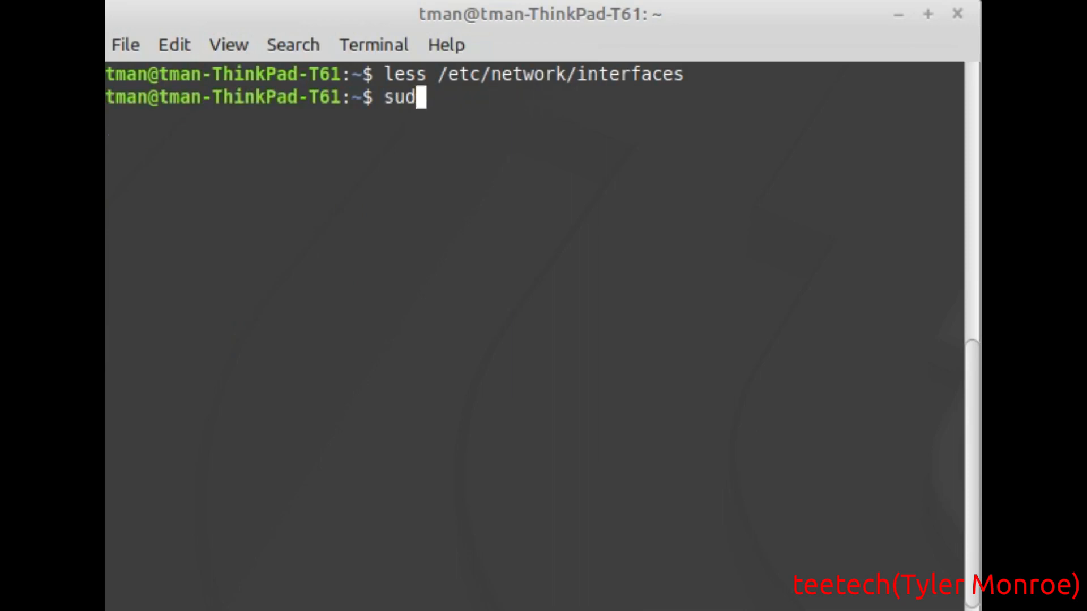
{"action": "key", "text": "ctrl+u"}
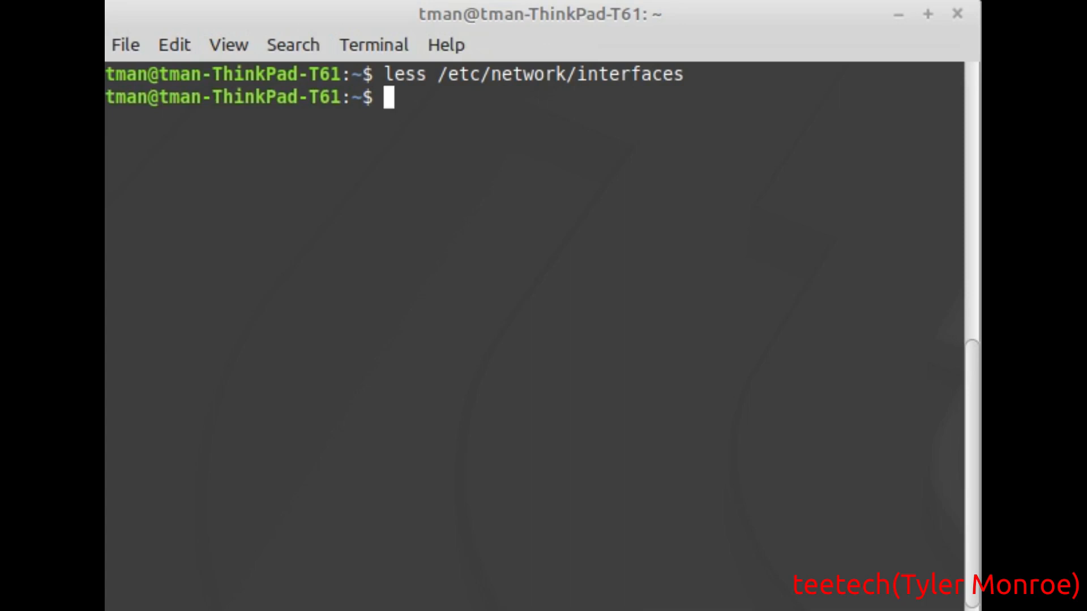
{"action": "type", "text": "sudo ifconfig v"}
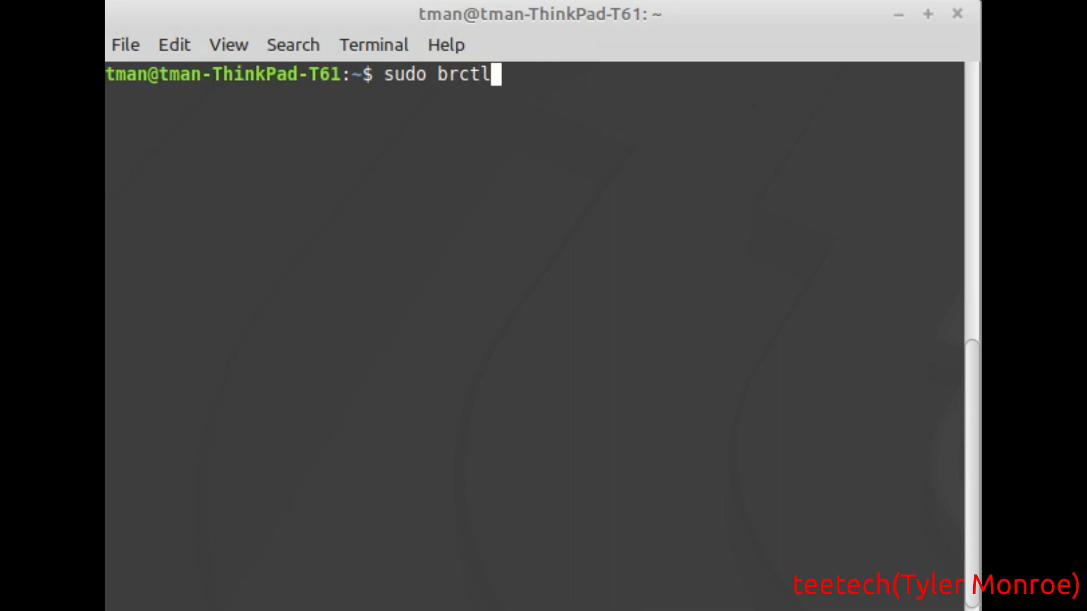
{"action": "type", "text": "addbr vnet0"}
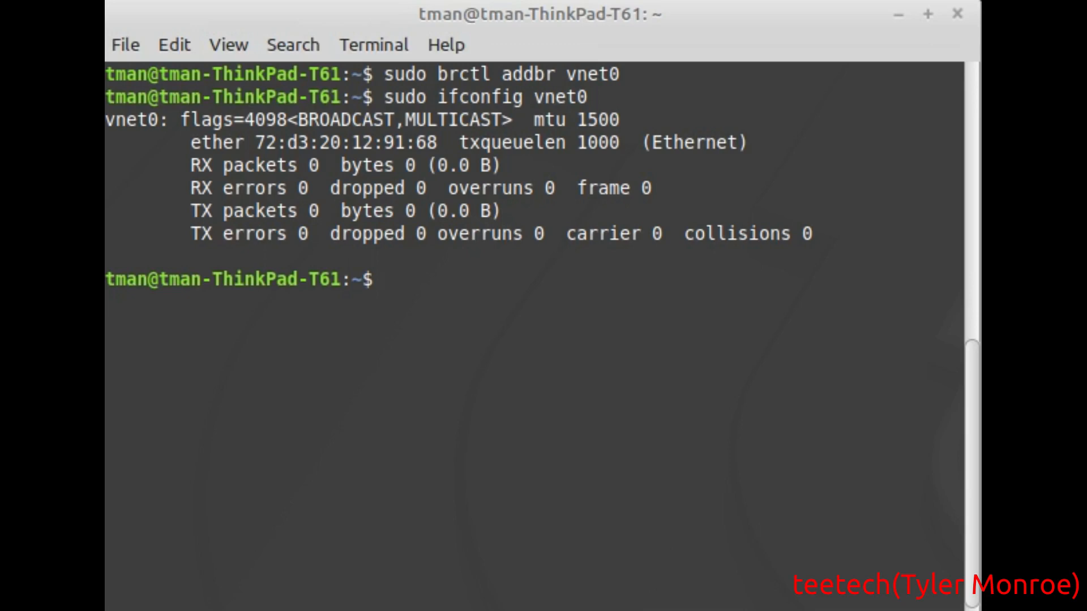
{"action": "type", "text": "clear"}
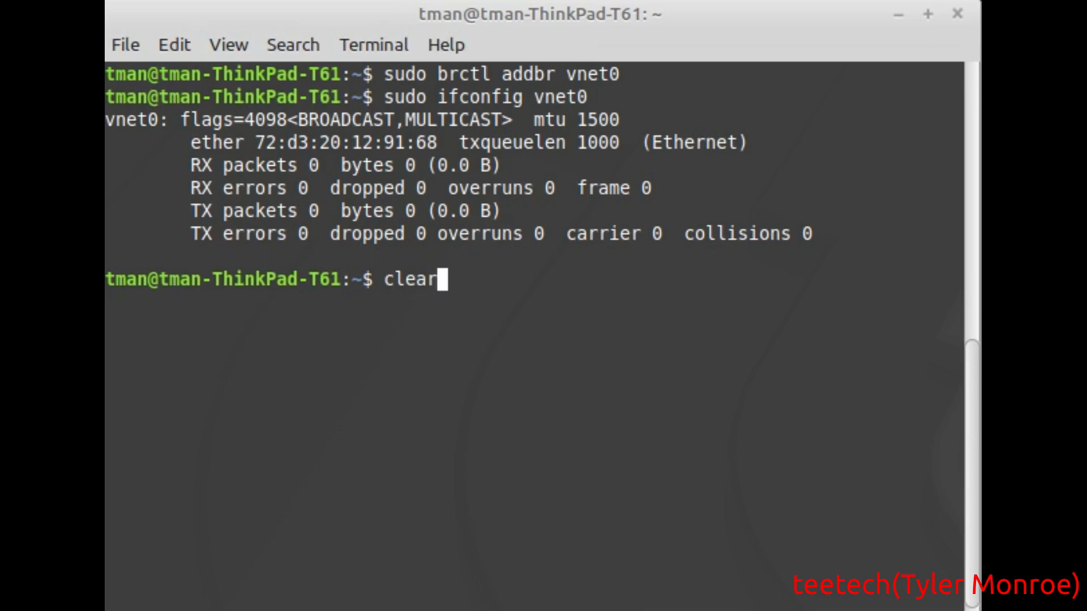
{"action": "key", "text": "Return"}
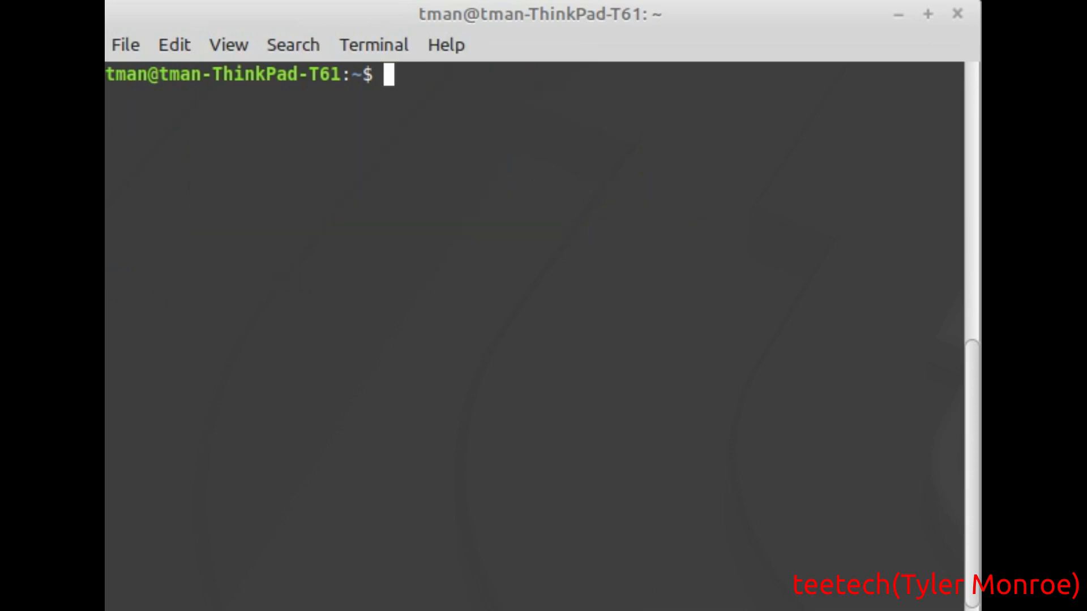
Edit /etc/network/interfaces with vi and show vnet0's details with ifconfig
{"action": "type", "text": "sudo vi /etc/network/interface"}
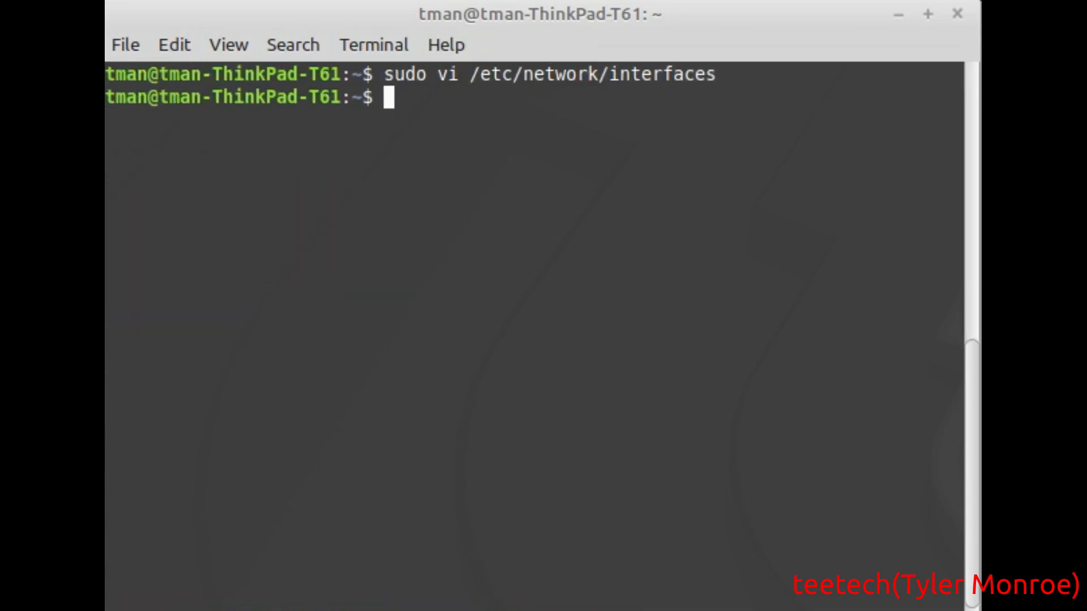
{"action": "type", "text": "sudo ifc"}
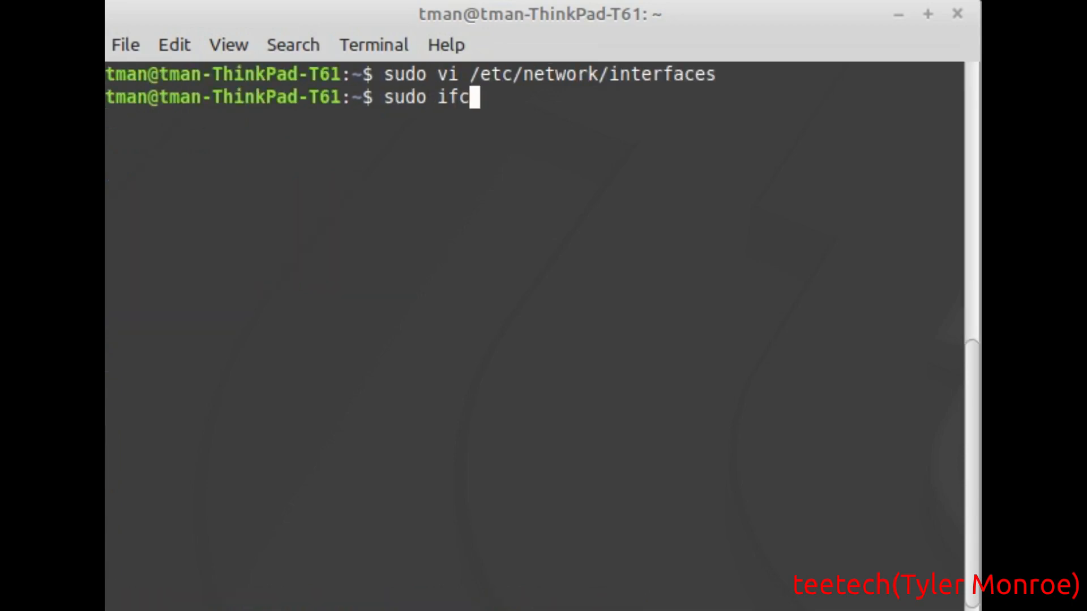
{"action": "key", "text": "Return"}
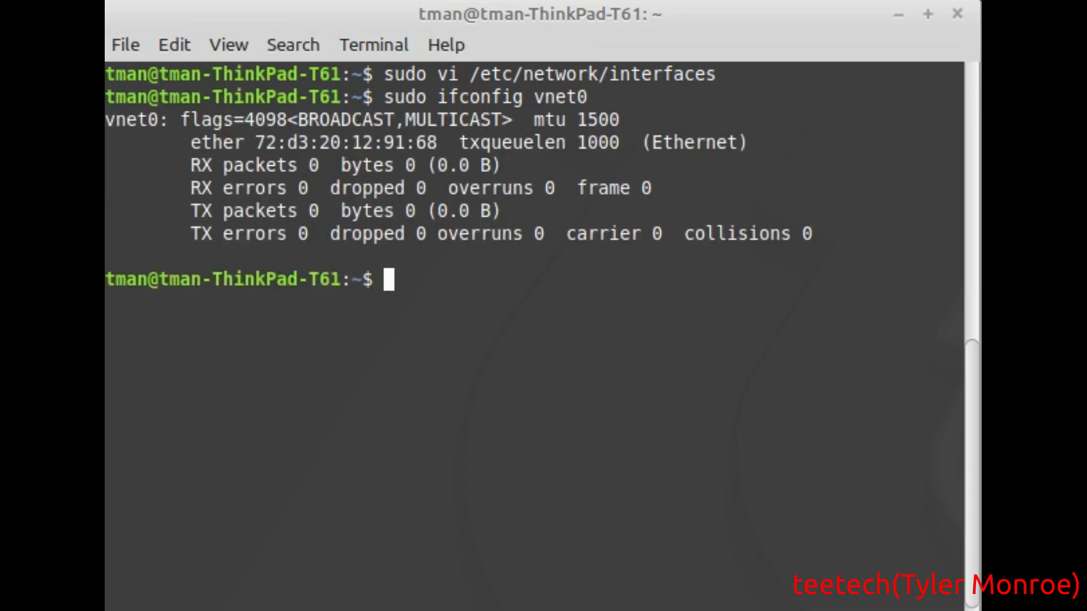
Take vnet0 down with ifconfig and delete the bridge with brctl delbr vnet0
{"action": "type", "text": "sudo ifconfig vnet0 down"}
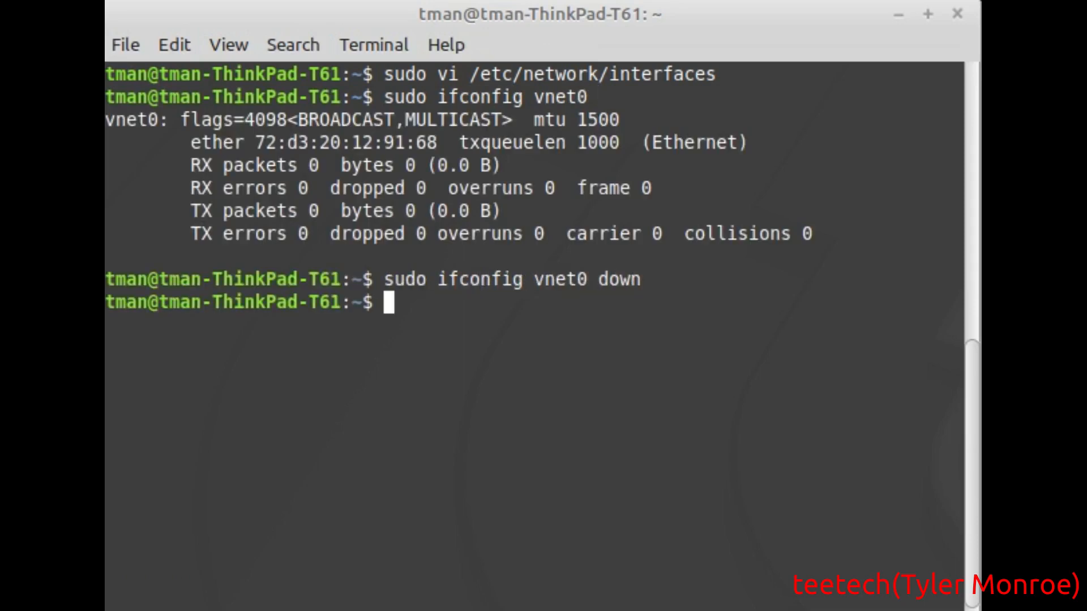
{"action": "type", "text": "sudo b"}
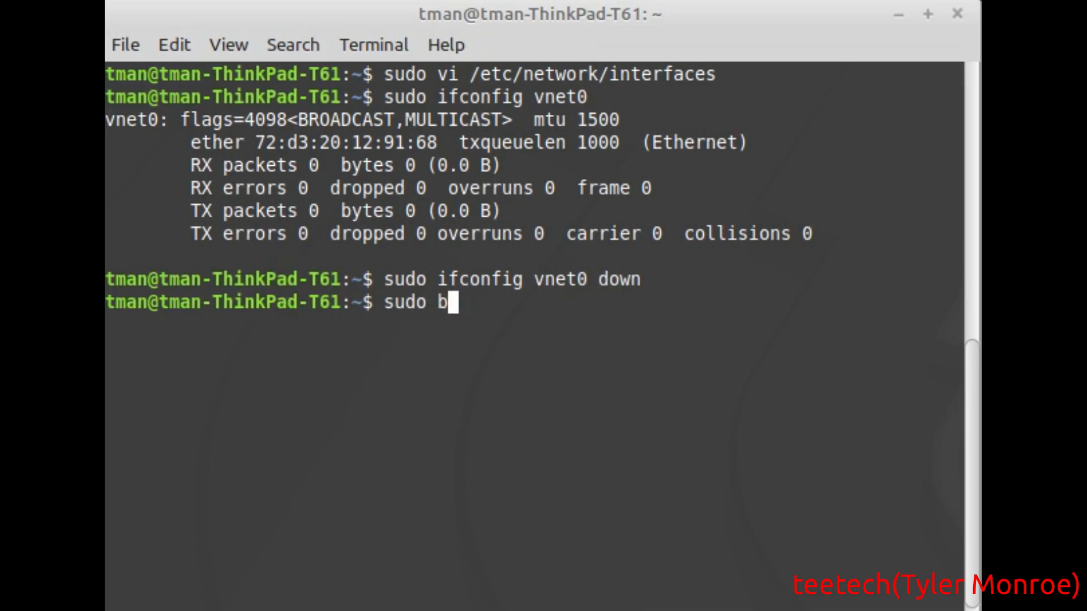
{"action": "type", "text": "rctl delbr vnet0"}
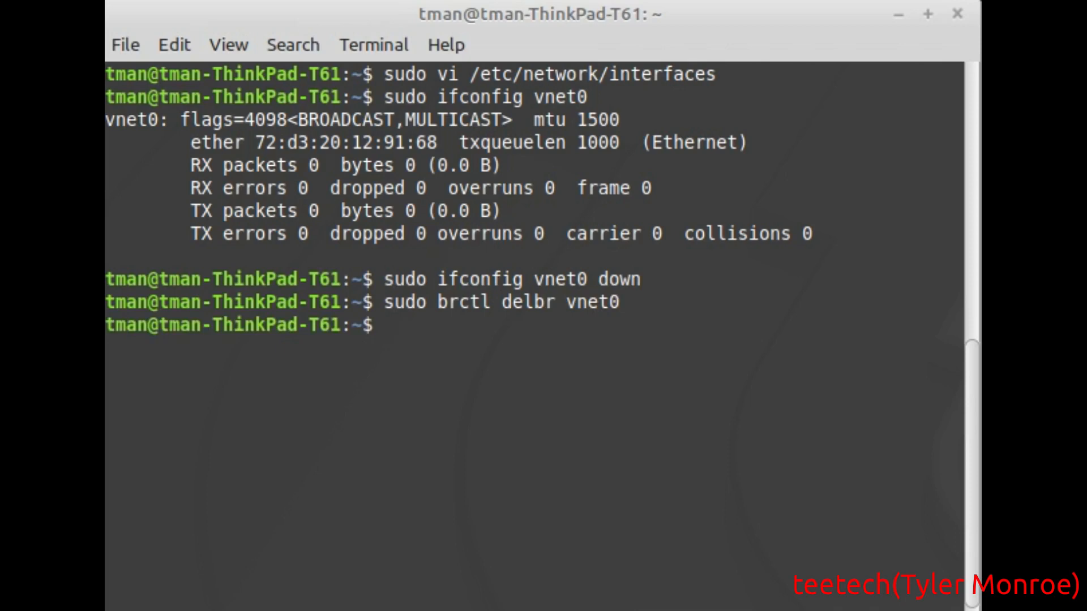
{"action": "type", "text": "sudo ifconfig vne"}
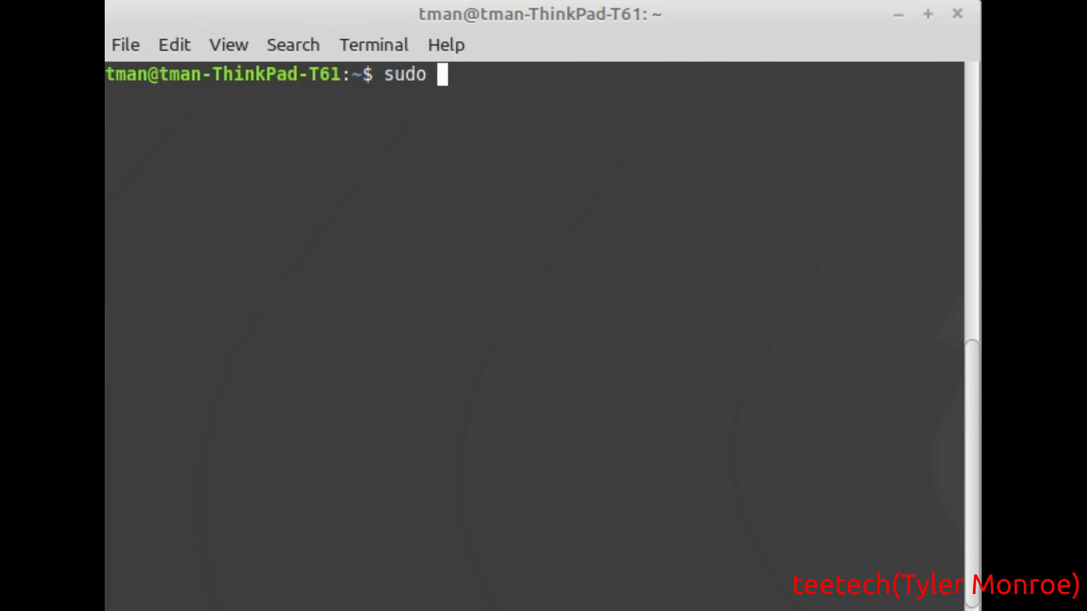
Bring vnet0 up with ifup so it runs at 192.168.240.254, verify with ifconfig, then clear
{"action": "type", "text": "ifup vnet0"}
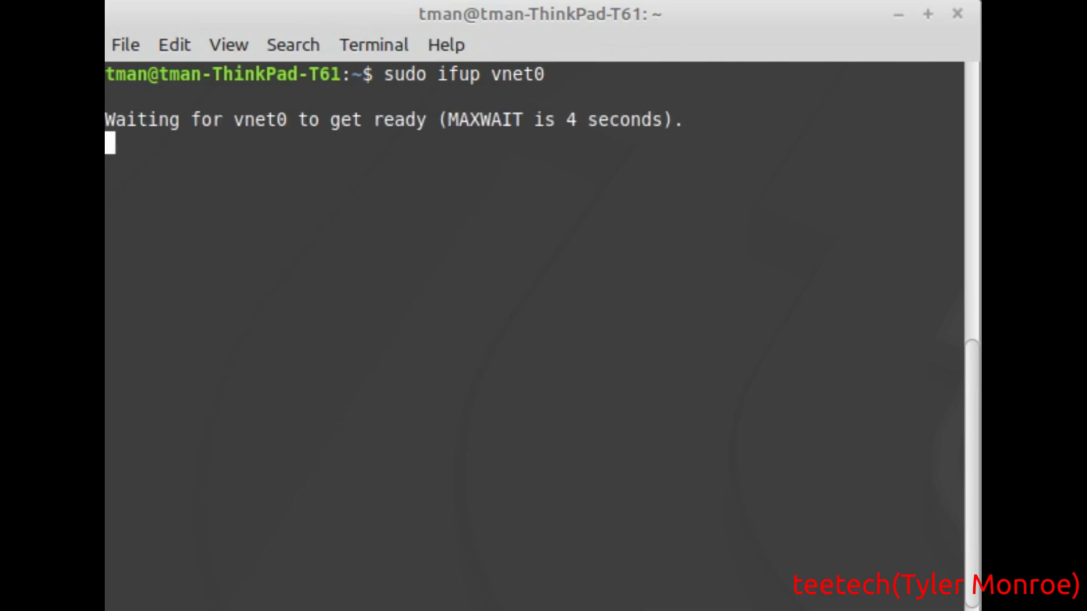
{"action": "type", "text": "sudo ifconfig vnet0"}
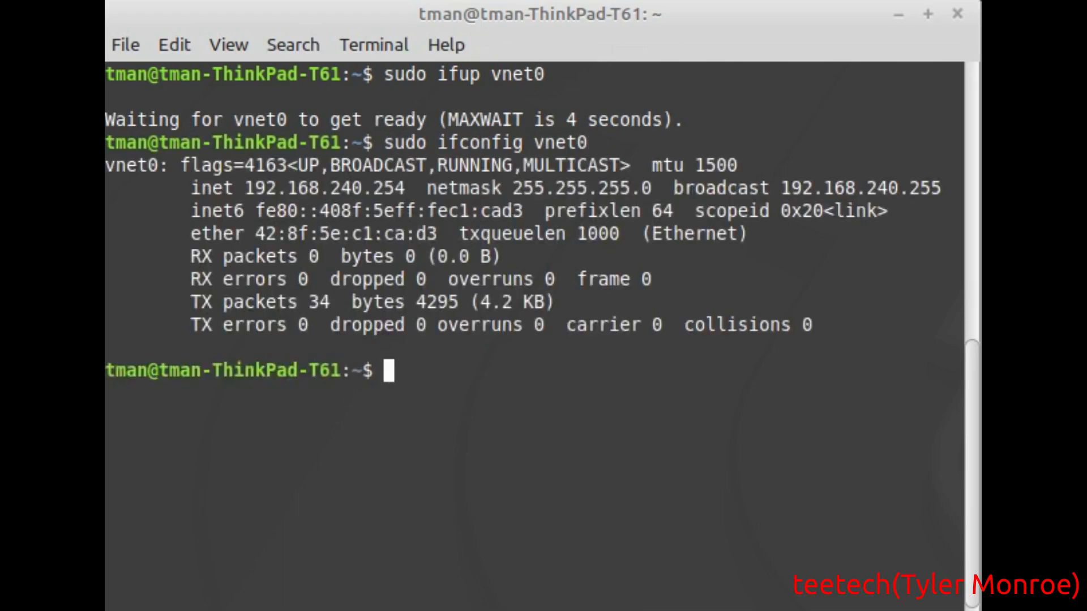
{"action": "type", "text": "clear"}
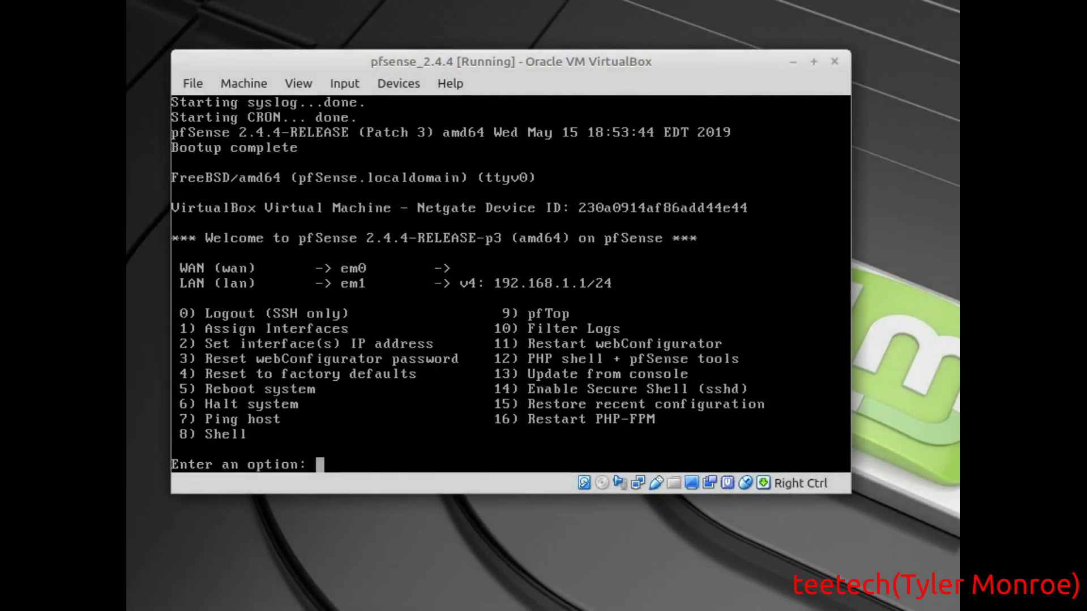
From the pfSense shell run ifconfig em0 and em1, exit, and enter console option 1
{"action": "type", "text": "8"}
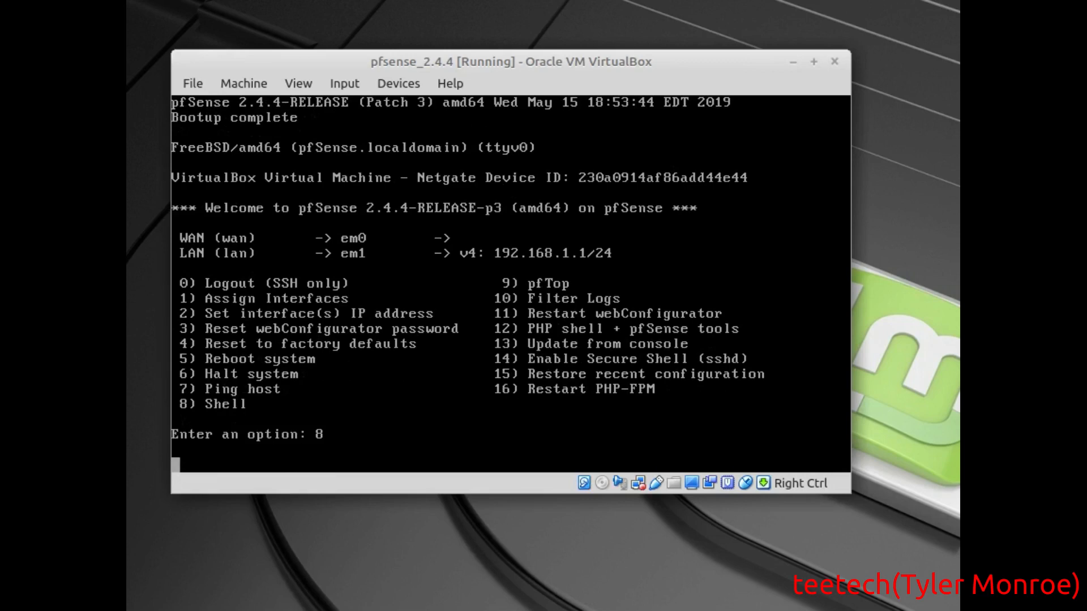
{"action": "type", "text": "ifconfig em0"}
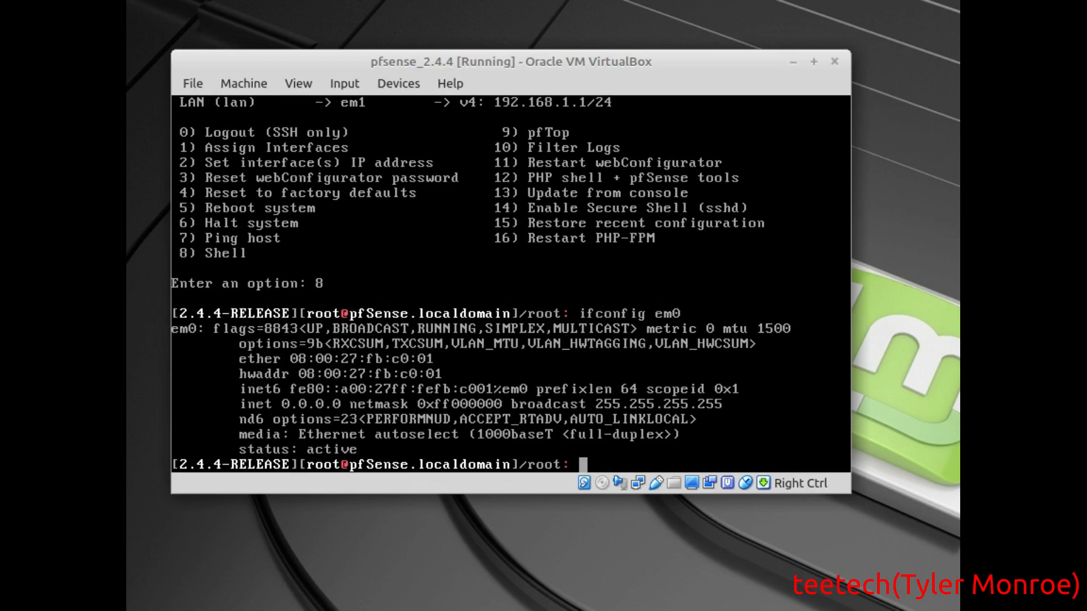
{"action": "type", "text": "ifconfig em1"}
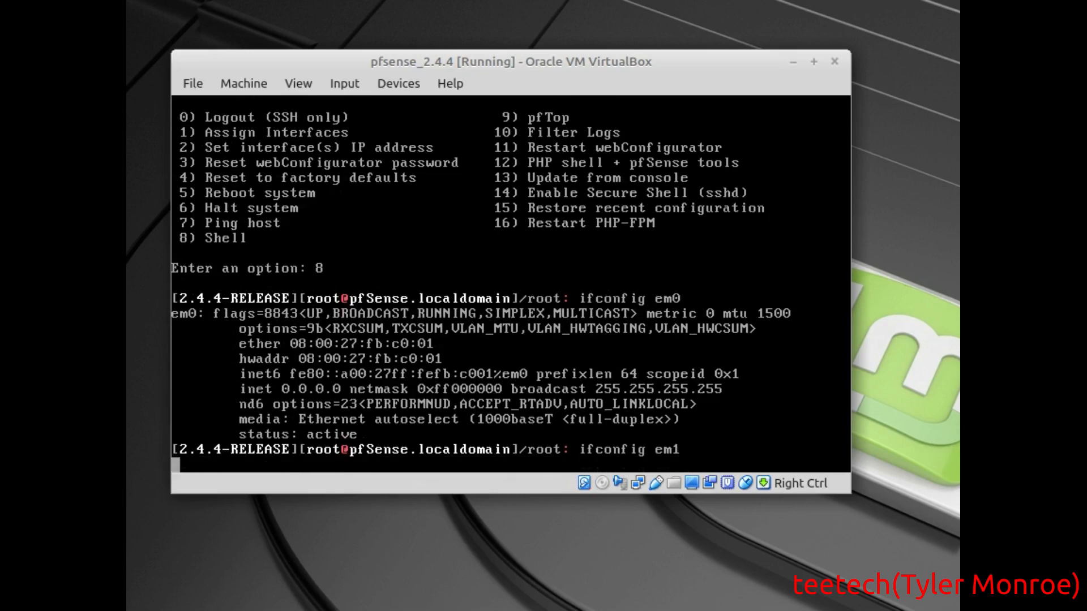
{"action": "type", "text": "exit"}
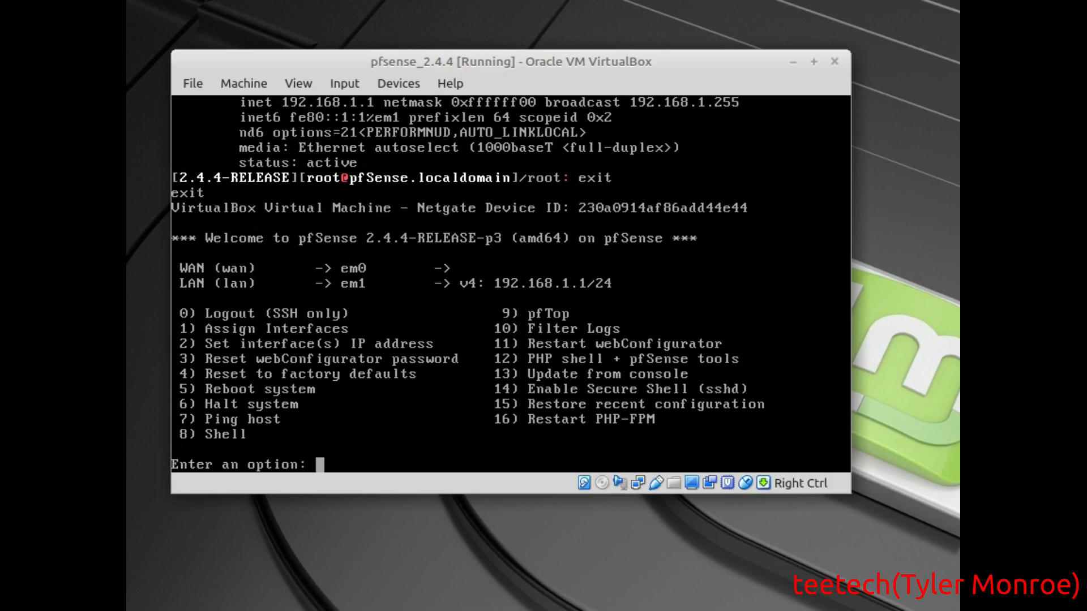
{"action": "type", "text": "1"}
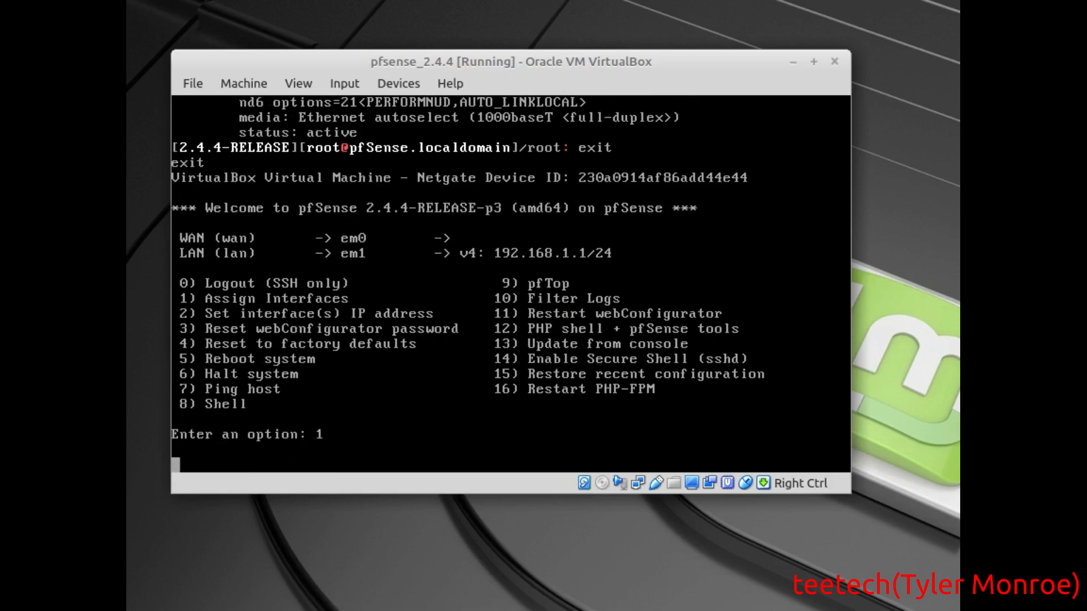
Assign interfaces without VLANs: WAN on em1, LAN on em0, and confirm
{"action": "type", "text": "now [y|n]? n"}
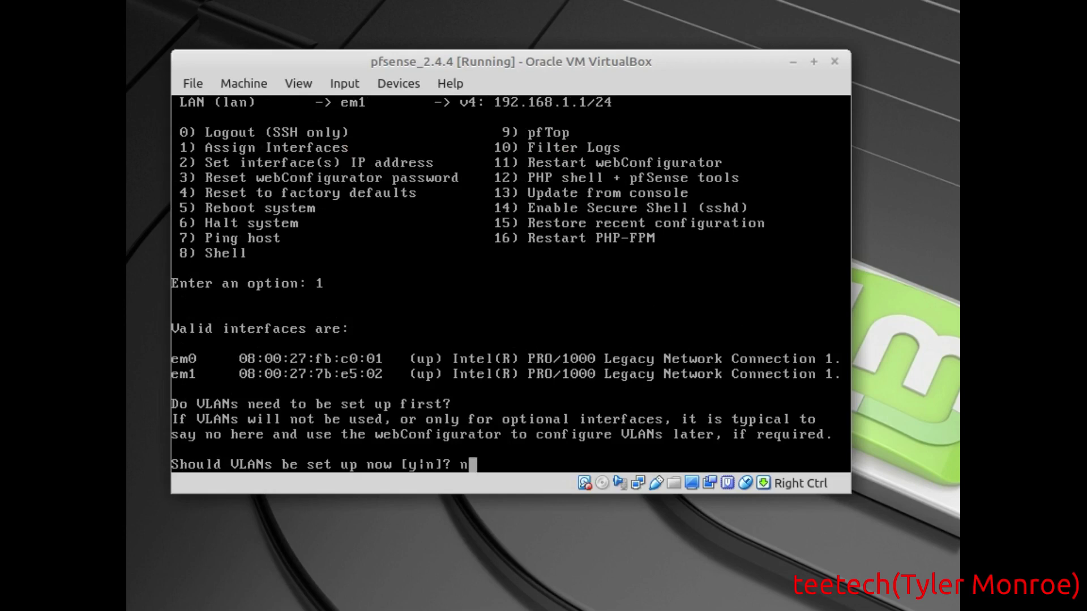
{"action": "type", "text": "em0 em1 or a): em1"}
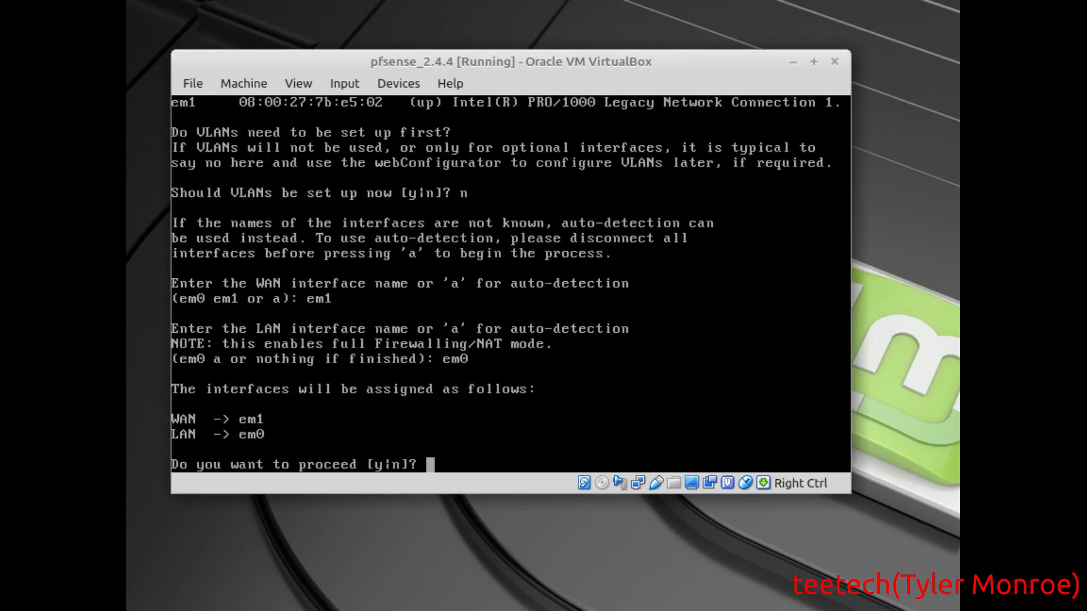
{"action": "type", "text": "y"}
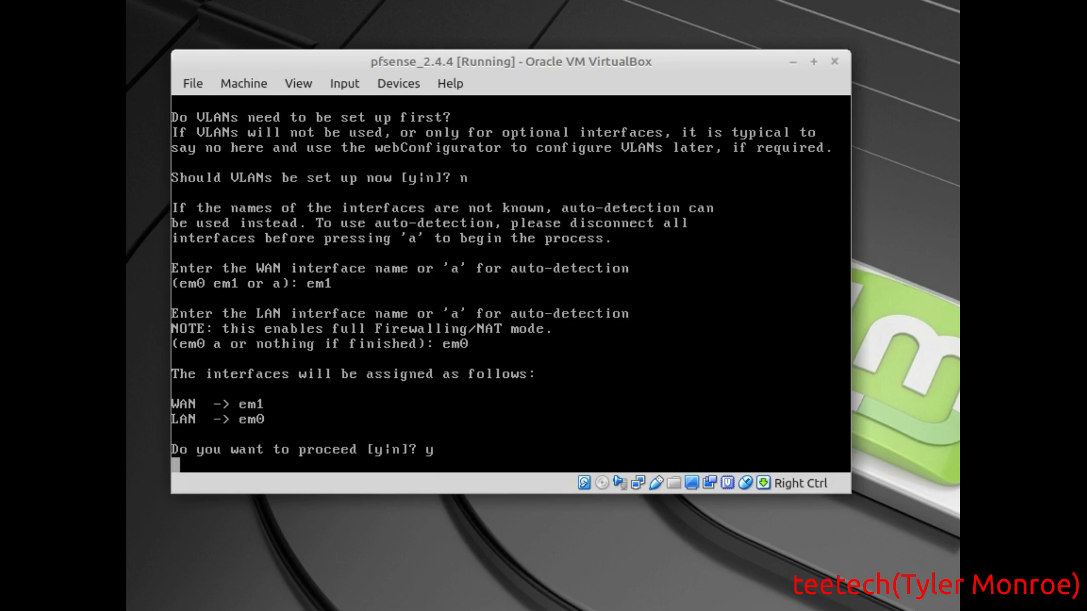
{"action": "key", "text": "enter"}
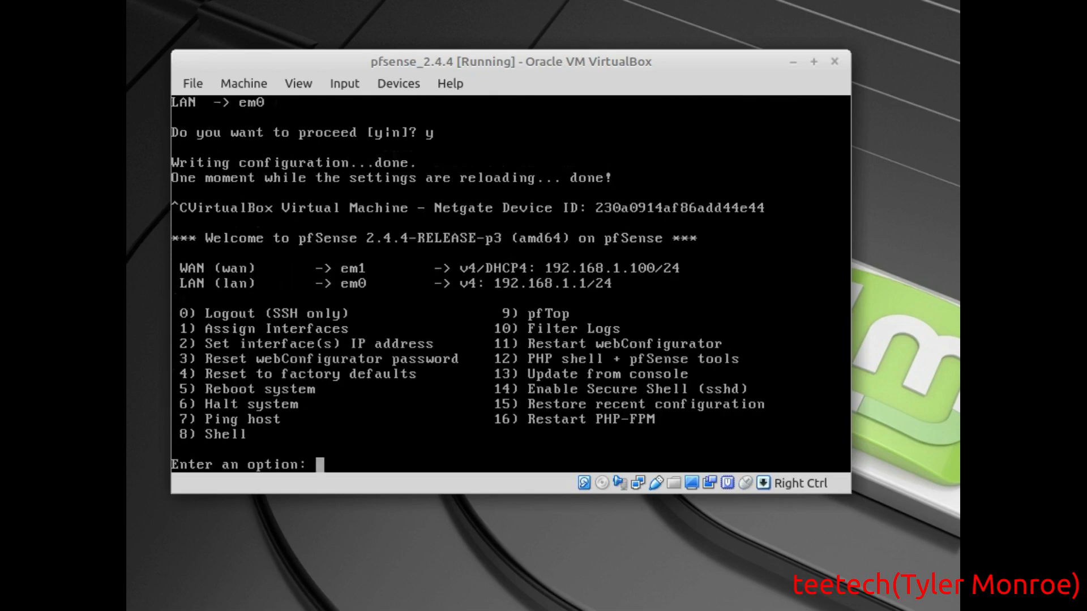
{"action": "mouse_move", "coordinate": [730, 461]}
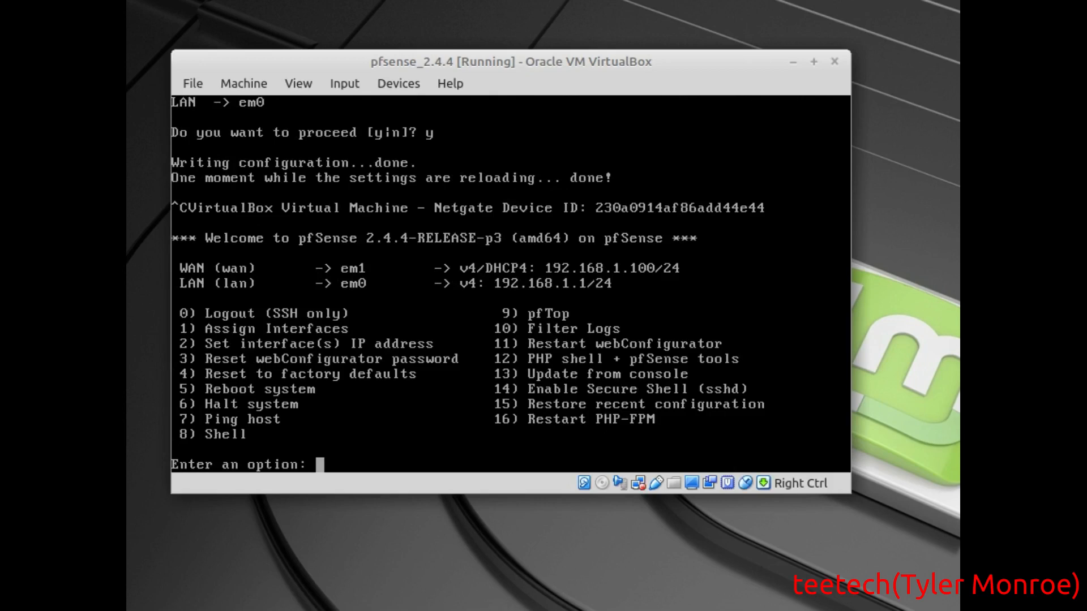
Set the pfSense LAN IPv4 address to 192.168.240.1 with a /24 mask via console option 2
{"action": "type", "text": "2"}
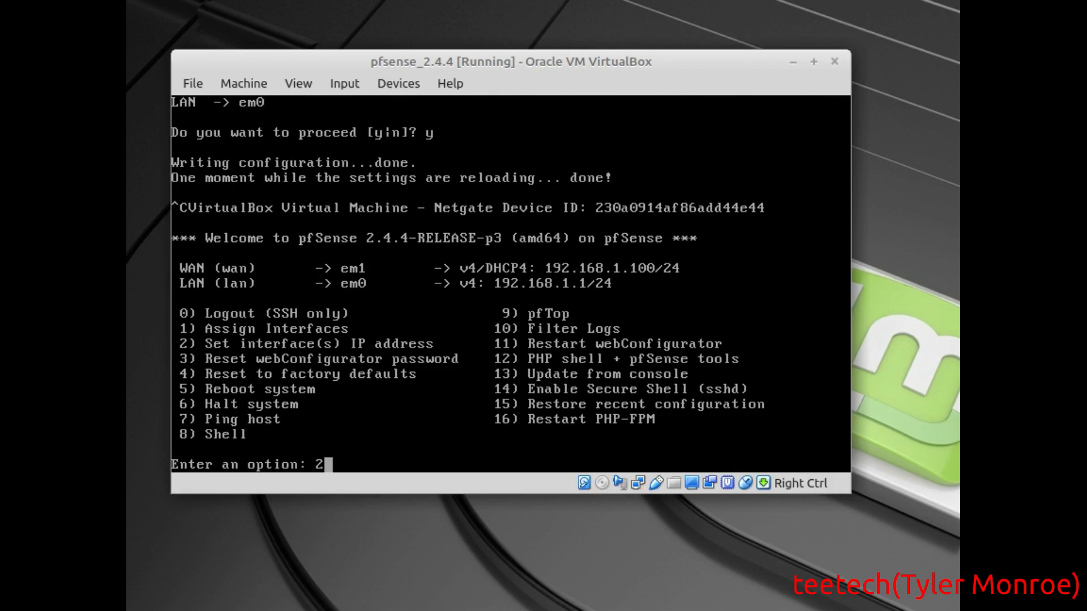
{"action": "key", "text": "Return"}
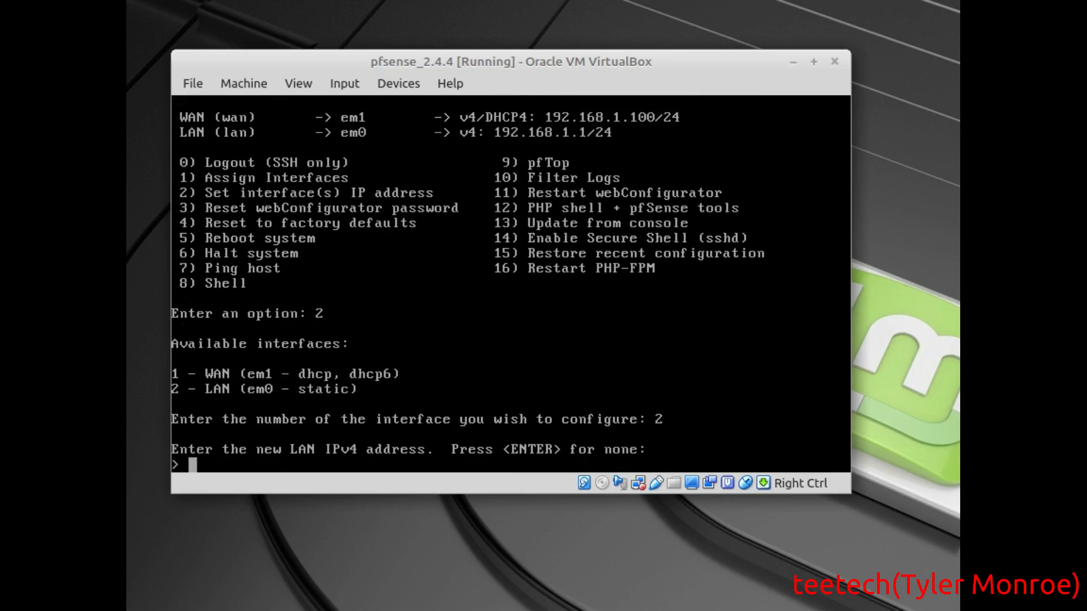
{"action": "type", "text": "192.168"}
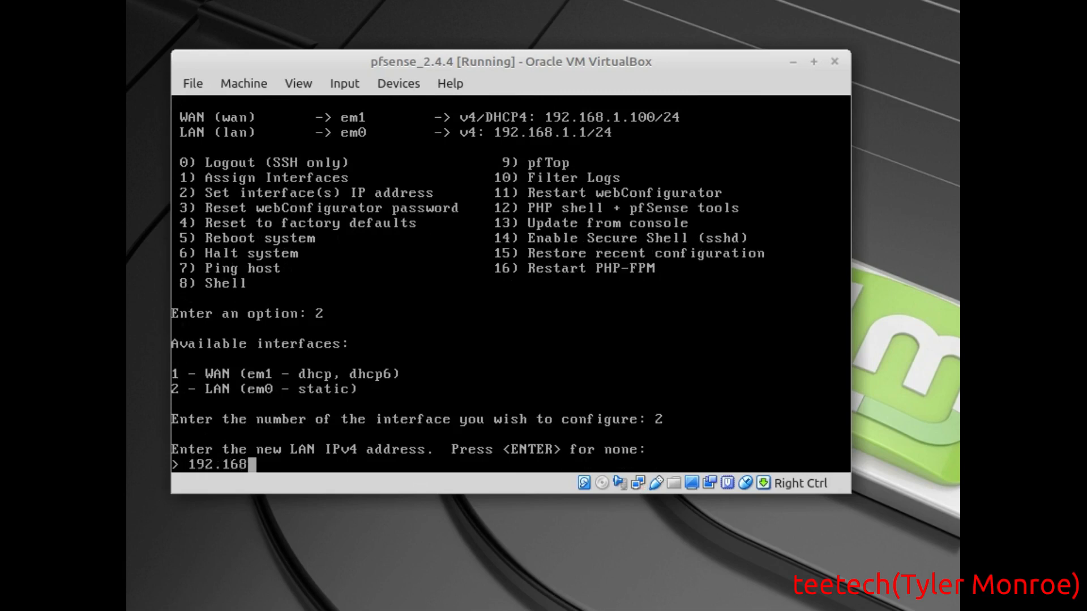
{"action": "type", "text": ".2"}
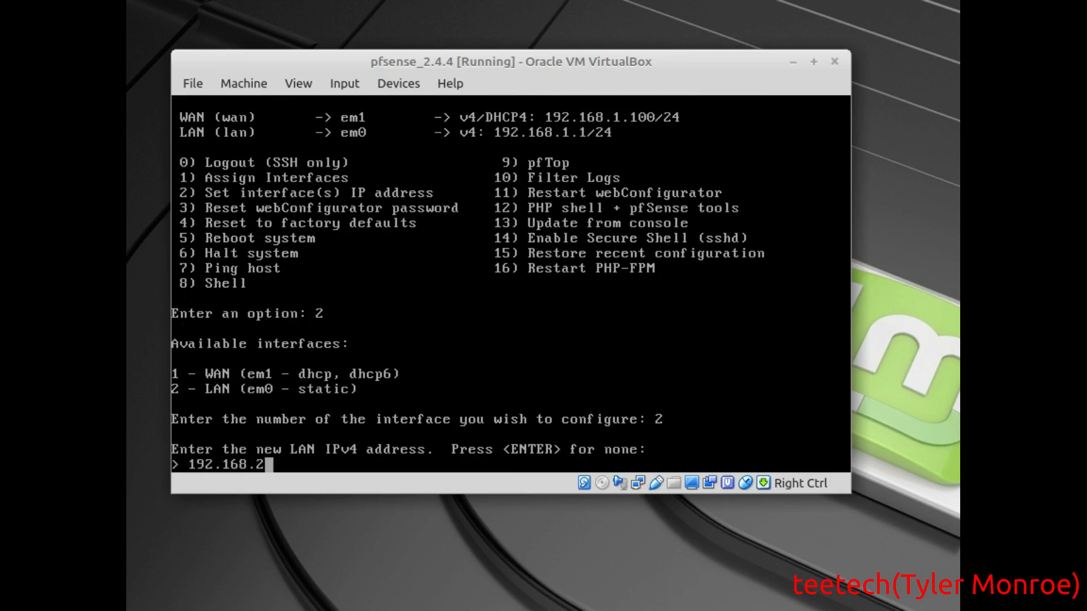
{"action": "type", "text": "40"}
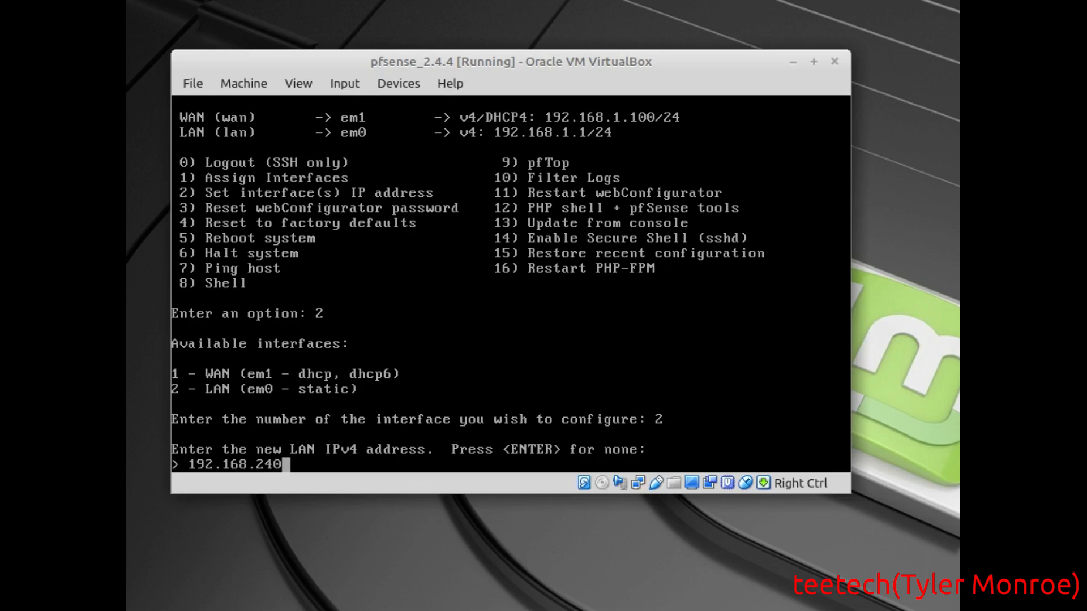
{"action": "type", "text": ".1"}
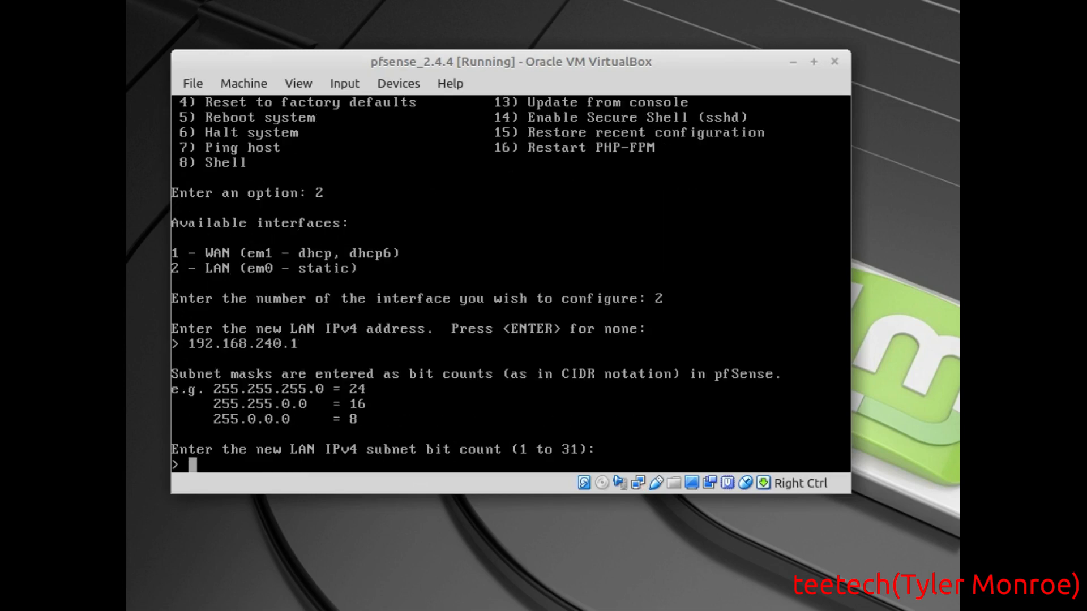
{"action": "type", "text": "24"}
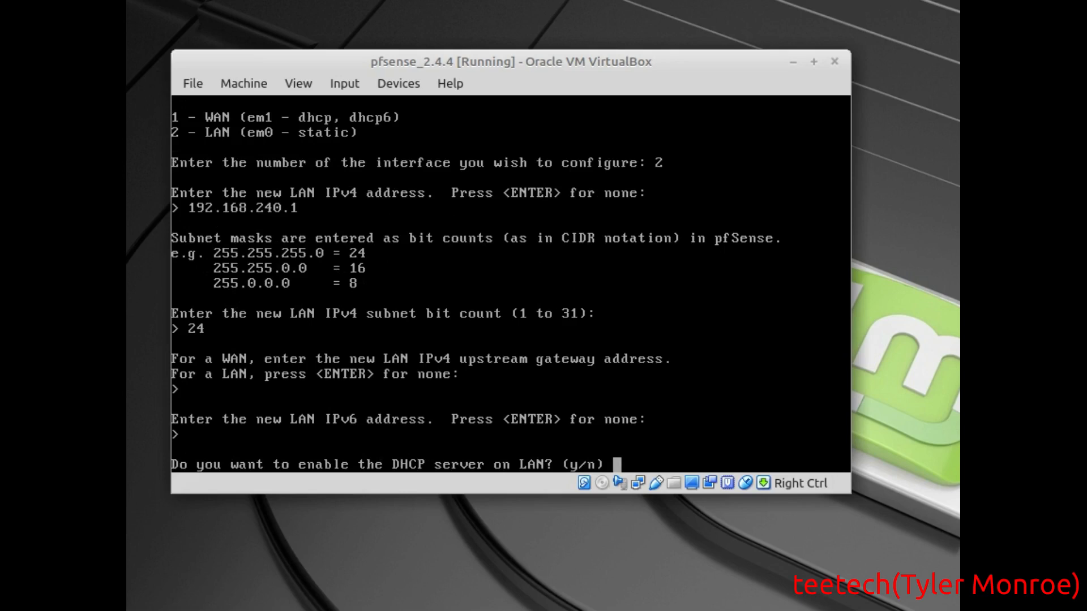
Enable LAN DHCP with range 192.168.240.100–192.168.240.200 and keep HTTPS for the webConfigurator
{"action": "type", "text": "y"}
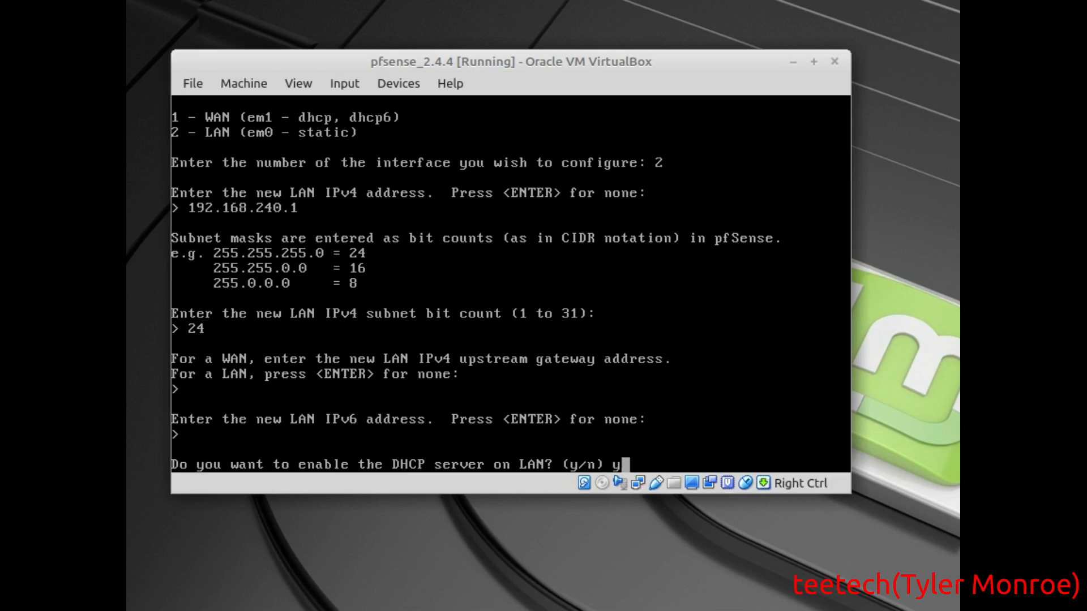
{"action": "key", "text": "enter"}
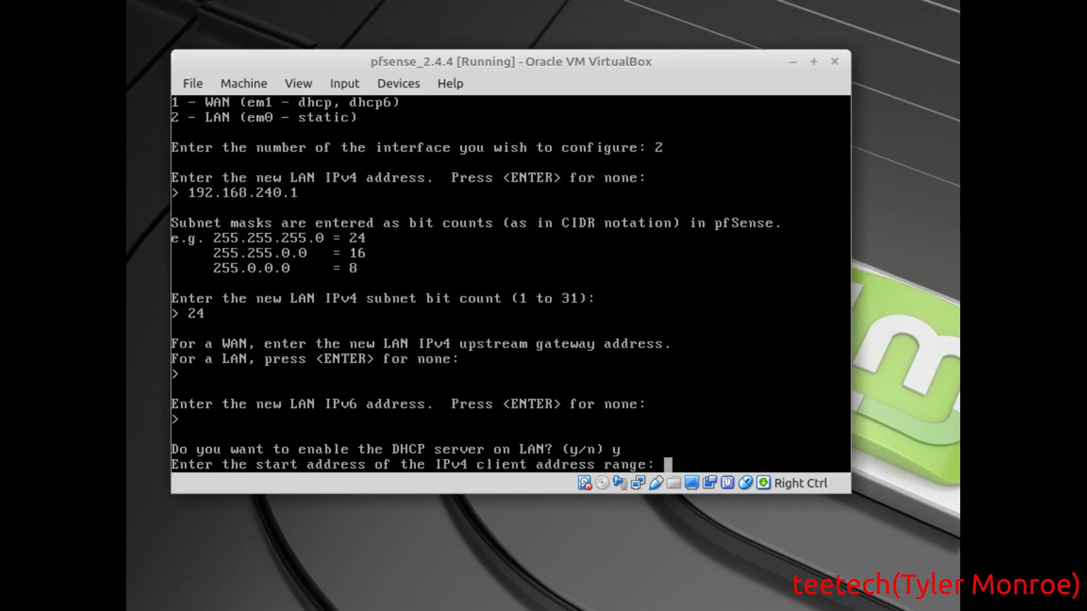
{"action": "type", "text": "192.1"}
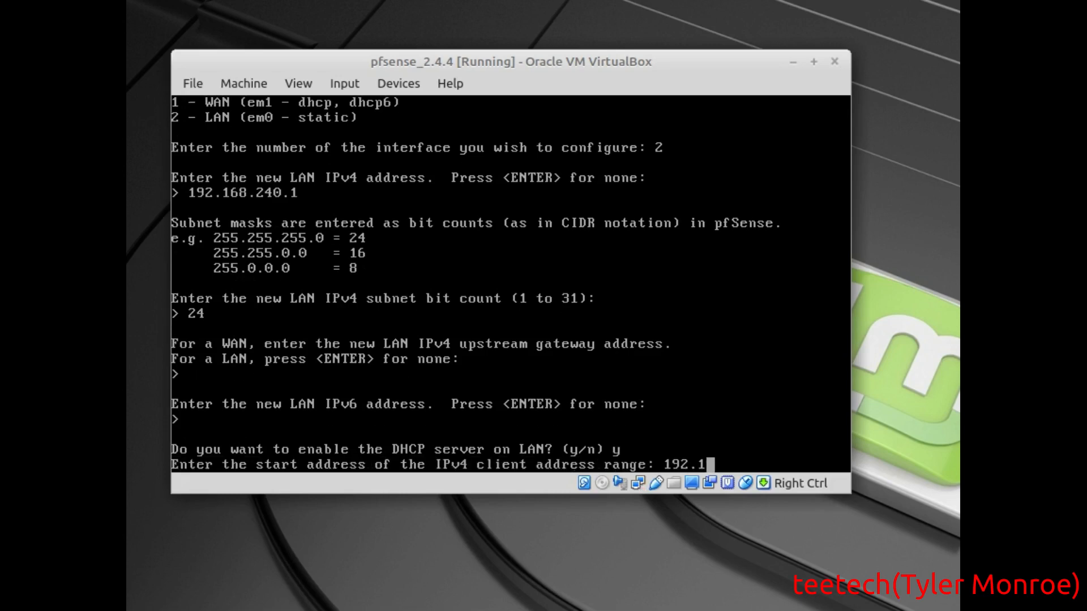
{"action": "type", "text": "68"}
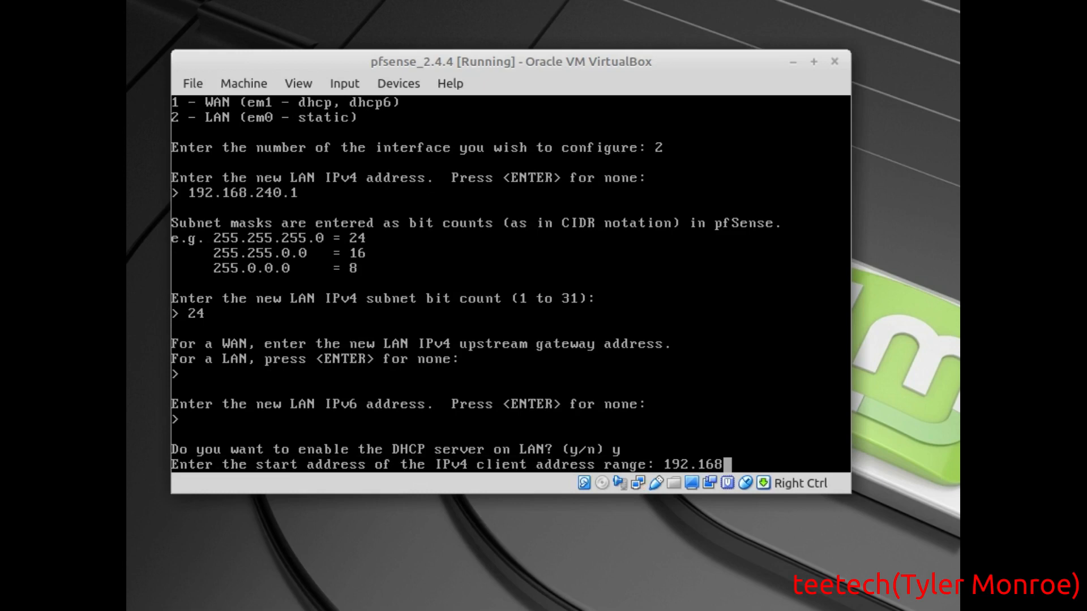
{"action": "type", "text": "."}
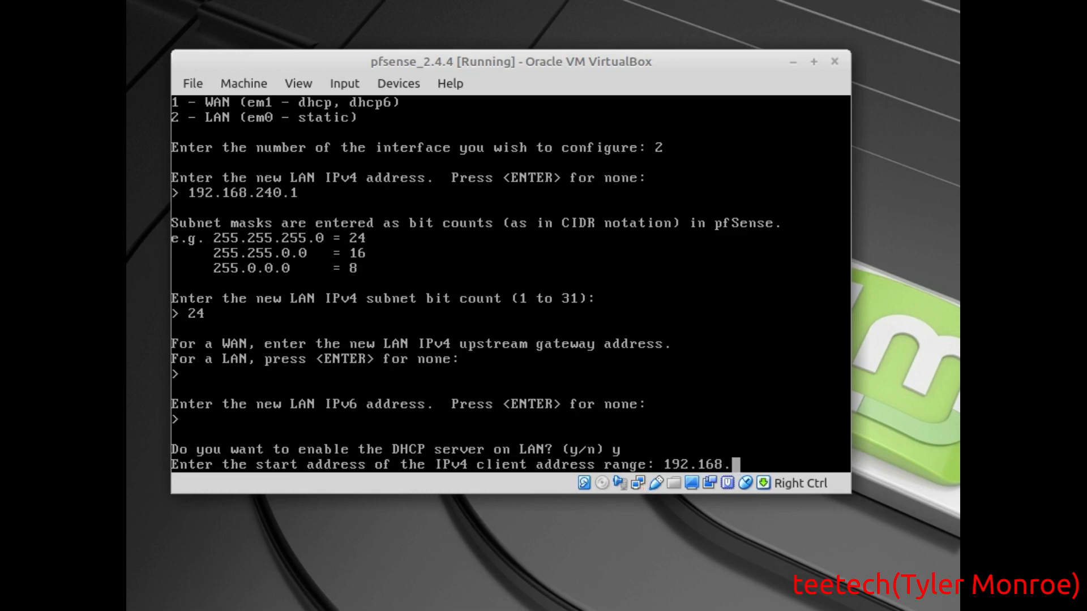
{"action": "type", "text": "20"}
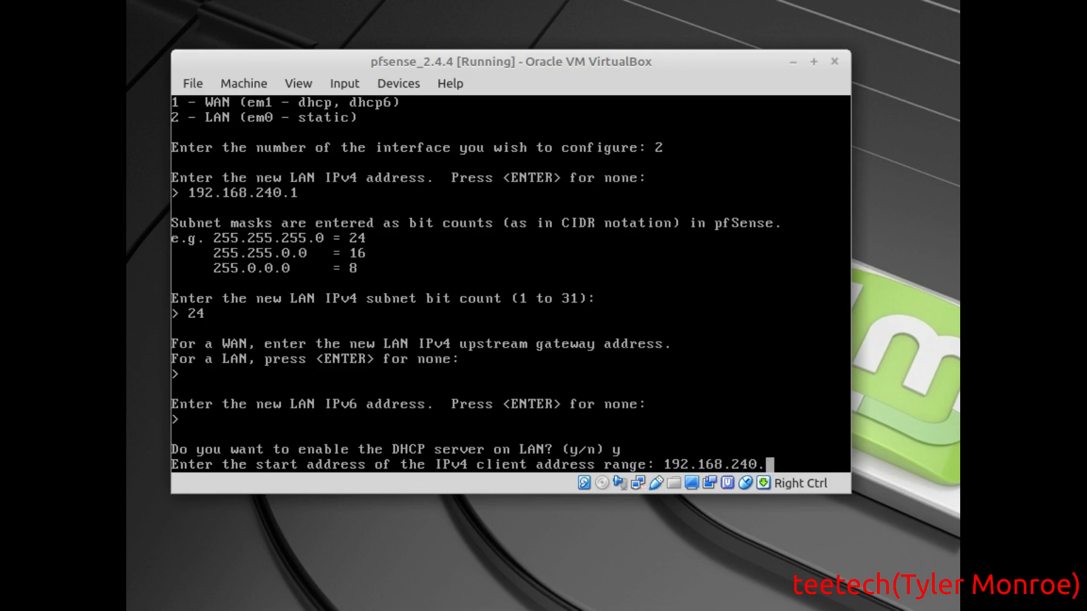
{"action": "type", "text": "100"}
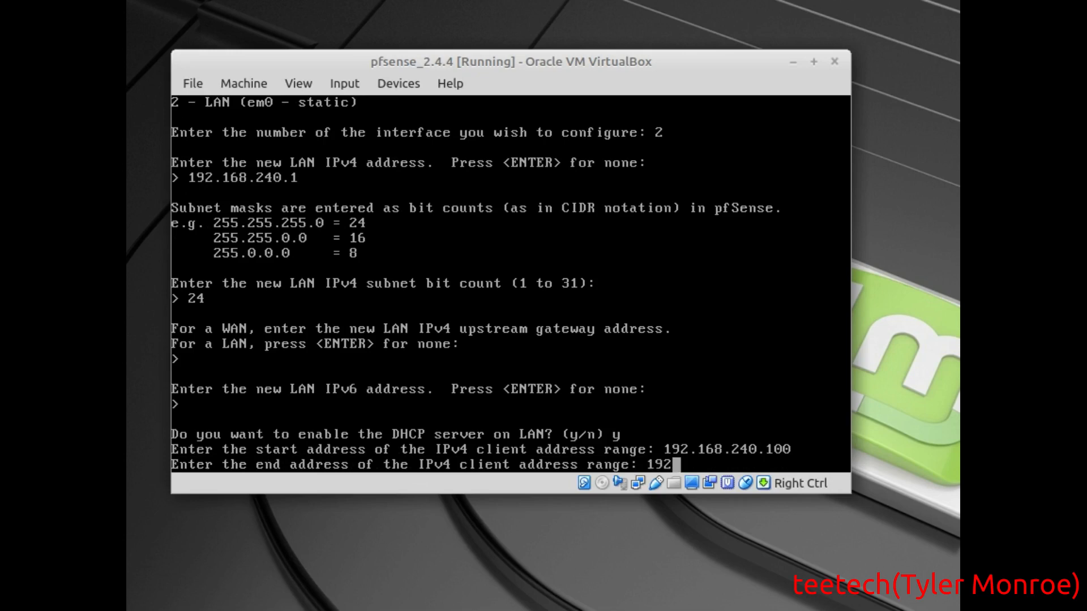
{"action": "type", "text": ".168."}
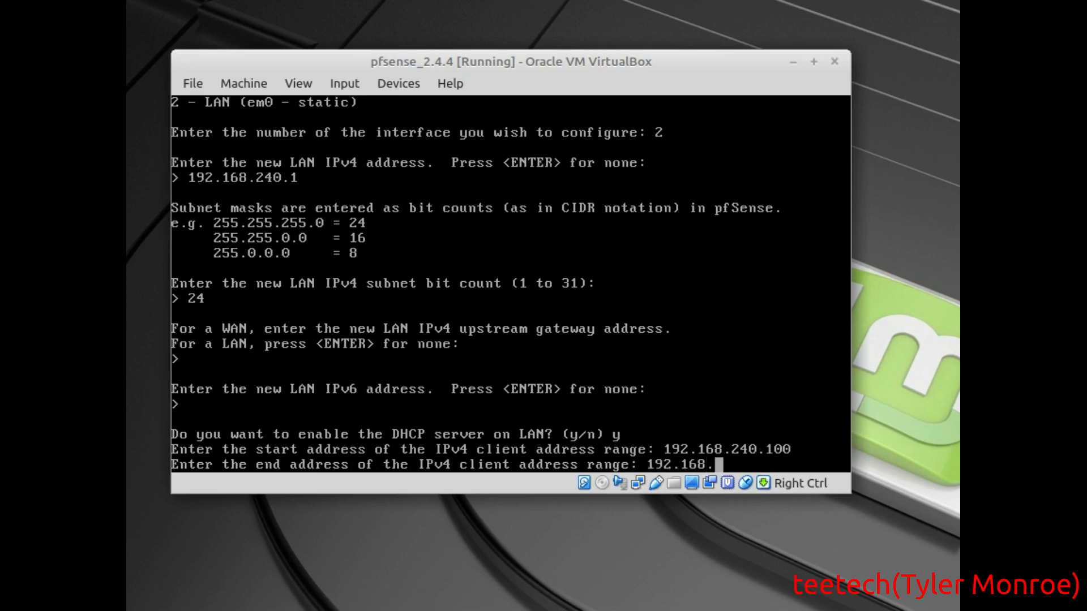
{"action": "type", "text": "240"}
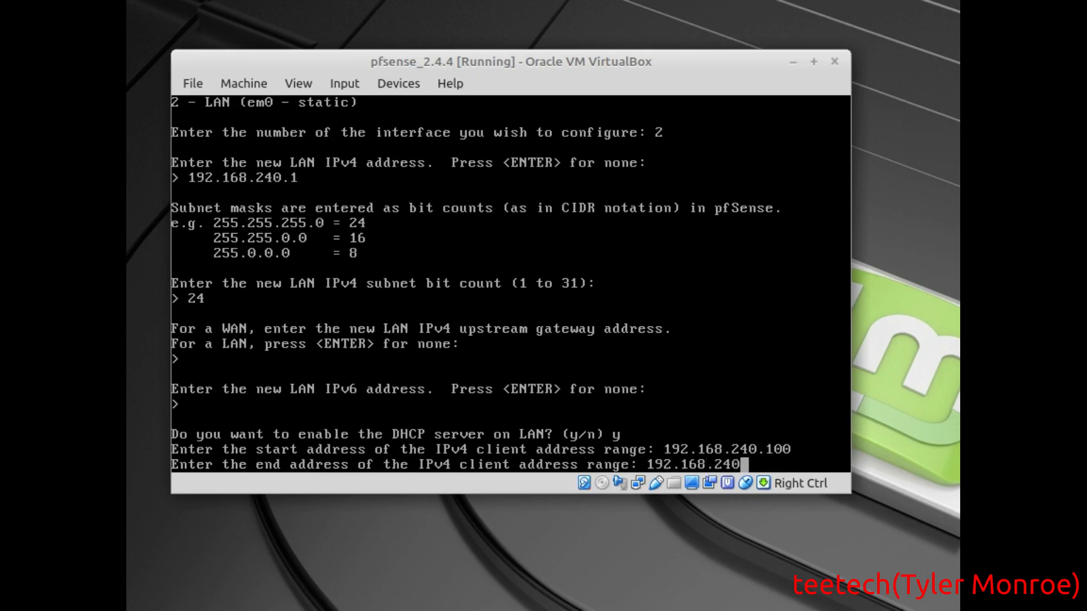
{"action": "type", "text": "200"}
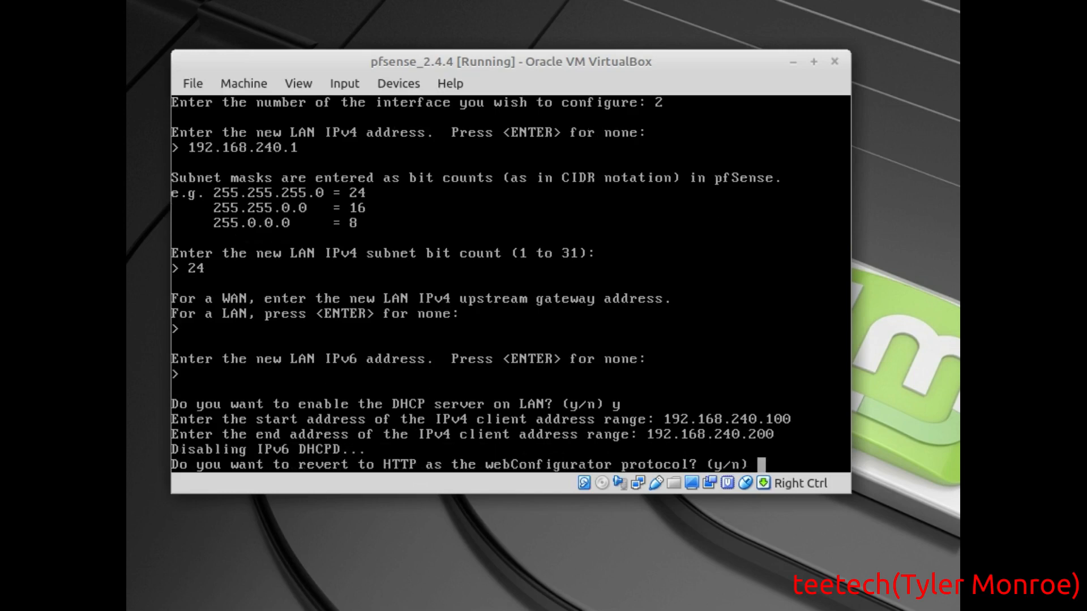
{"action": "type", "text": "n"}
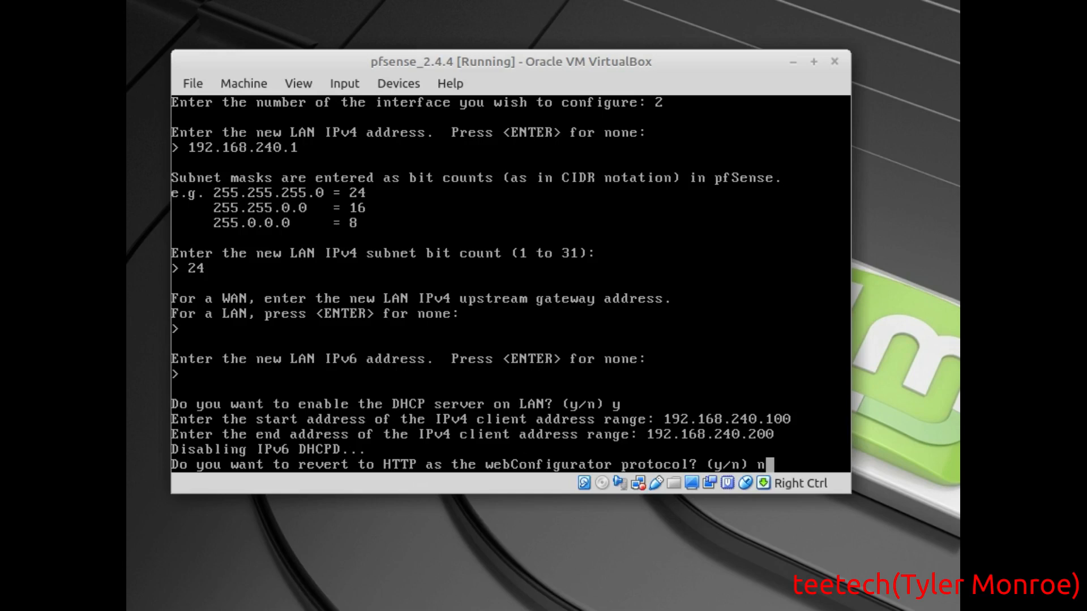
{"action": "key", "text": "enter"}
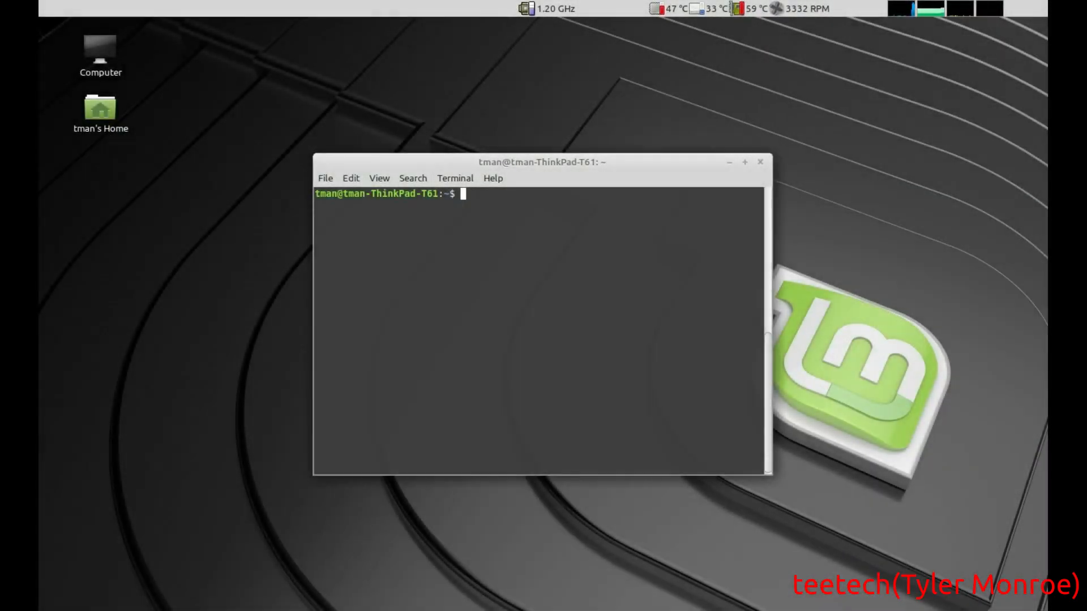
Recreate the vnet0 bridge with brctl addbr and check it with ifconfig vnet0
{"action": "type", "text": "s"}
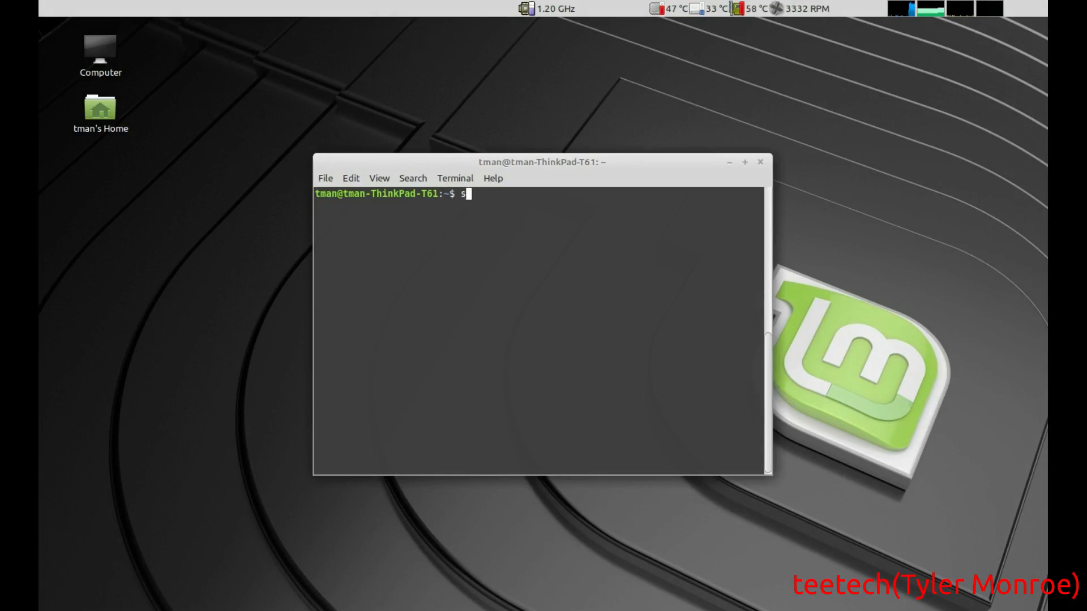
{"action": "type", "text": "udo ifocnfig vnet0"}
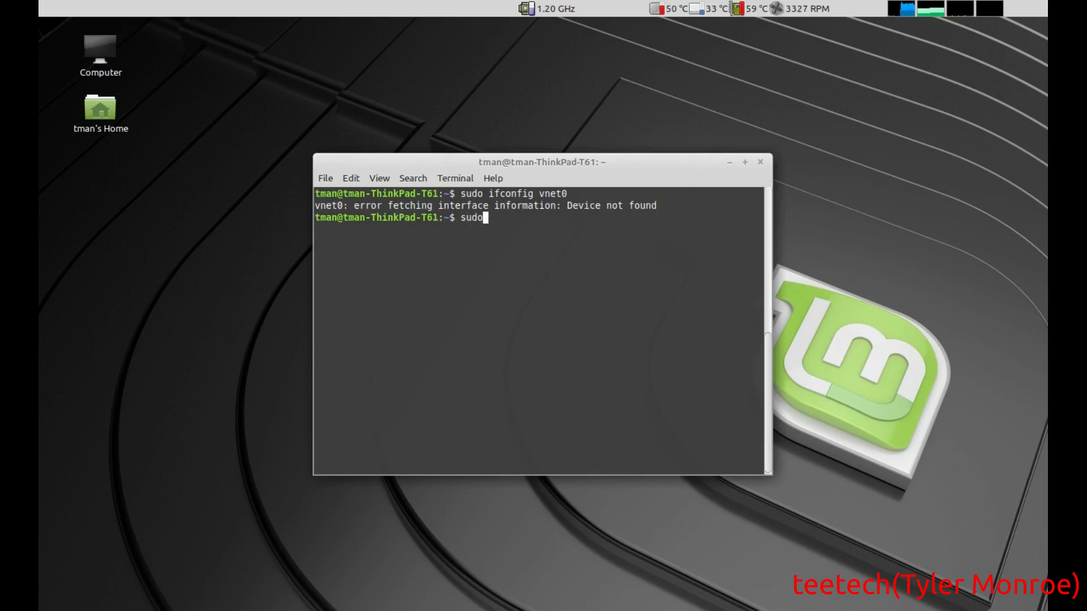
{"action": "type", "text": "brctl"}
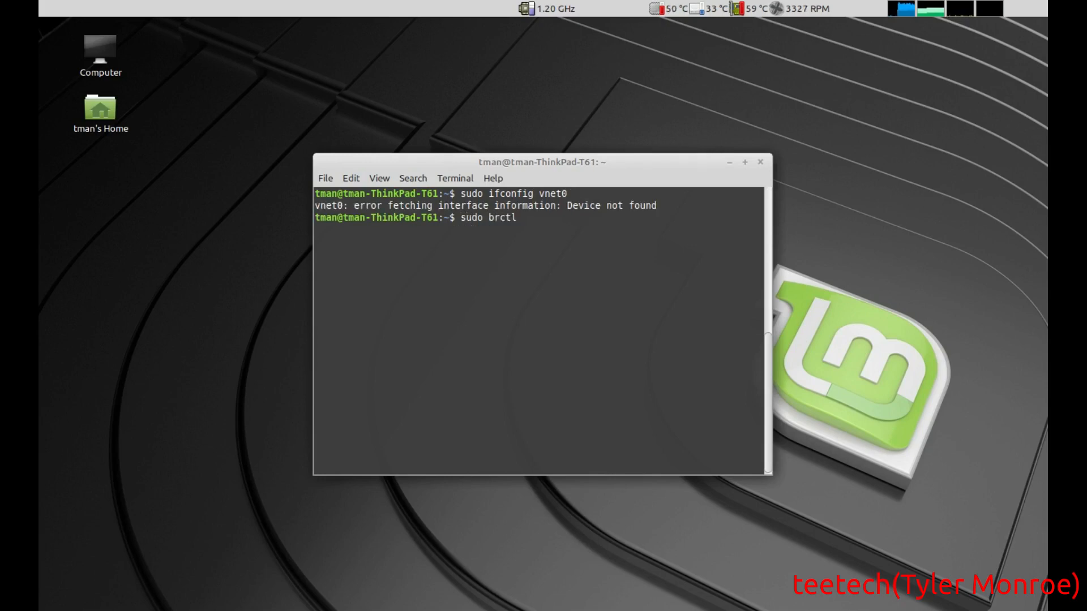
{"action": "type", "text": "addbr vnet0"}
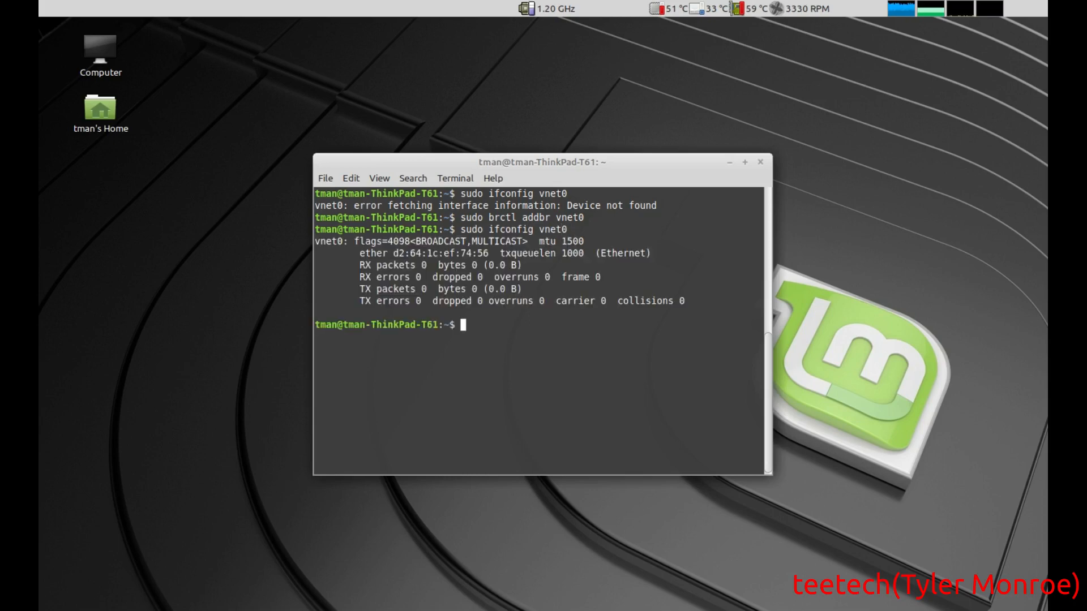
Show the host's kernel routing table with sudo netstat -rn
{"action": "type", "text": "sudo"}
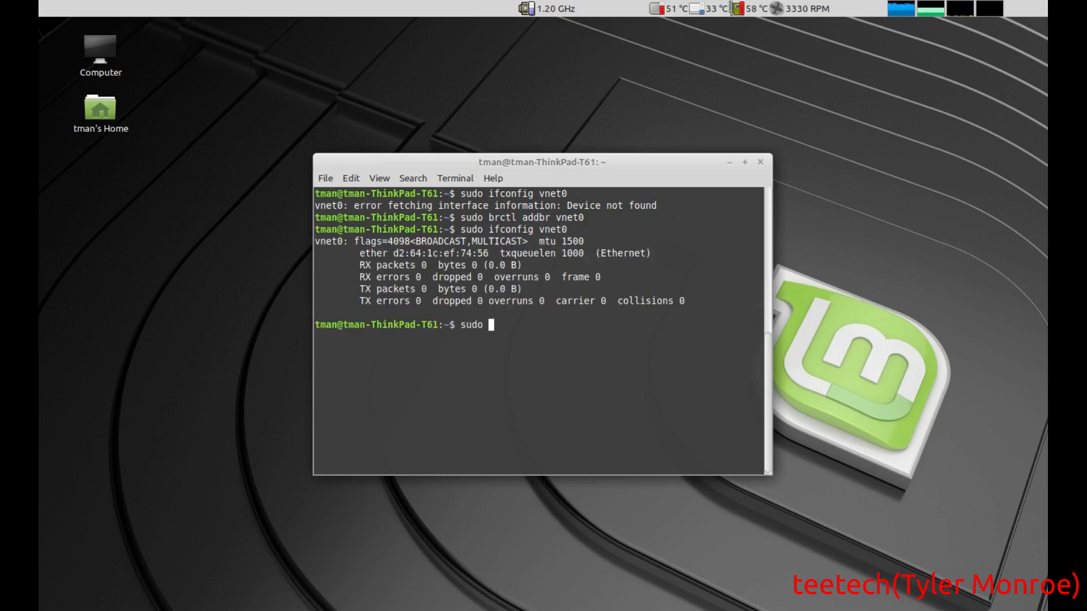
{"action": "type", "text": "netstat -rn"}
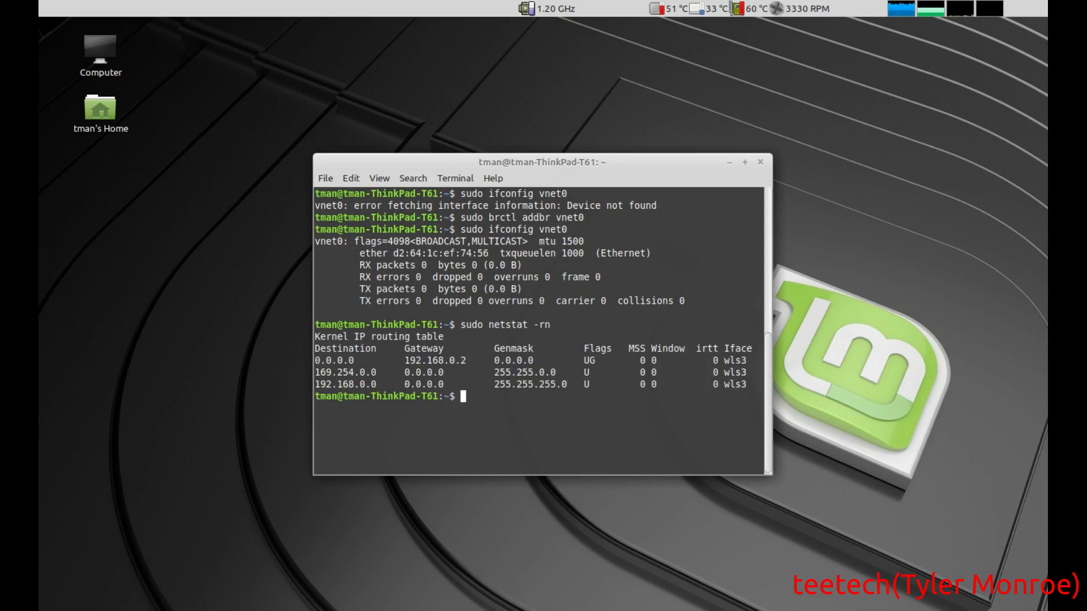
{"action": "type", "text": "c"}
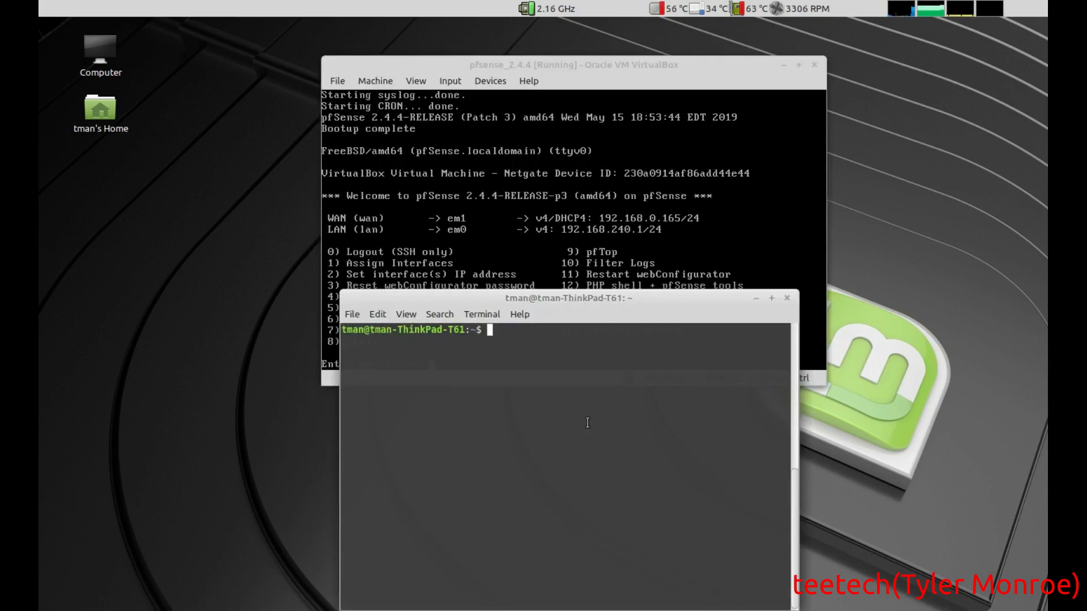
Run dhclient on vnet0 so it gets 192.168.240.100 and verify with ifconfig
{"action": "type", "text": "sudo"}
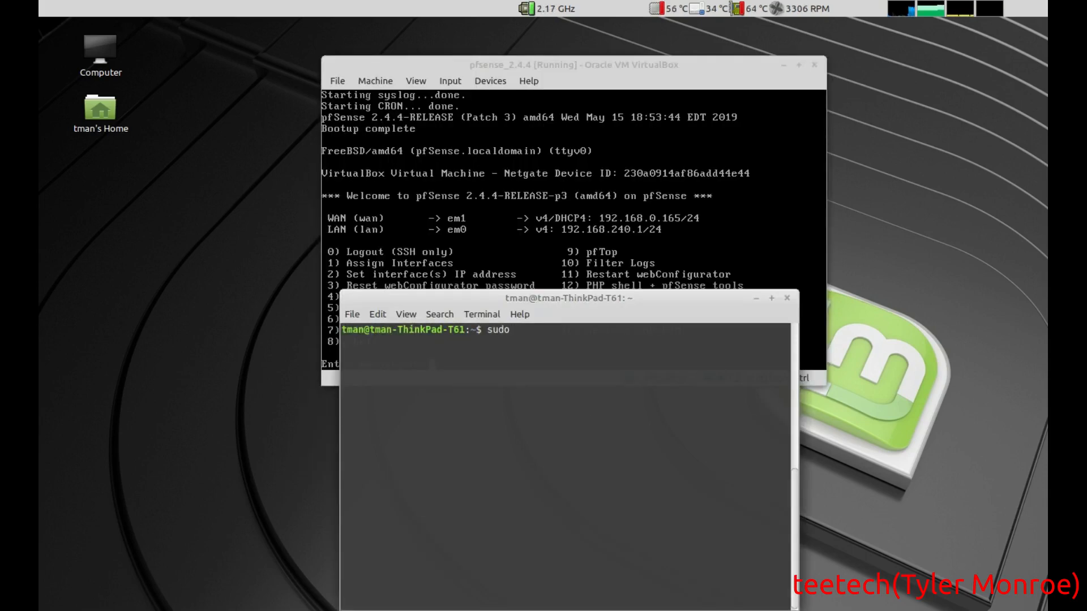
{"action": "type", "text": "dhclient v"}
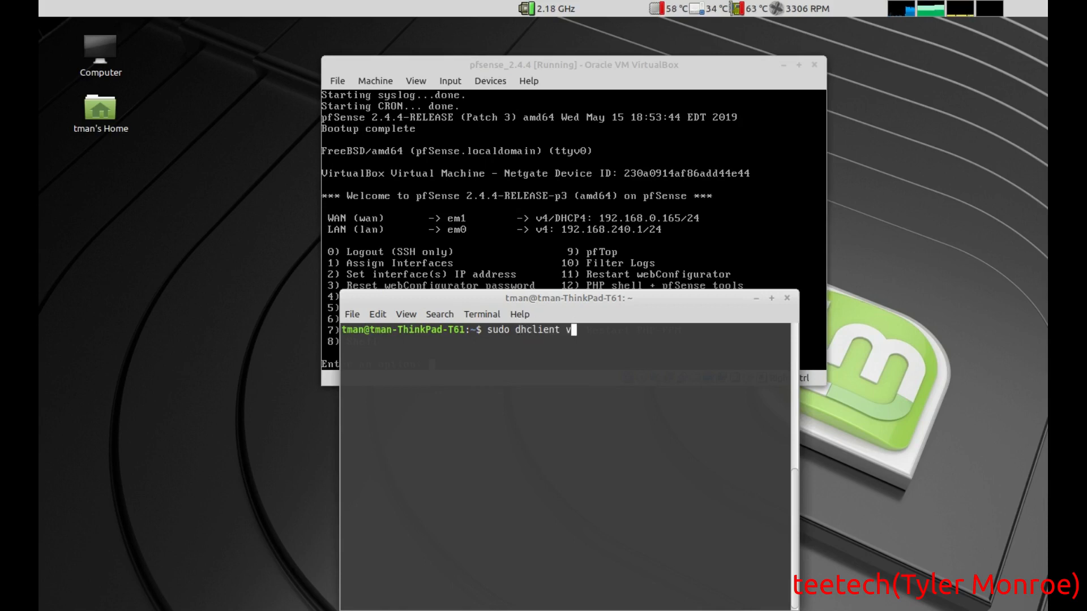
{"action": "type", "text": "net0"}
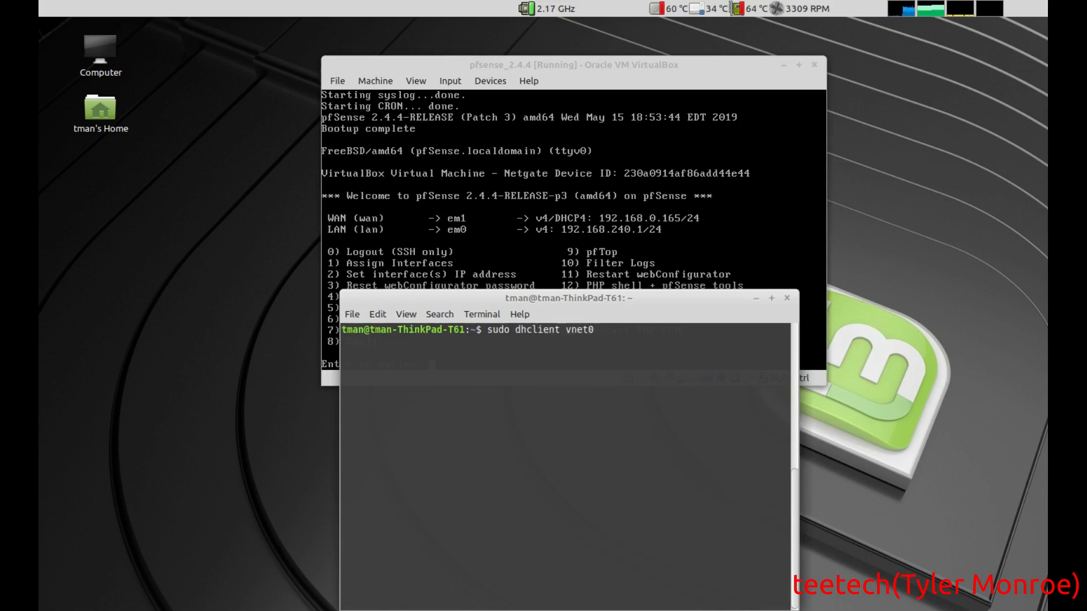
{"action": "type", "text": "sudo ifconfig vnet0"}
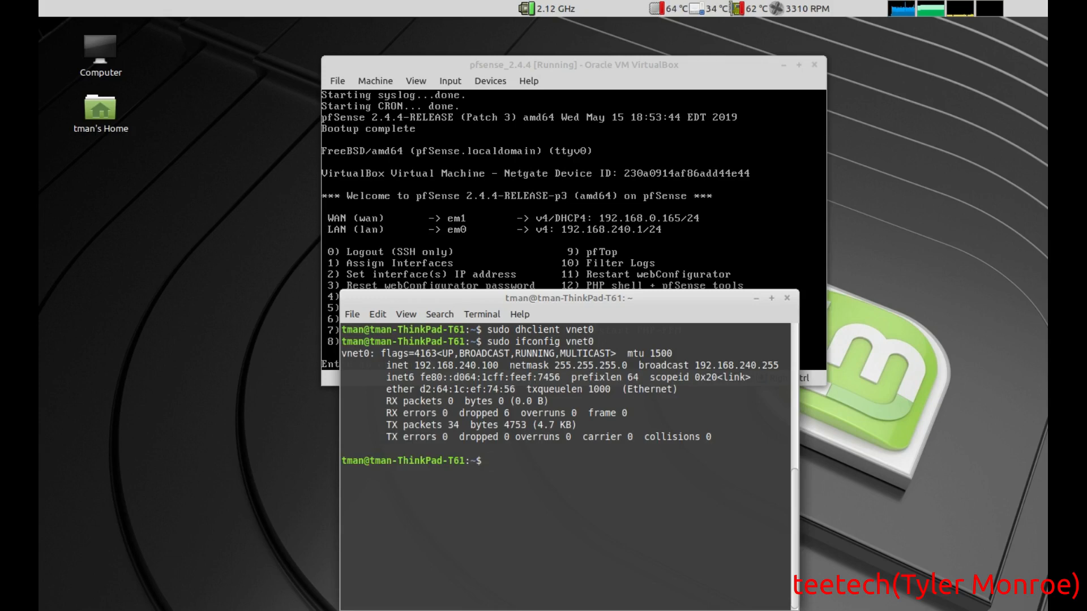
Start a ping to the pfSense LAN address 192.168.240.1
{"action": "type", "text": "ping 2"}
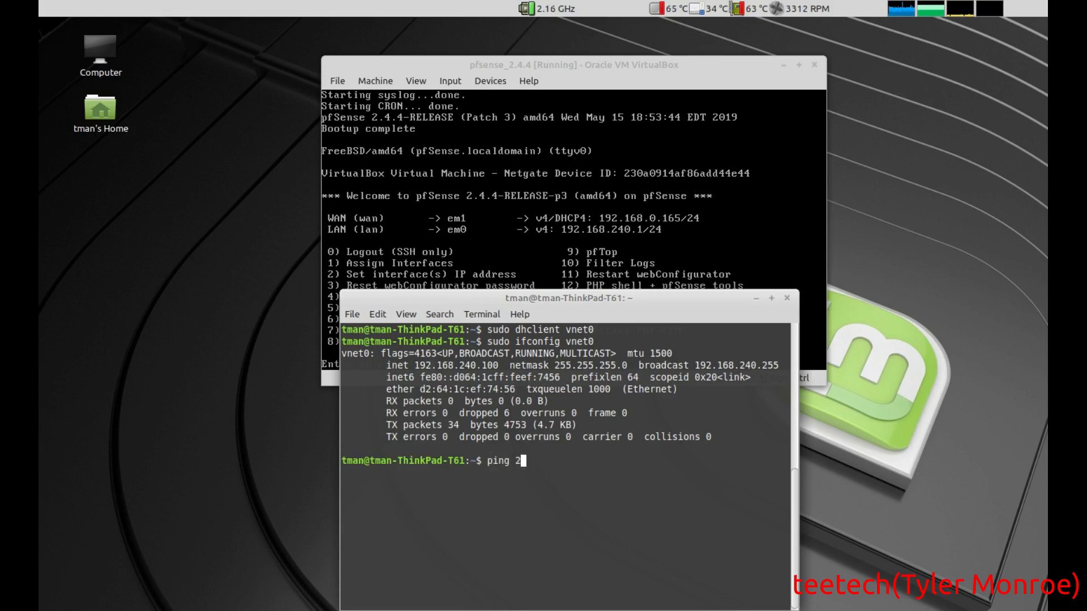
{"action": "type", "text": "92.1"}
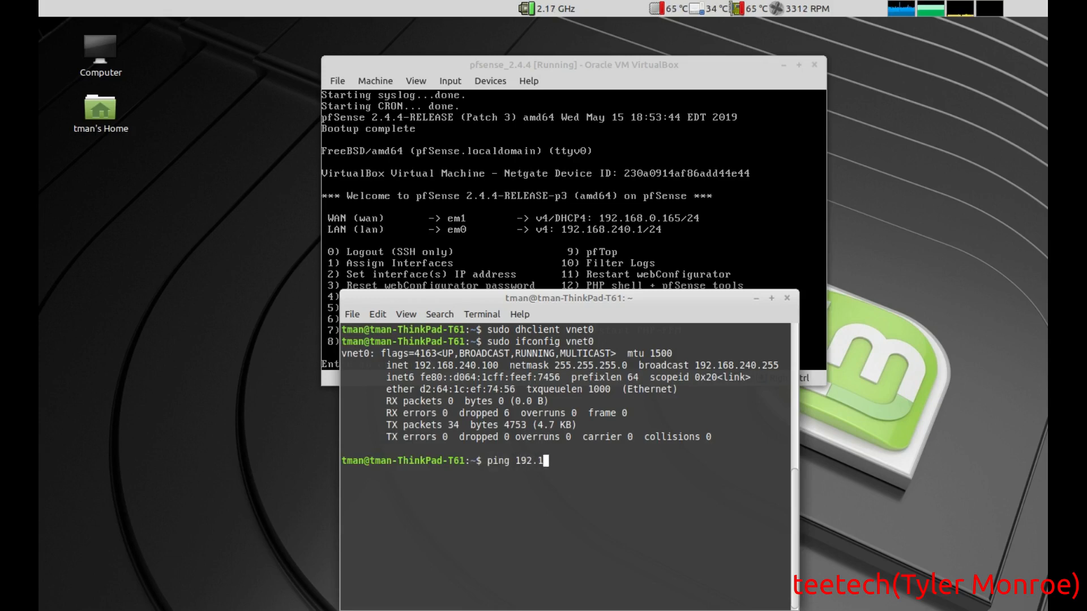
{"action": "type", "text": "68"}
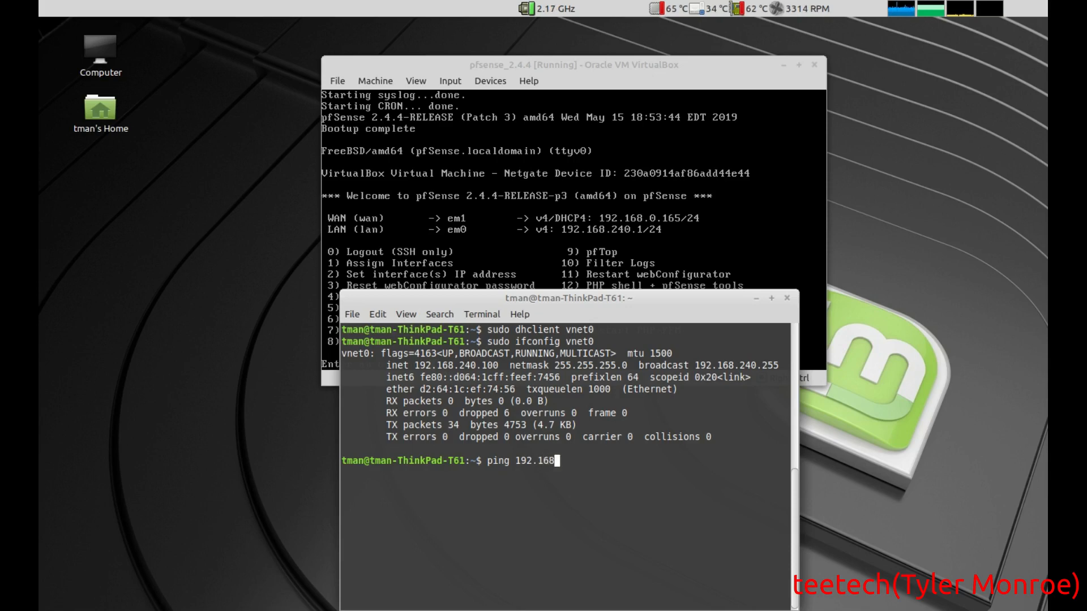
{"action": "type", "text": "2"}
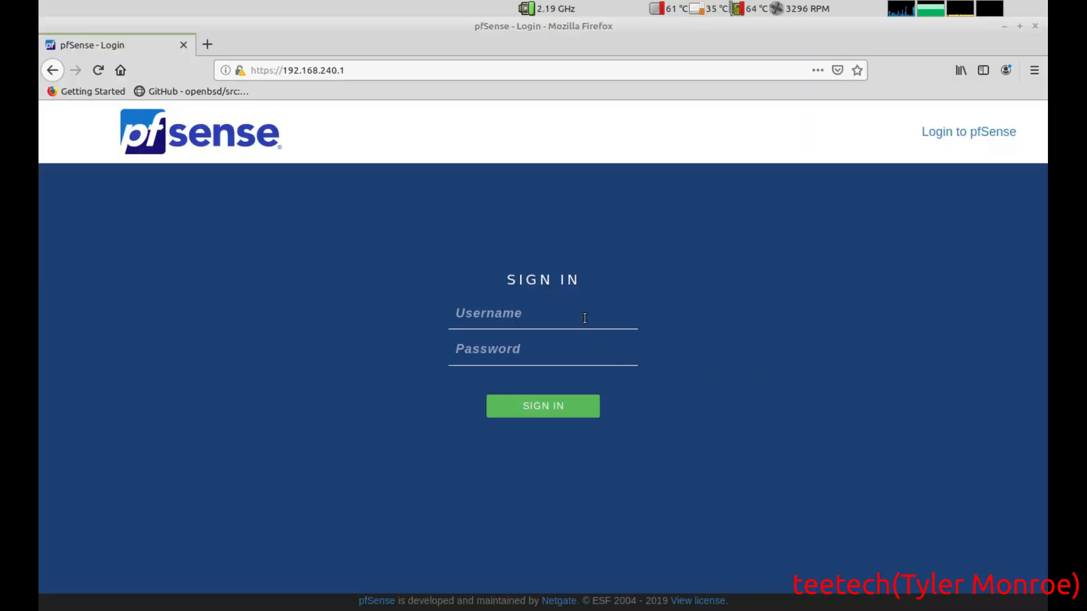
Log in to webConfigurator as admin and start the pfSense setup wizard
{"action": "type", "text": "admin"}
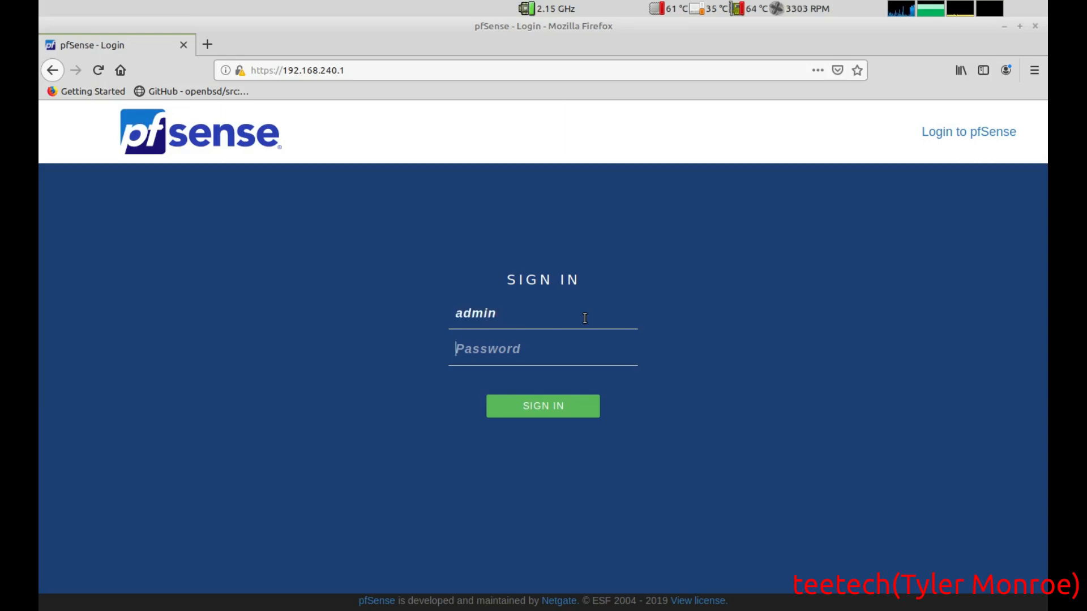
{"action": "left_click", "coordinate": [543, 406]}
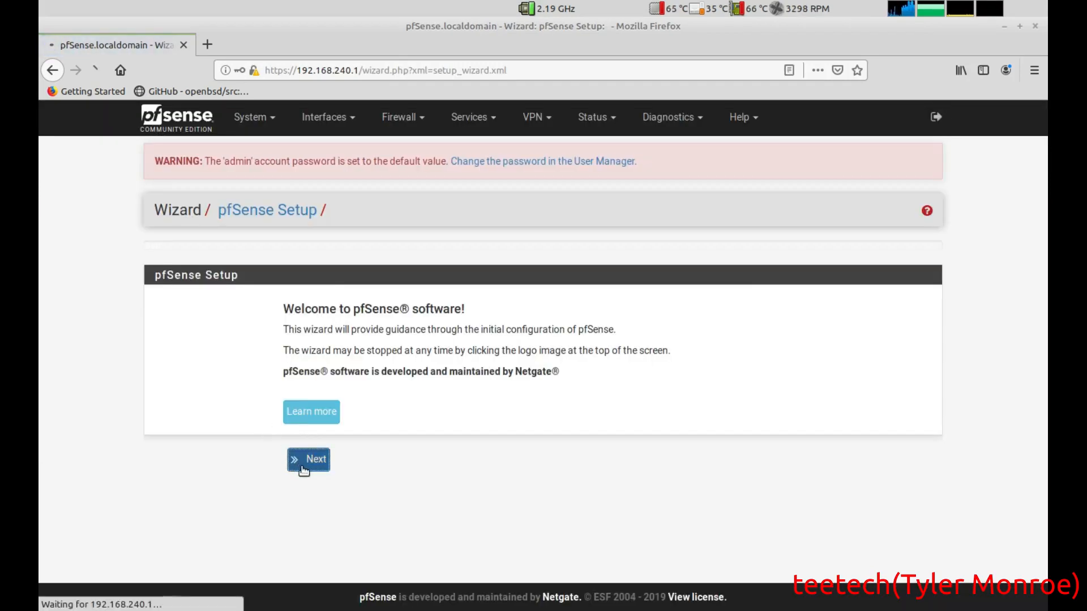
{"action": "left_click", "coordinate": [308, 460]}
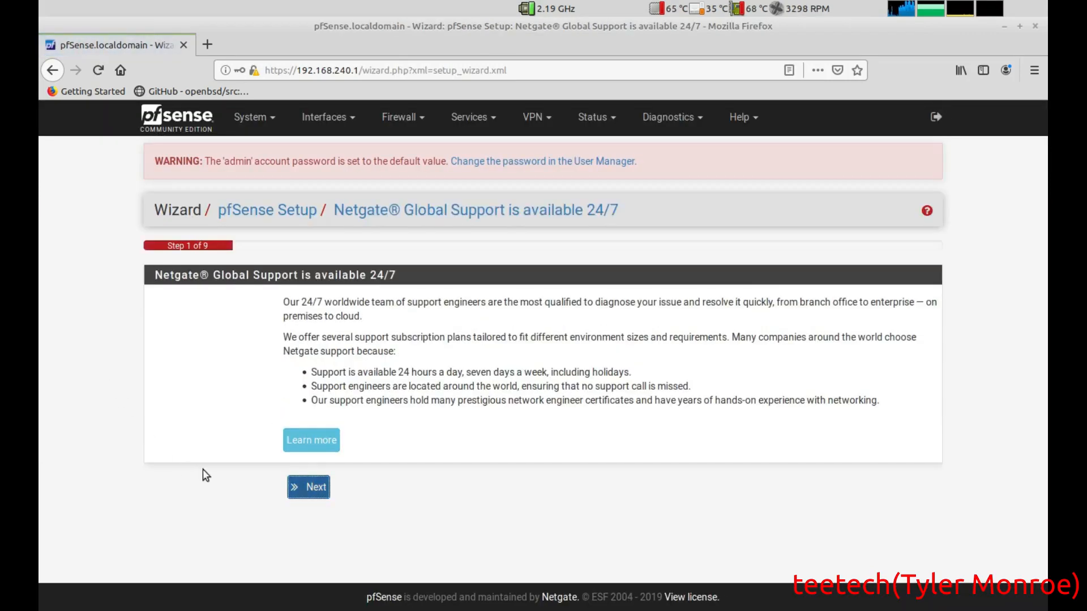
Accept the default General, Time Server, WAN and LAN settings through the wizard
{"action": "left_click", "coordinate": [308, 487]}
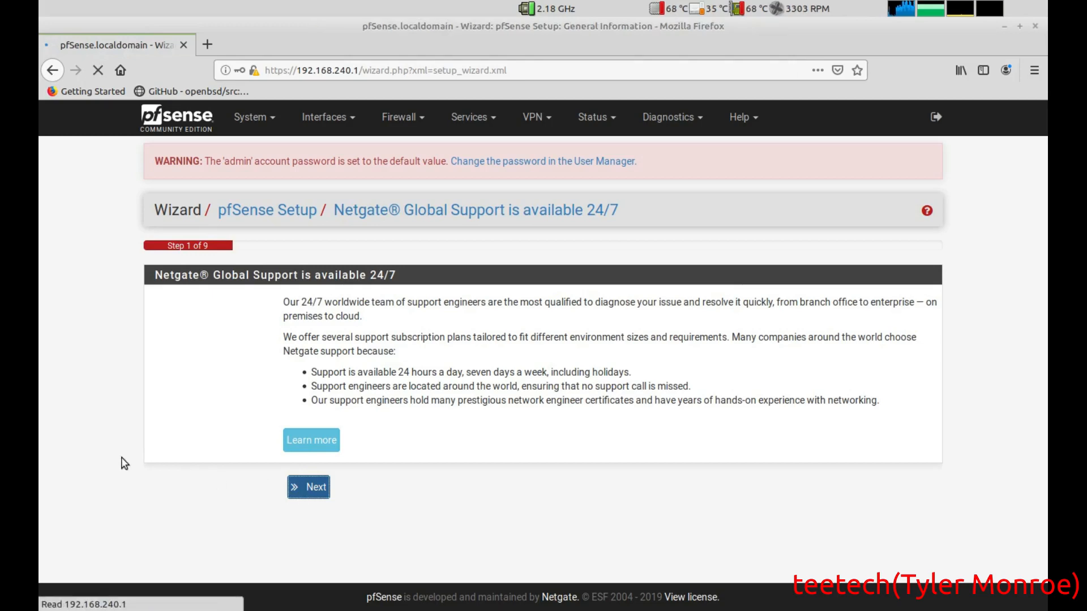
{"action": "left_click", "coordinate": [308, 487]}
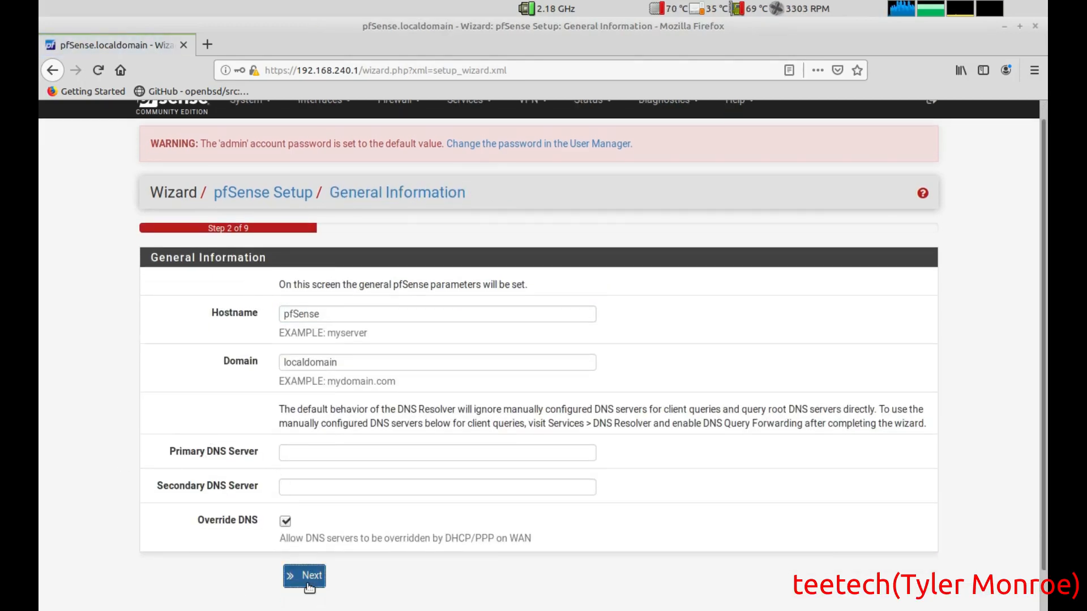
{"action": "left_click", "coordinate": [305, 576]}
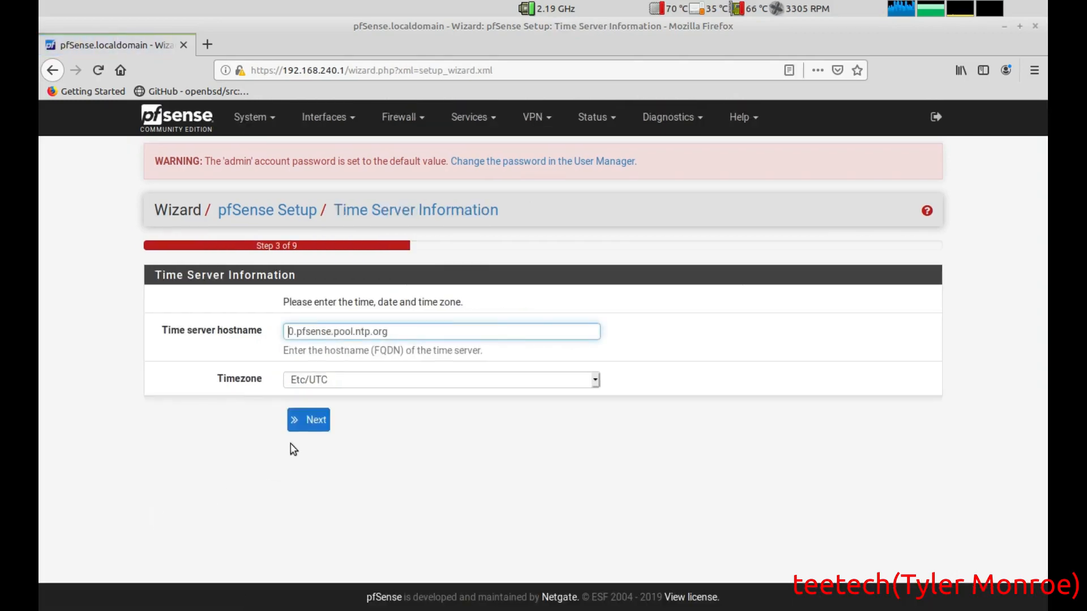
{"action": "left_click", "coordinate": [308, 420]}
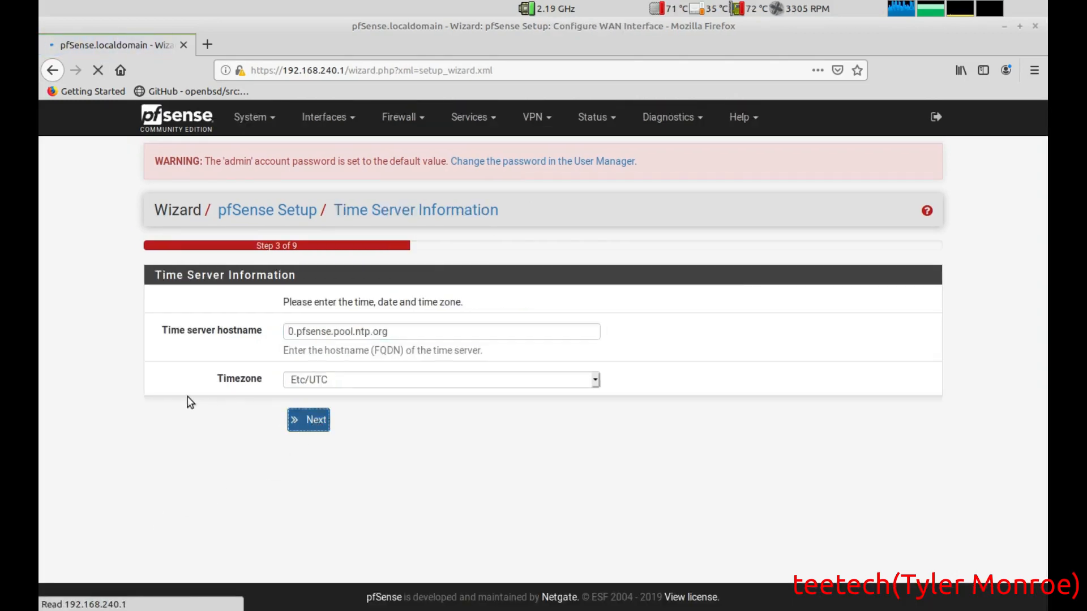
{"action": "left_click", "coordinate": [308, 419]}
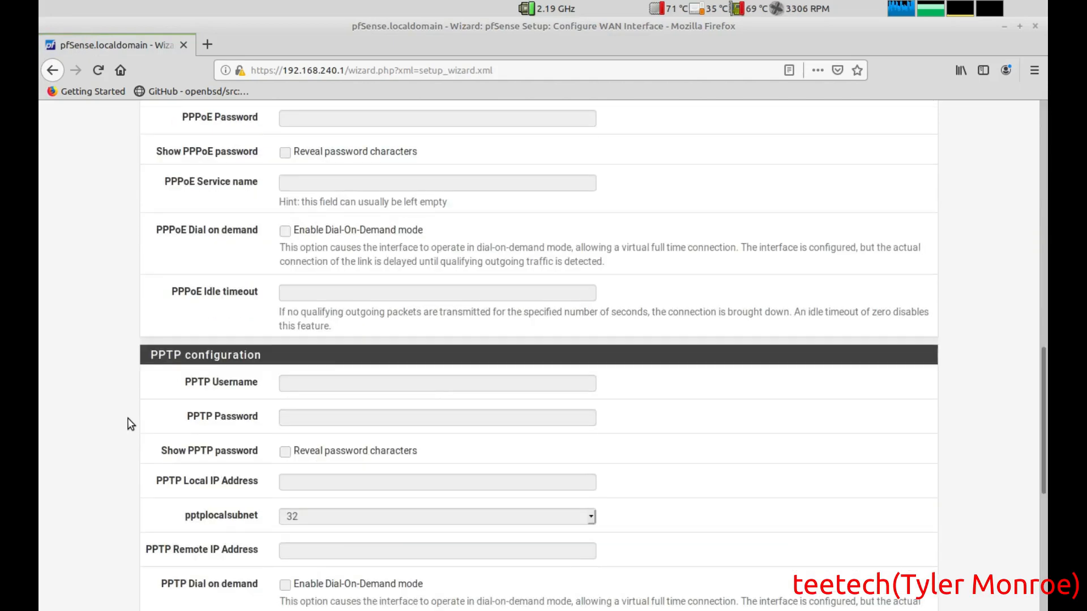
{"action": "scroll", "scroll_direction": "down", "scroll_amount": 3}
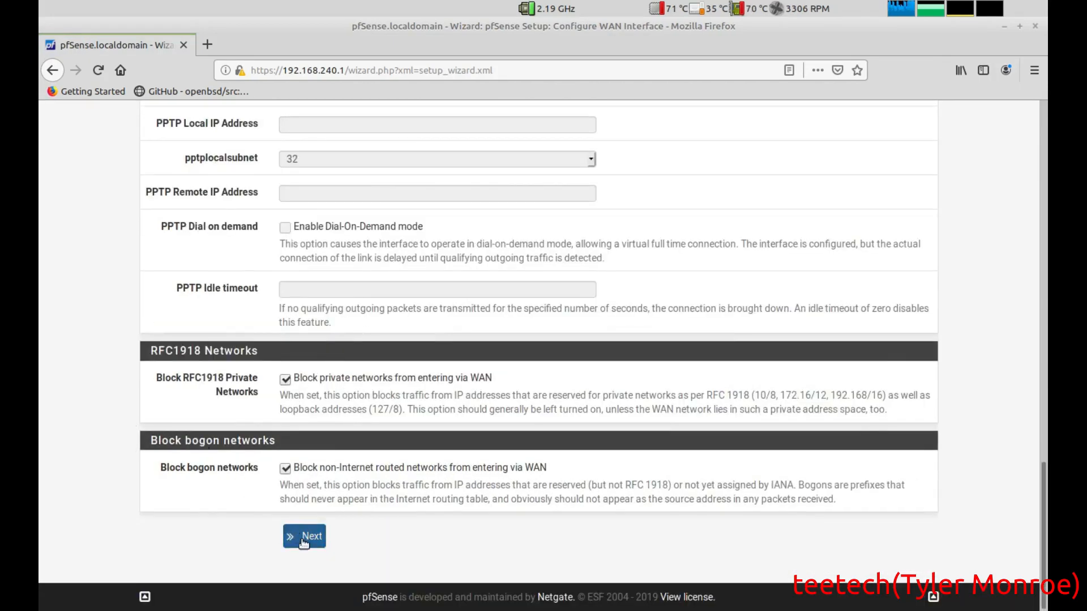
{"action": "left_click", "coordinate": [304, 537]}
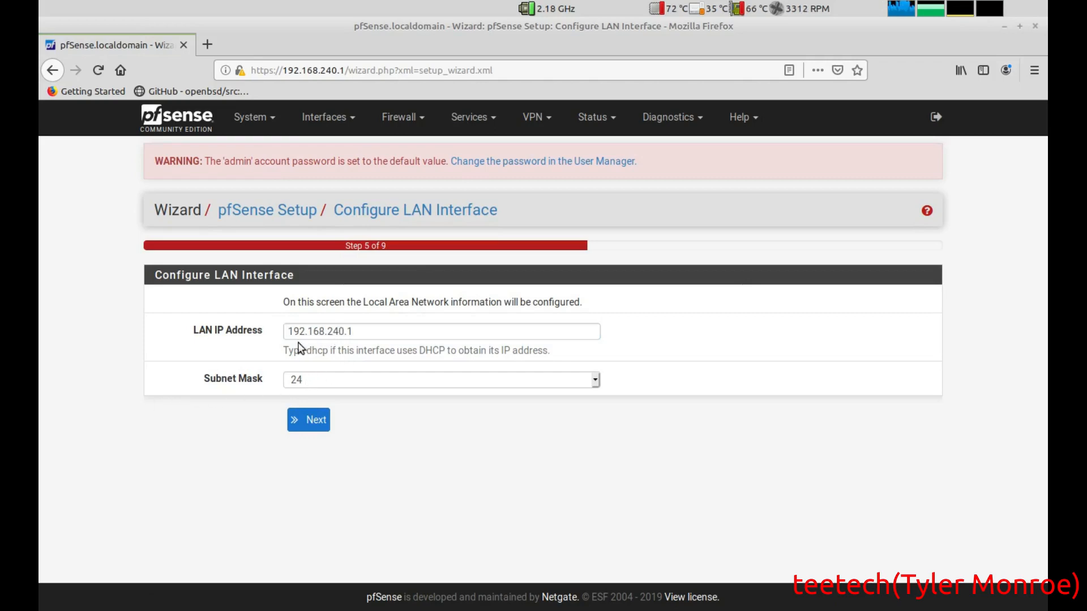
{"action": "mouse_move", "coordinate": [319, 417]}
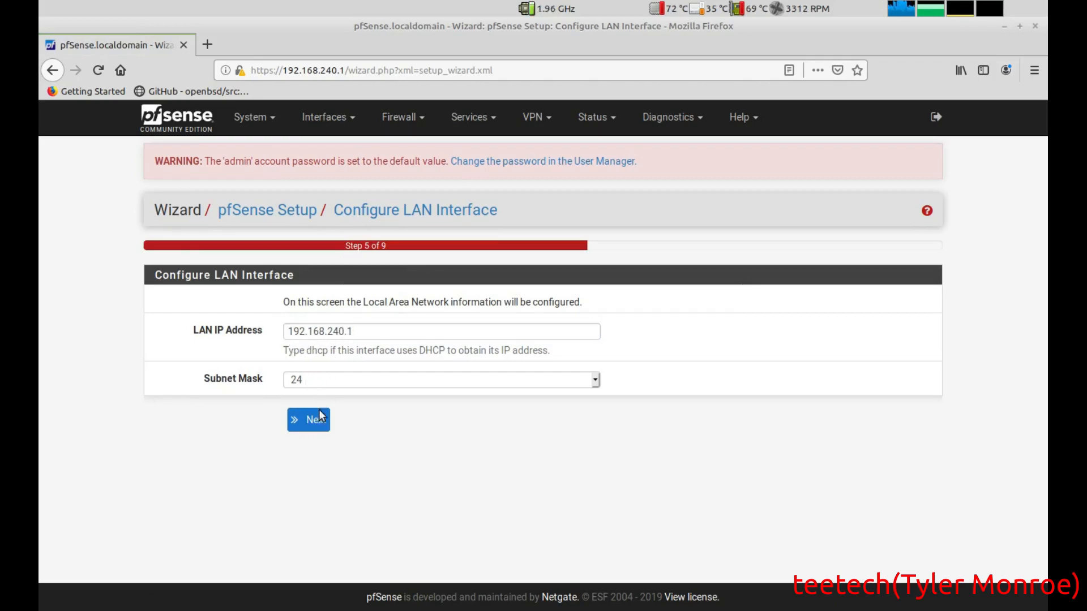
{"action": "left_click", "coordinate": [308, 420]}
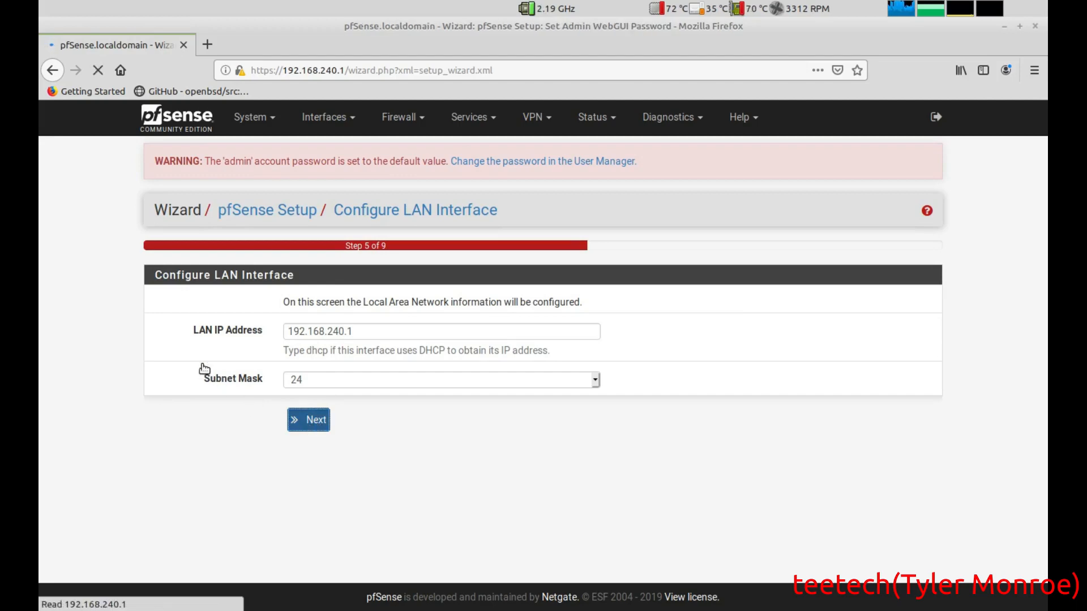
Set the new admin password and reload pfSense, reaching the Wizard completed page
{"action": "left_click", "coordinate": [308, 419]}
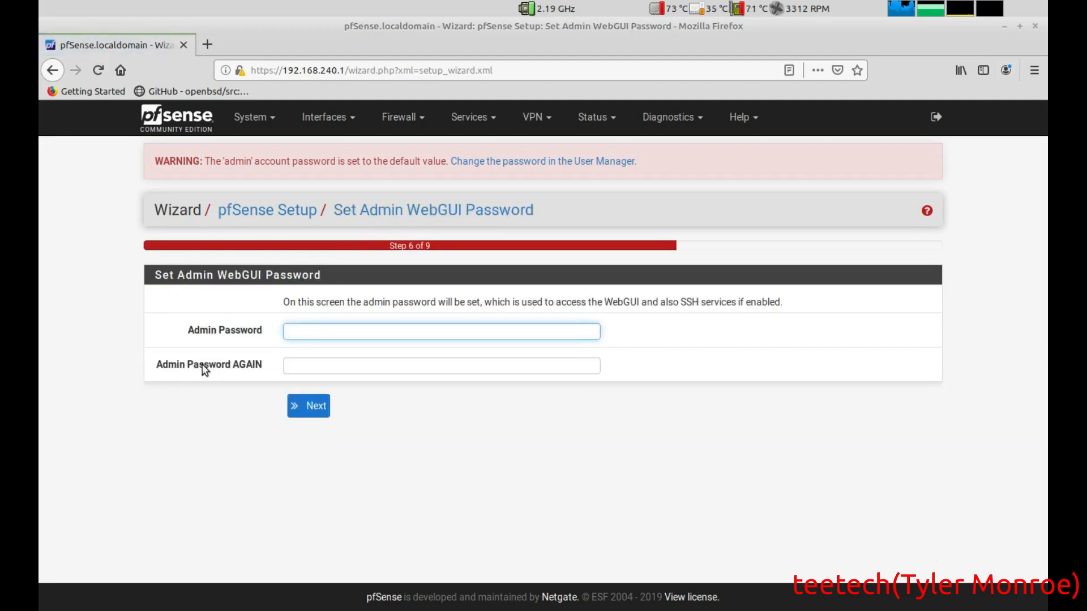
{"action": "type", "text": "password"}
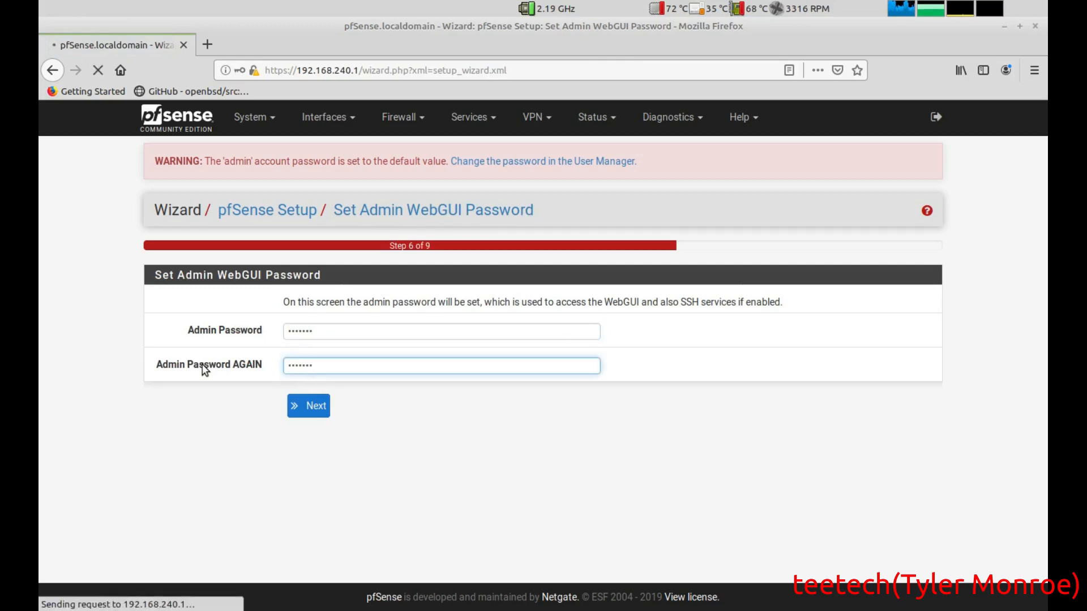
{"action": "left_click", "coordinate": [308, 405]}
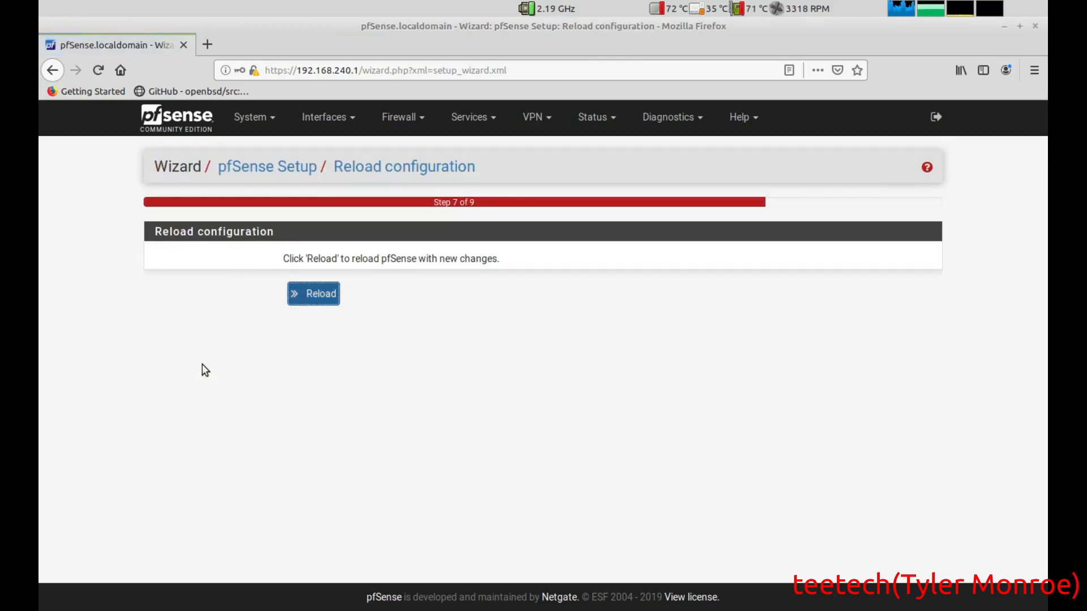
{"action": "mouse_move", "coordinate": [242, 326]}
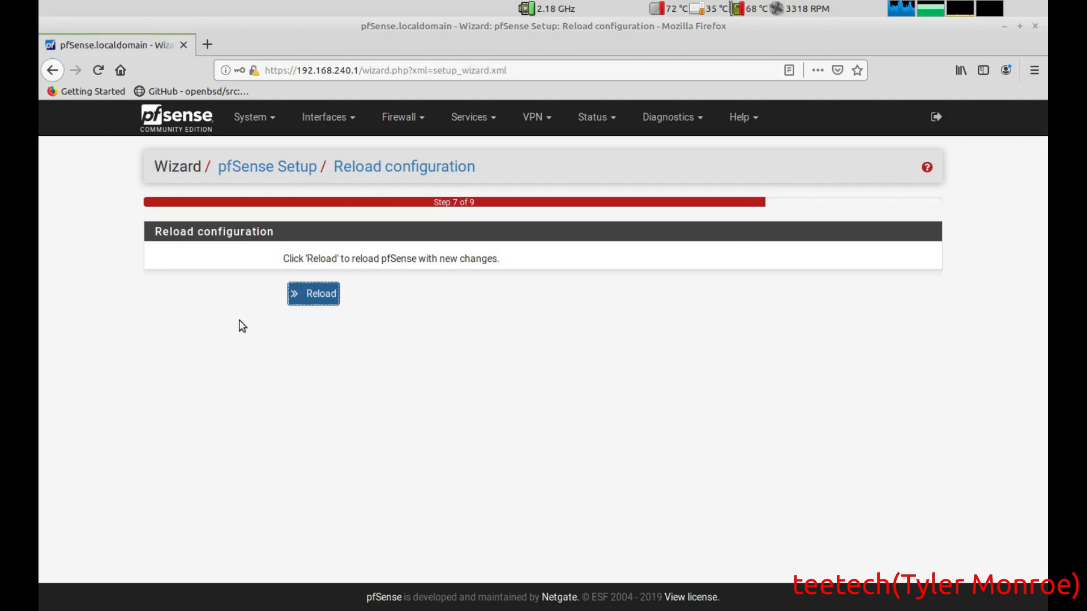
{"action": "left_click", "coordinate": [313, 295]}
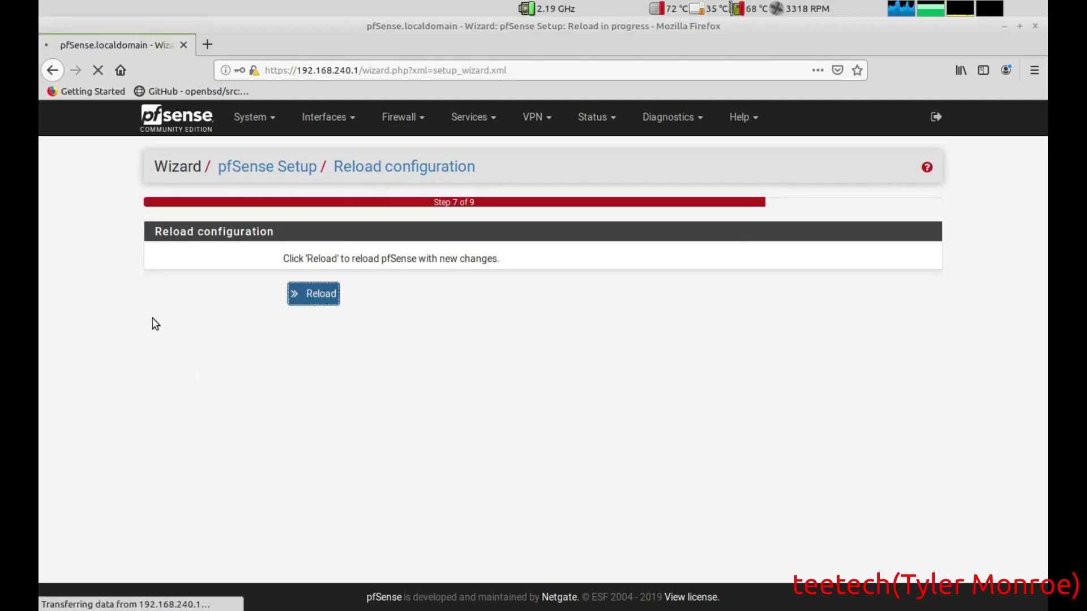
{"action": "left_click", "coordinate": [312, 294]}
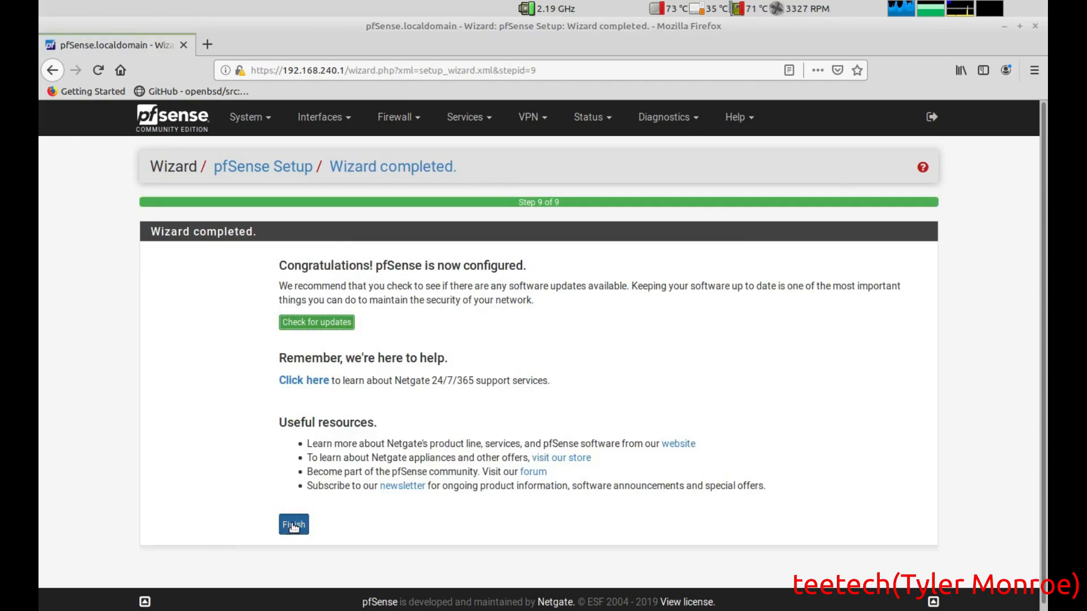
Finish the wizard to the dashboard and accept the trademark notice
{"action": "left_click", "coordinate": [293, 524]}
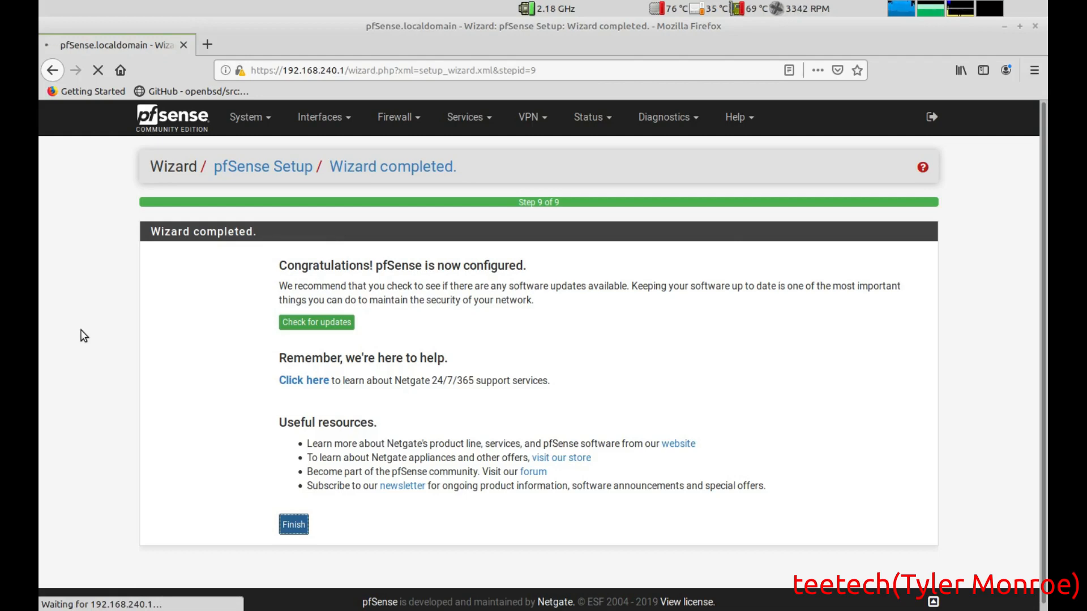
{"action": "left_click", "coordinate": [293, 525]}
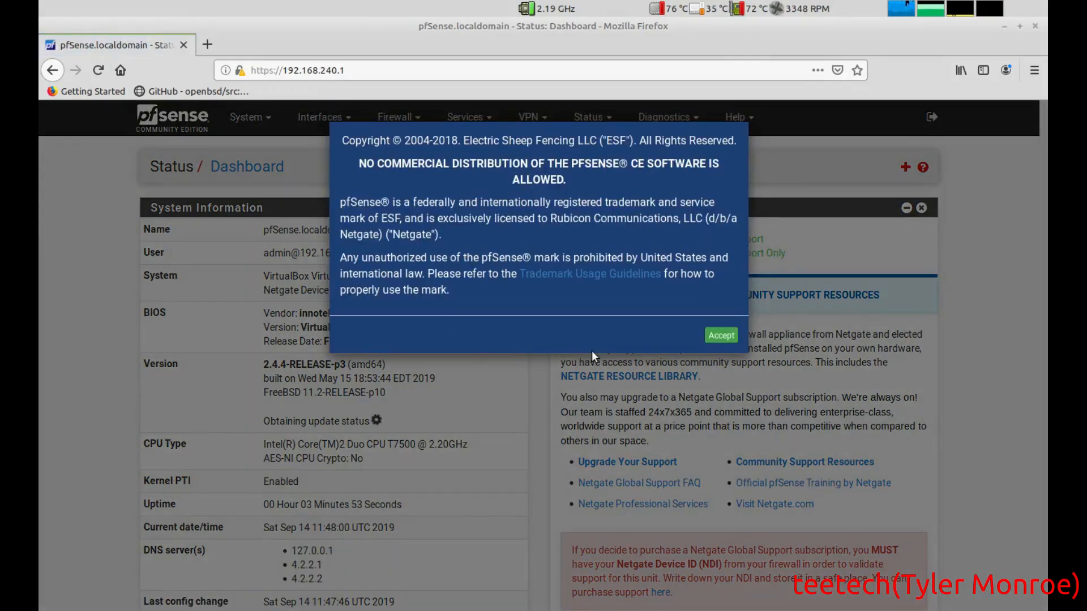
{"action": "left_click", "coordinate": [720, 334]}
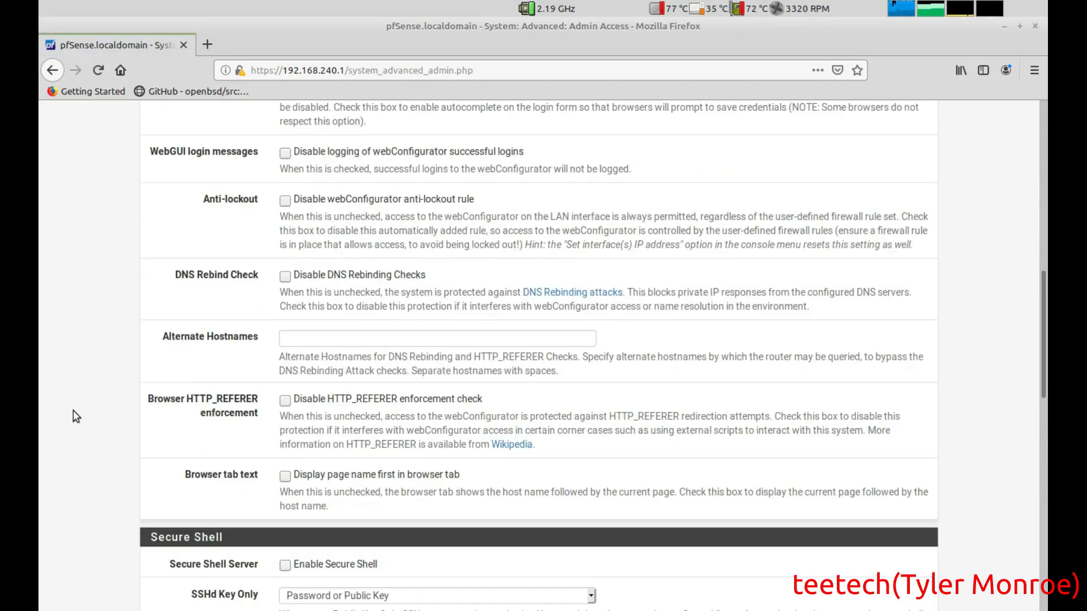
Enable Secure Shell under Admin Access and save, then switch to the terminal windows
{"action": "scroll", "scroll_direction": "down", "scroll_amount": 3}
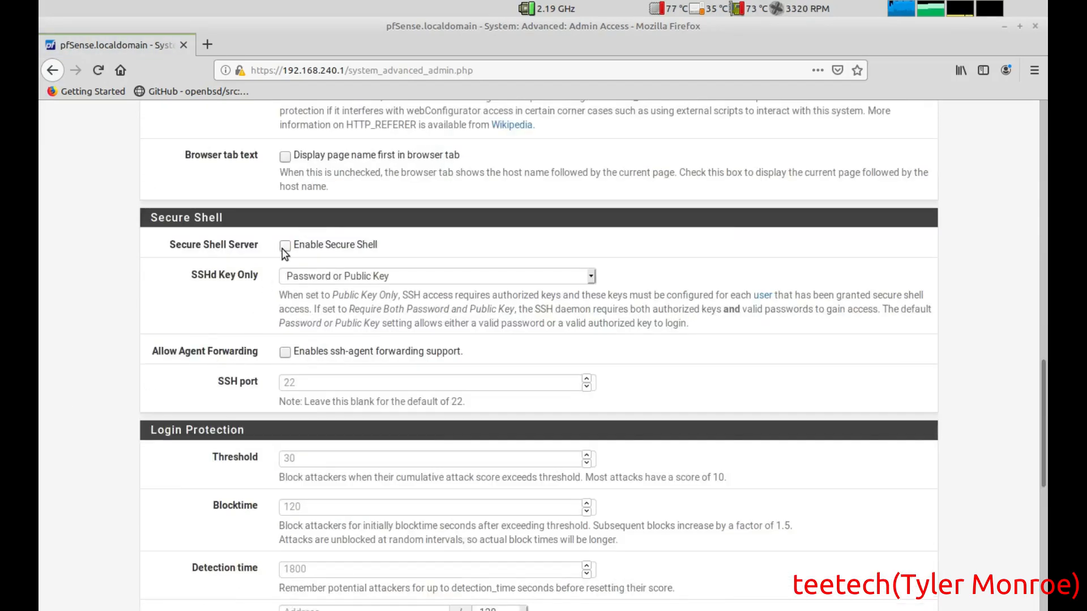
{"action": "scroll", "scroll_direction": "down", "scroll_amount": 3}
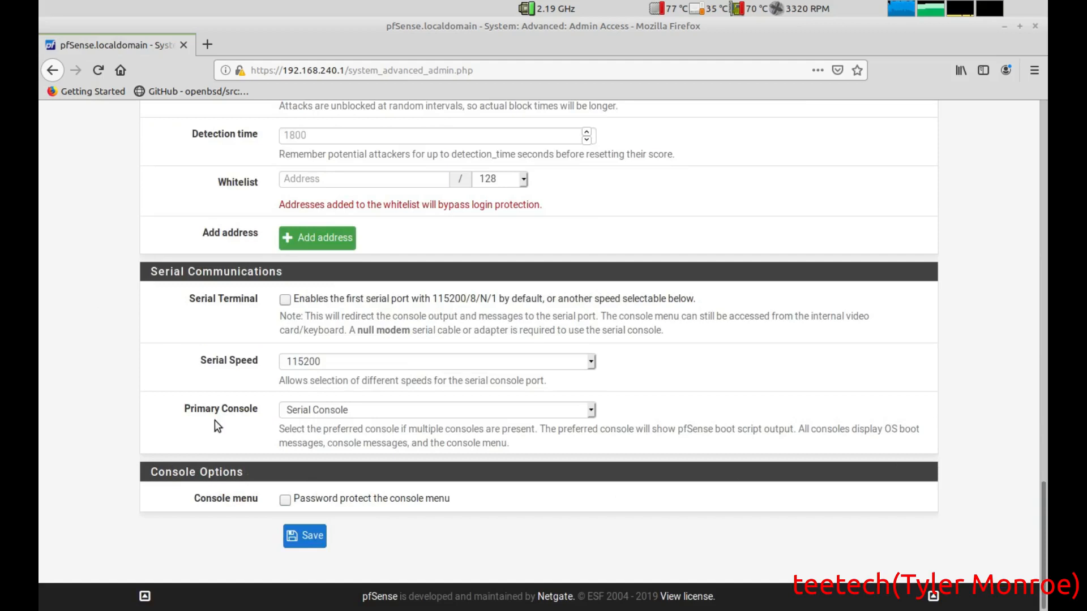
{"action": "left_click", "coordinate": [305, 537]}
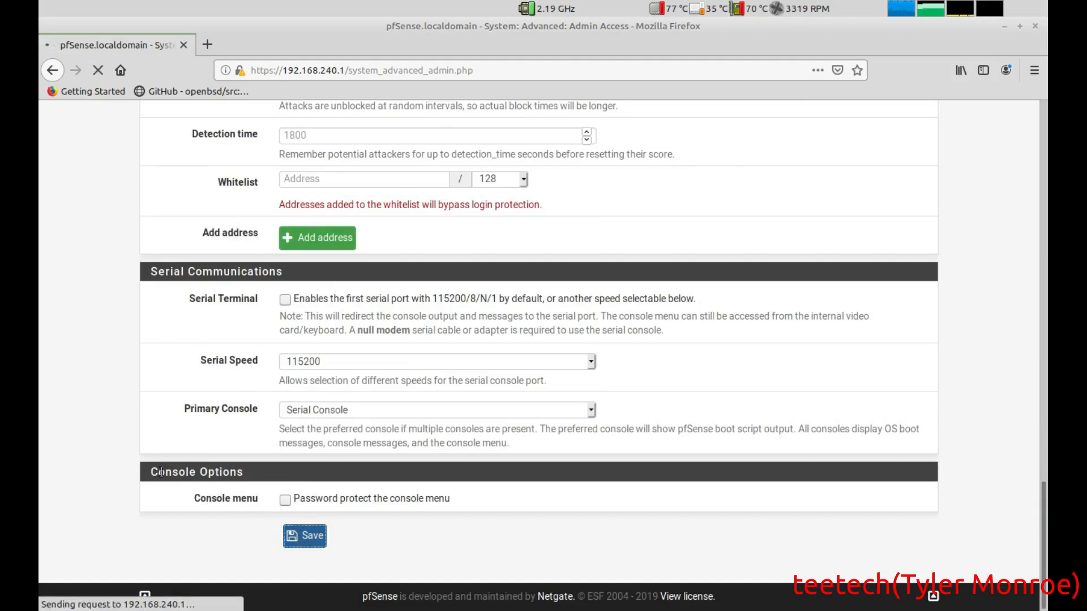
{"action": "mouse_move", "coordinate": [111, 371]}
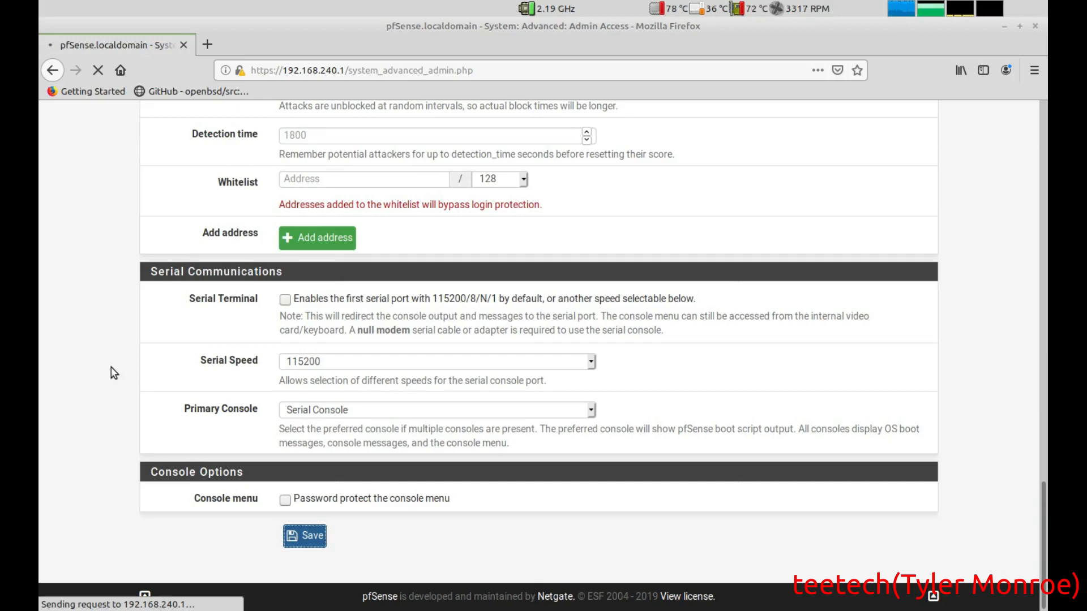
{"action": "key", "text": "Alt"}
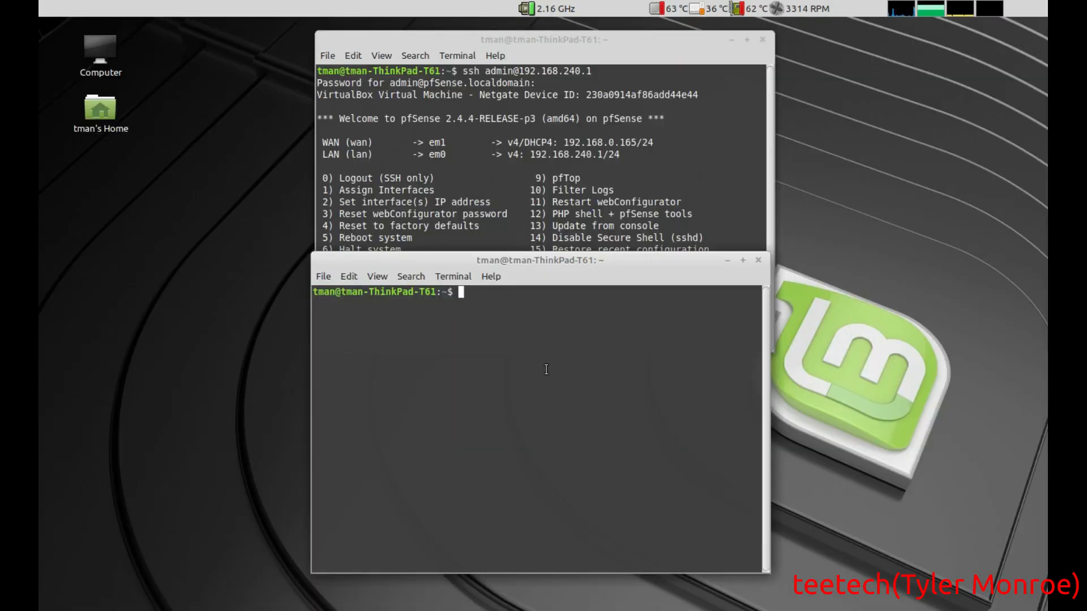
Run sudo netstat -rn with the sudo password to list the host's routing table
{"action": "type", "text": "sudo nets"}
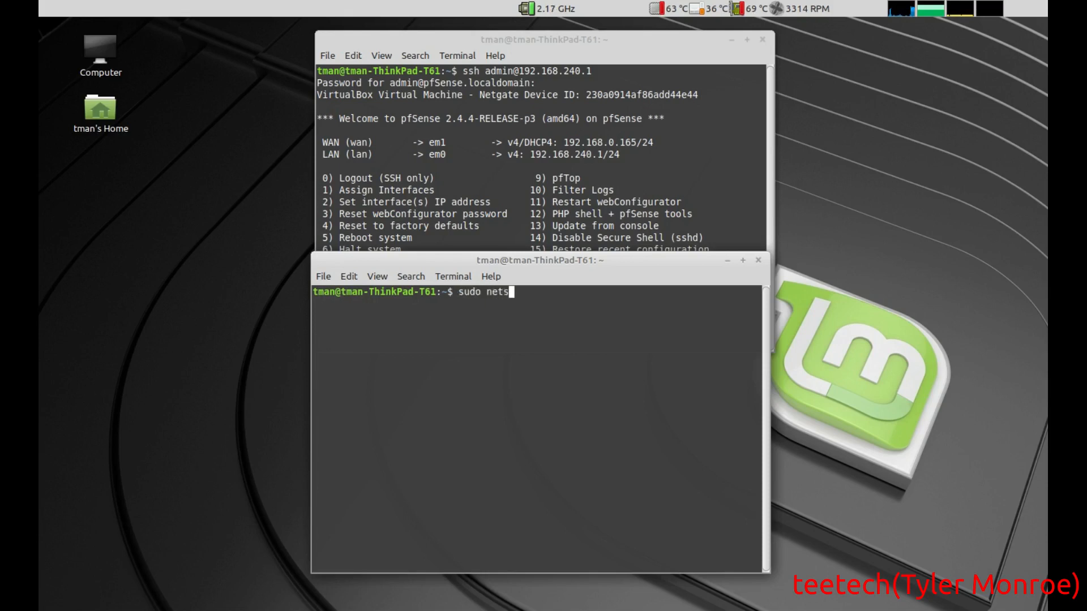
{"action": "key", "text": "Return"}
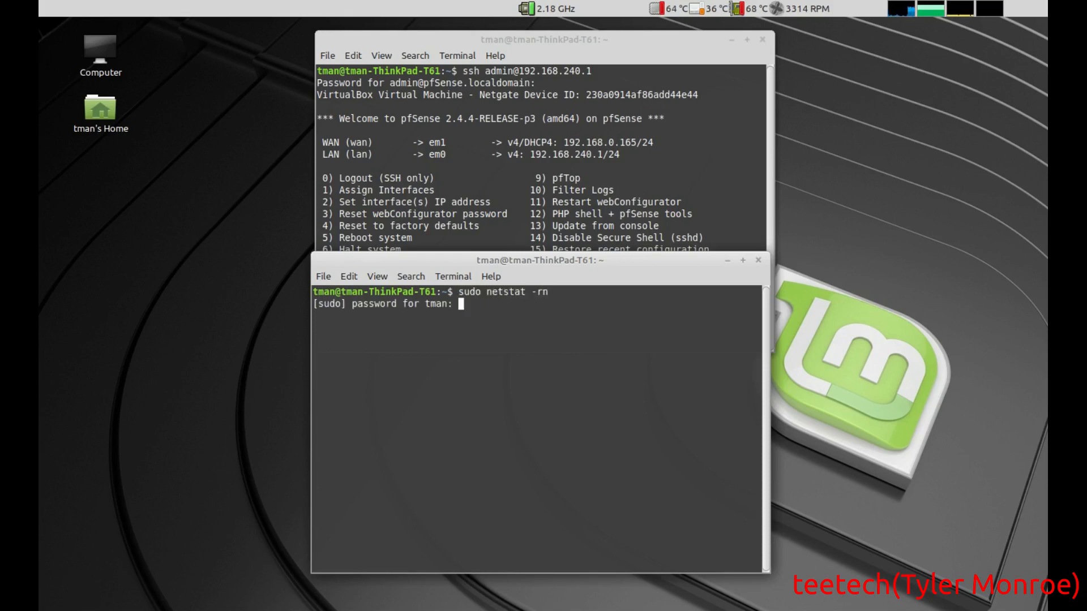
{"action": "key", "text": "Return"}
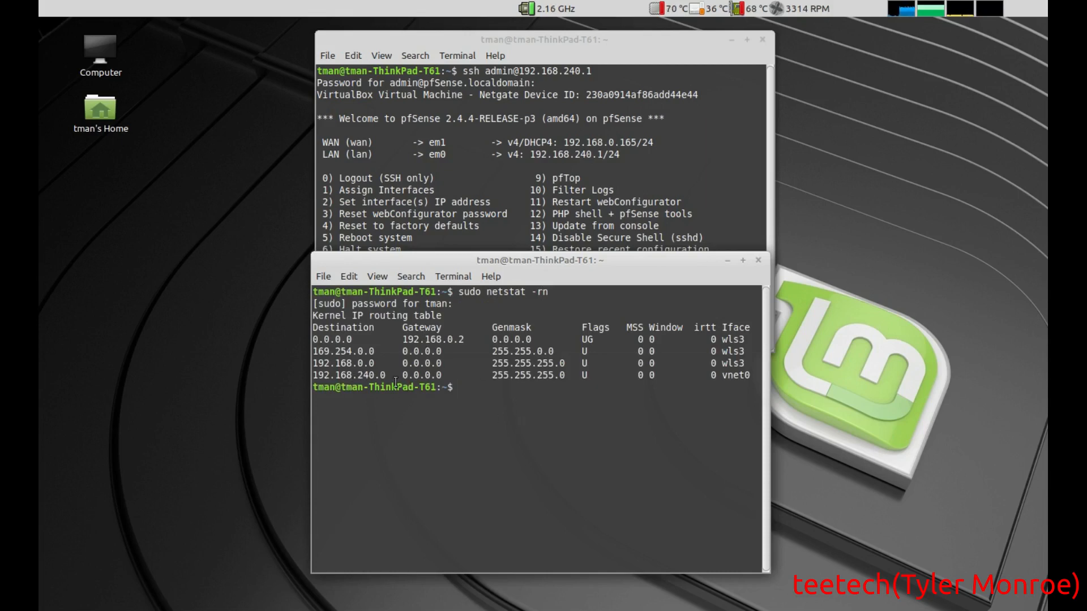
{"action": "mouse_move", "coordinate": [599, 419]}
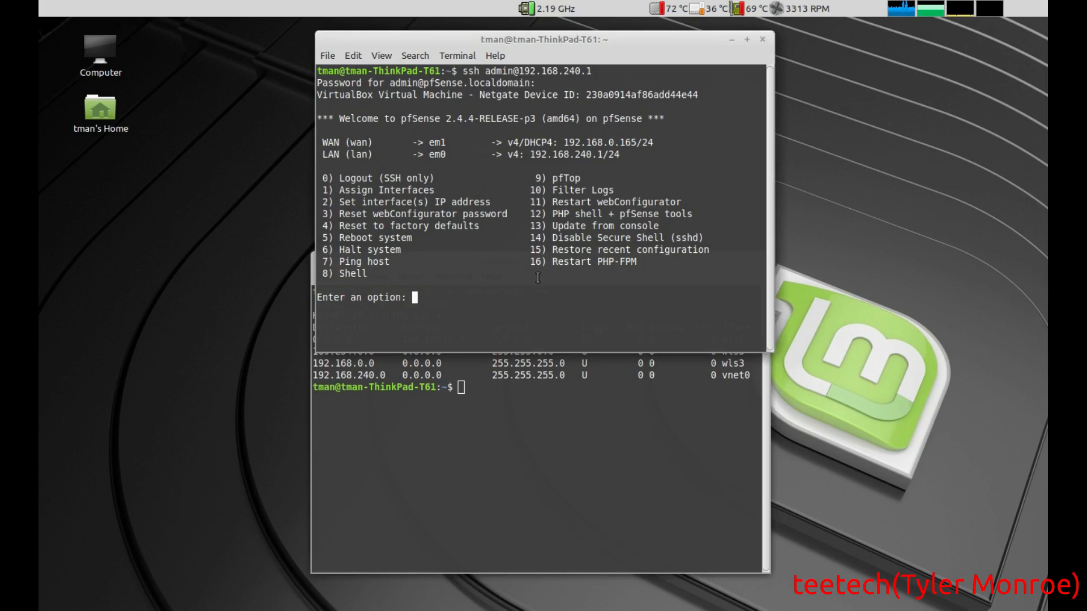
Launch pfTop from console option 9 and filter its state table on port 25
{"action": "type", "text": "9"}
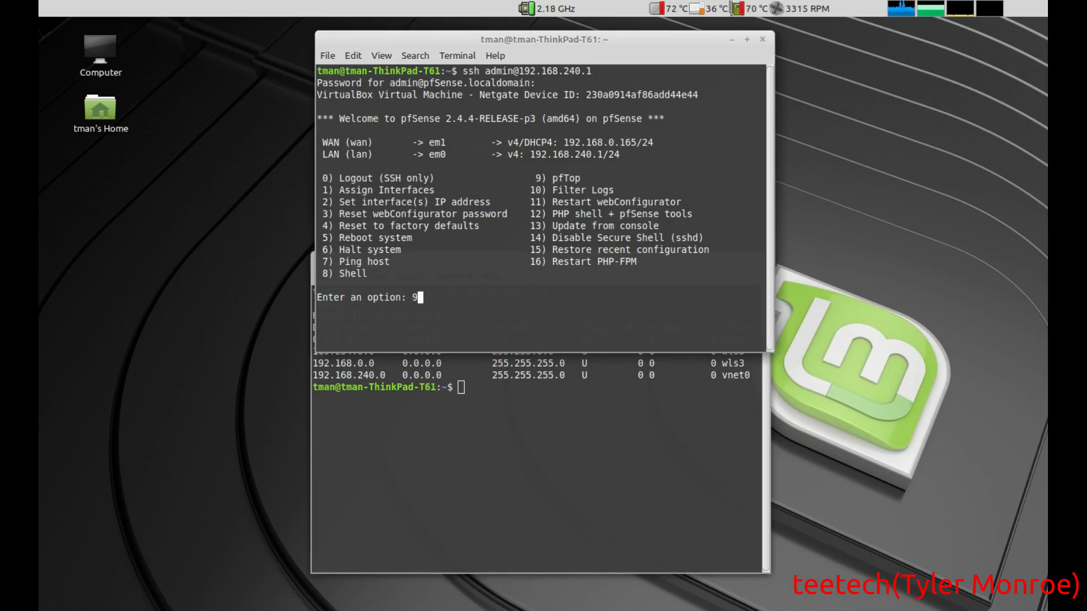
{"action": "key", "text": "Return"}
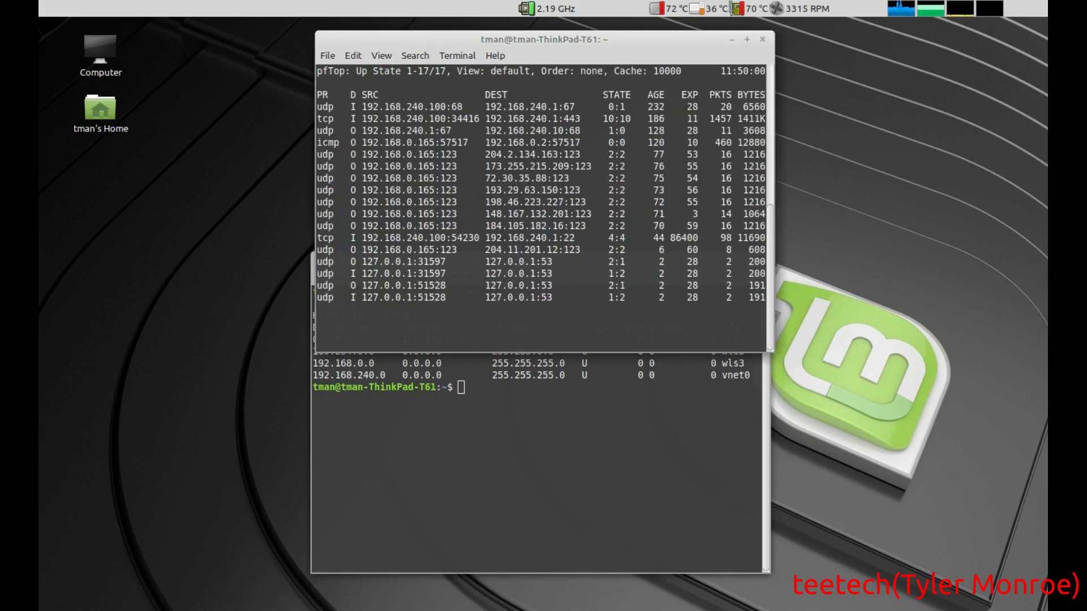
{"action": "key", "text": "f"}
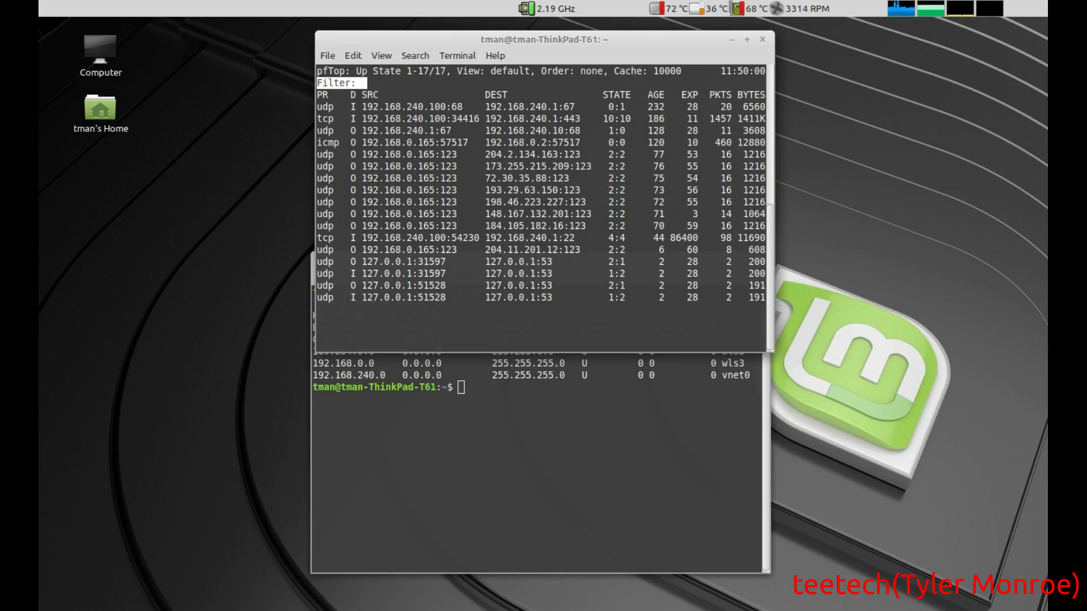
{"action": "type", "text": "port 25"}
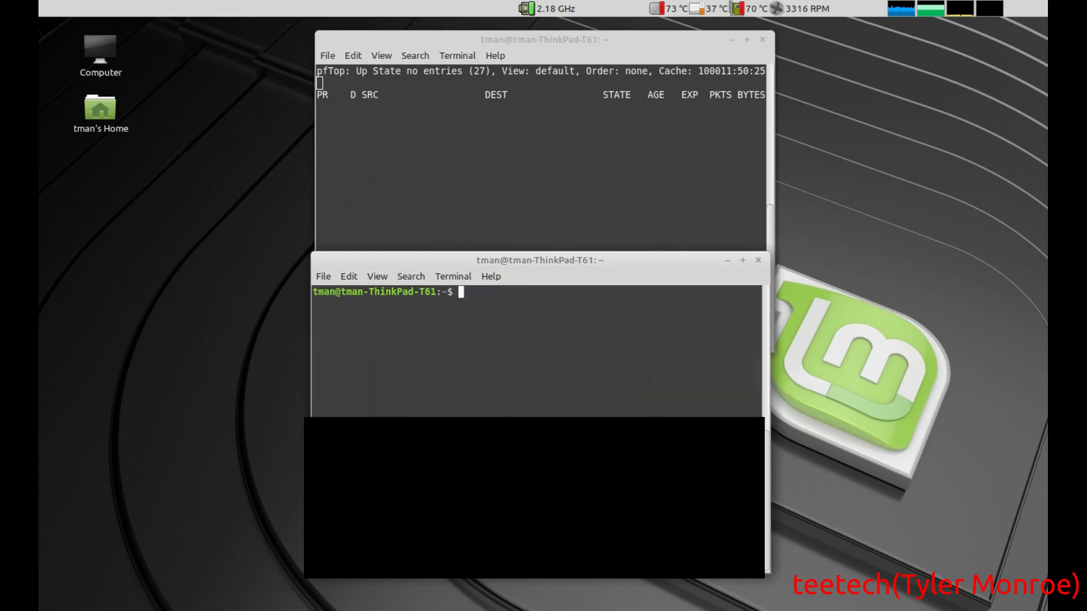
Telnet from the host to smtp.gmail.com on port 25 and get the ESMTP greeting
{"action": "type", "text": "tlen"}
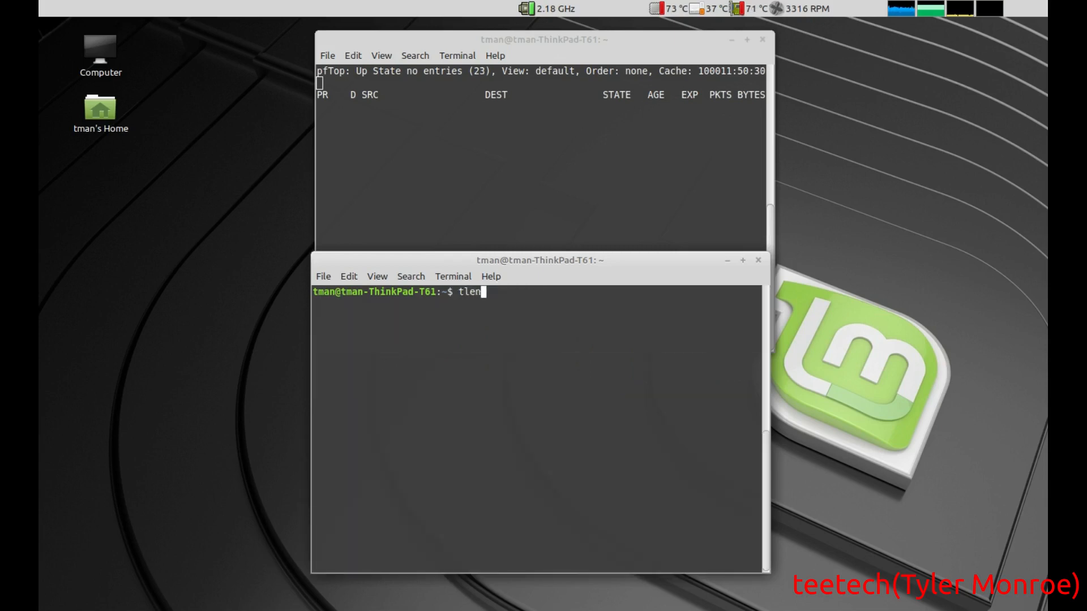
{"action": "type", "text": "elnet"}
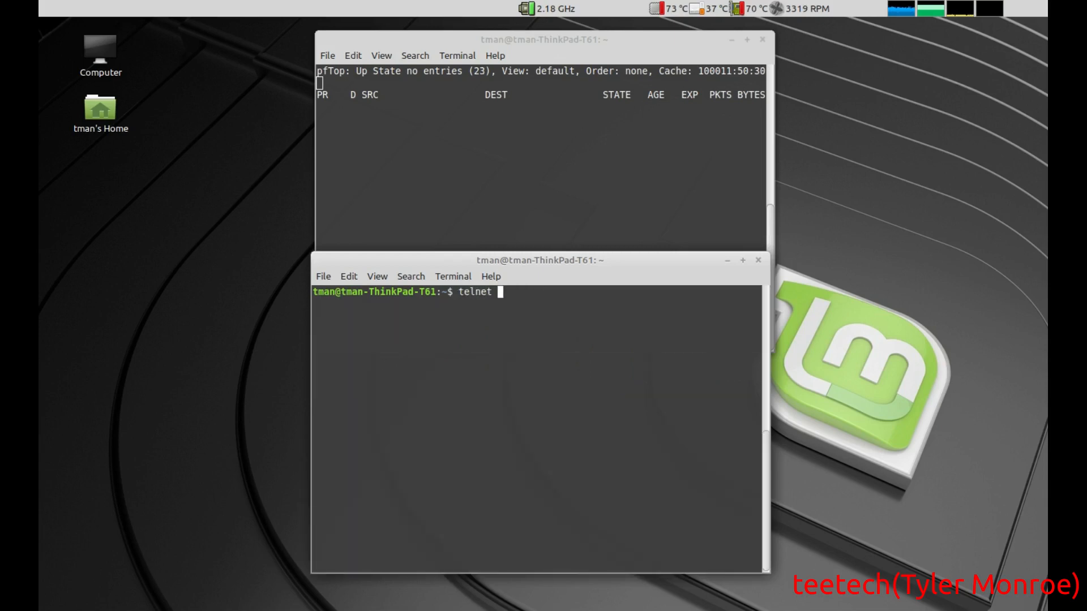
{"action": "type", "text": "smtp.gmail"}
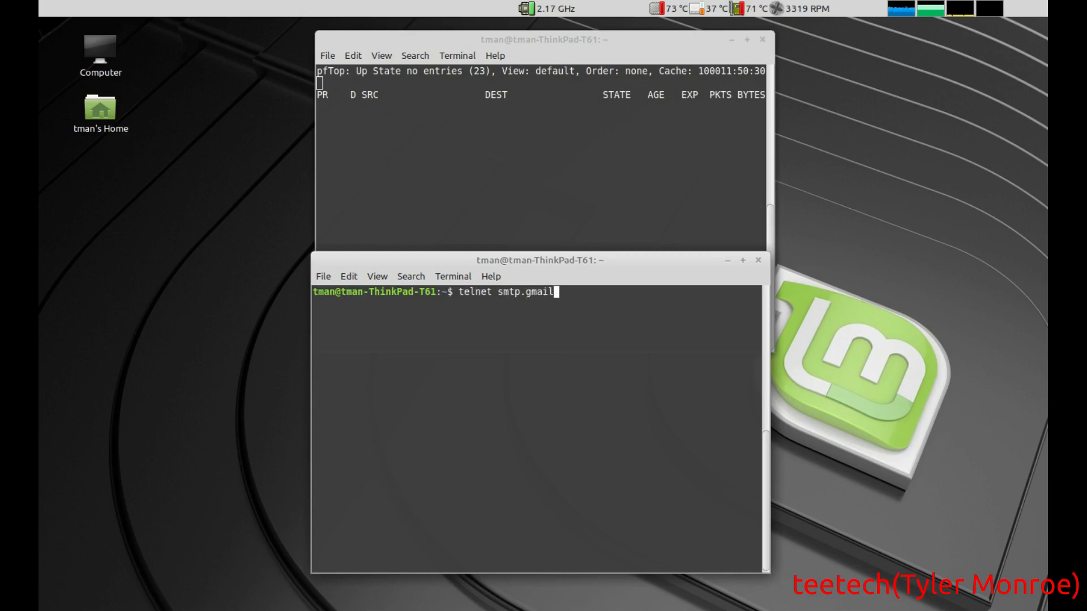
{"action": "type", "text": ".com 25"}
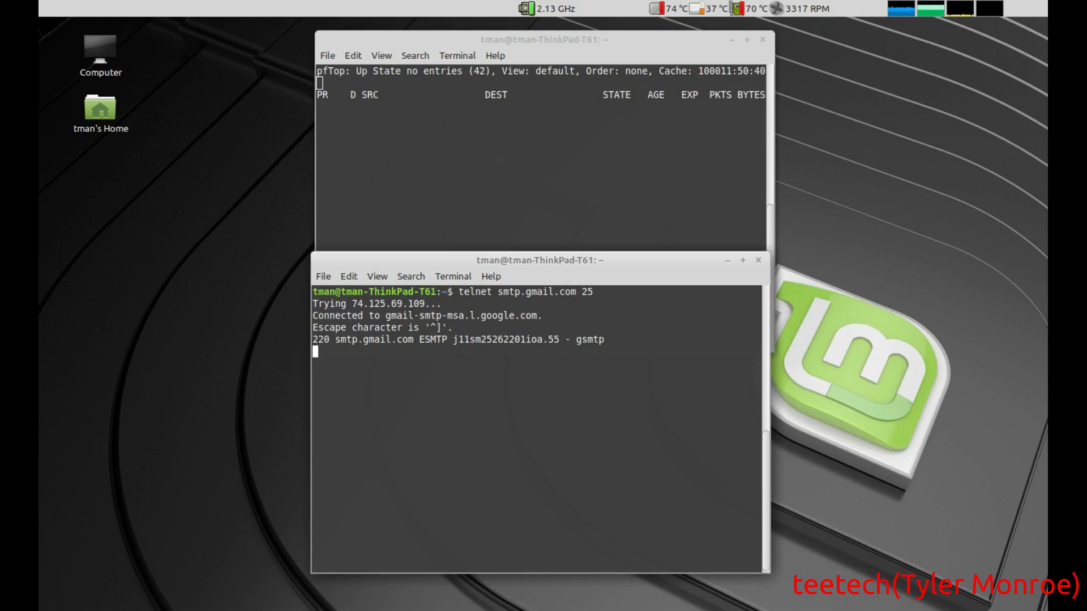
Break out with Ctrl+], quit the telnet session and clear the screen
{"action": "key", "text": "ctrl+]"}
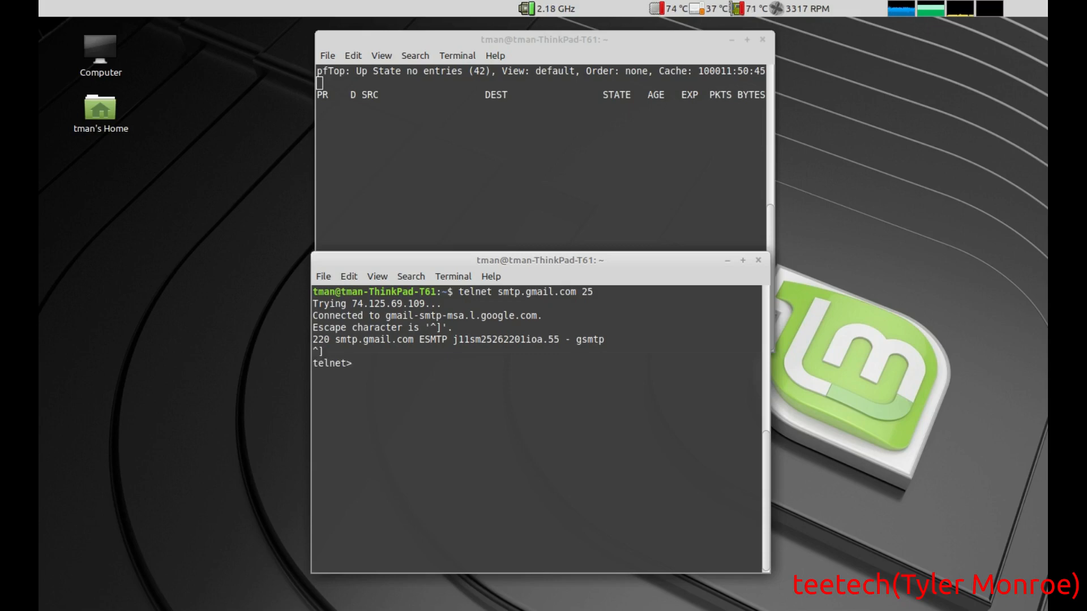
{"action": "type", "text": "quit"}
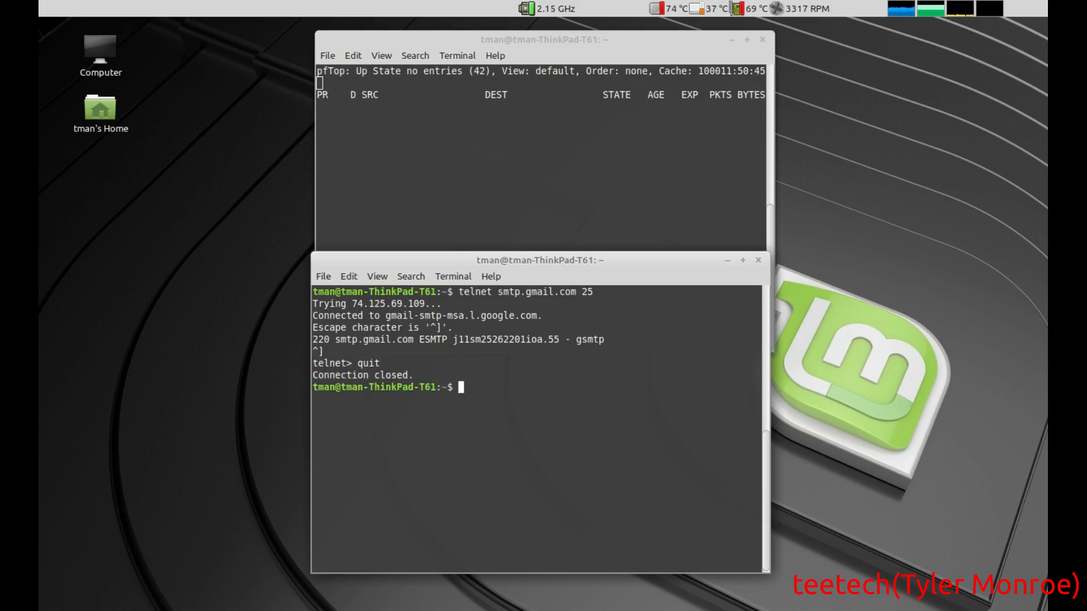
{"action": "type", "text": "clear"}
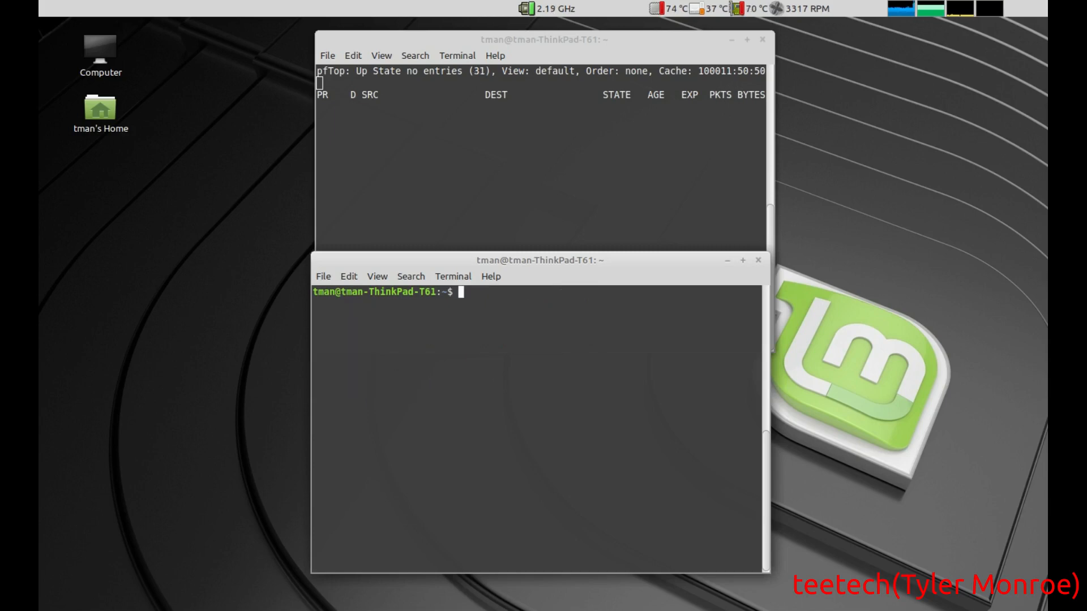
Delete the default route via gateway 192.168.0.2 and confirm with sudo netstat -rn
{"action": "type", "text": "sudo netstat -rn"}
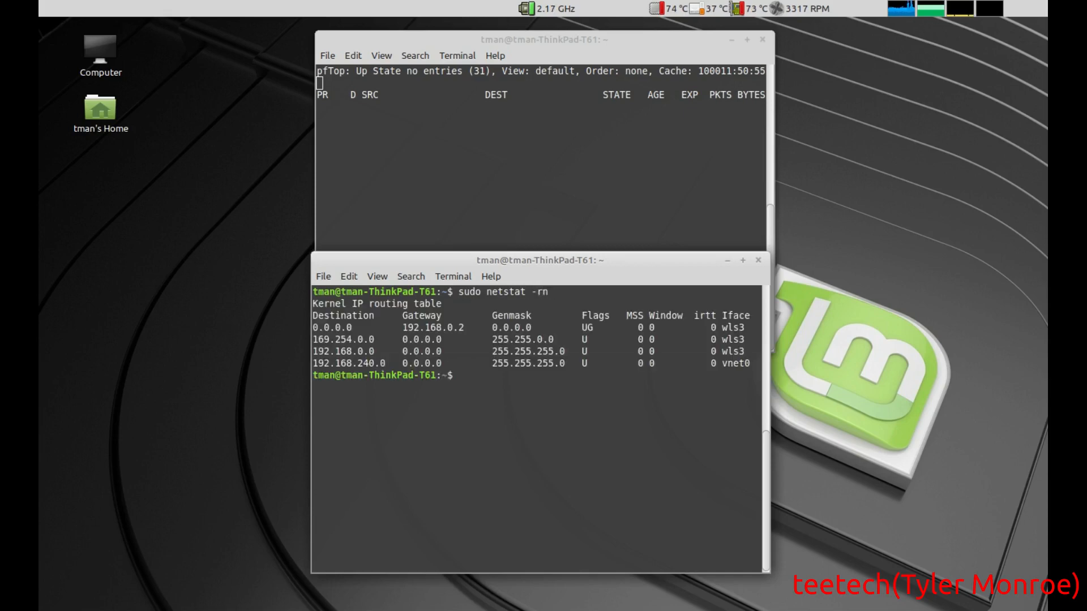
{"action": "type", "text": "sudo"}
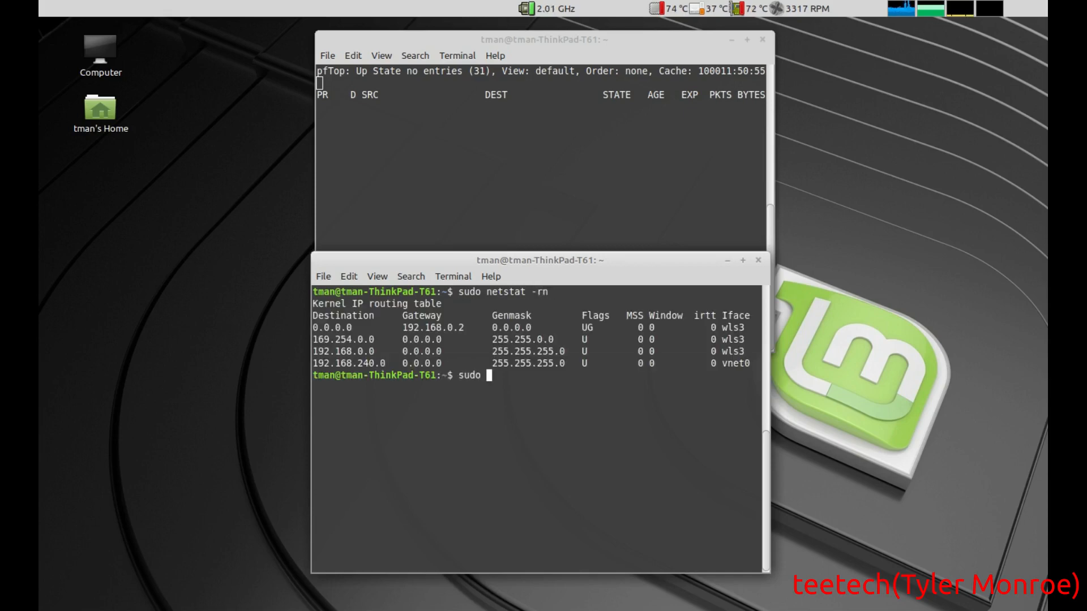
{"action": "type", "text": "route delete default"}
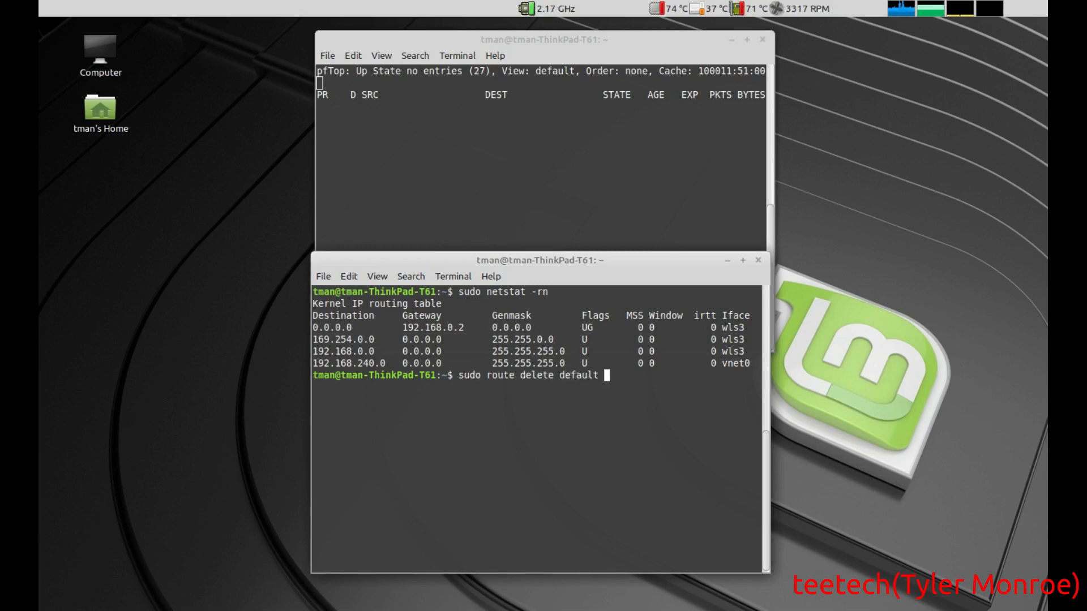
{"action": "type", "text": "gw 192.168.0.2"}
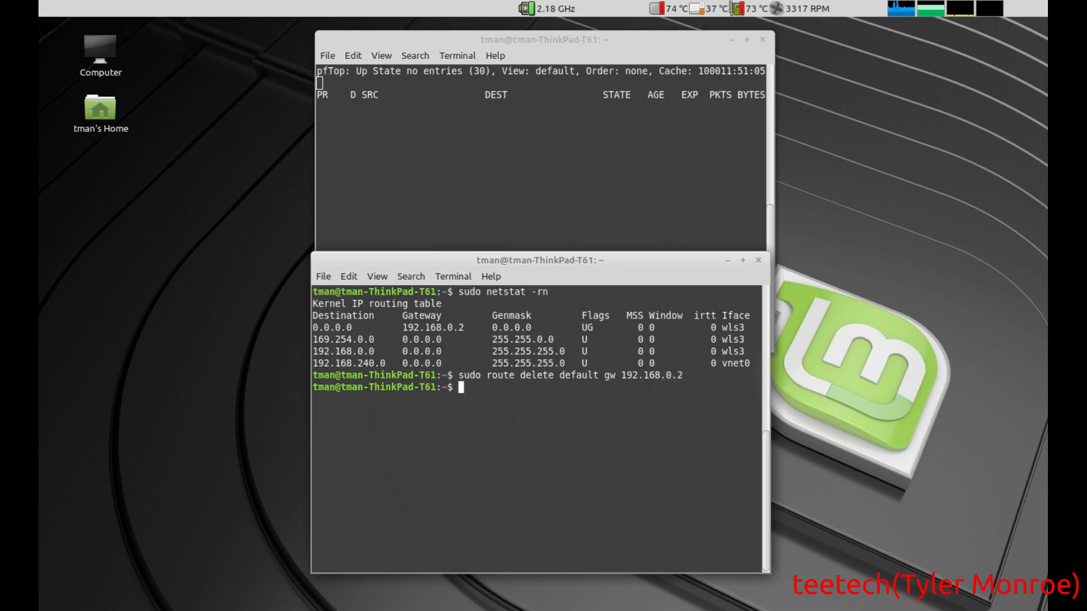
{"action": "type", "text": "sudo netstat"}
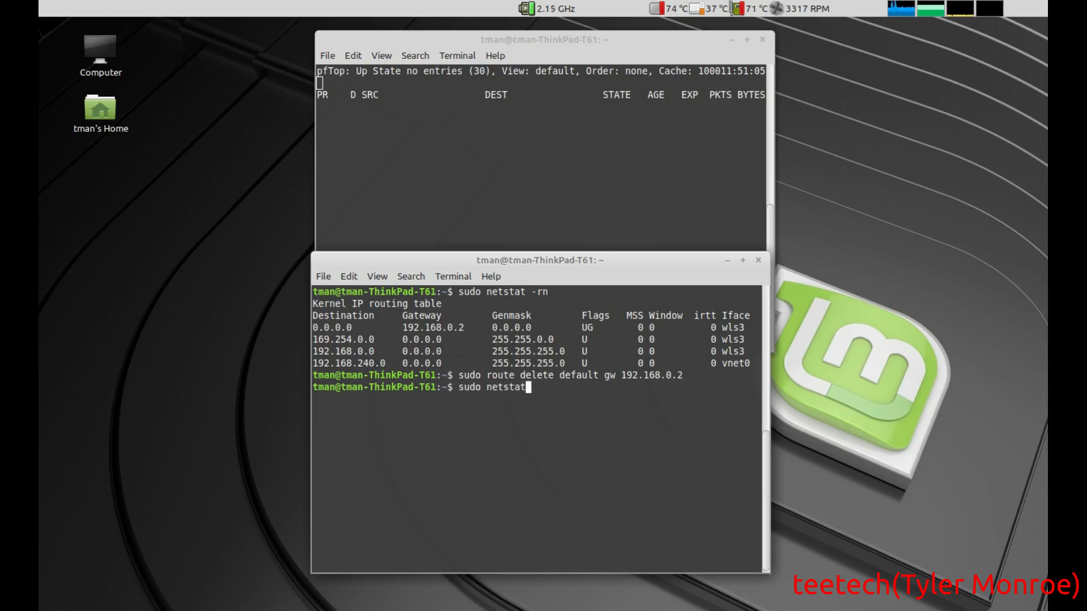
{"action": "key", "text": "Return"}
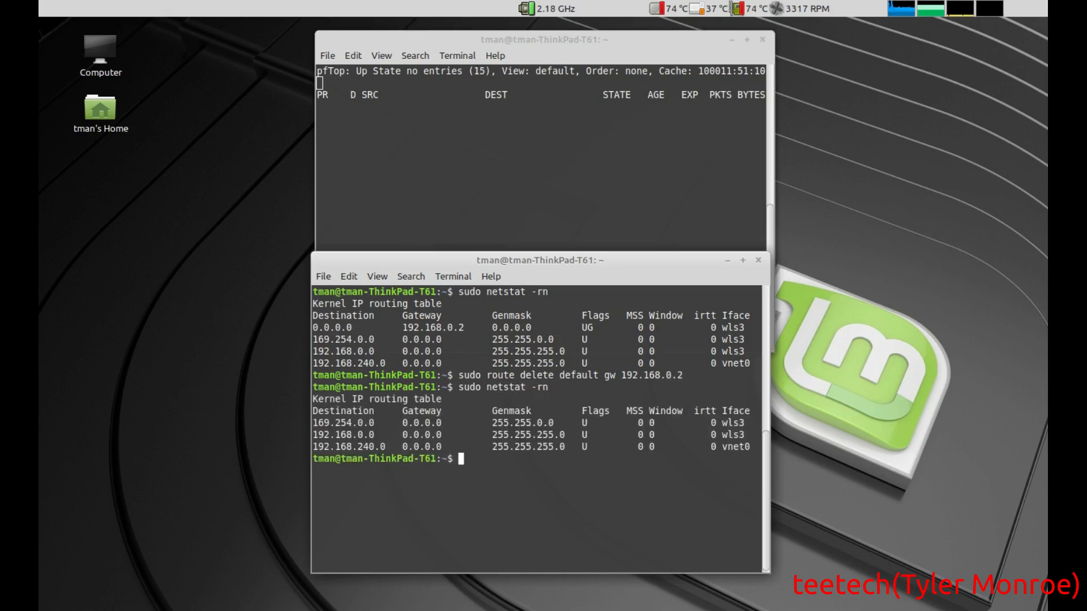
Add a new default gateway on the 192.168.240 network and clear the screen
{"action": "type", "text": "sudo route"}
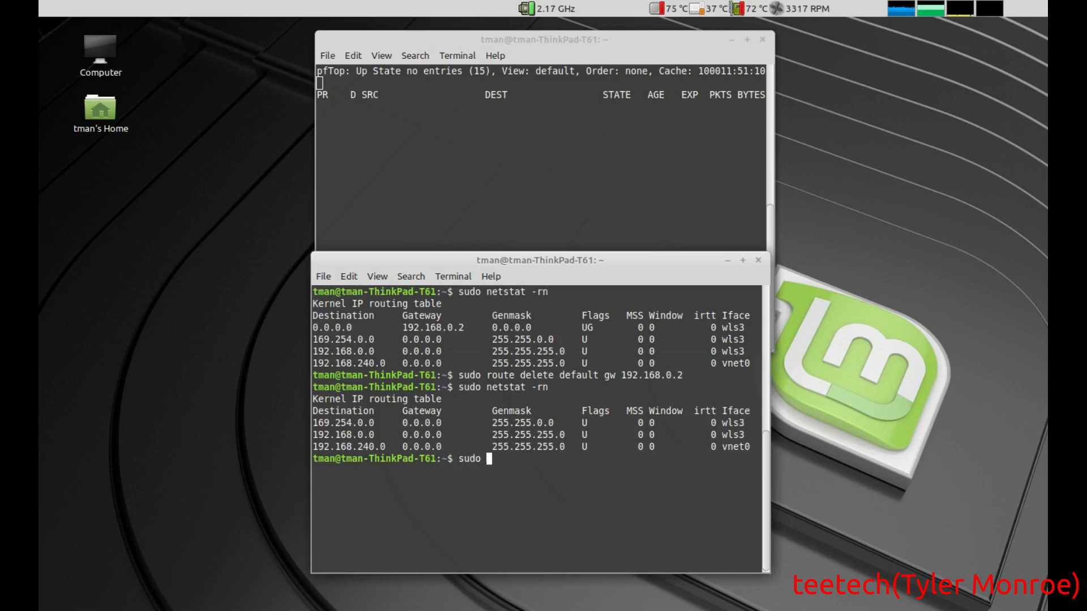
{"action": "type", "text": "route"}
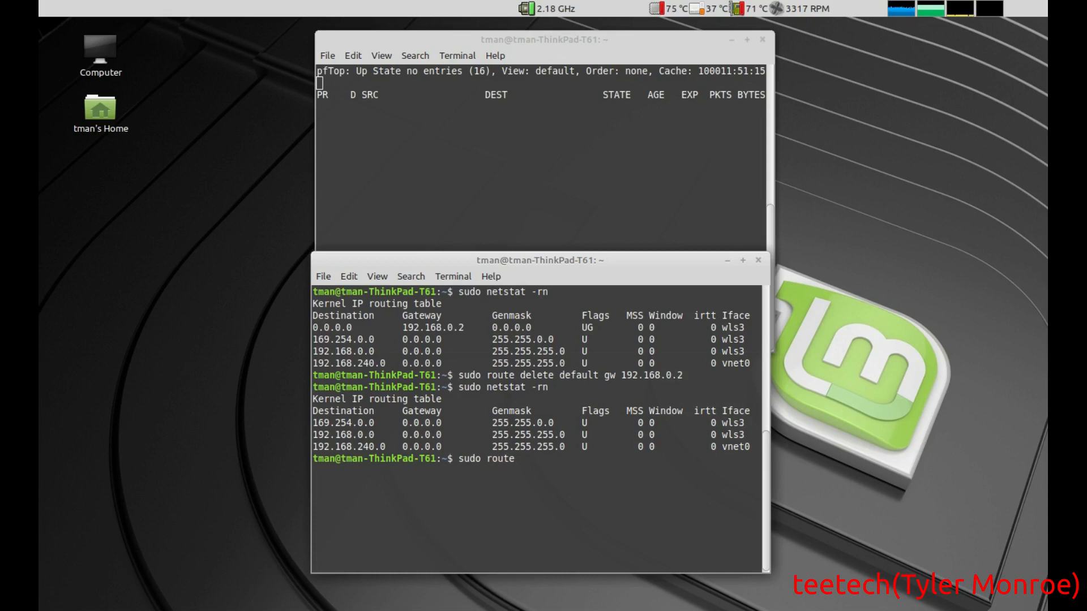
{"action": "type", "text": "default gw 192.168"}
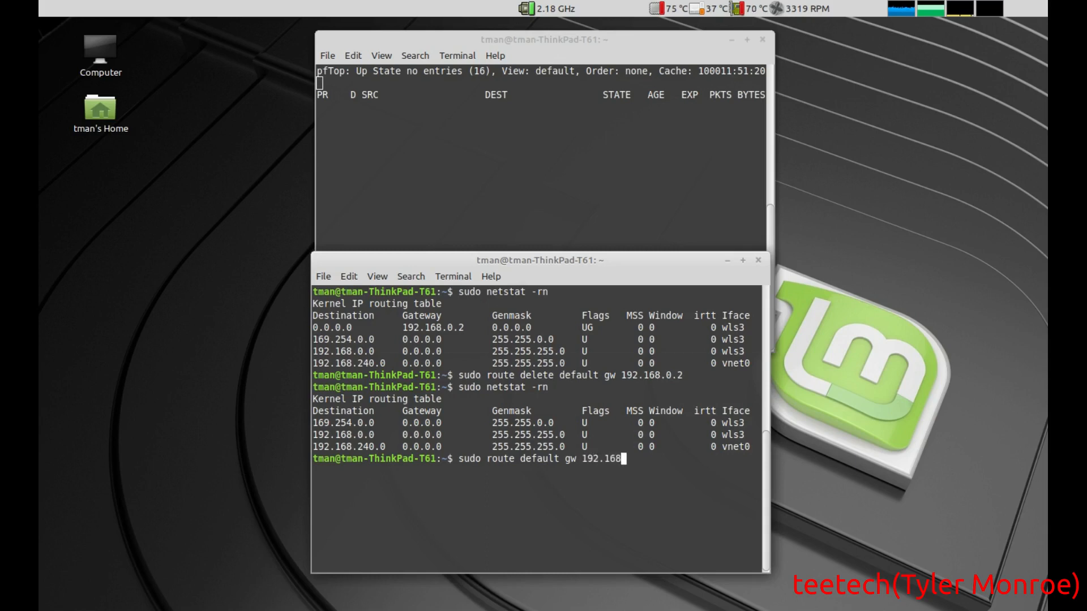
{"action": "type", "text": ".240"}
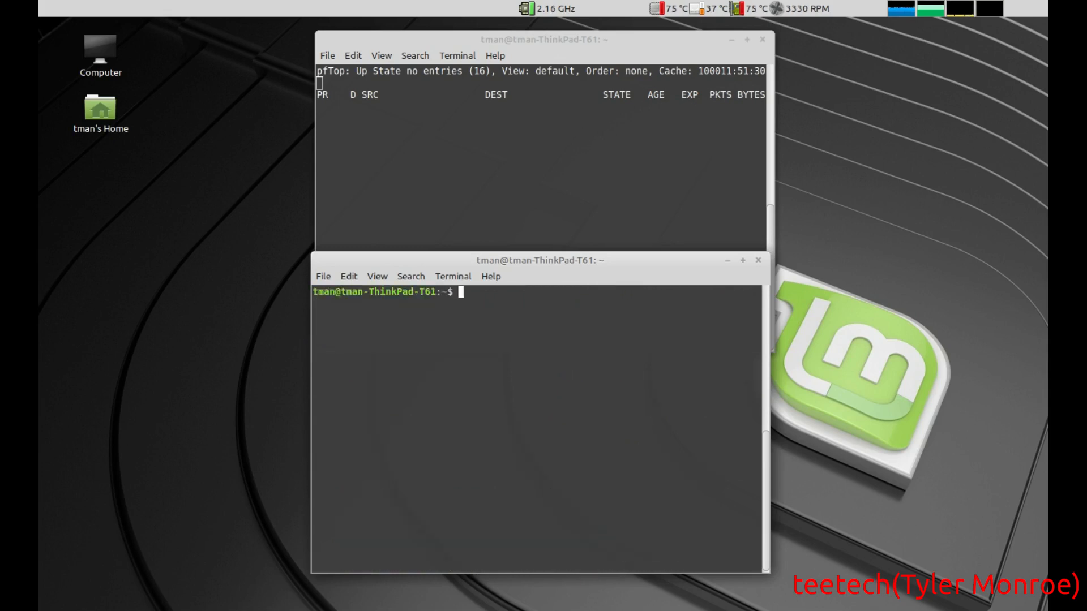
Trace the route to google.com, confirming 192.168.240.1 as the first hop
{"action": "type", "text": "sudo netstat -rn"}
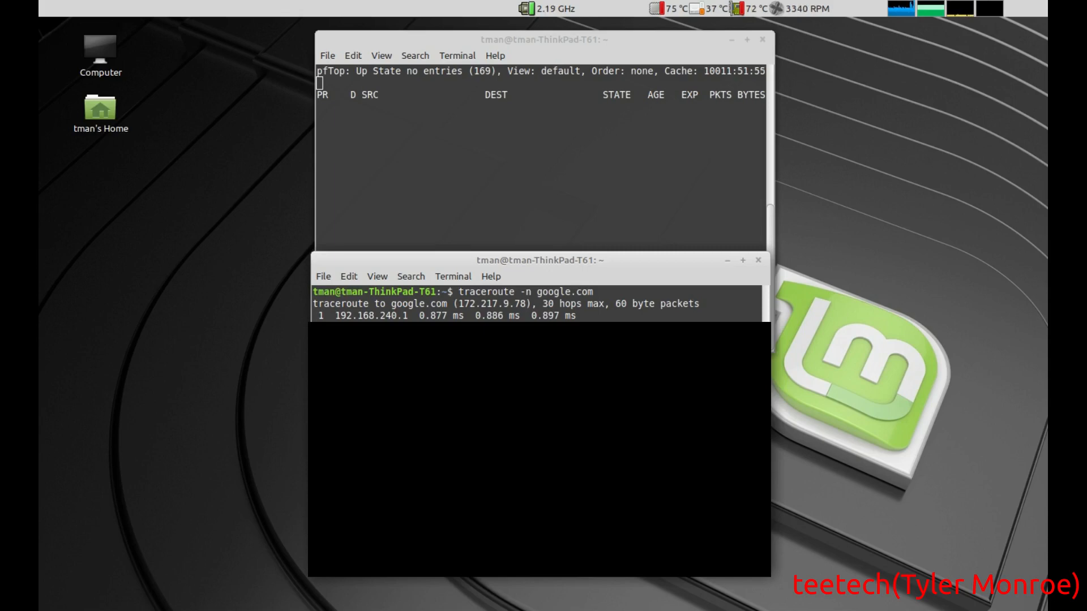
Recall earlier commands and telnet to smtp.gmail.com port 25 so pfTop shows the states, then quit
{"action": "type", "text": "sudo netstat -rn"}
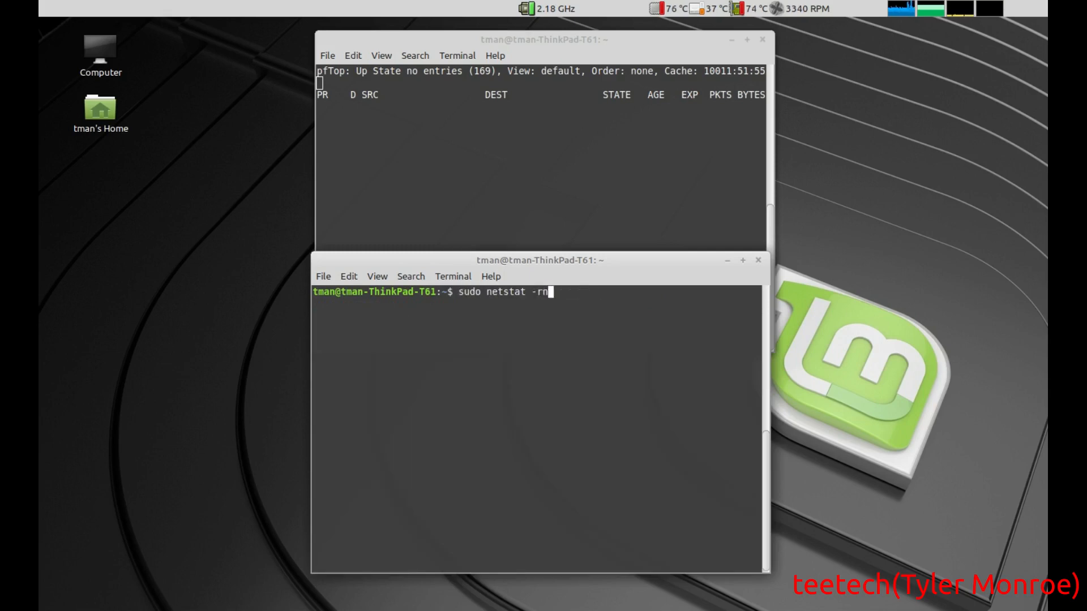
{"action": "type", "text": "sudo route delete default gw 192.168.0.2"}
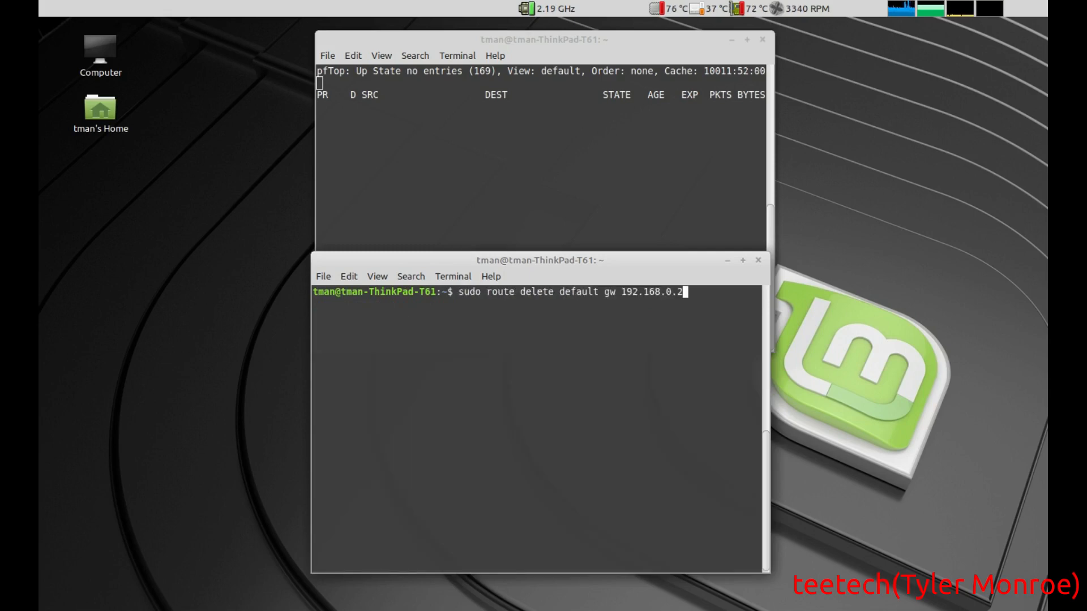
{"action": "type", "text": "telnet smtp.gmail.com 25"}
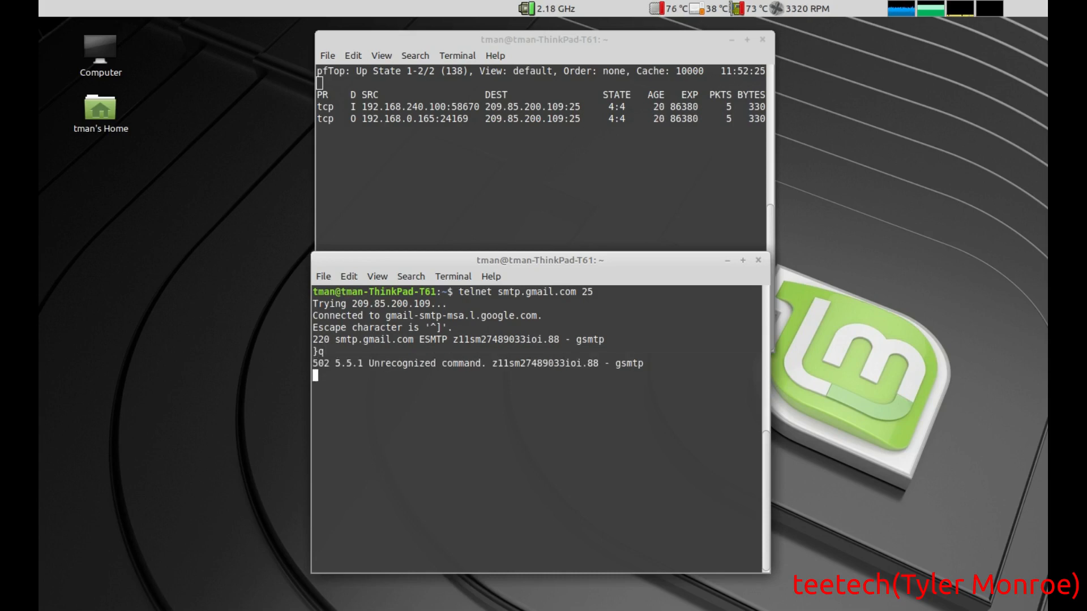
{"action": "type", "text": "quit"}
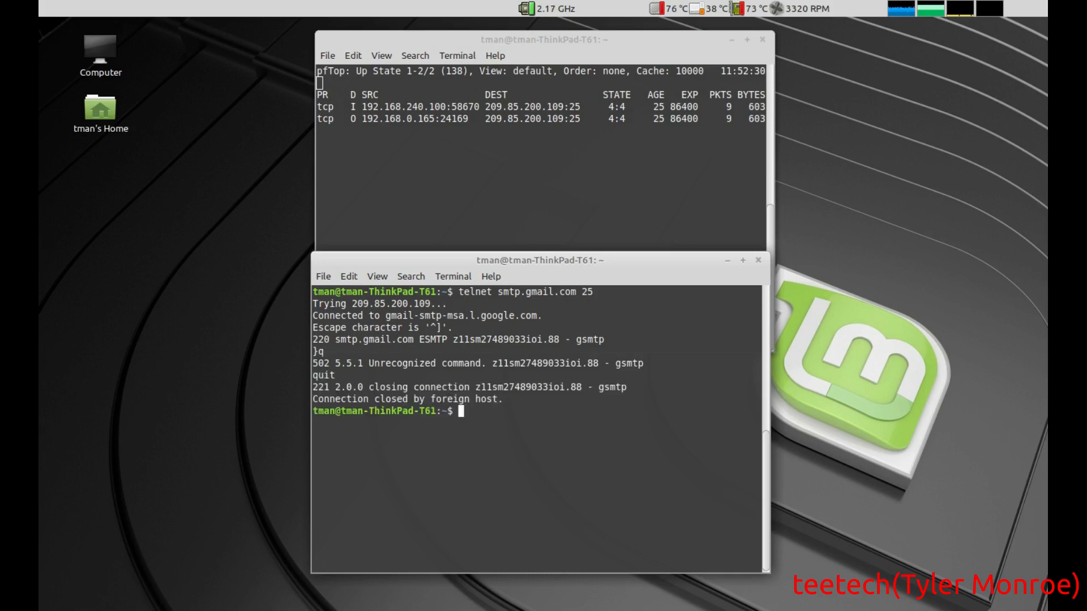
{"action": "type", "text": "trace"}
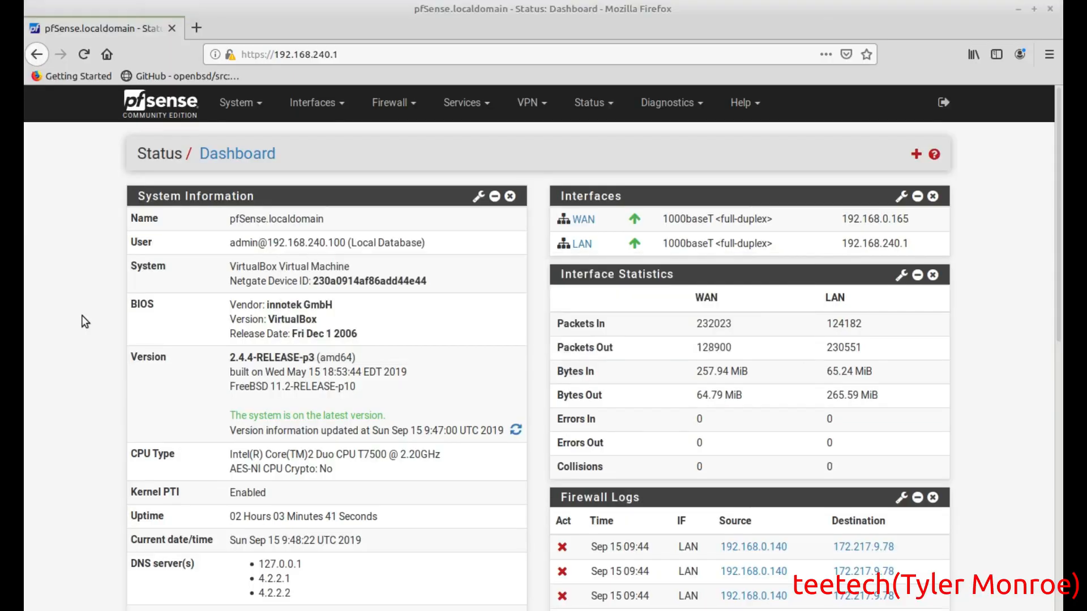
{"action": "mouse_move", "coordinate": [394, 106]}
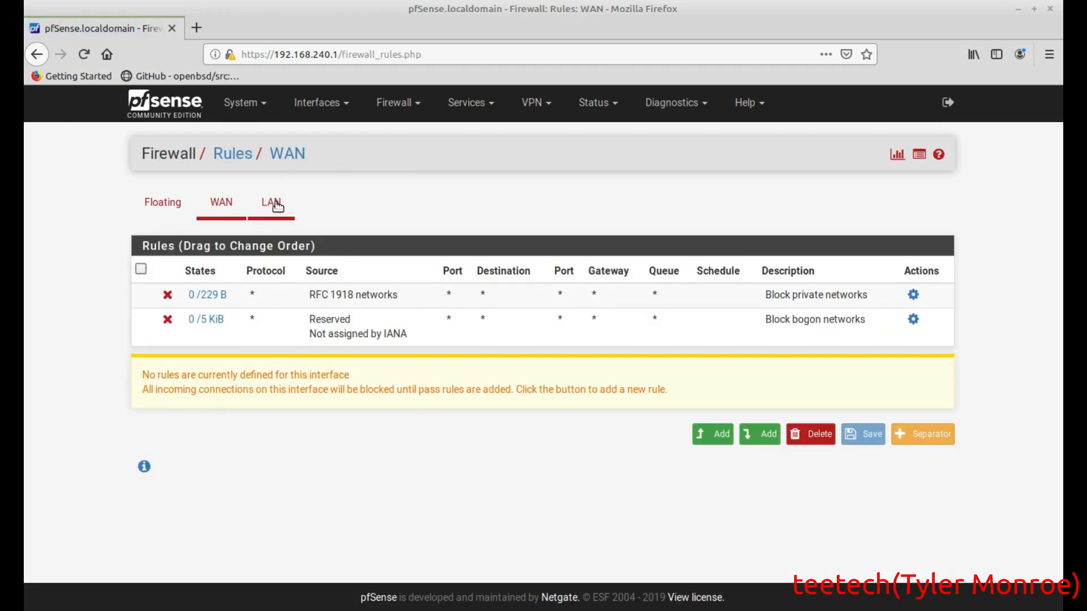
Show the LAN interface's firewall rules and add a new rule at the top of the list
{"action": "left_click", "coordinate": [271, 201]}
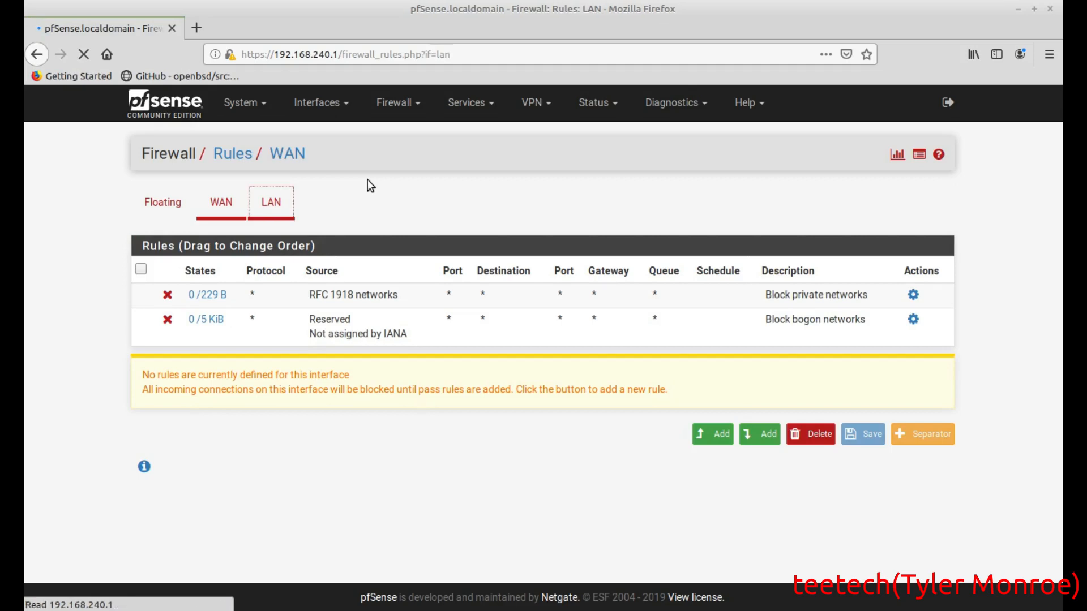
{"action": "left_click", "coordinate": [269, 202]}
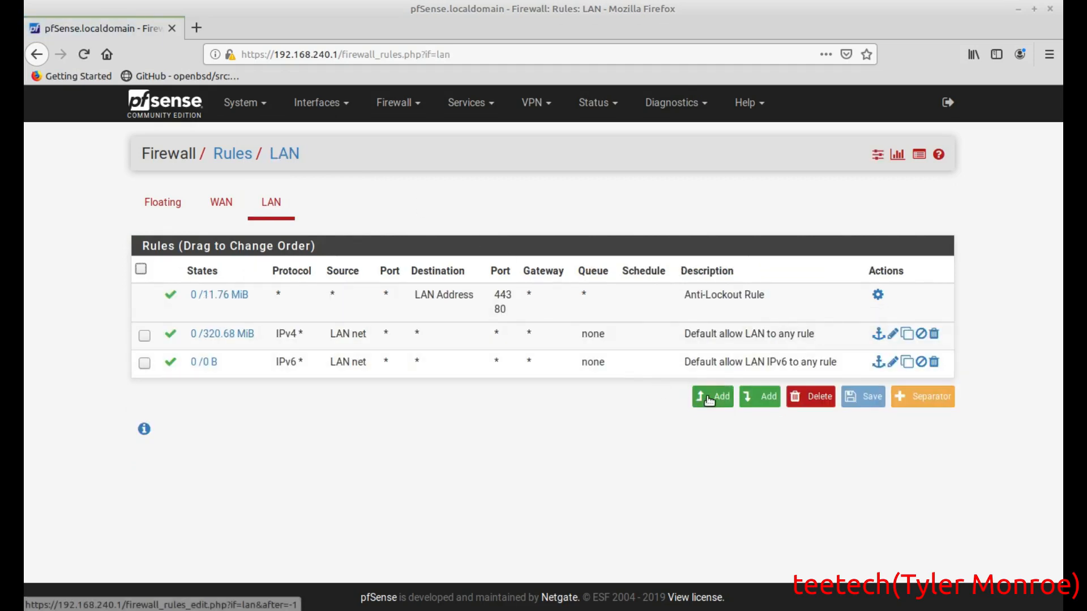
{"action": "left_click", "coordinate": [712, 396]}
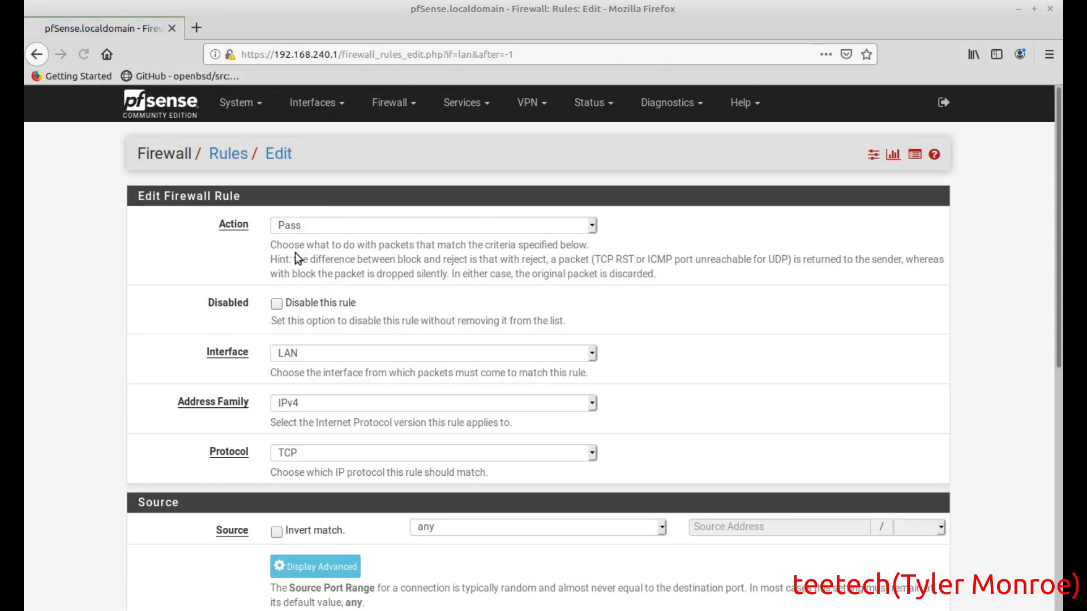
Make the rule match ICMP traffic restricted to Echo request messages
{"action": "scroll", "scroll_direction": "down", "scroll_amount": 3}
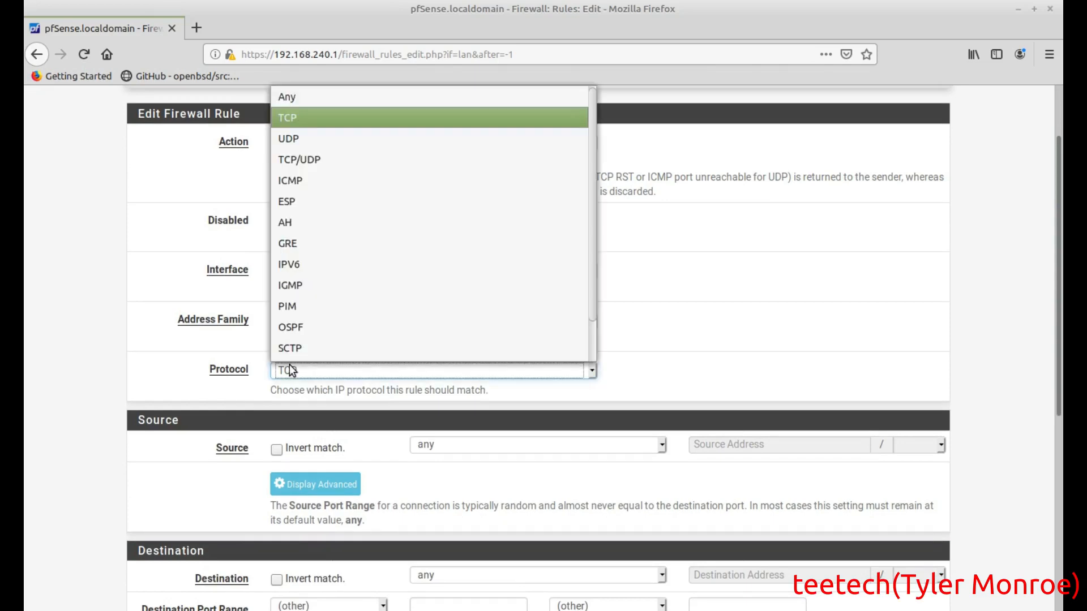
{"action": "left_click", "coordinate": [290, 180]}
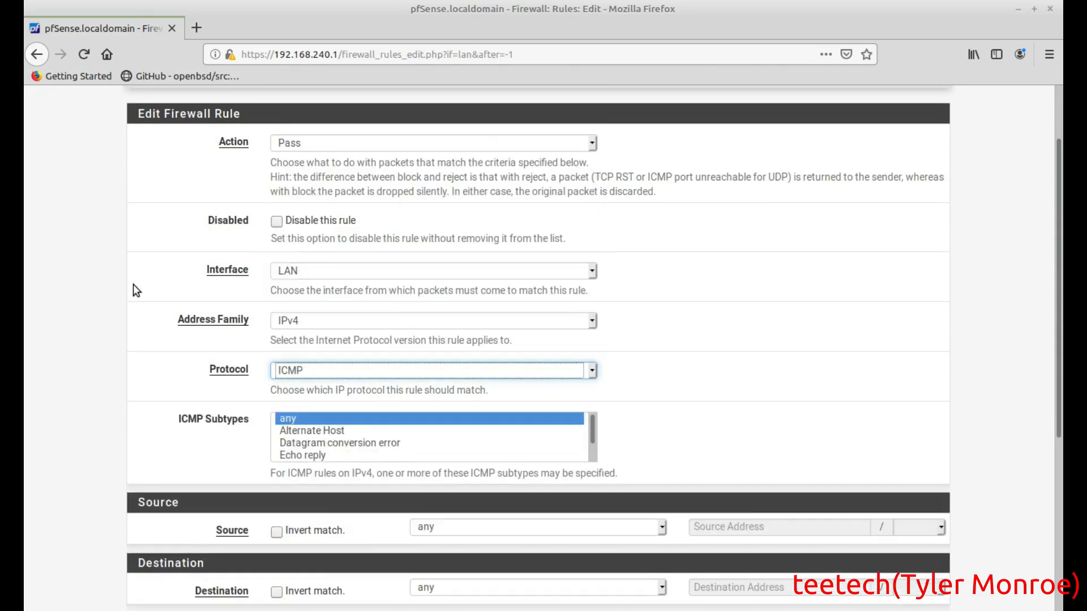
{"action": "left_click", "coordinate": [302, 455]}
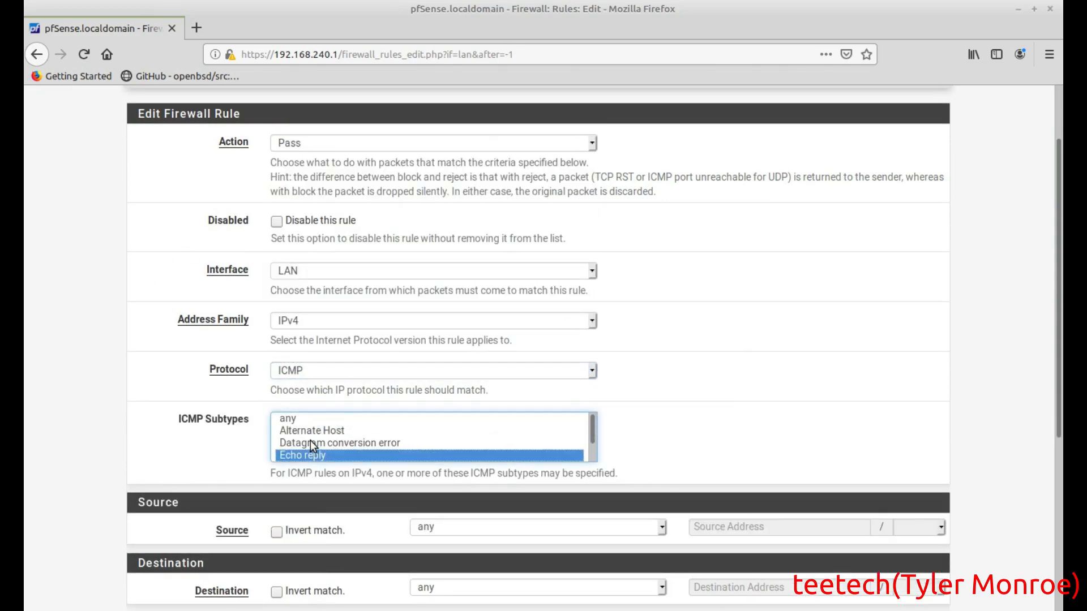
{"action": "left_click", "coordinate": [308, 455]}
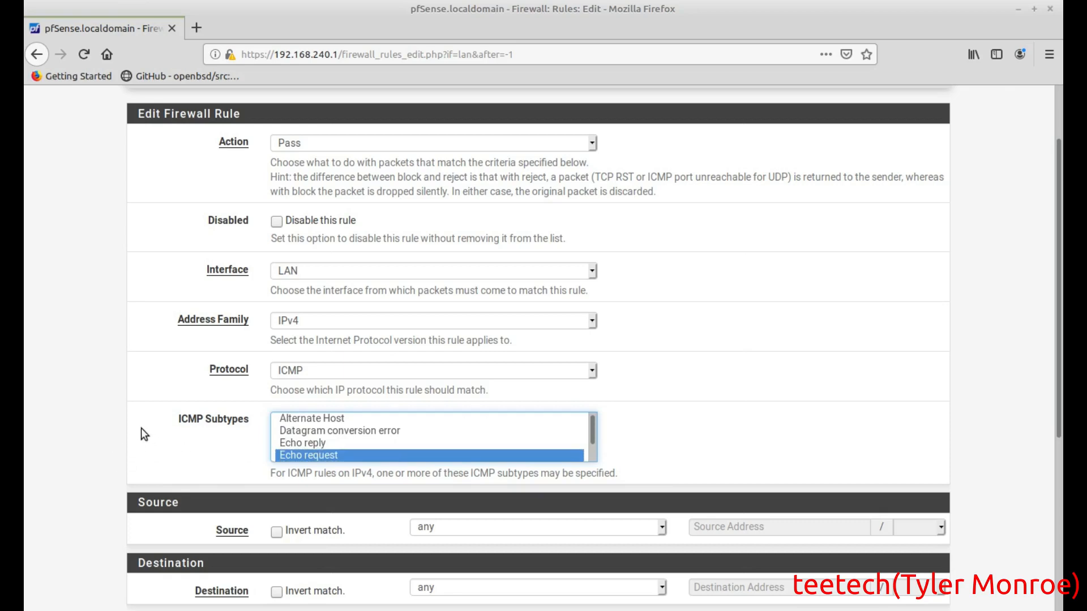
Set the rule's source to network 192.168.240.0 with a /24 mask
{"action": "scroll", "scroll_direction": "down", "scroll_amount": 3}
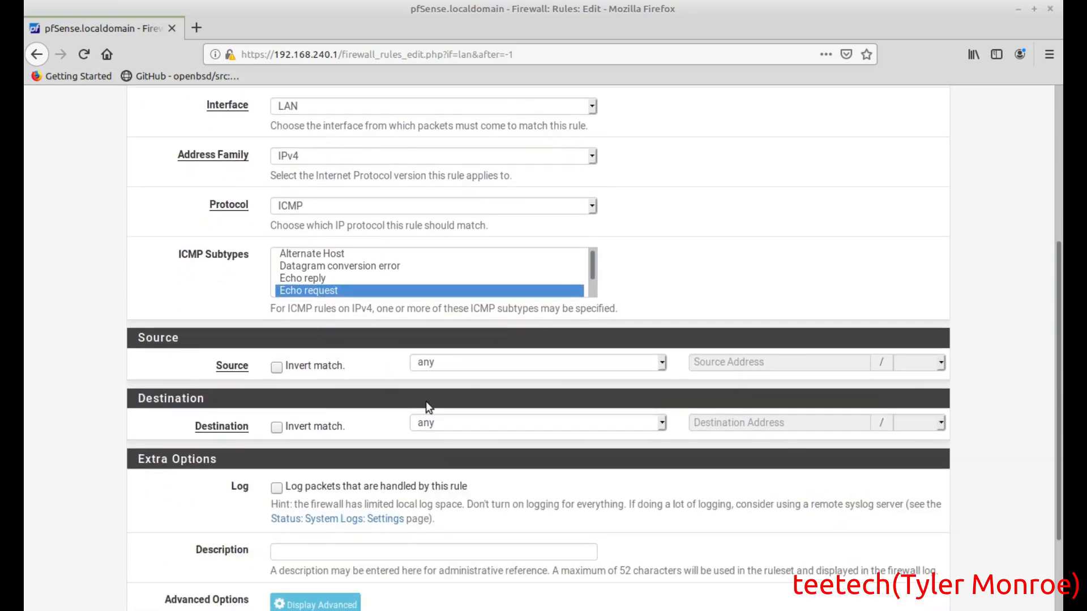
{"action": "left_click", "coordinate": [537, 362]}
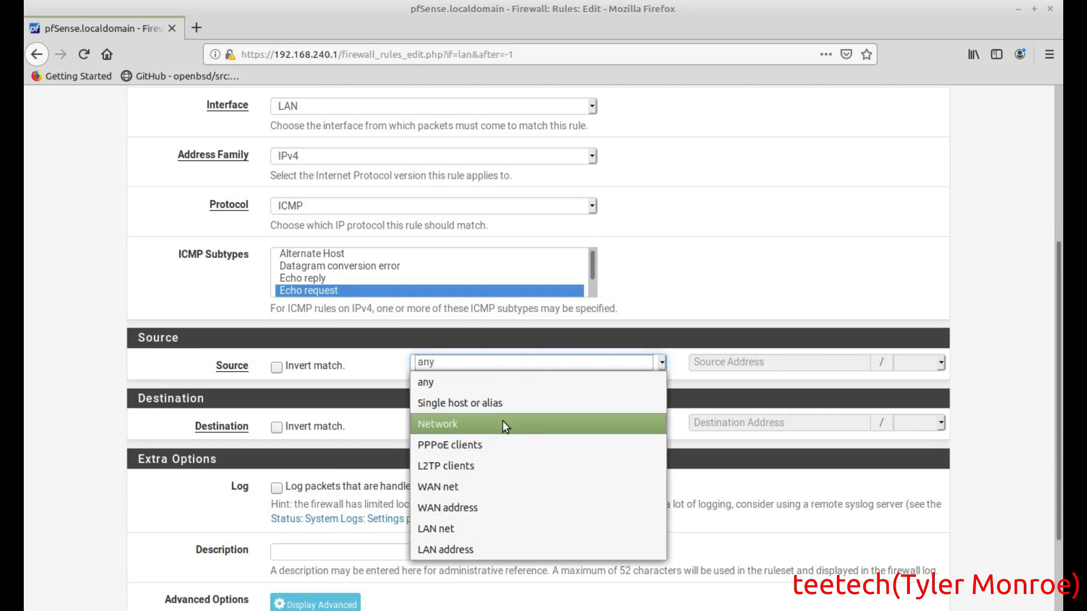
{"action": "left_click", "coordinate": [437, 424]}
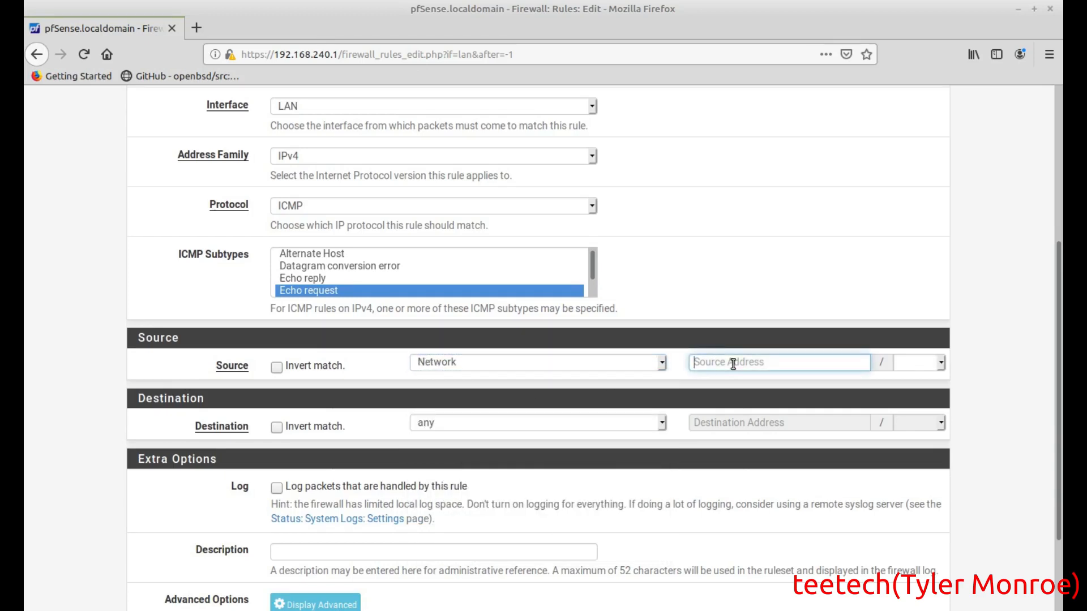
{"action": "type", "text": "192.168.240.0"}
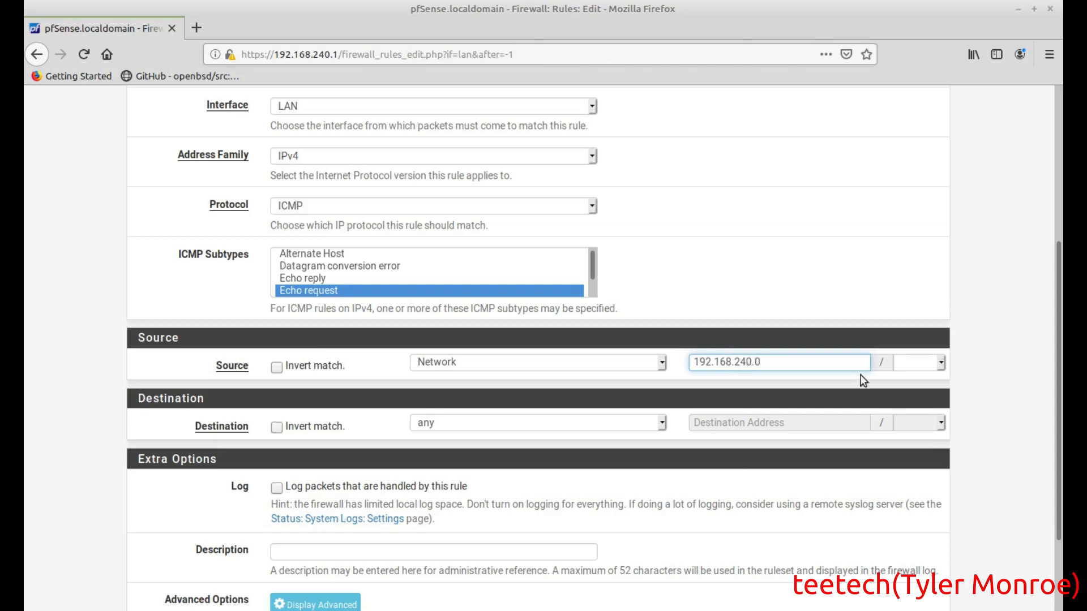
{"action": "left_click", "coordinate": [921, 362]}
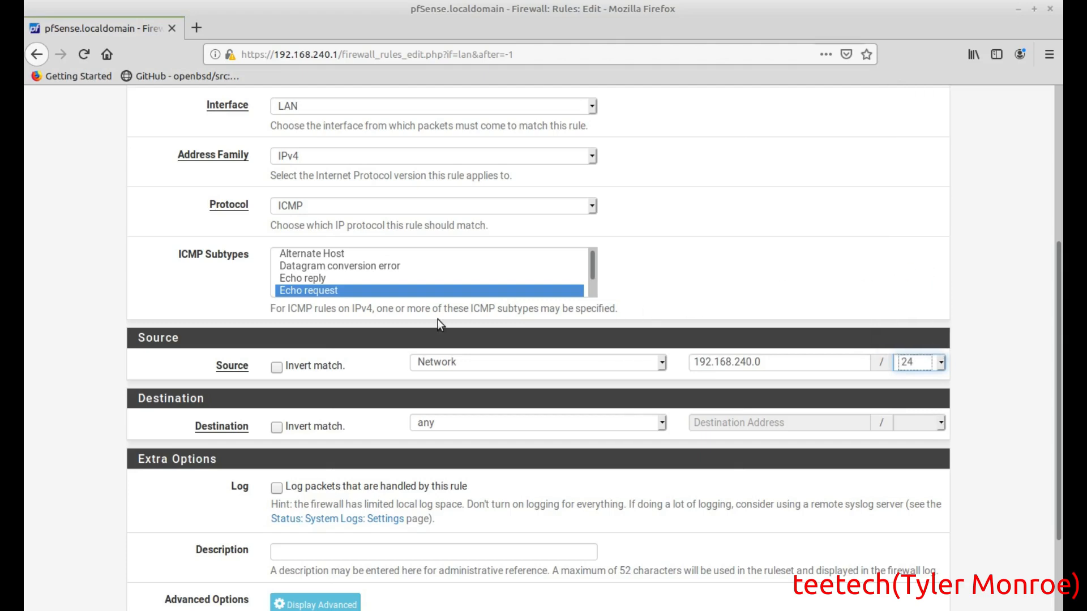
Enable logging for matched packets and describe the rule as pass_icmp
{"action": "scroll", "scroll_direction": "down", "scroll_amount": 3}
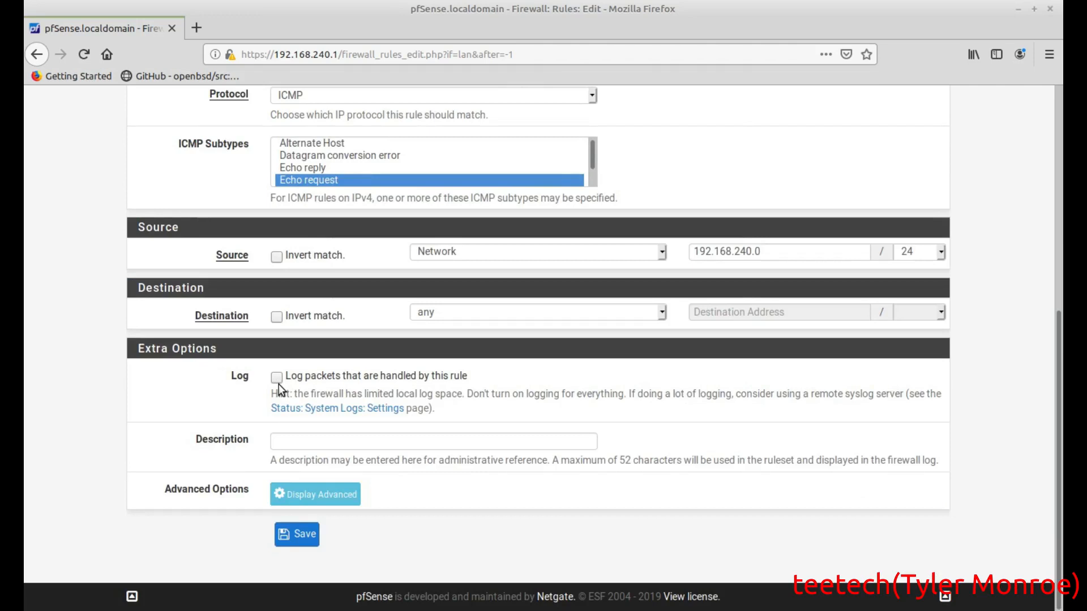
{"action": "left_click", "coordinate": [276, 377]}
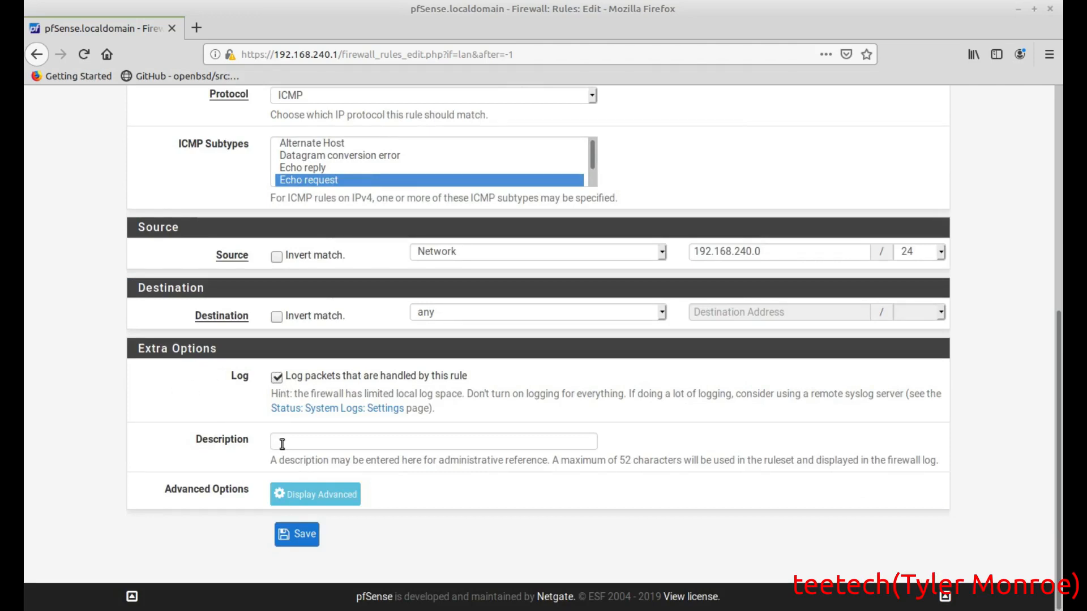
{"action": "type", "text": "pps"}
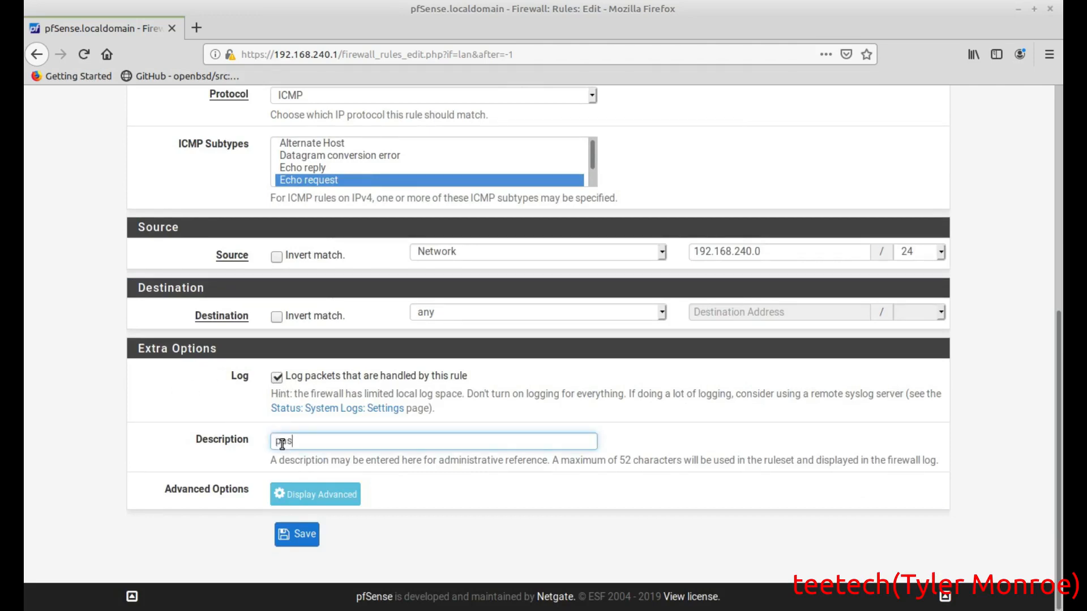
{"action": "type", "text": "pass_icmp"}
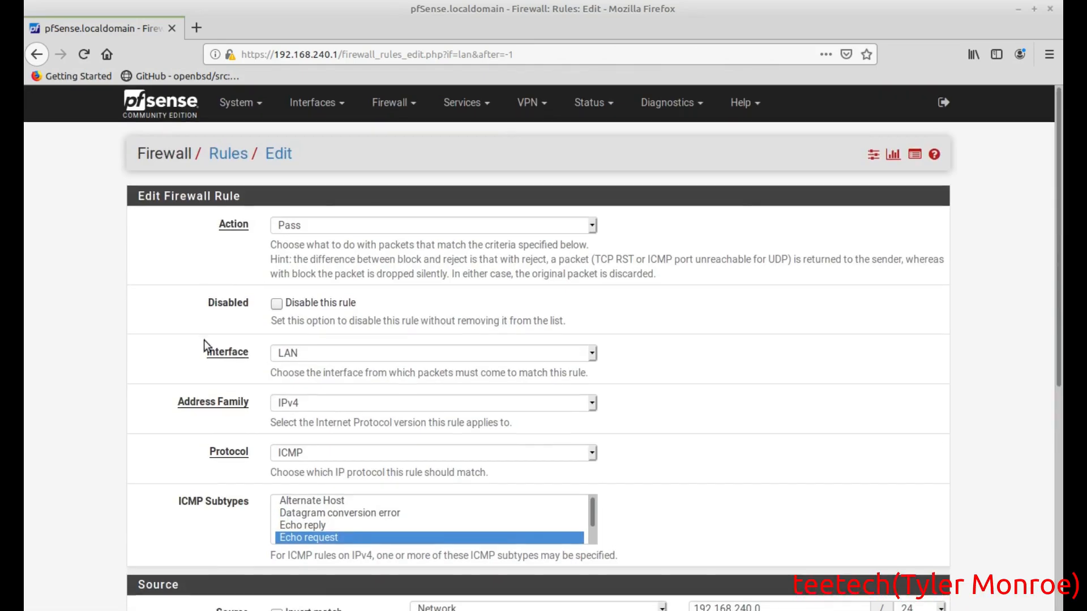
Save the pass_icmp rule and apply the changed firewall rules
{"action": "scroll", "scroll_direction": "down", "scroll_amount": 3}
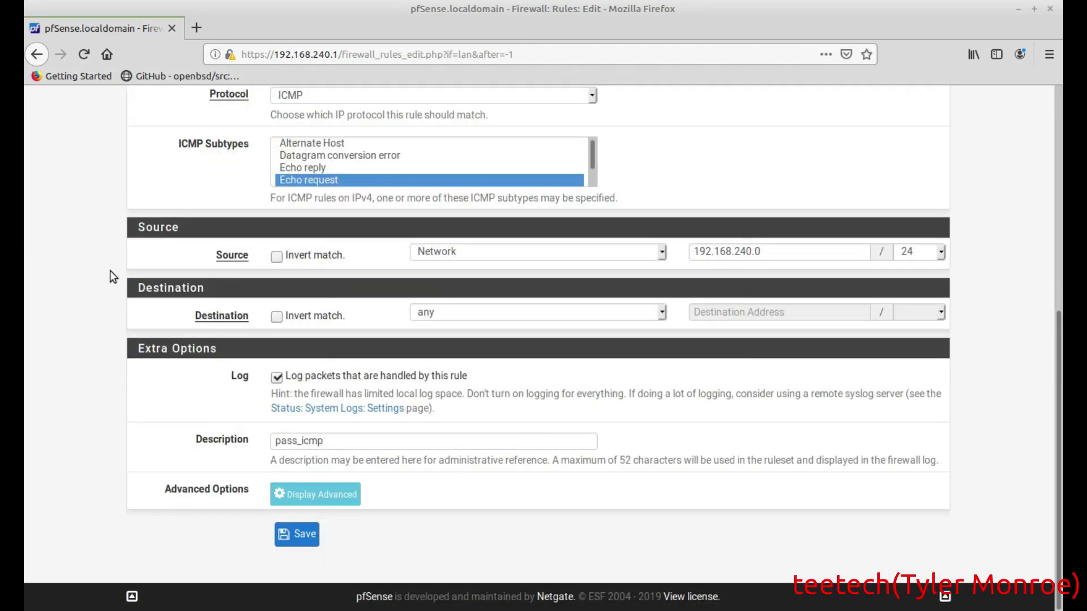
{"action": "left_click", "coordinate": [297, 535]}
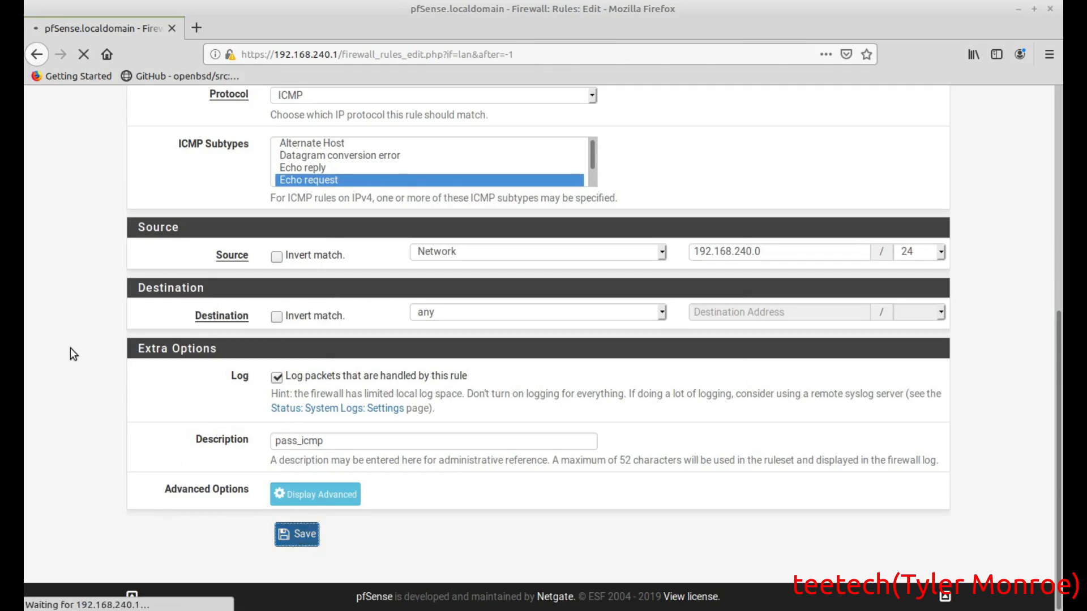
{"action": "left_click", "coordinate": [297, 535]}
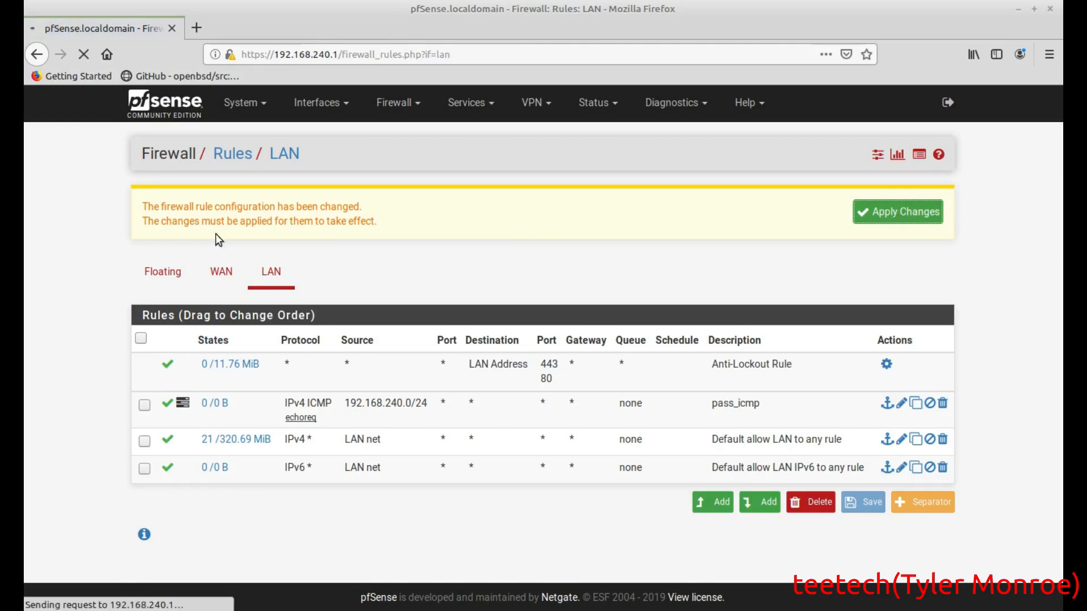
{"action": "left_click", "coordinate": [897, 211]}
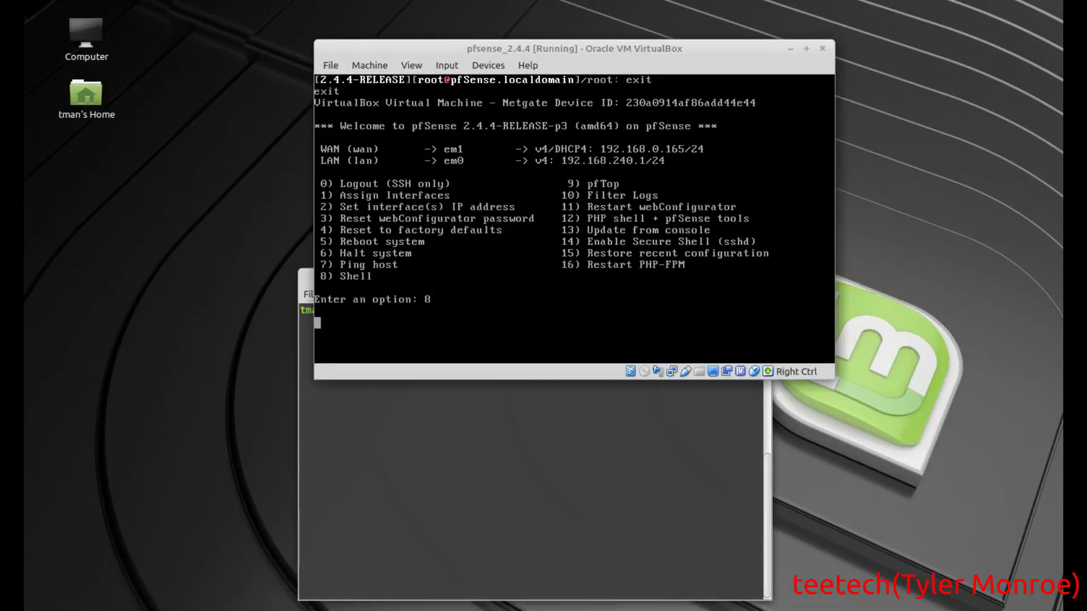
Clear the pfSense shell and run tcpdump -ni pflog0 to capture logged packets
{"action": "type", "text": "cle"}
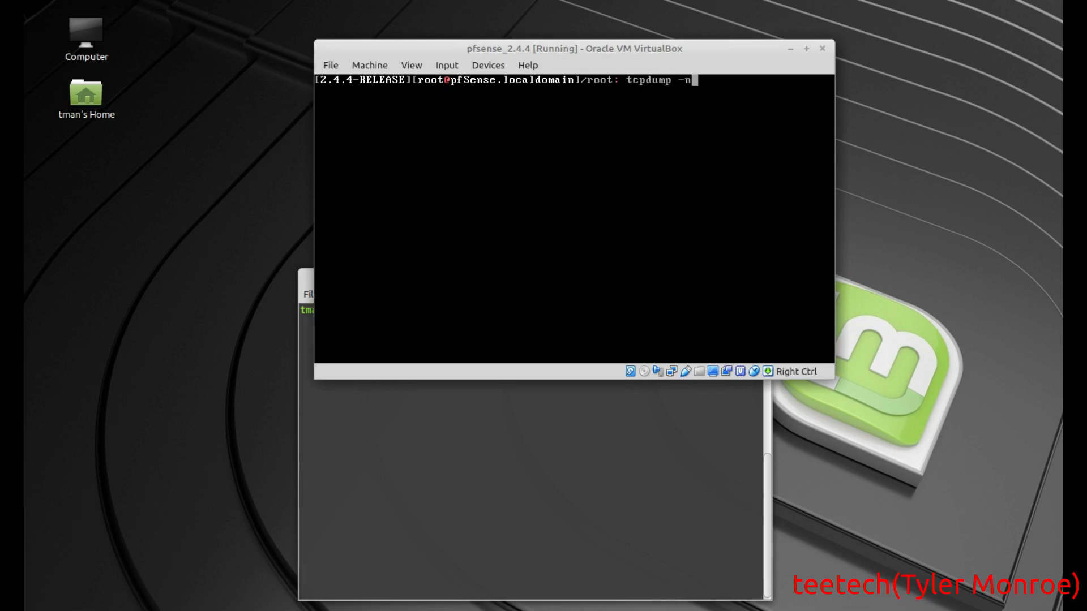
{"action": "type", "text": "i pflog0"}
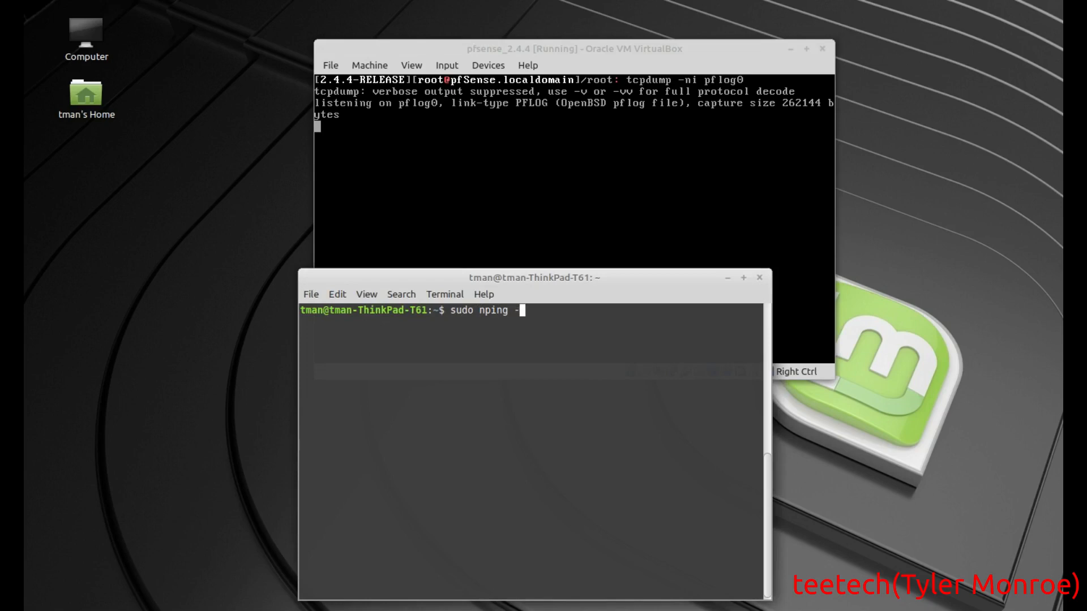
Begin an nping ICMP echo command, then check the host IP with sudo ifconfig
{"action": "type", "text": "icmp -icmp-tu"}
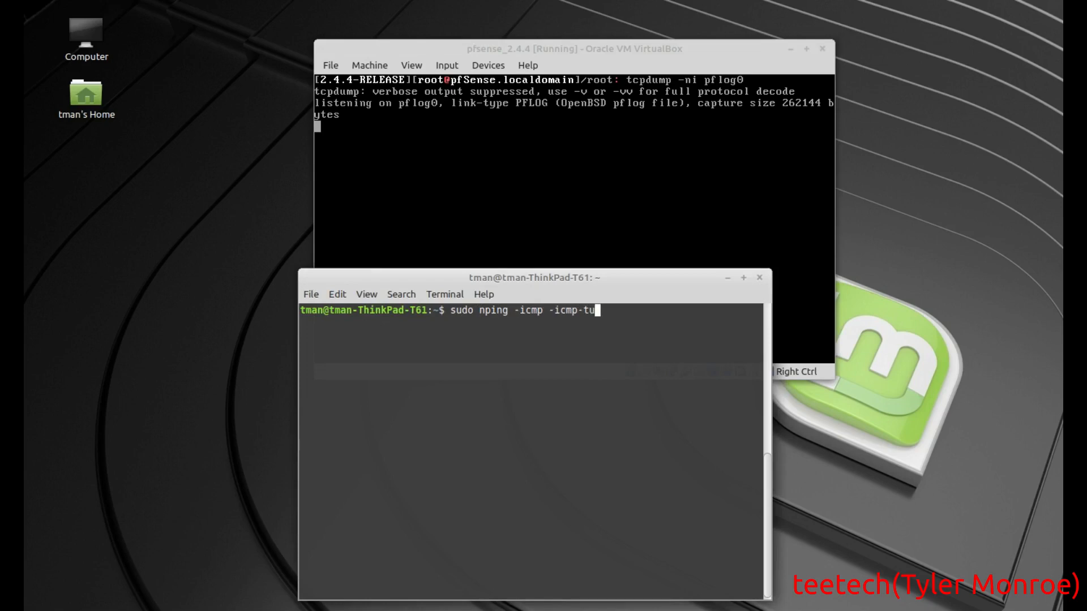
{"action": "type", "text": "pe ech"}
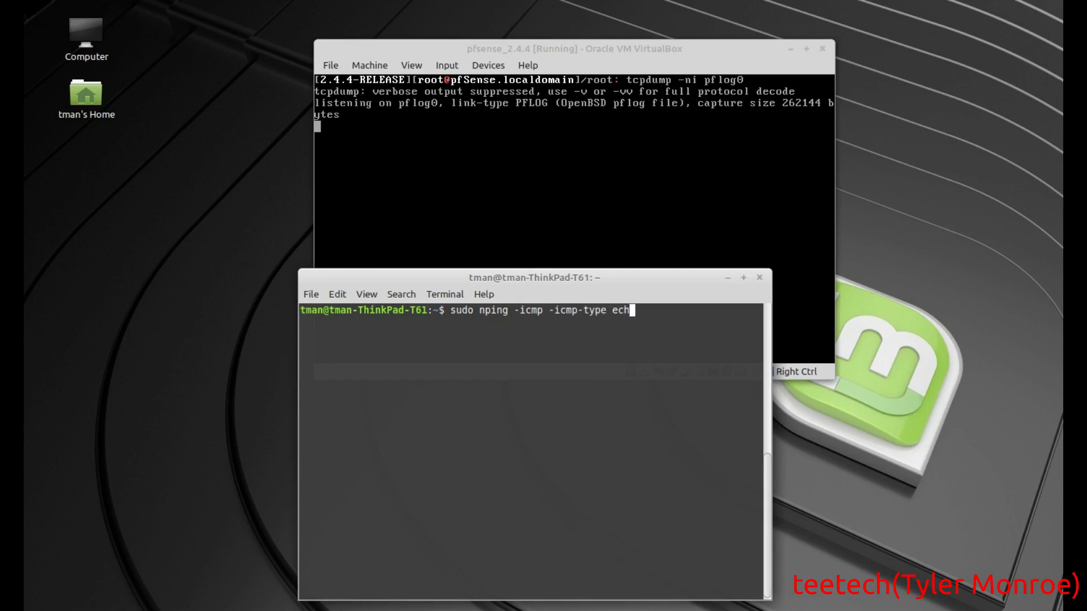
{"action": "type", "text": "o -S"}
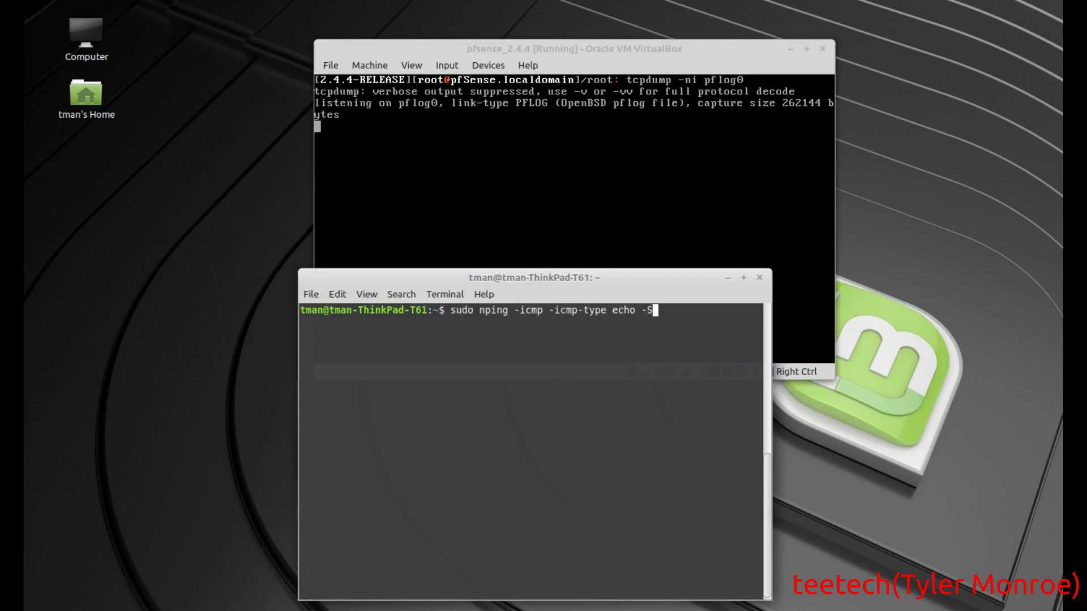
{"action": "type", "text": "192.168"}
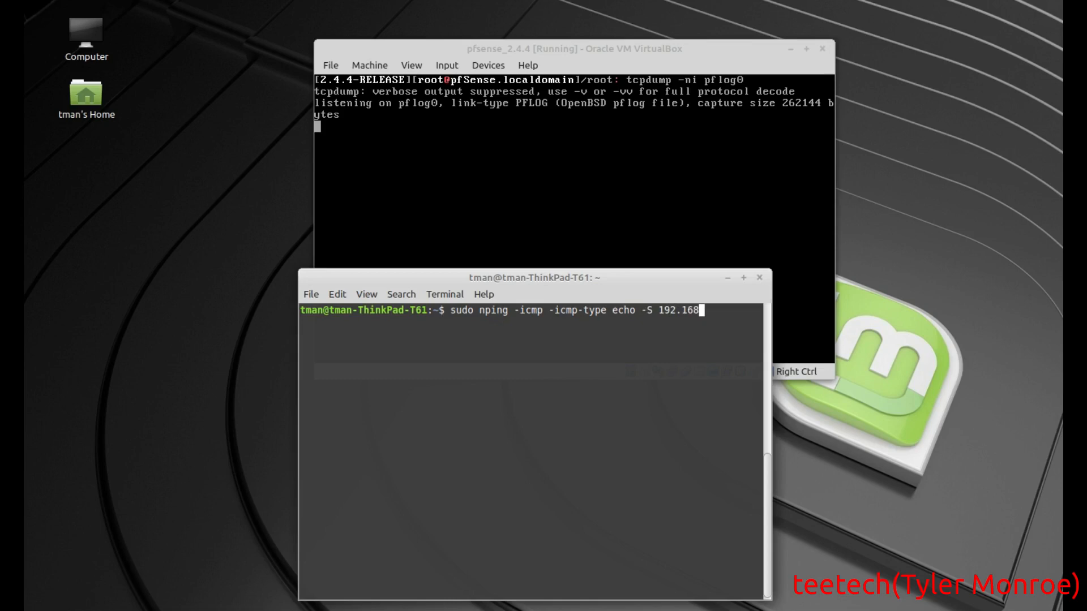
{"action": "type", "text": "."}
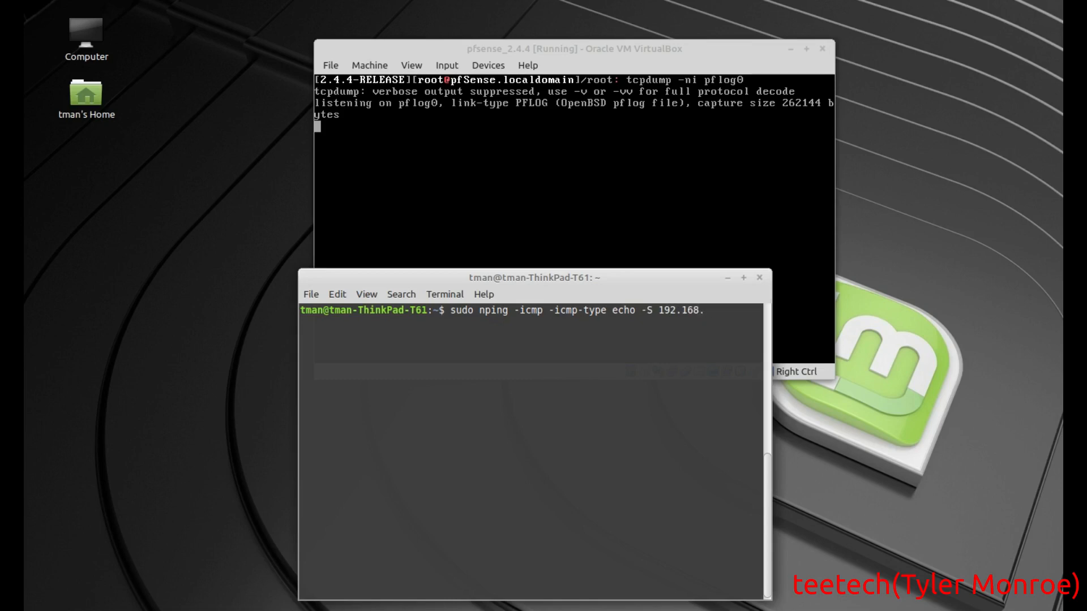
{"action": "type", "text": "sudo ifconf"}
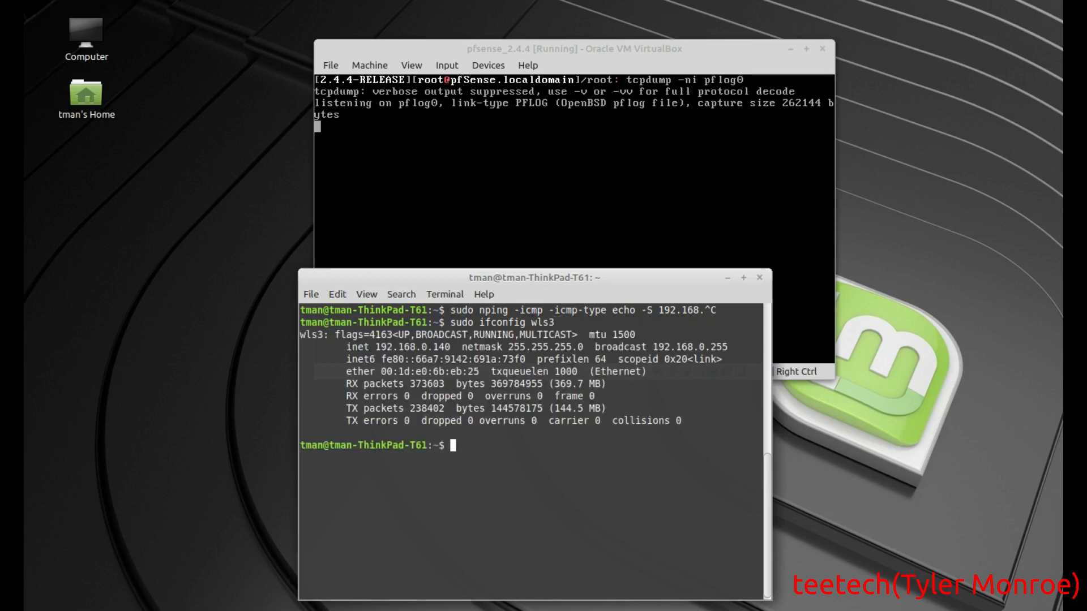
Run sudo nping --icmp --icmp-type echo -S 192.168.0.140 google.com and watch pfSense log it
{"action": "type", "text": "sudo"}
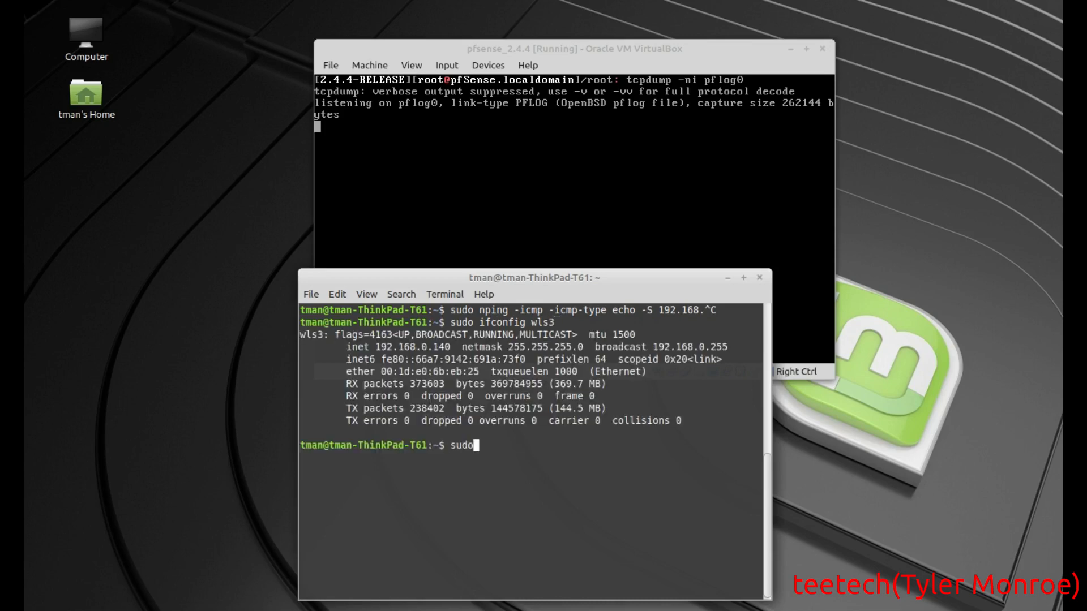
{"action": "type", "text": "nping -icmp -icmp-t"}
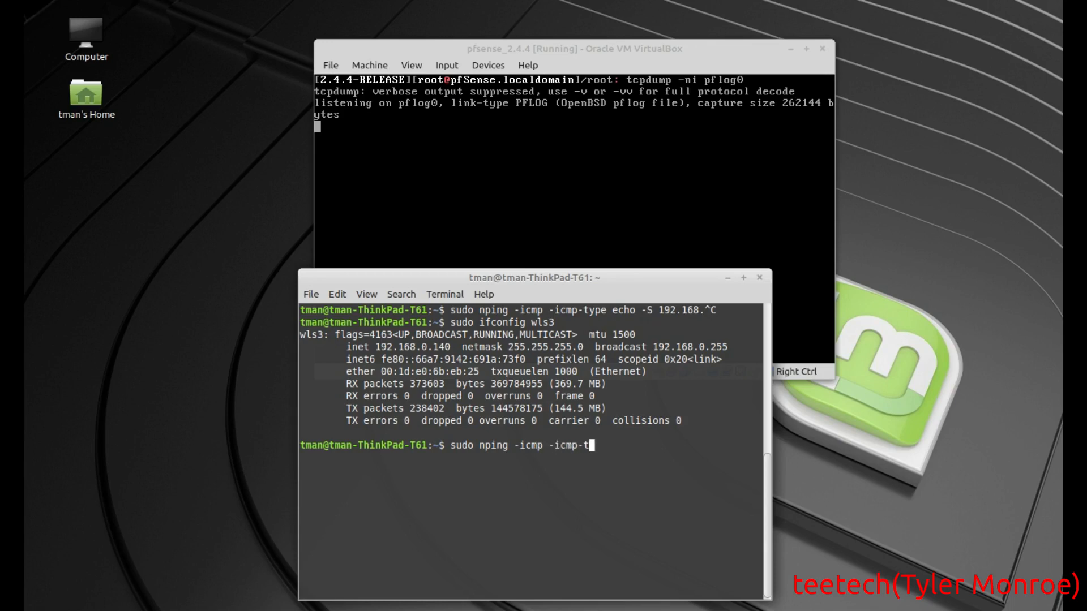
{"action": "type", "text": "ype echo"}
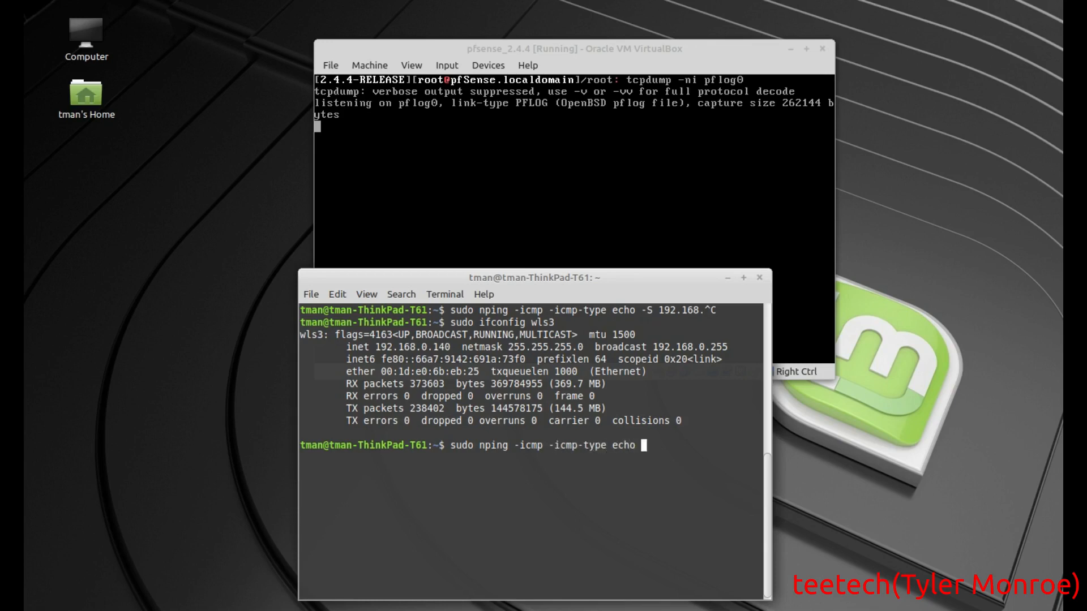
{"action": "type", "text": "-S 192.168"}
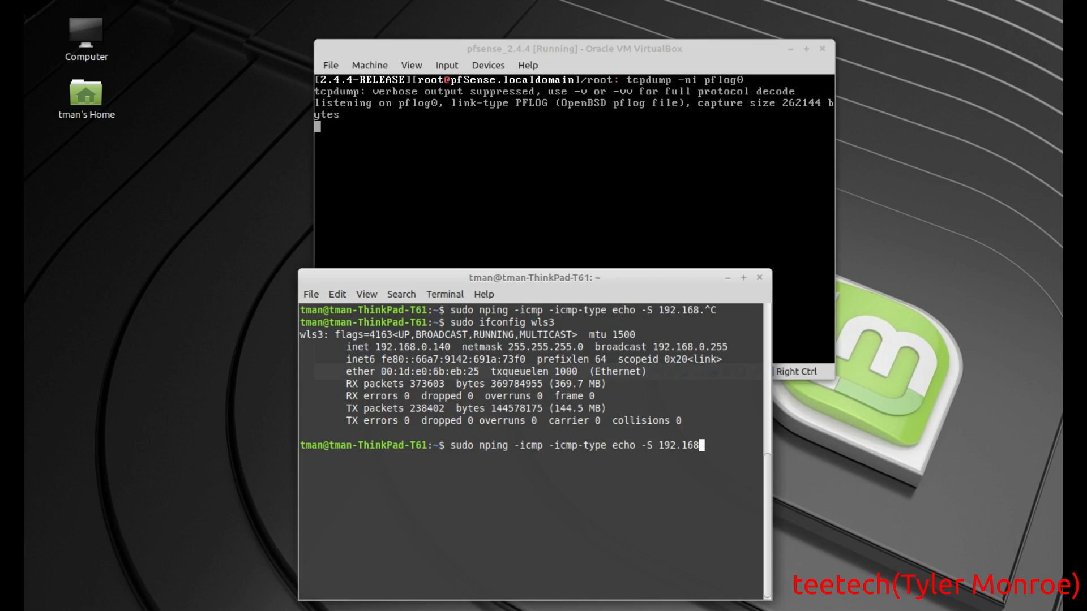
{"action": "type", "text": ".0.1"}
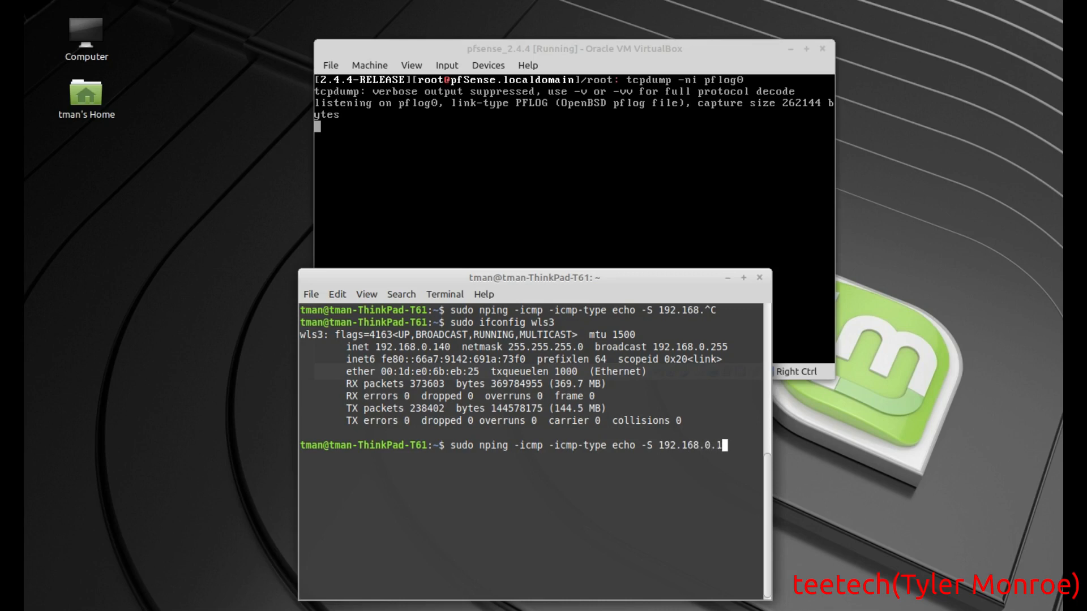
{"action": "type", "text": "40"}
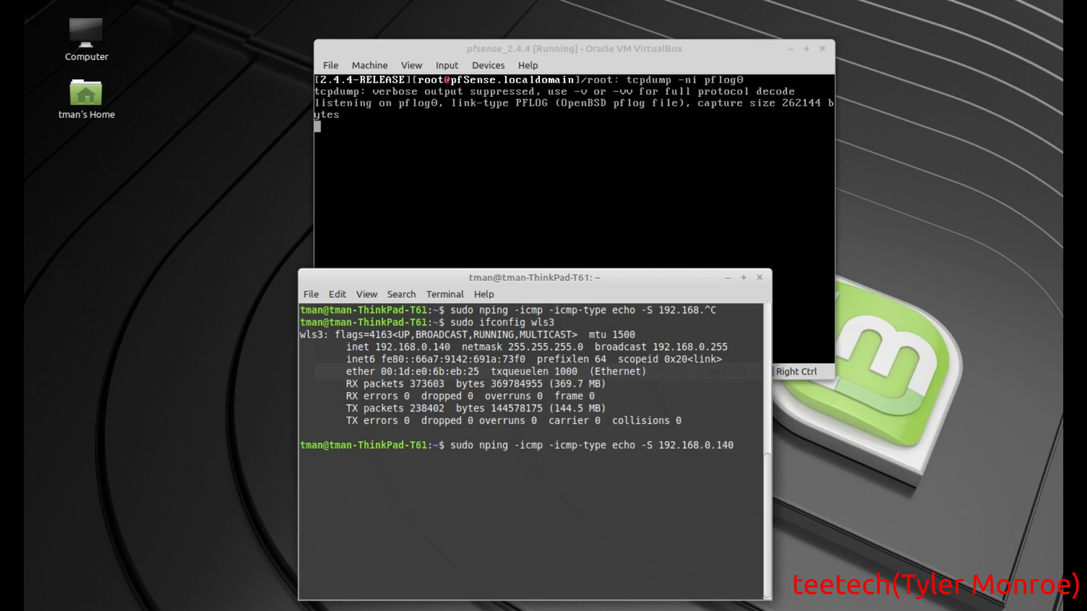
{"action": "type", "text": "google."}
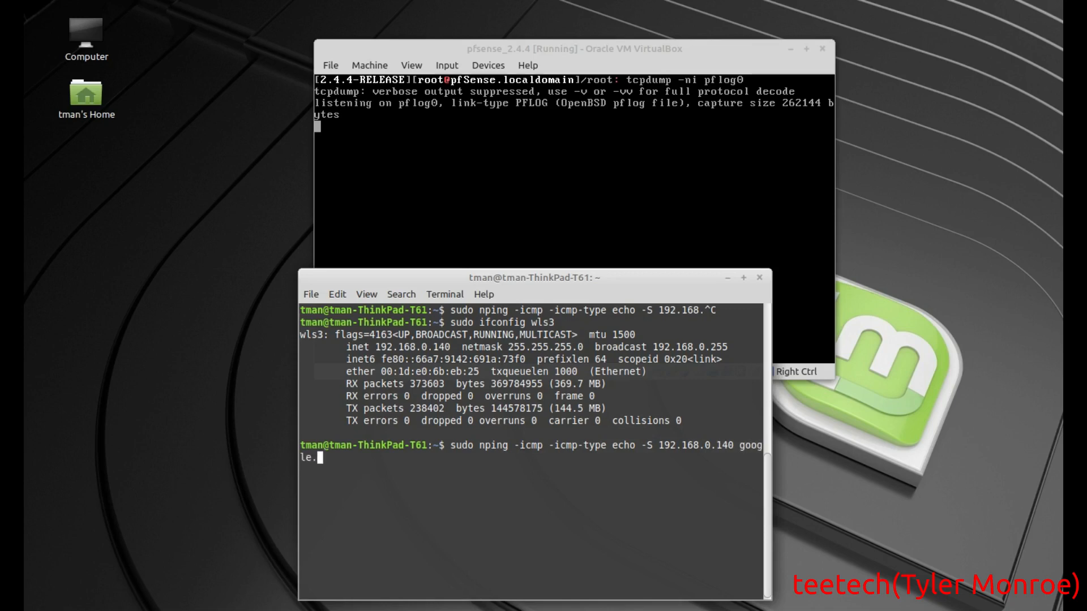
{"action": "type", "text": "com"}
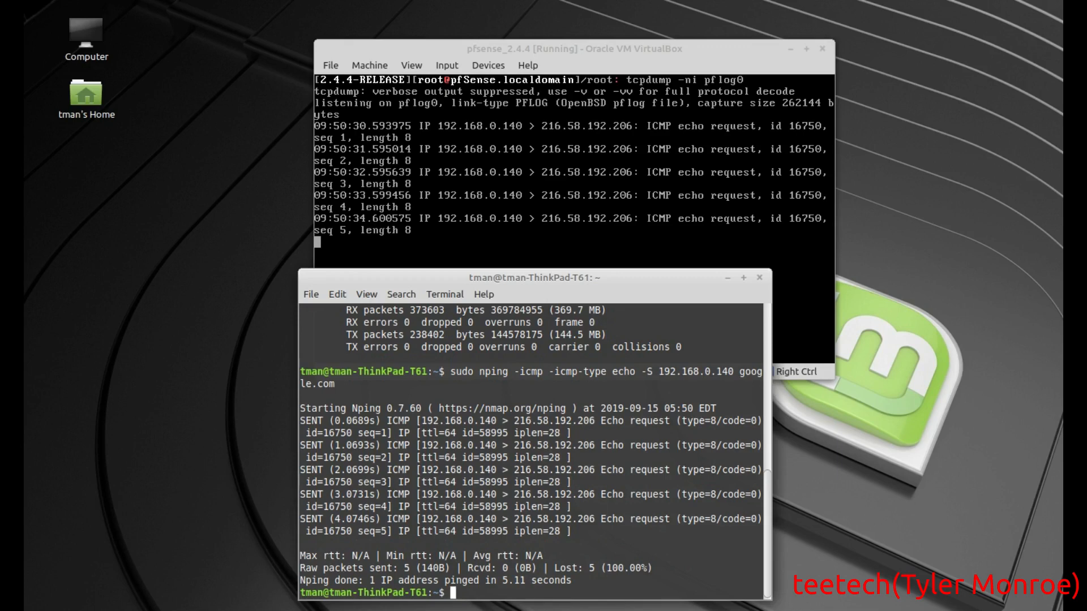
{"action": "left_click", "coordinate": [580, 48]}
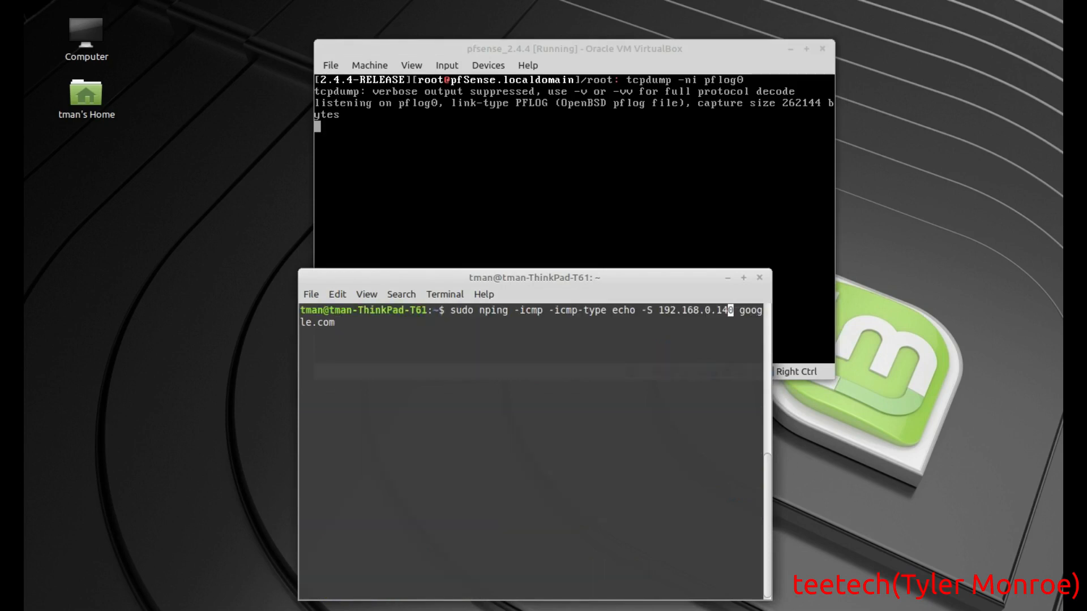
Change the -S source to 192.168.240.100 and run sudo ifconfig vnet0 in a new terminal
{"action": "key", "text": "BackSpace"}
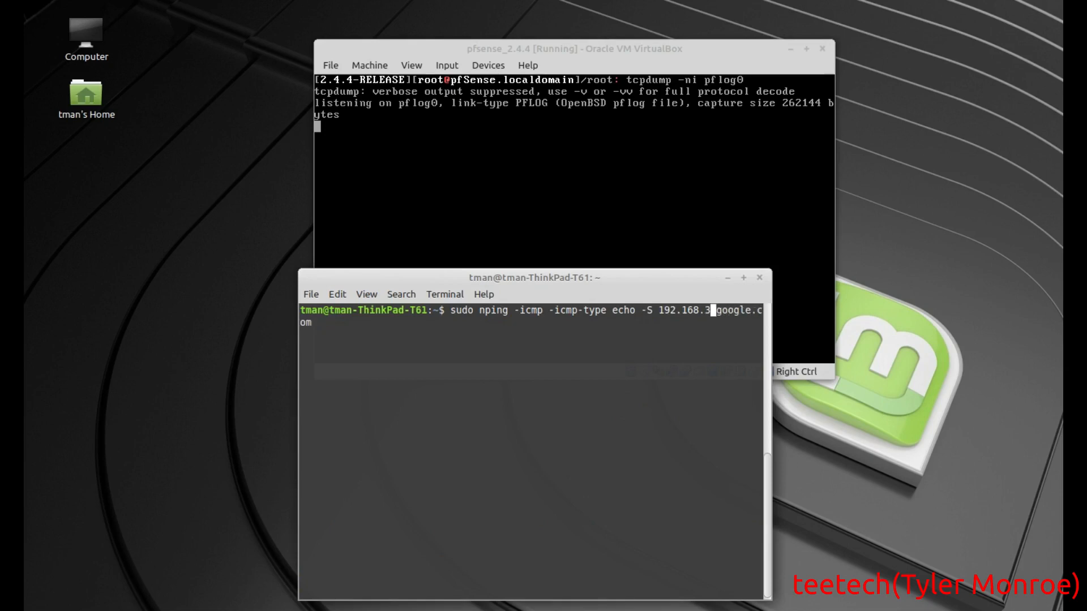
{"action": "type", "text": "40"}
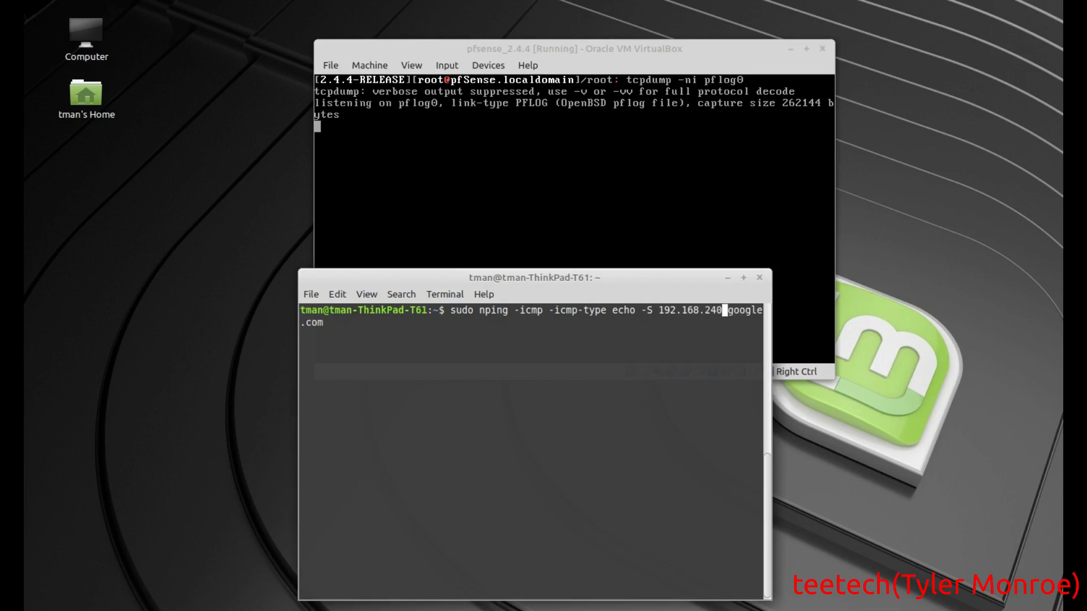
{"action": "type", "text": ".100"}
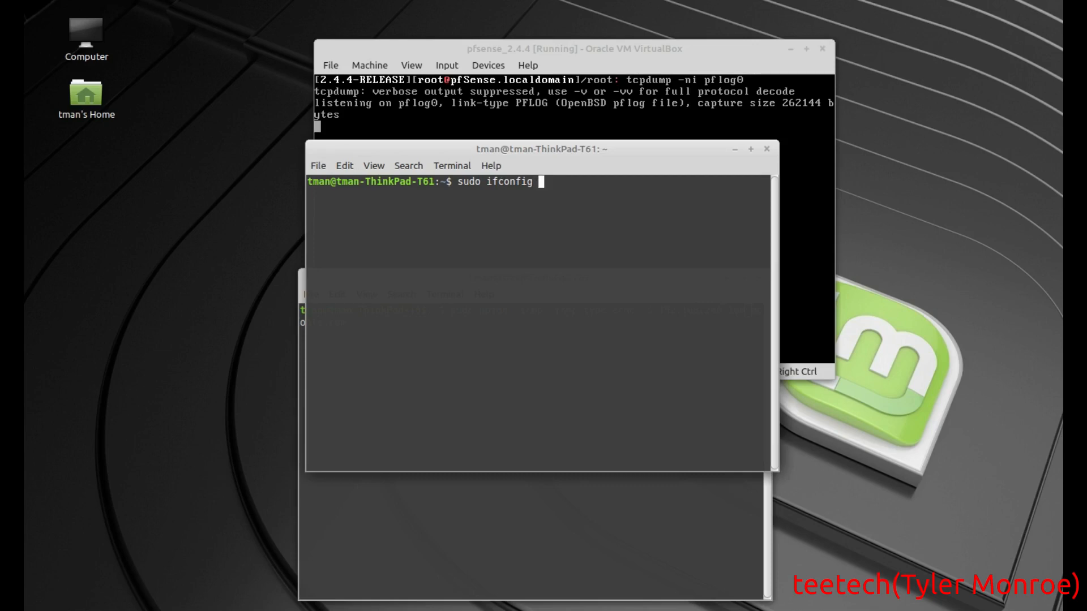
{"action": "type", "text": "vnet0"}
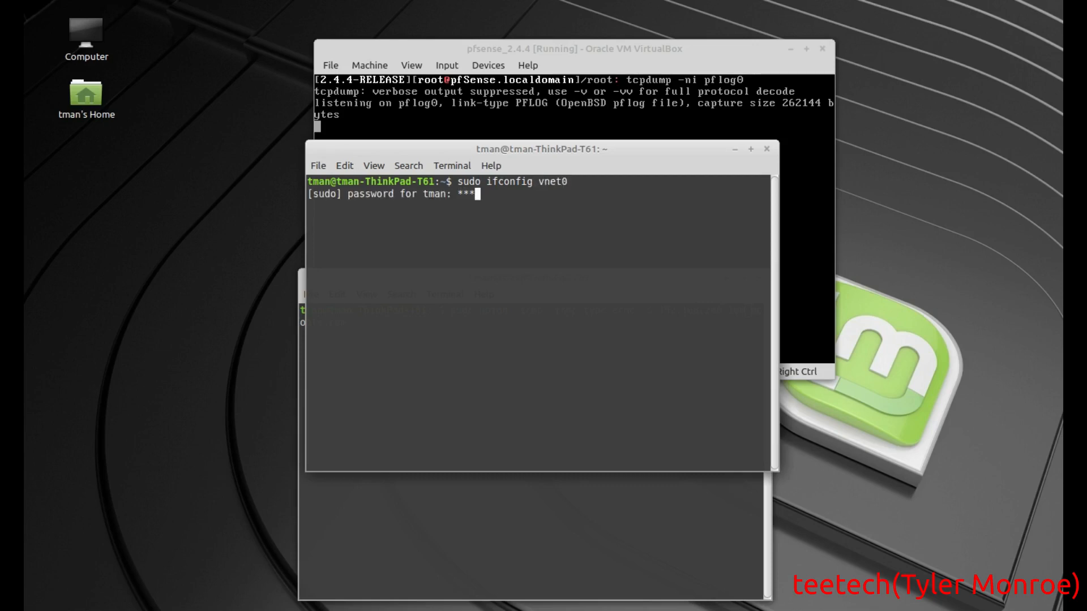